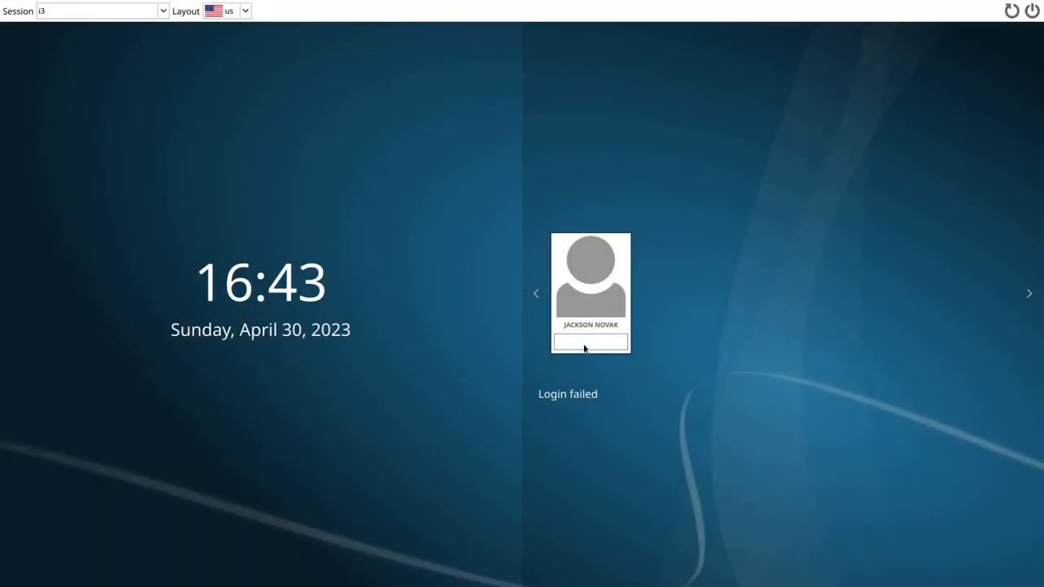
mouse_move(796, 377)
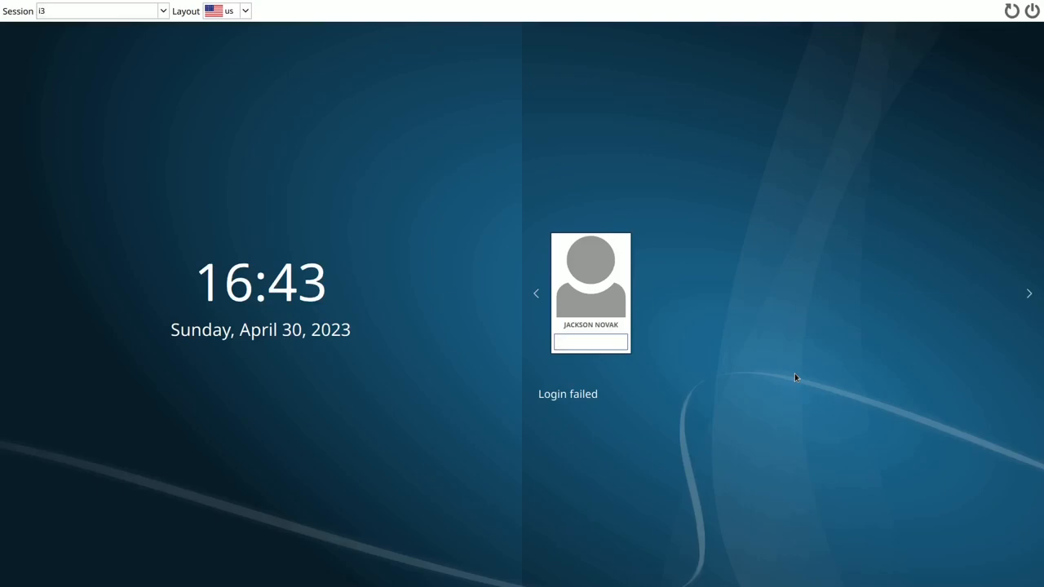
Step: Enter the account password and log in to the i3 session
click(590, 343)
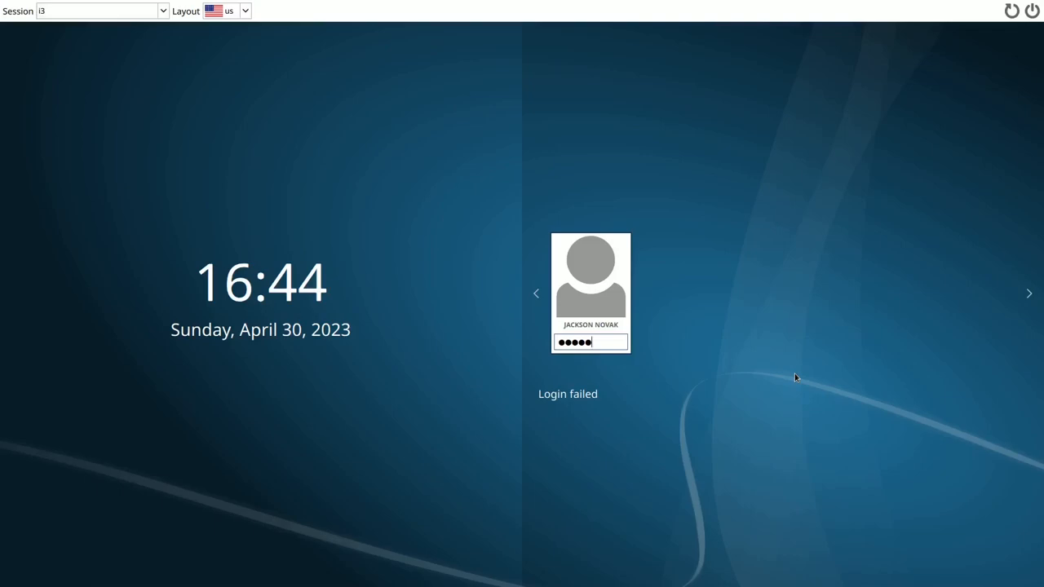
key(Return)
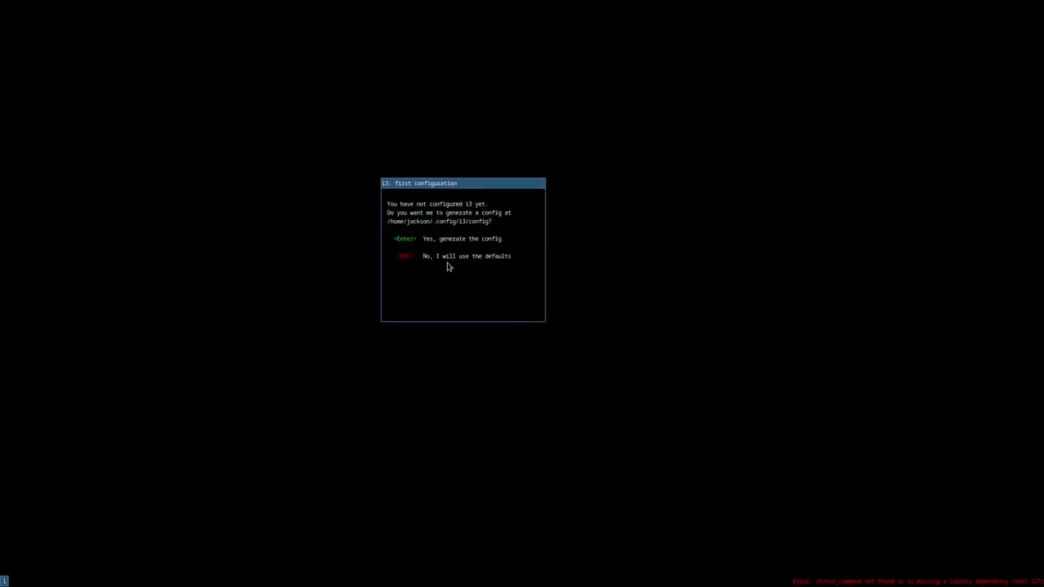
mouse_move(499, 223)
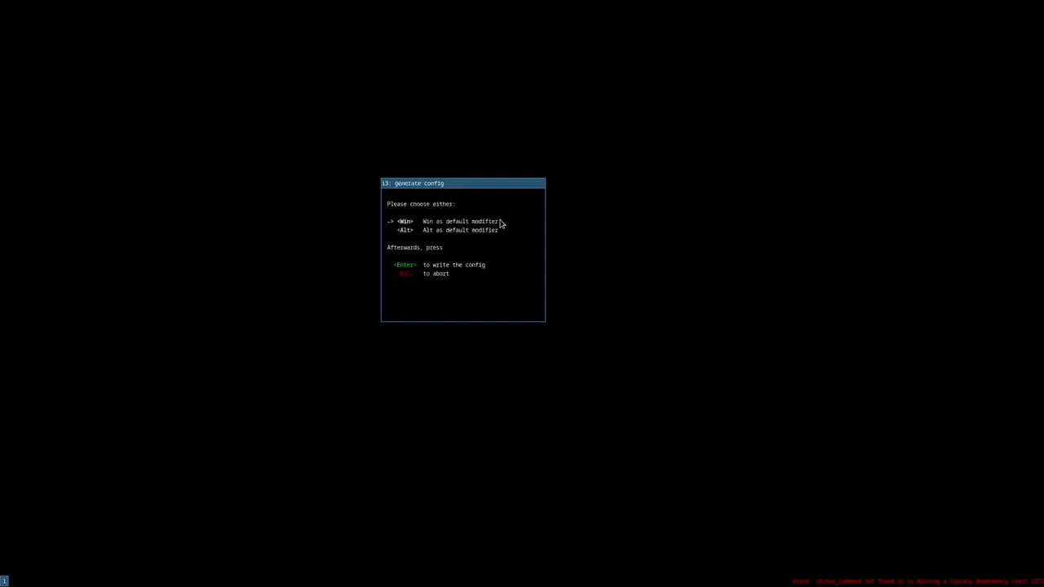
Step: Pick the default modifier key in the i3 config wizard and write the config
key(Down)
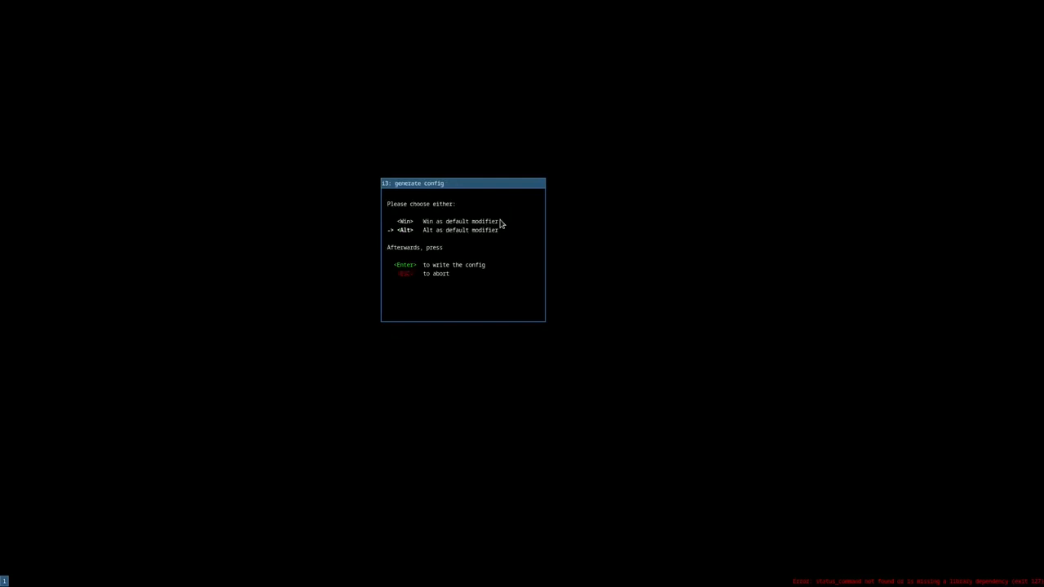
key(up)
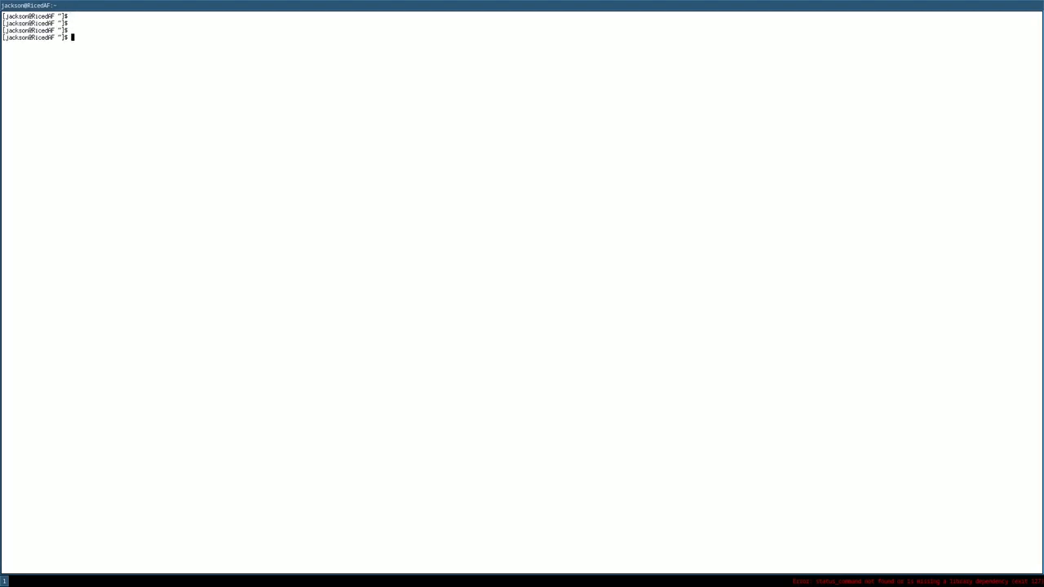
Step: Launch Alacritty detached with 'alacritty & disown' and exit the xterm shell
text(alacritty & disown)
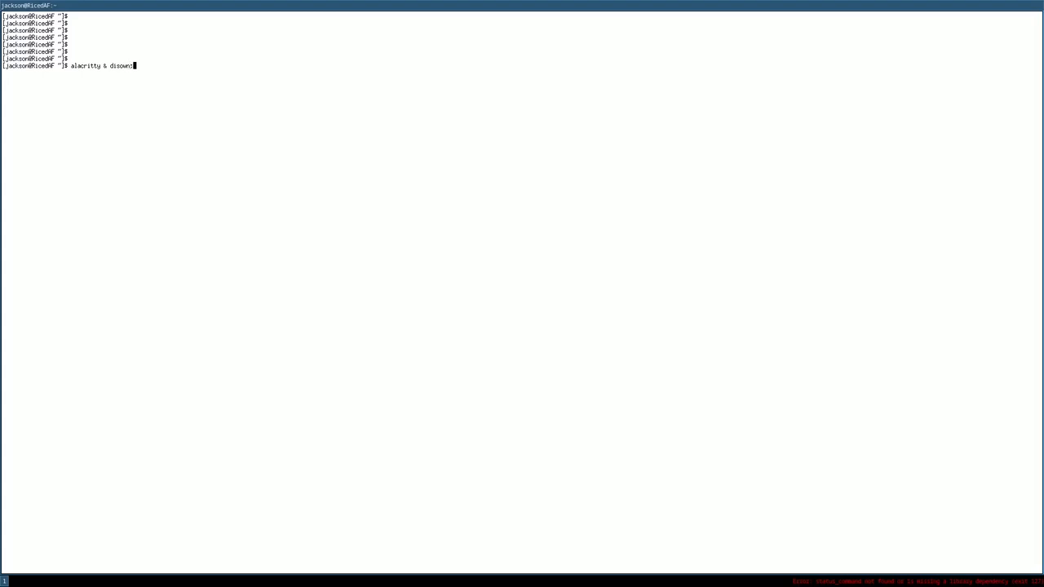
text(exit)
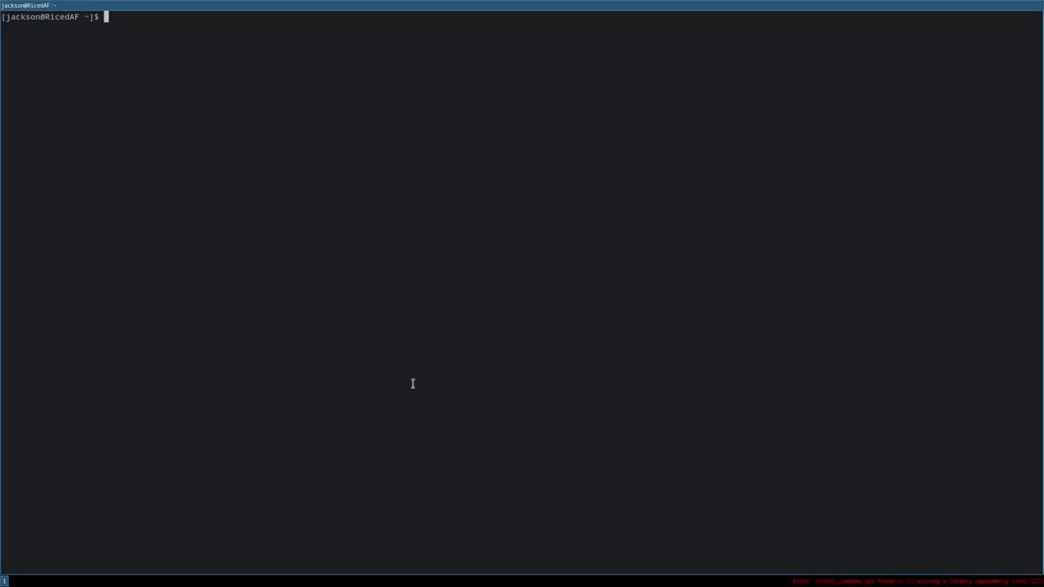
Step: Change into ~/.config/i3 and open the config file with 'notepadqq config'
text(cd .)
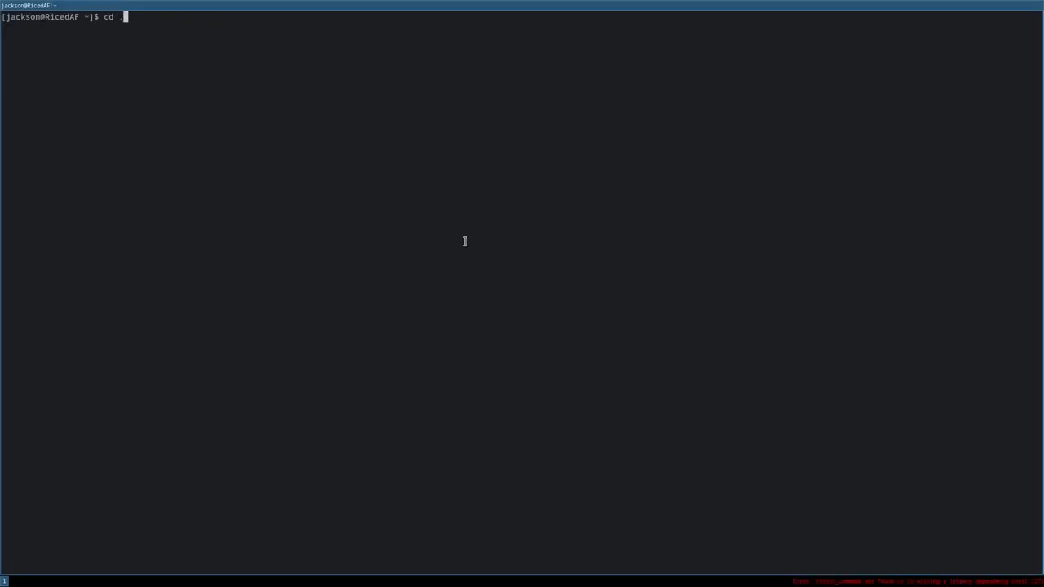
text(con)
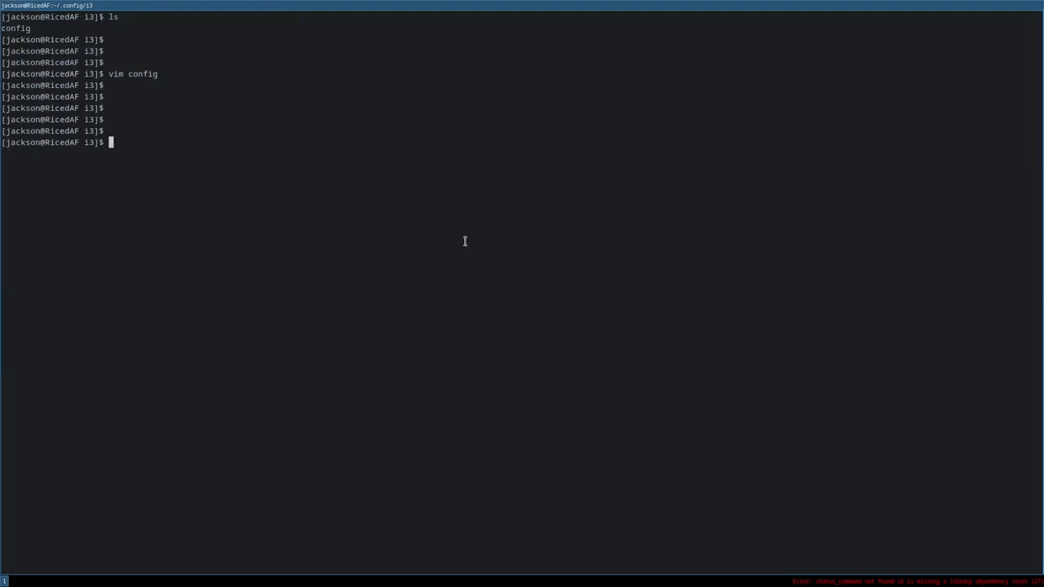
text(notepadq)
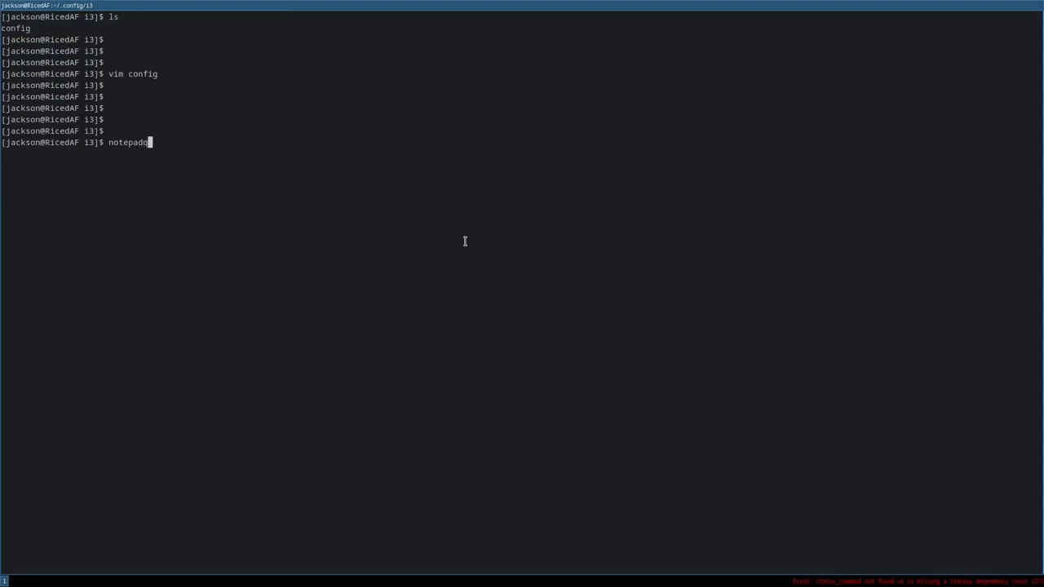
text(qq config)
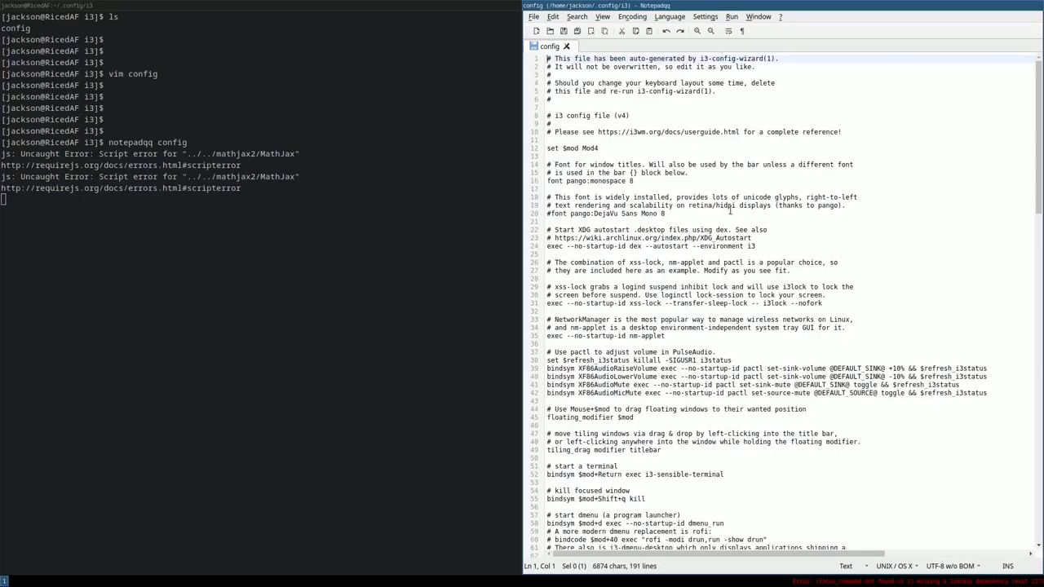
Step: Scroll through the config in Notepadqq and clear a stray typed character
scroll(down, 3)
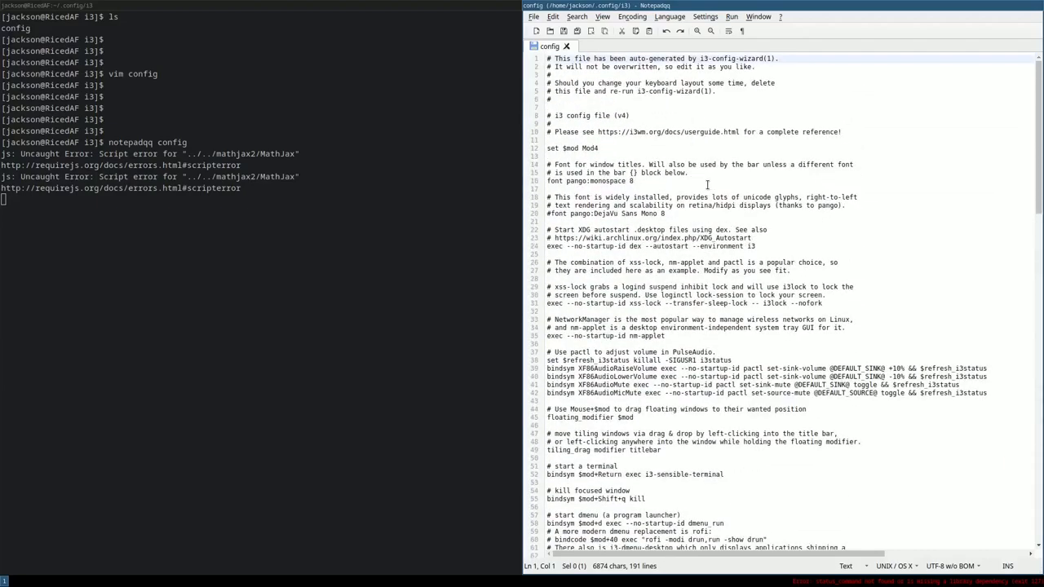
scroll(down, 3)
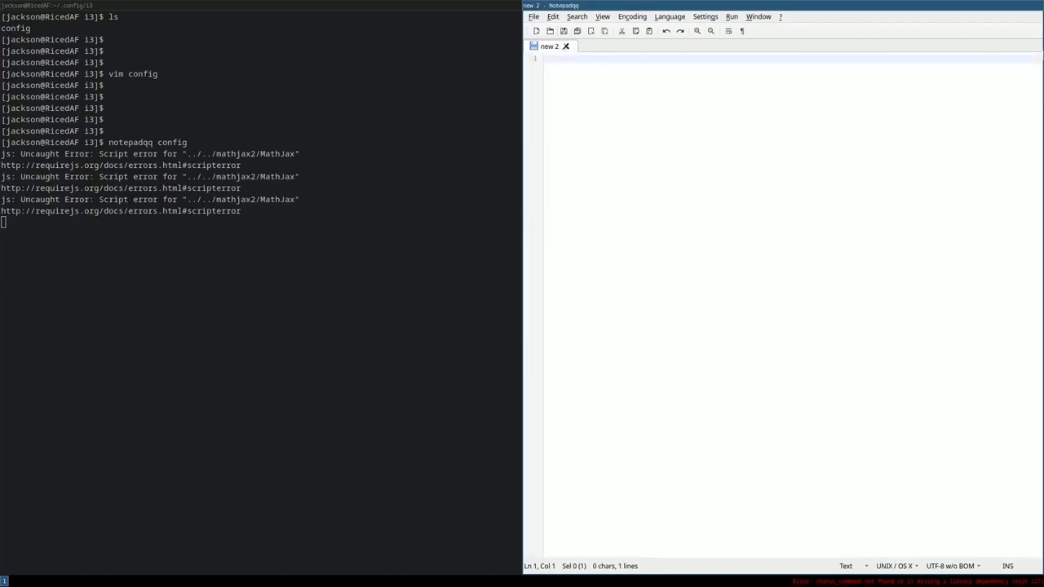
text(q)
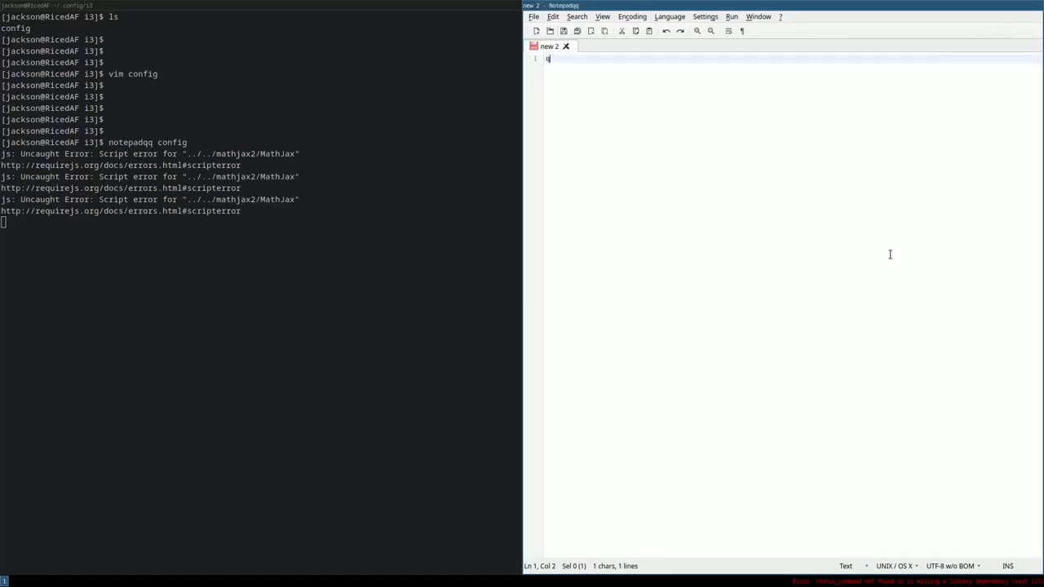
key(BackSpace)
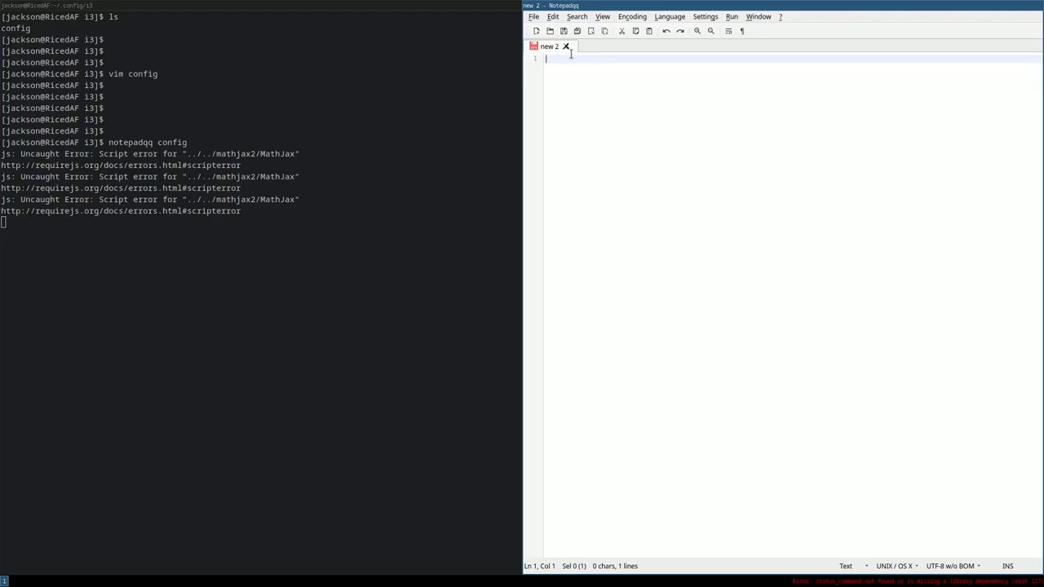
mouse_move(662, 158)
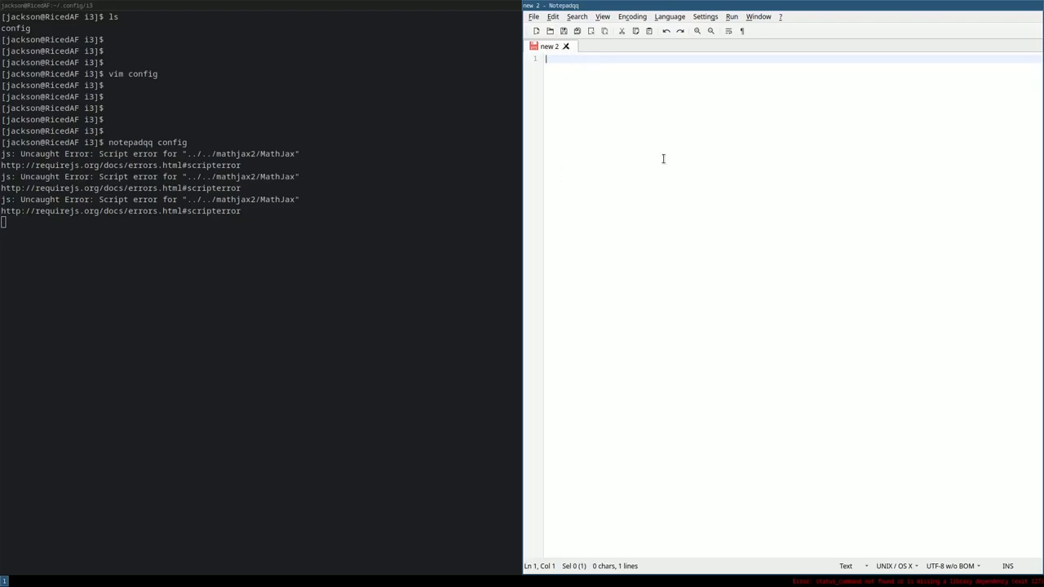
Step: Kill the Notepadqq window with xkill, leaving only the Alacritty terminal
text(c)
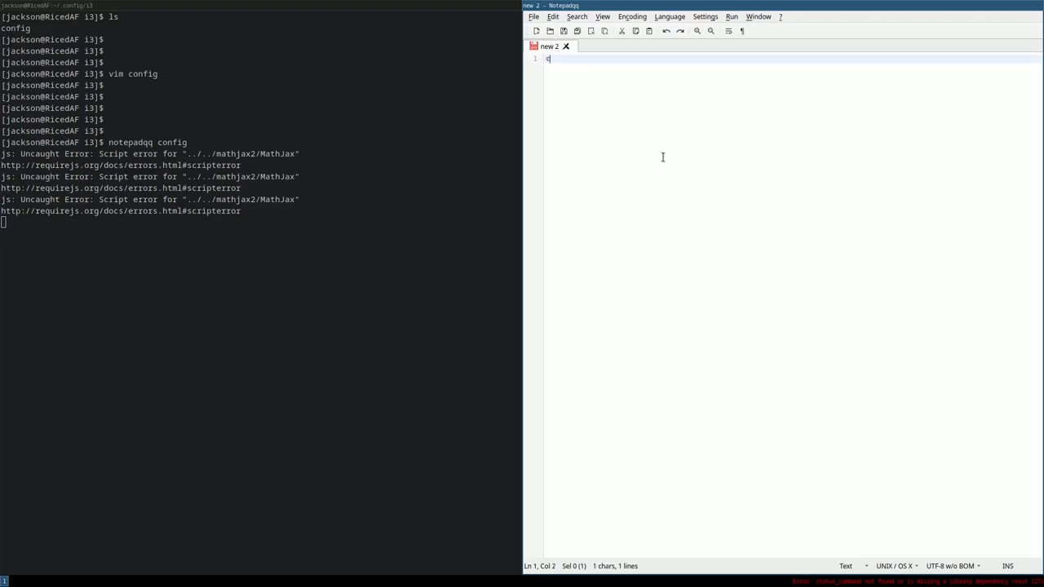
key(backspace)
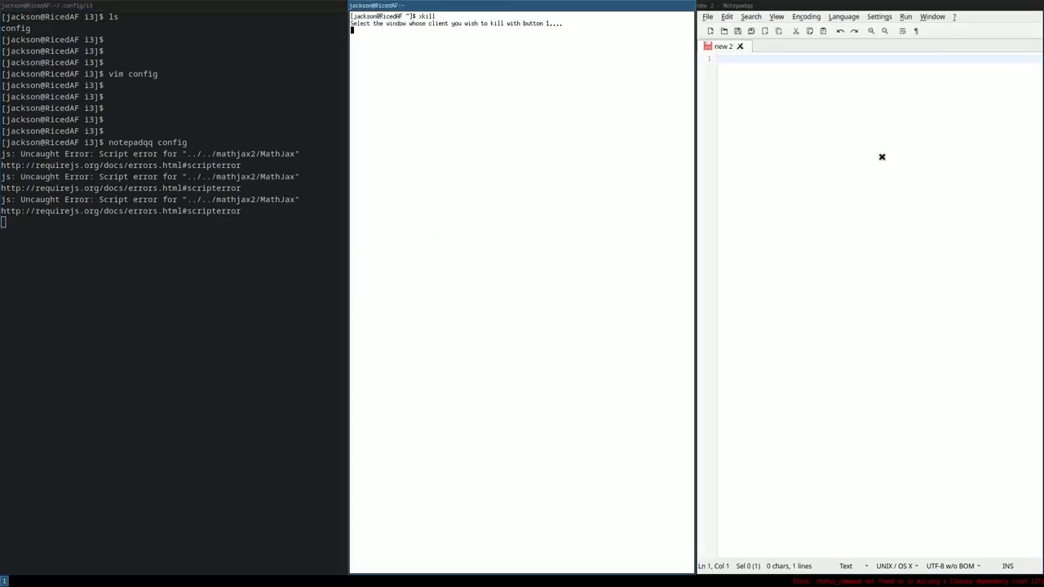
click(881, 156)
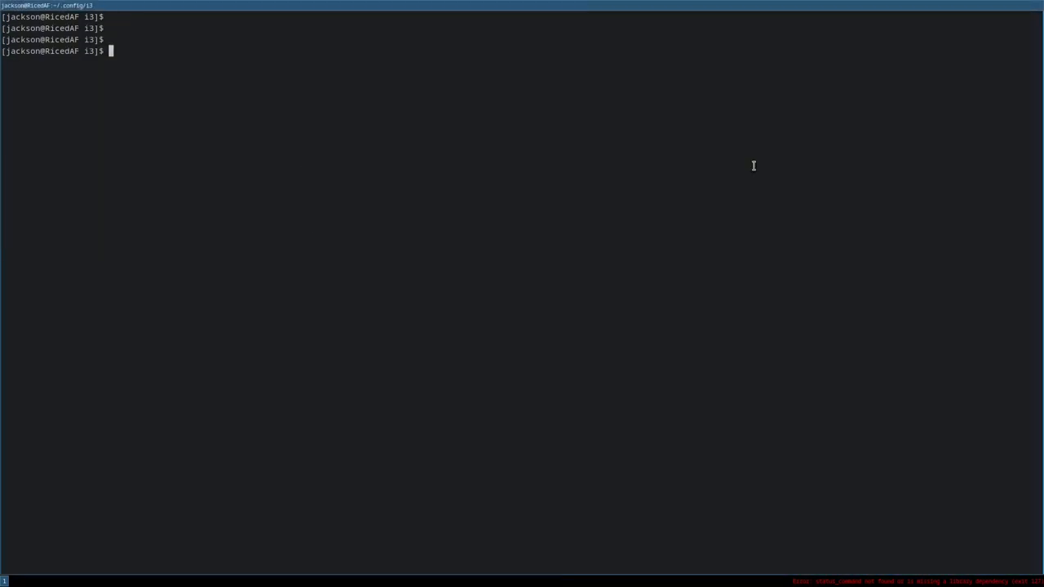
Step: Open the config in Vim, then launch Brave detached with 'brave & disown; exit'
text(vim config)
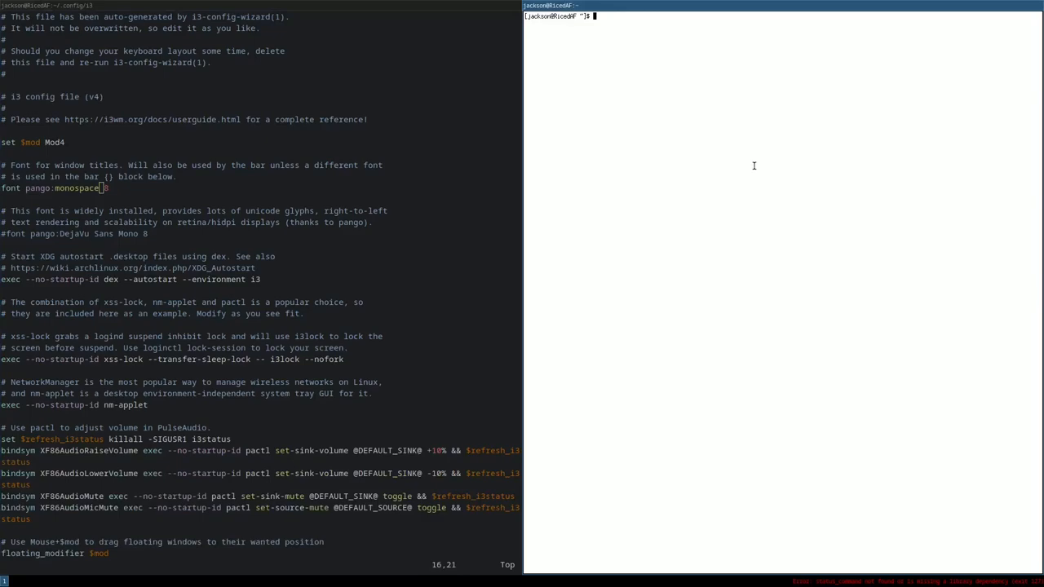
text(brave & d)
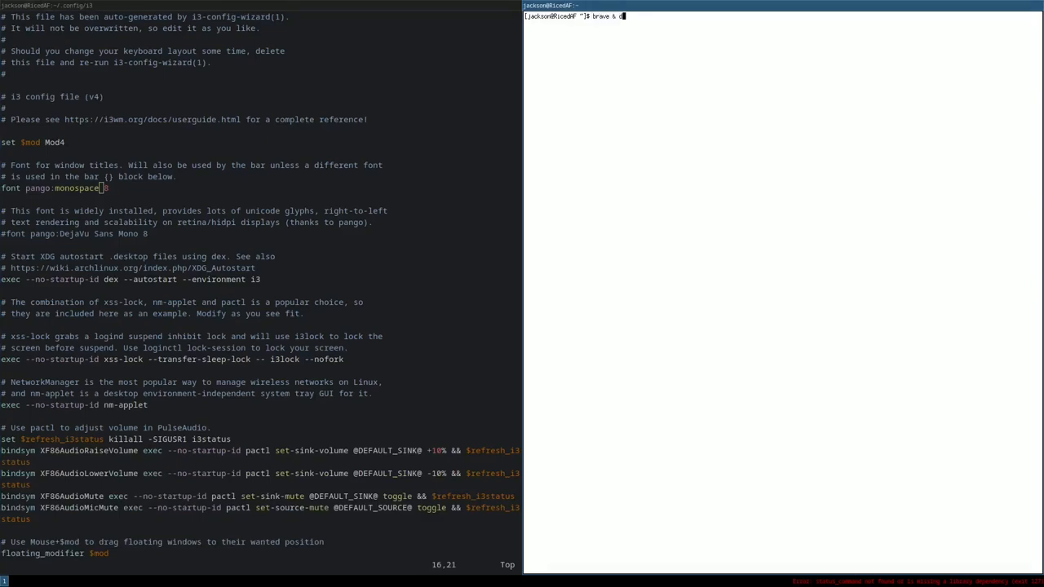
text(isown; exit)
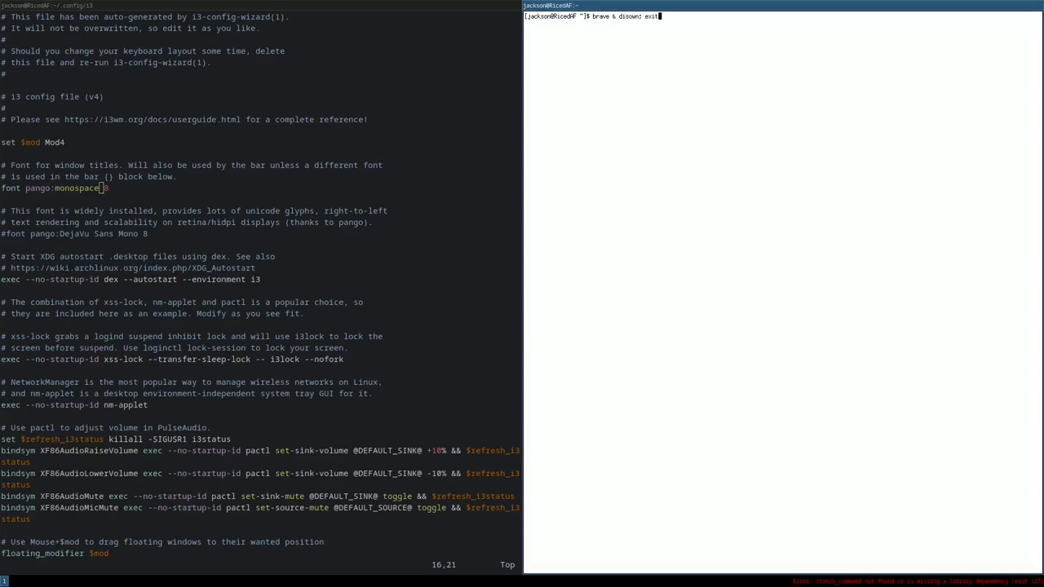
key(Return)
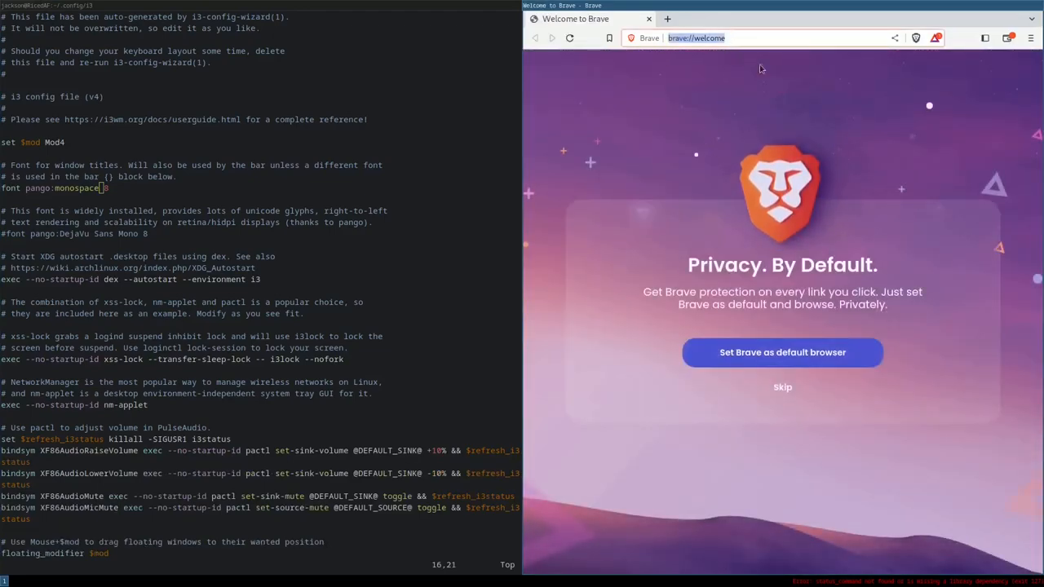
Step: Go to the Nerd Fonts downloads page in Brave and browse down the font list
text(nerdfonts.com)
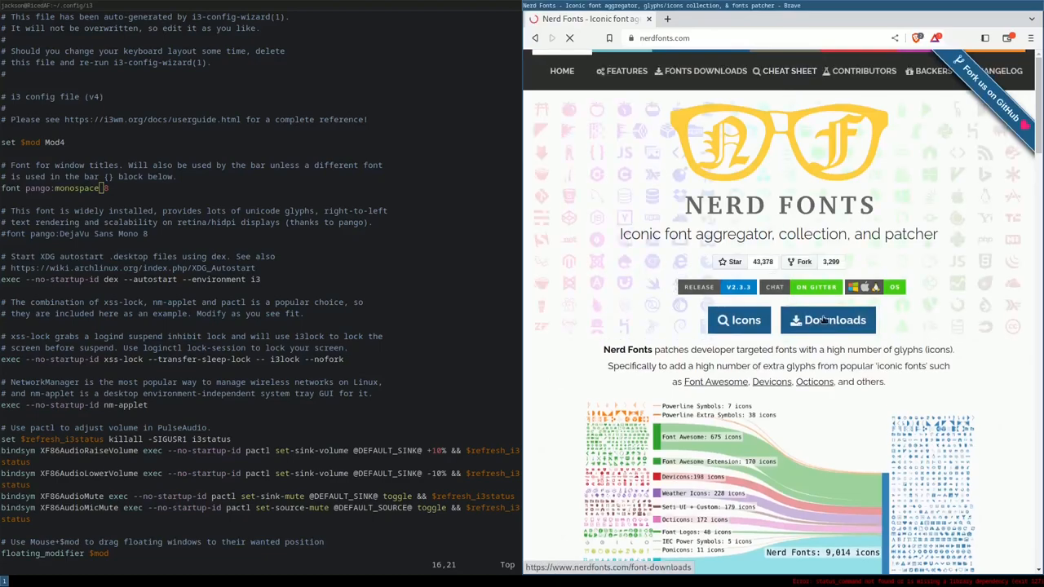
click(828, 320)
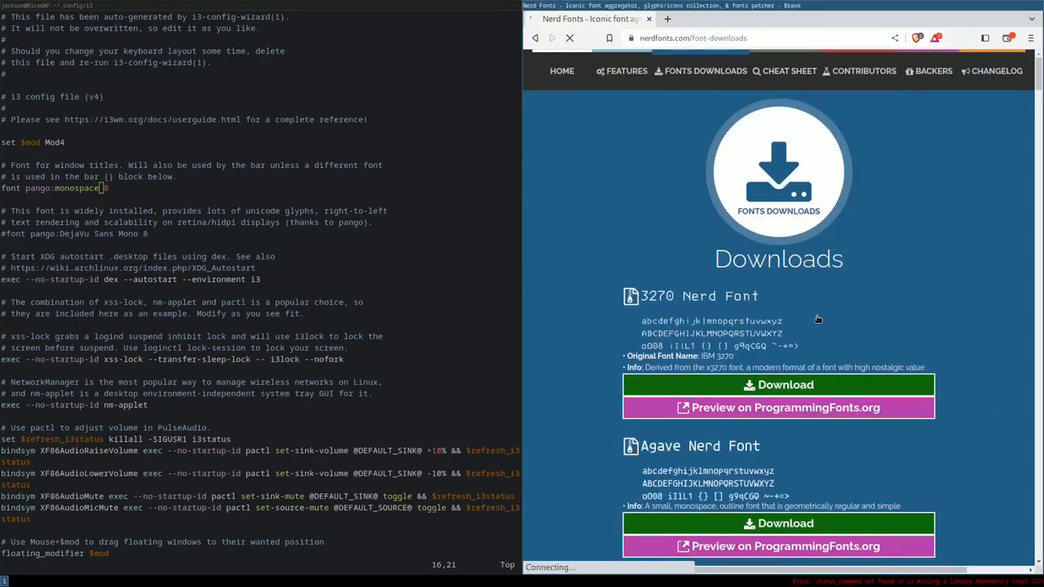
scroll(down, 3)
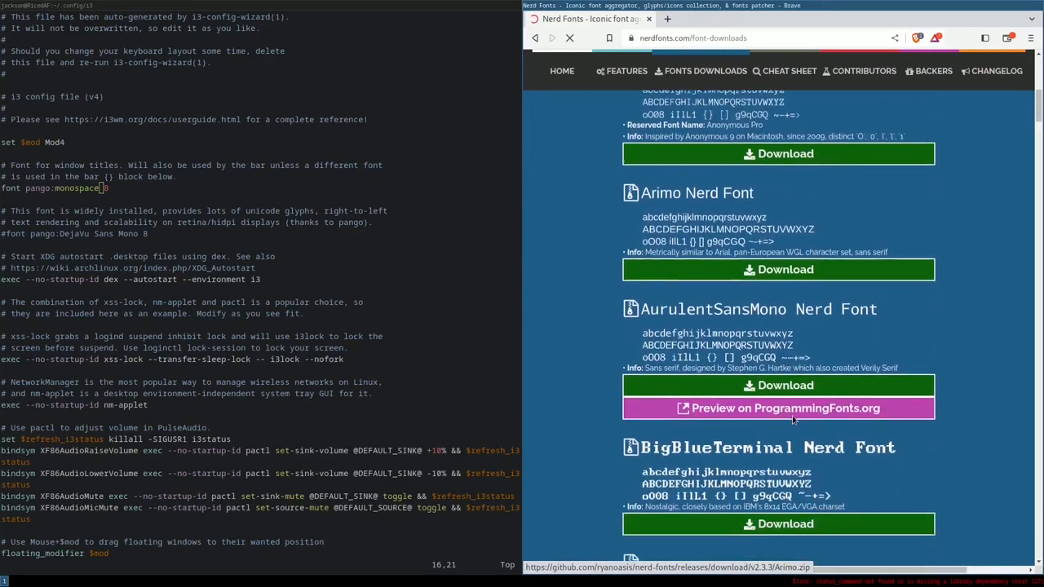
scroll(down, 3)
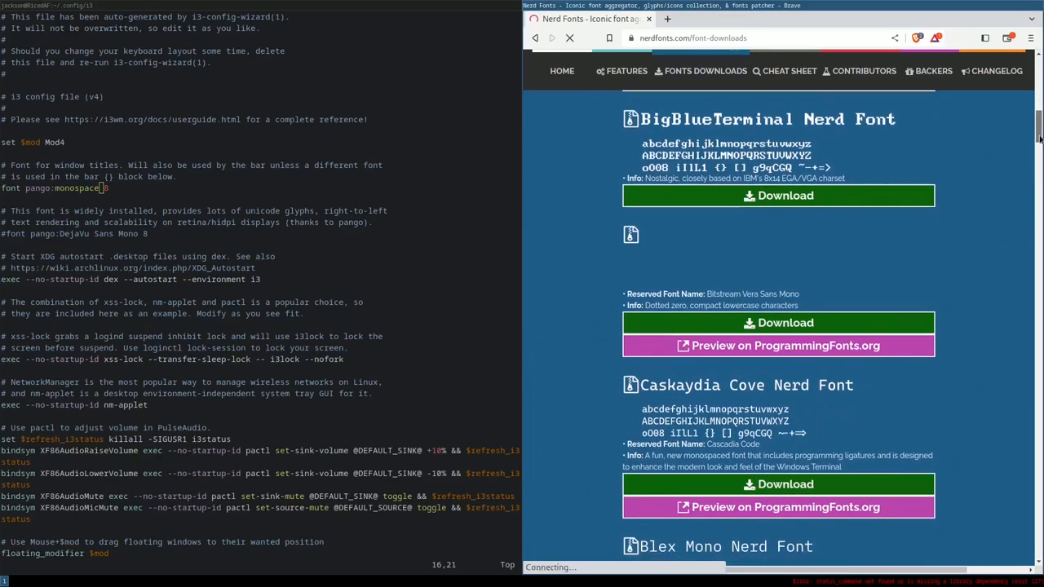
scroll(down, 3)
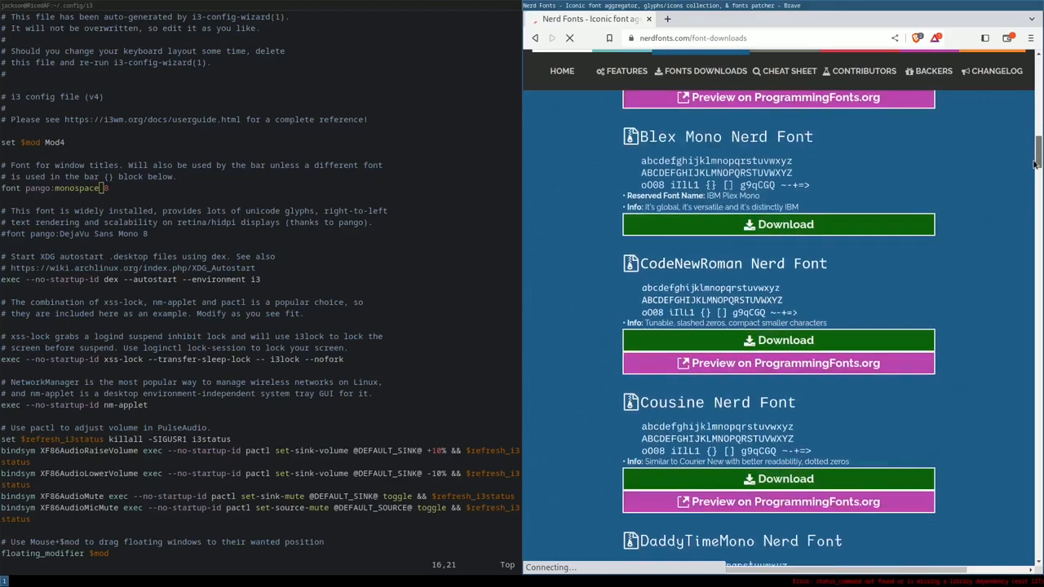
scroll(down, 3)
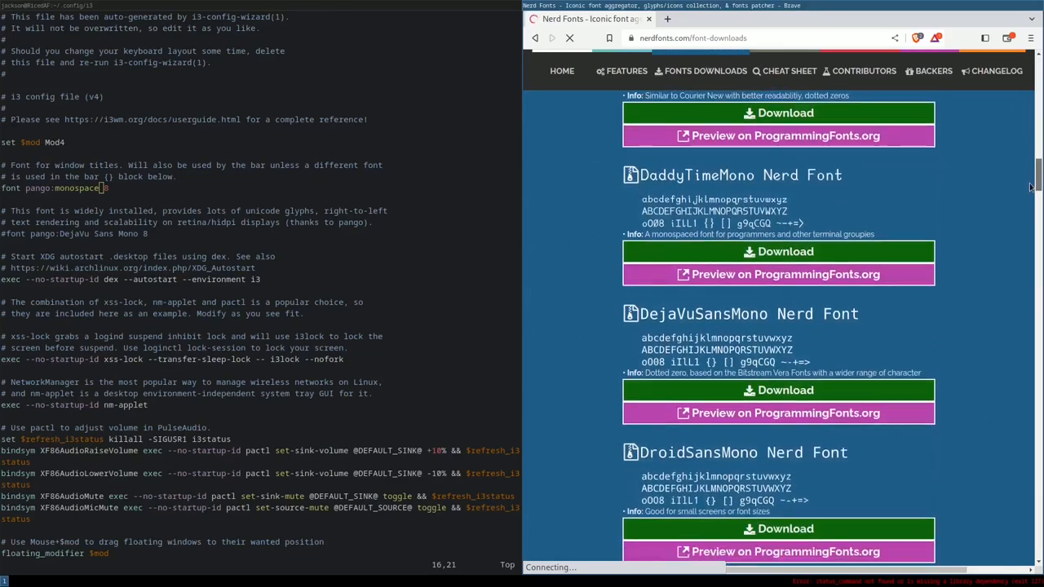
scroll(down, 3)
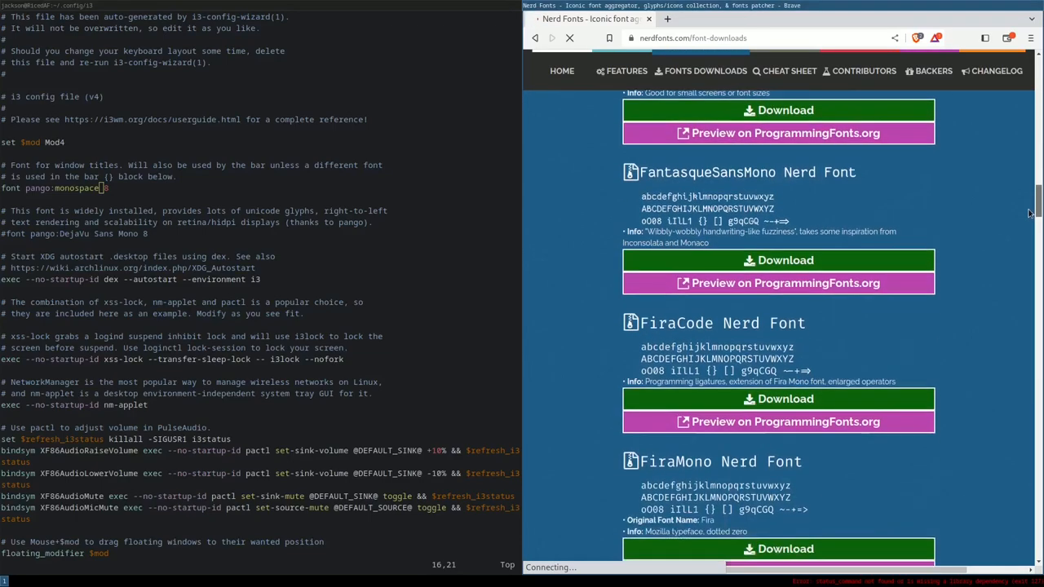
scroll(down, 3)
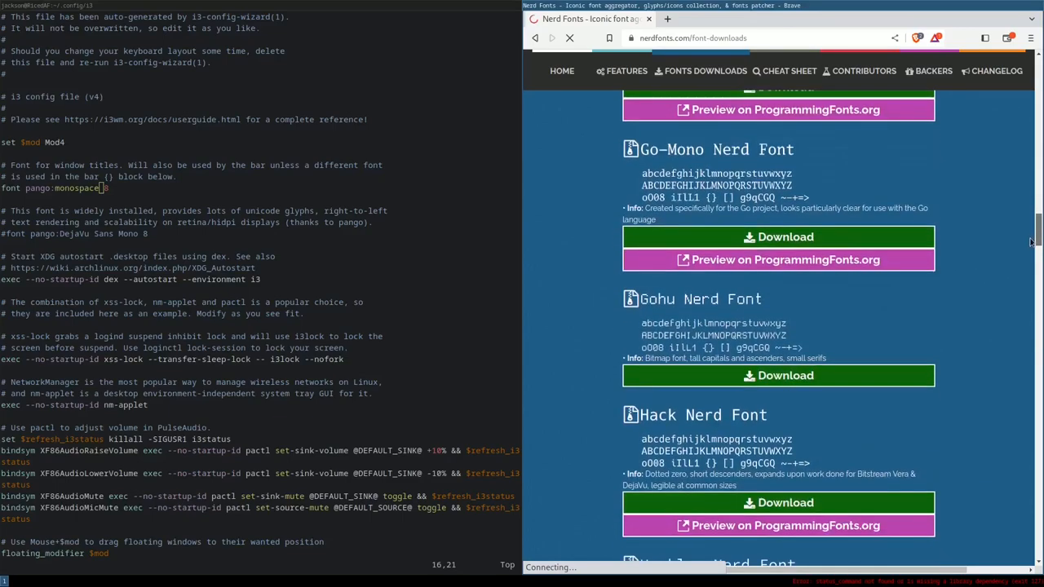
scroll(down, 3)
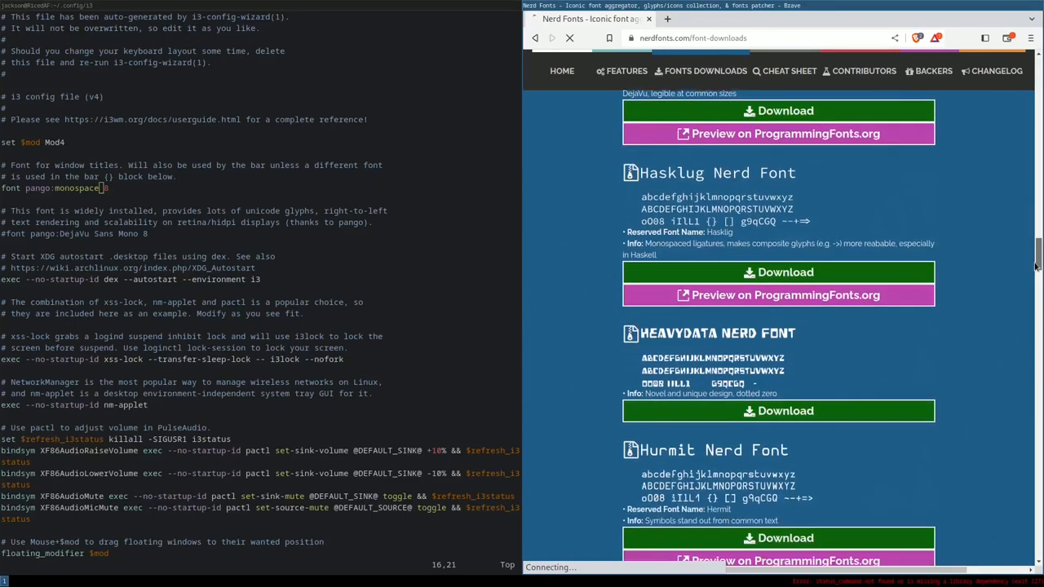
scroll(down, 3)
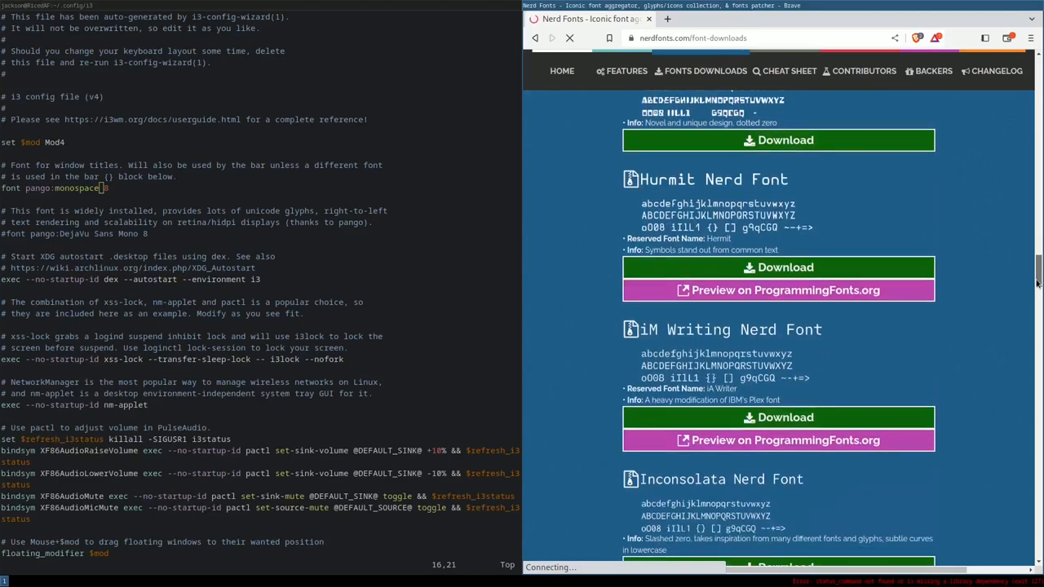
scroll(down, 3)
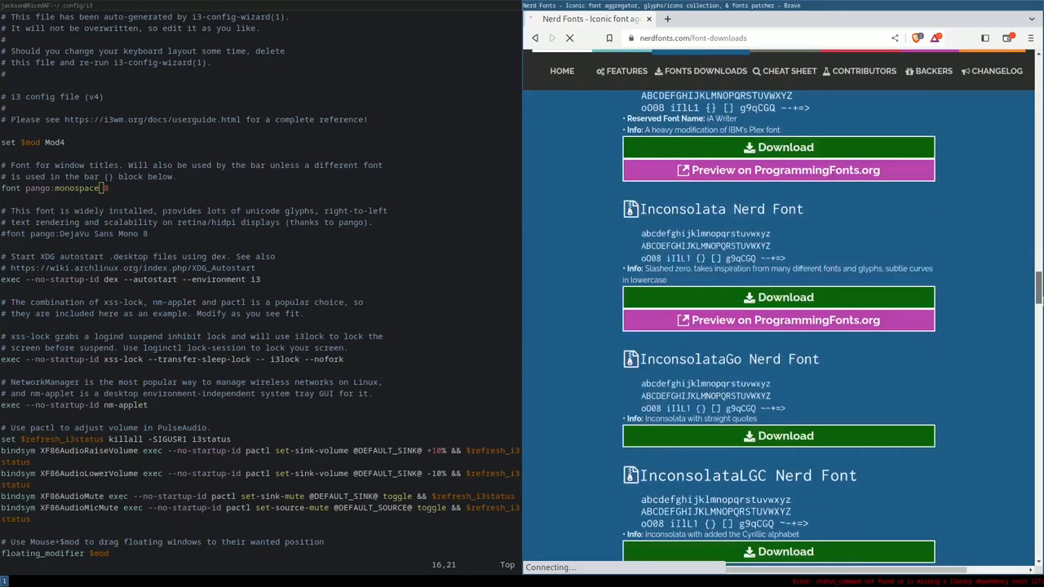
scroll(down, 3)
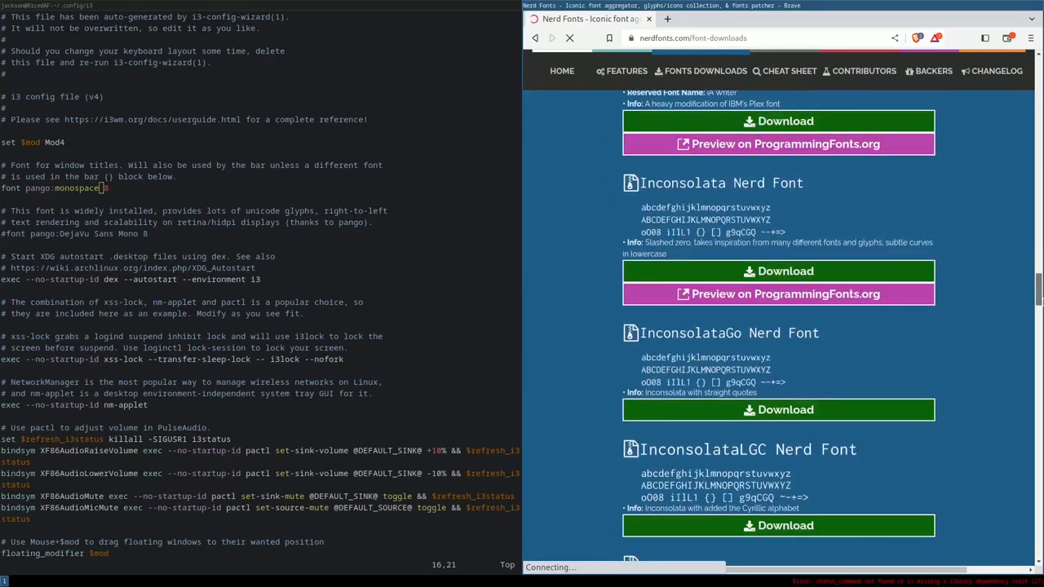
scroll(down, 3)
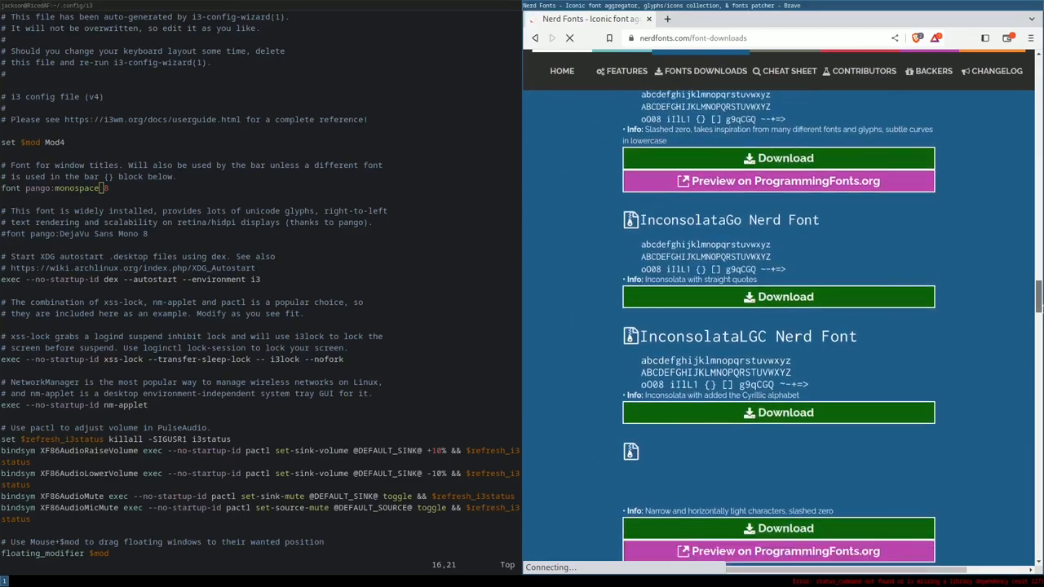
scroll(down, 3)
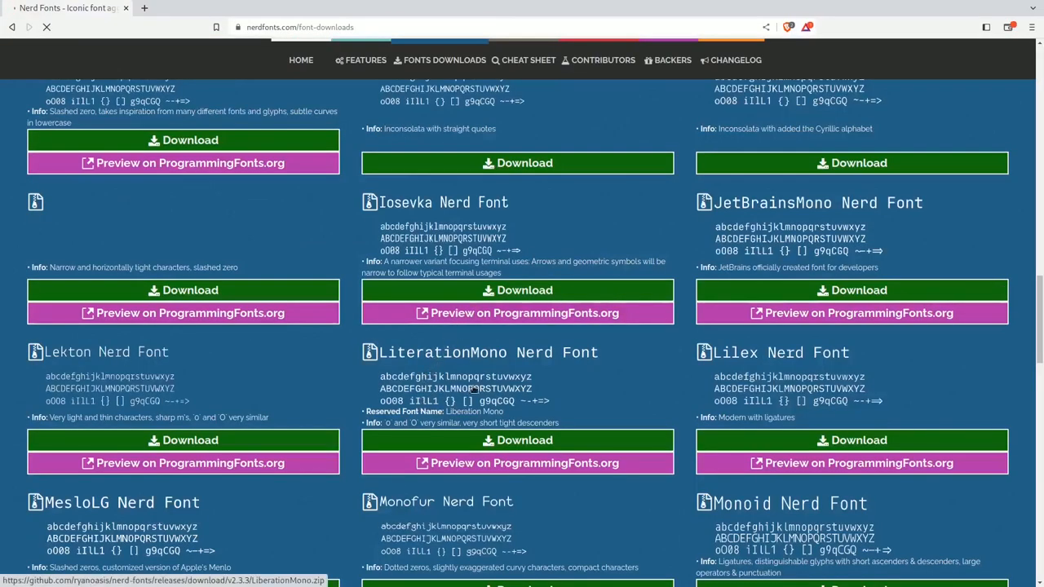
Step: Find JetBrainsMono Nerd Font in the list and start its download
scroll(down, 3)
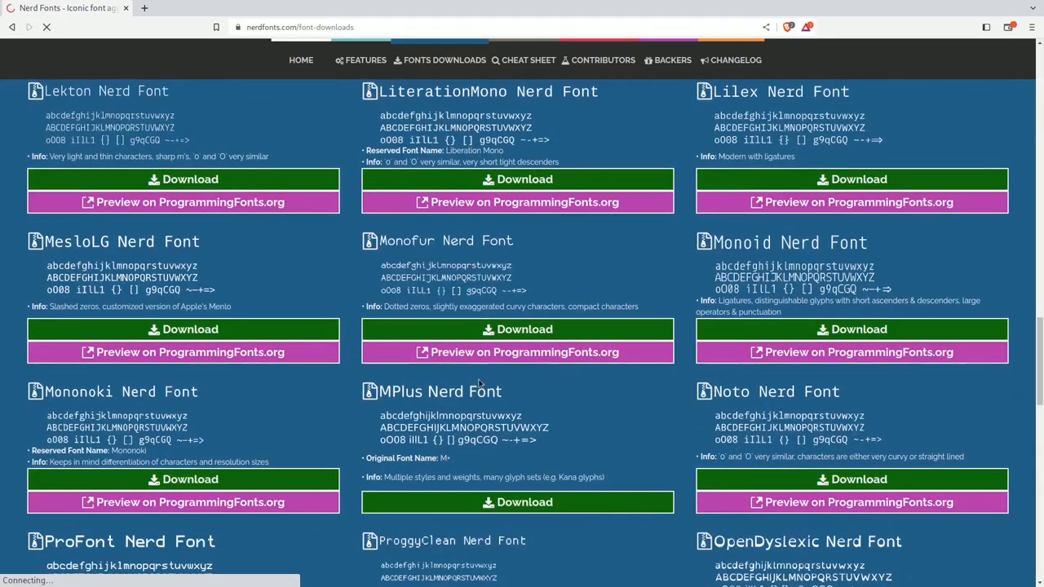
scroll(down, 3)
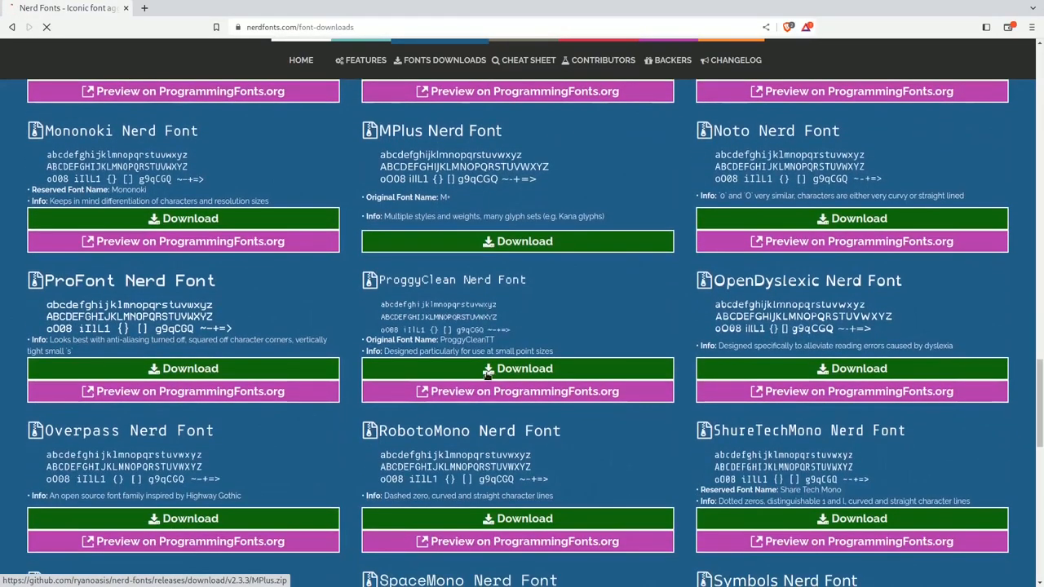
scroll(down, 3)
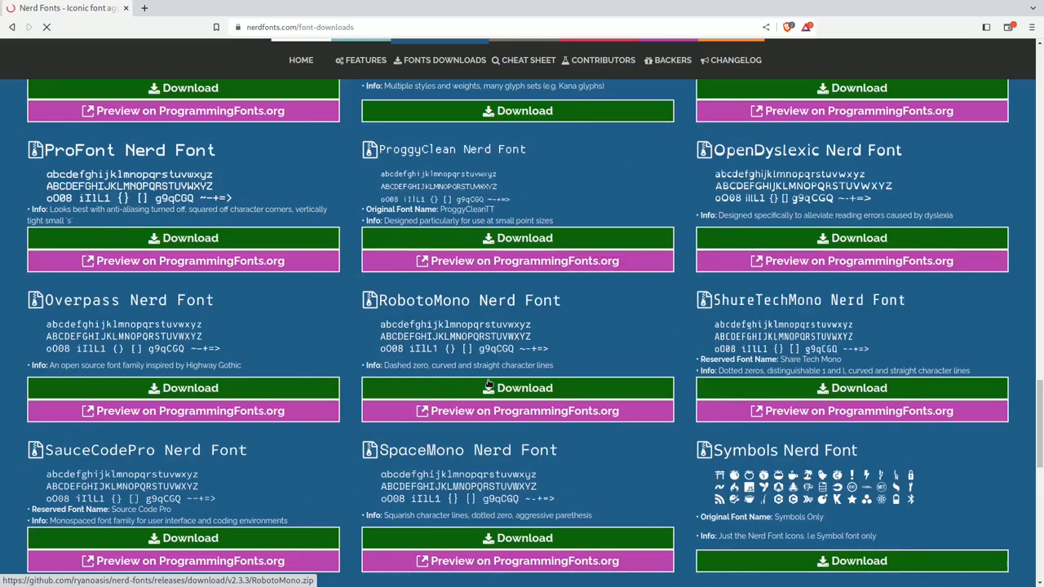
scroll(down, 3)
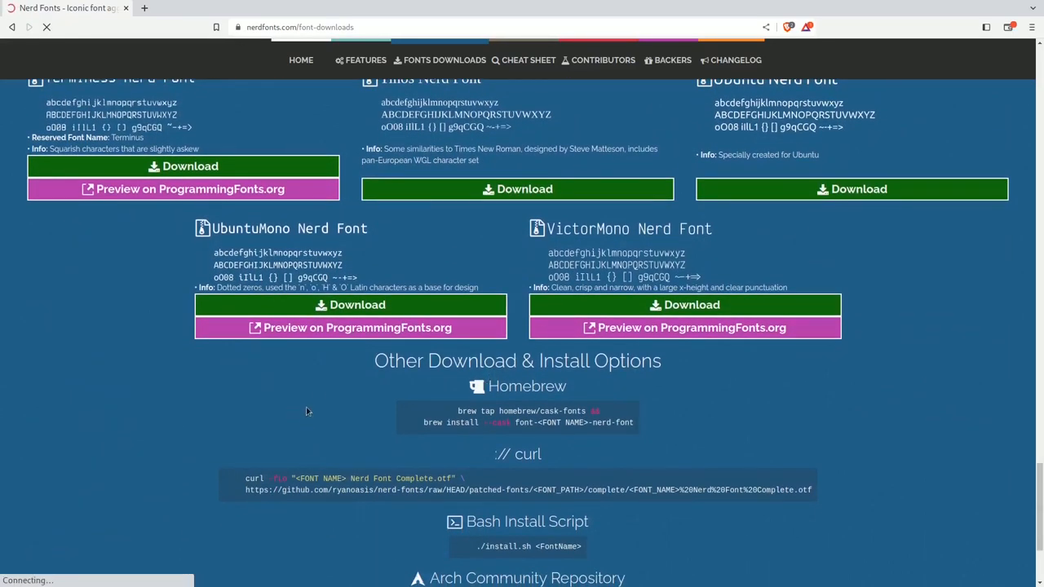
scroll(up, 3)
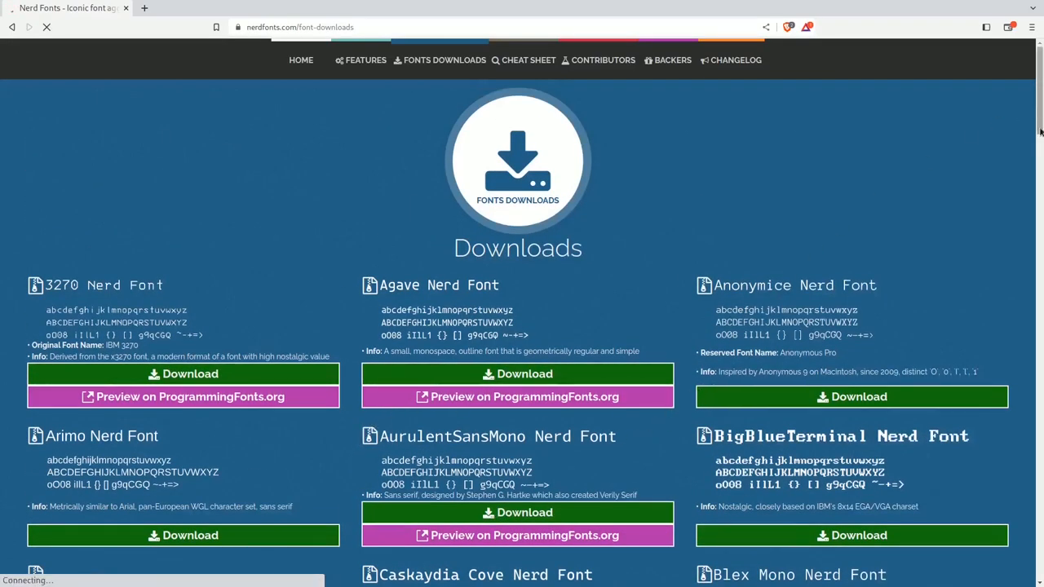
scroll(down, 3)
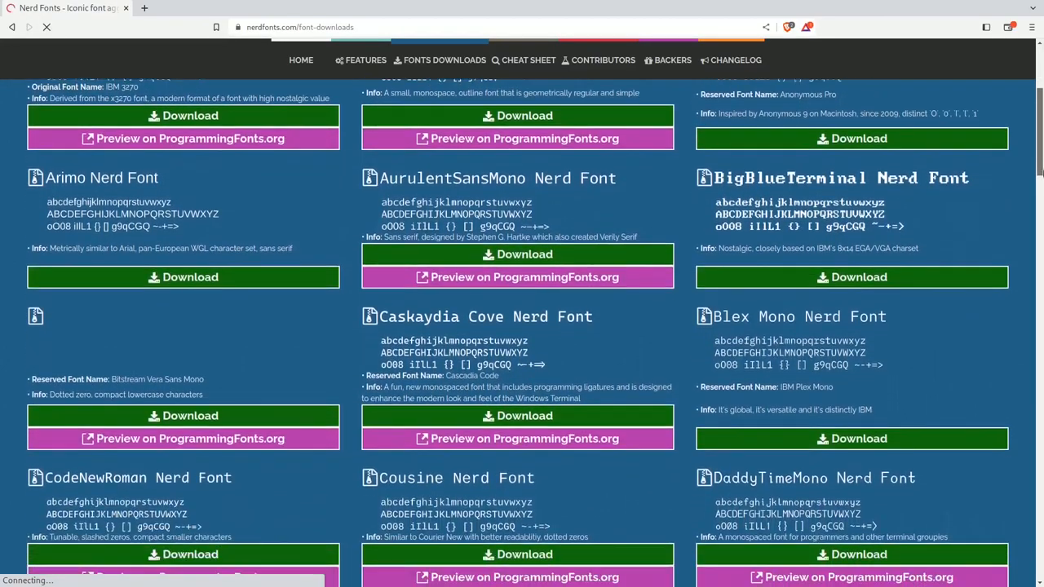
scroll(down, 3)
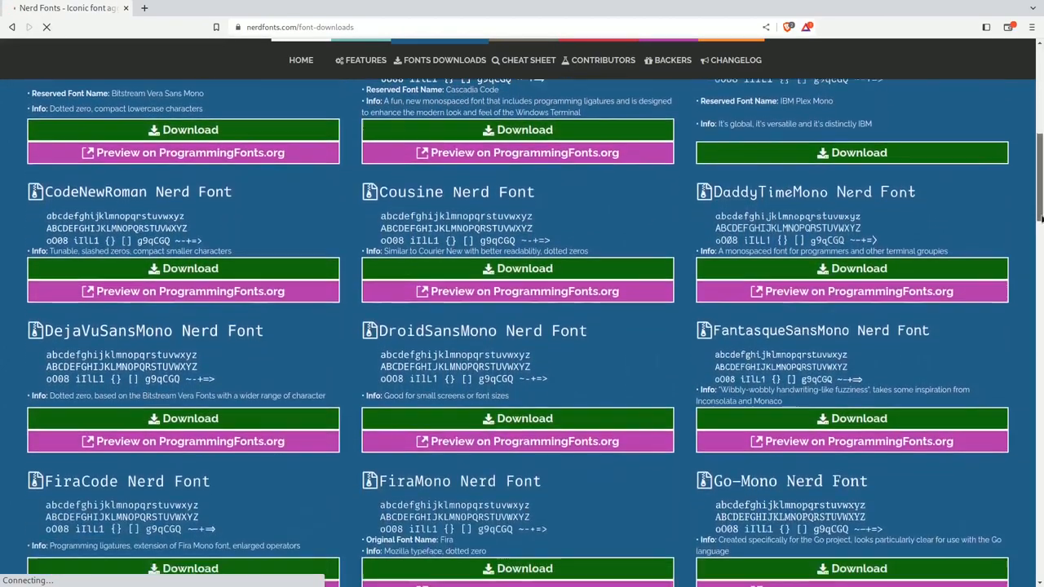
scroll(down, 3)
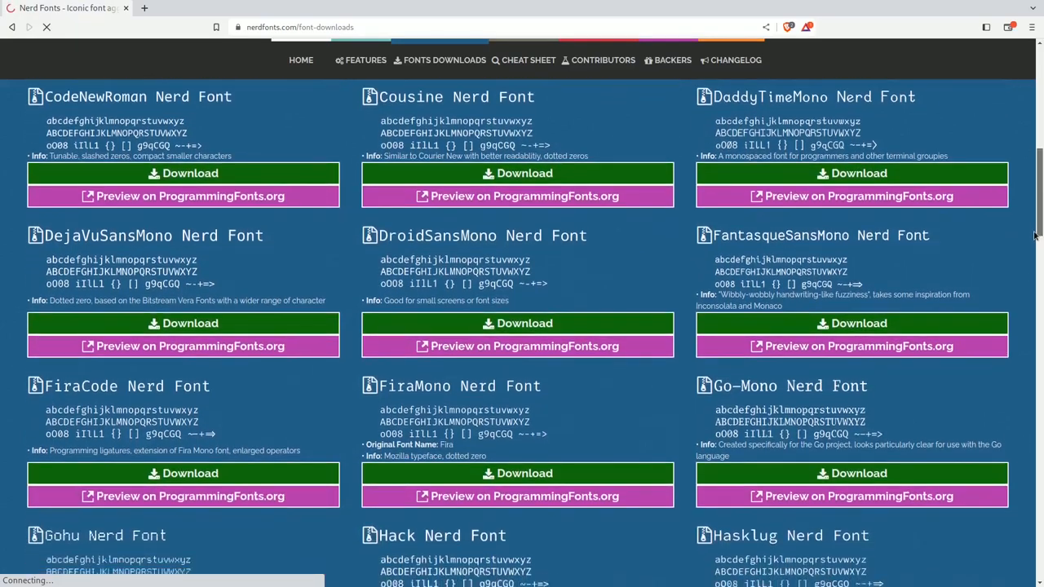
scroll(down, 3)
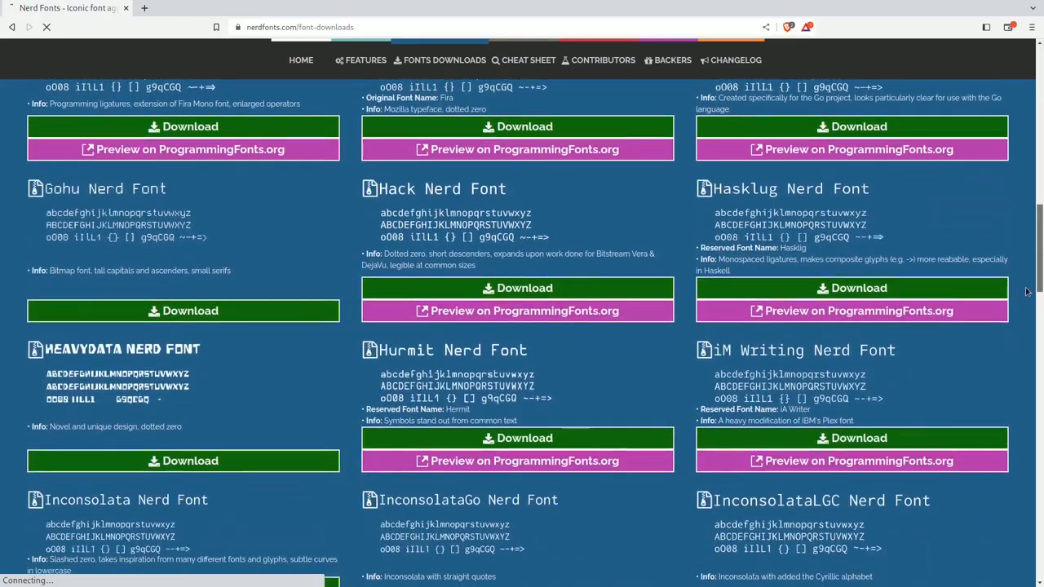
scroll(down, 3)
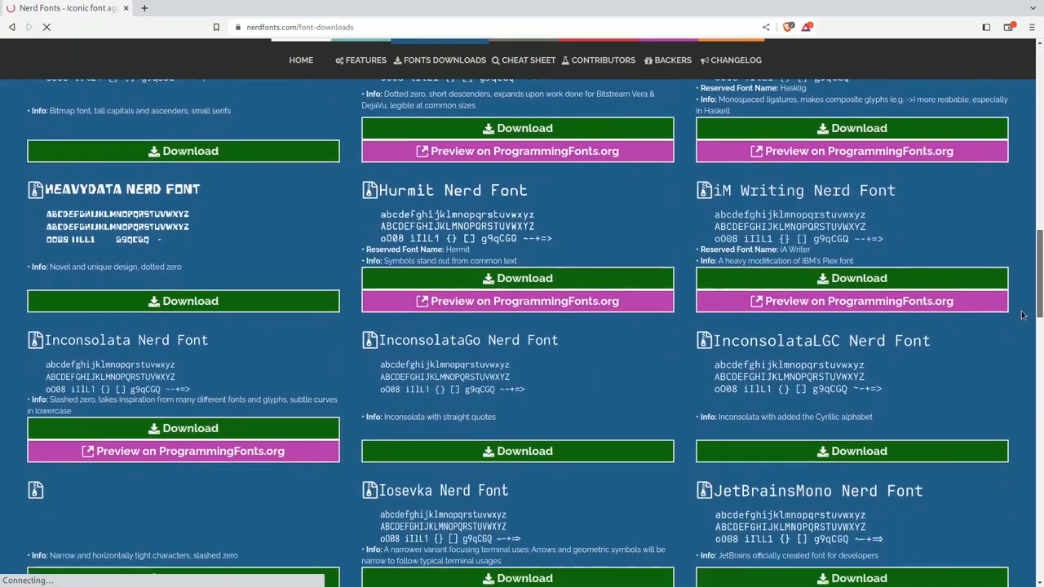
scroll(down, 3)
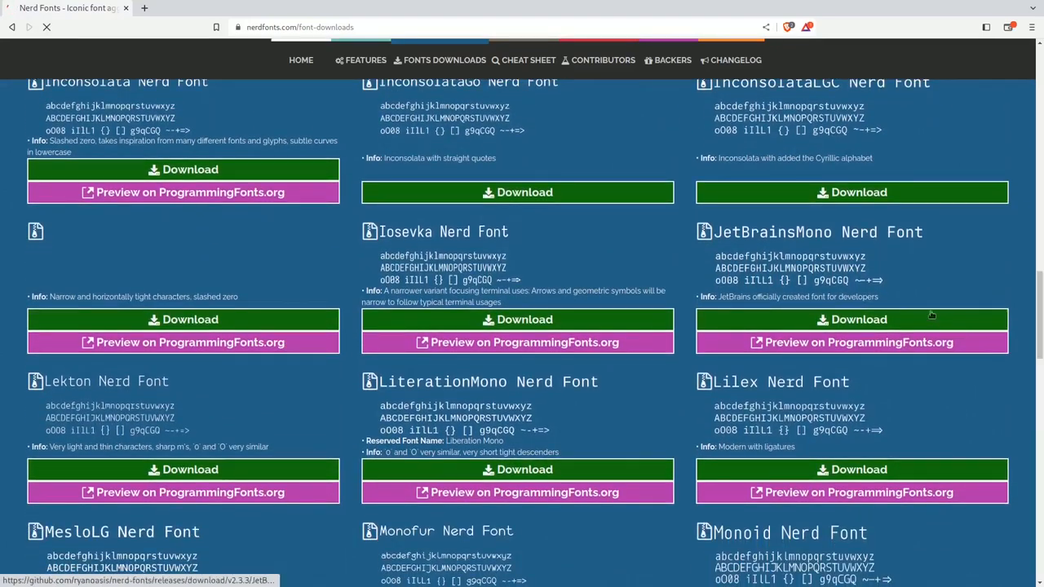
click(852, 318)
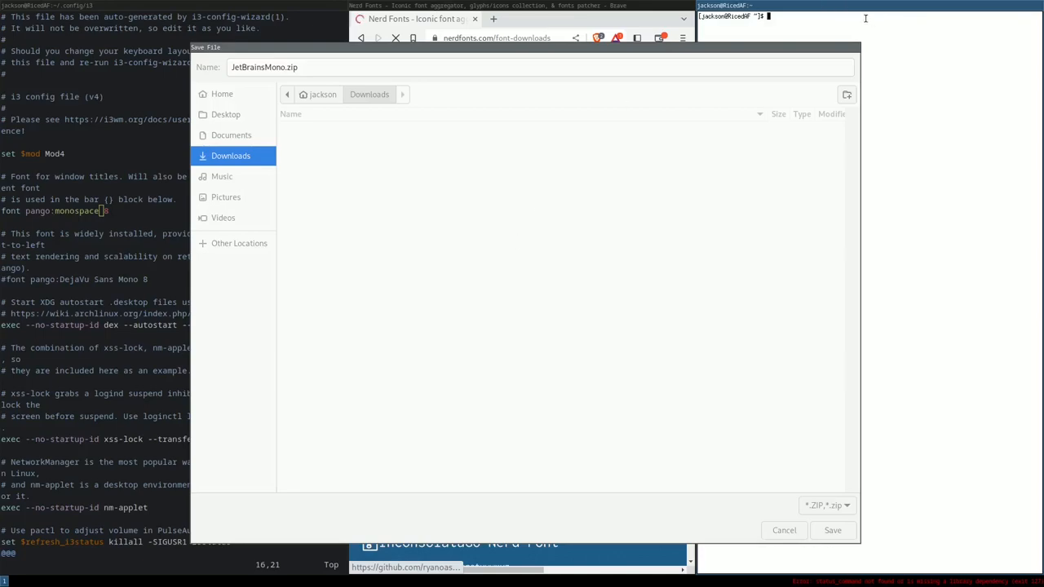
Step: Make a .fonts folder in home and save JetBrainsMono.zip into it
text(mkdir)
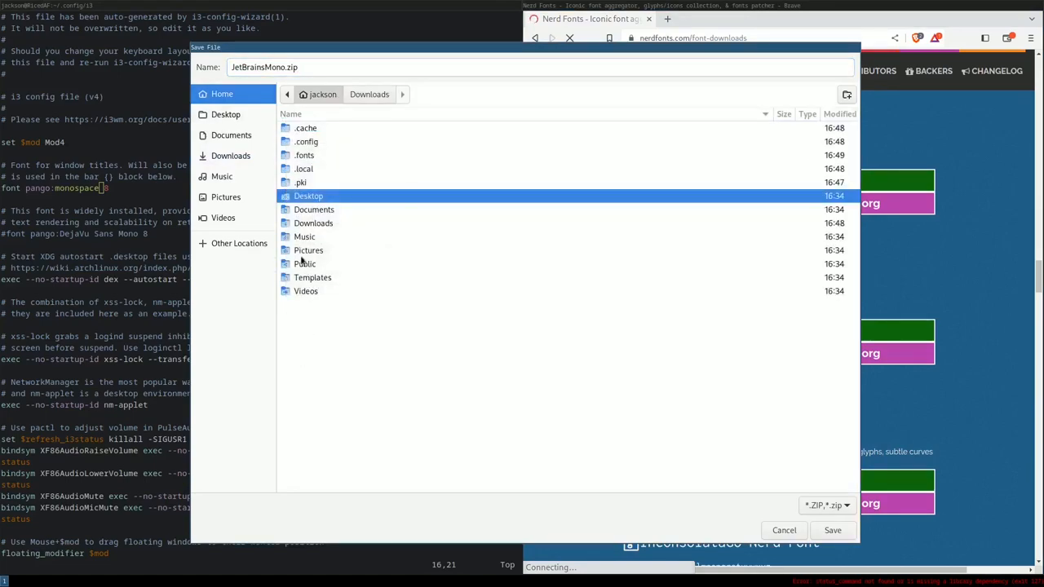
mouse_move(308, 132)
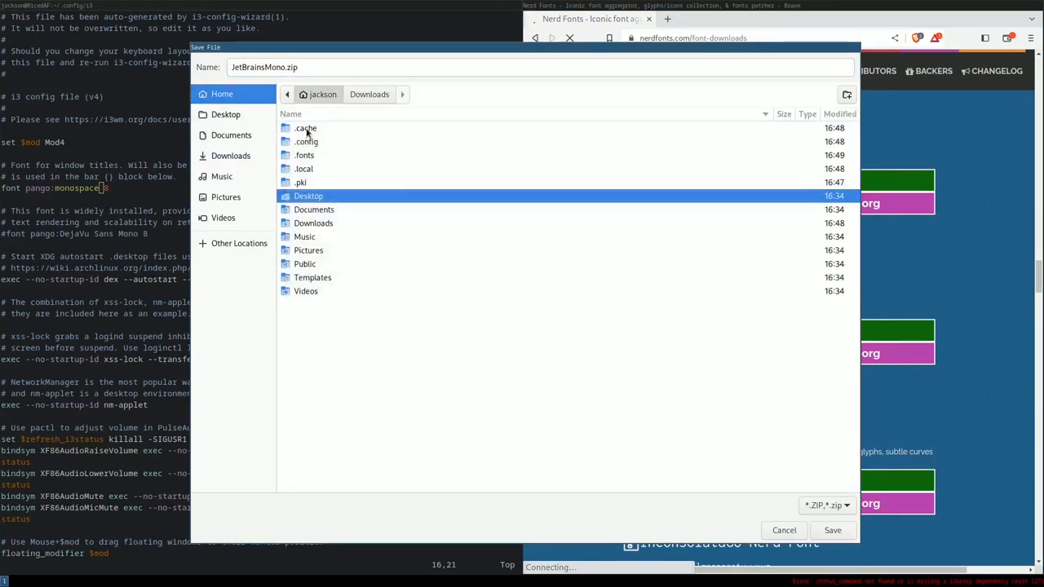
mouse_move(302, 176)
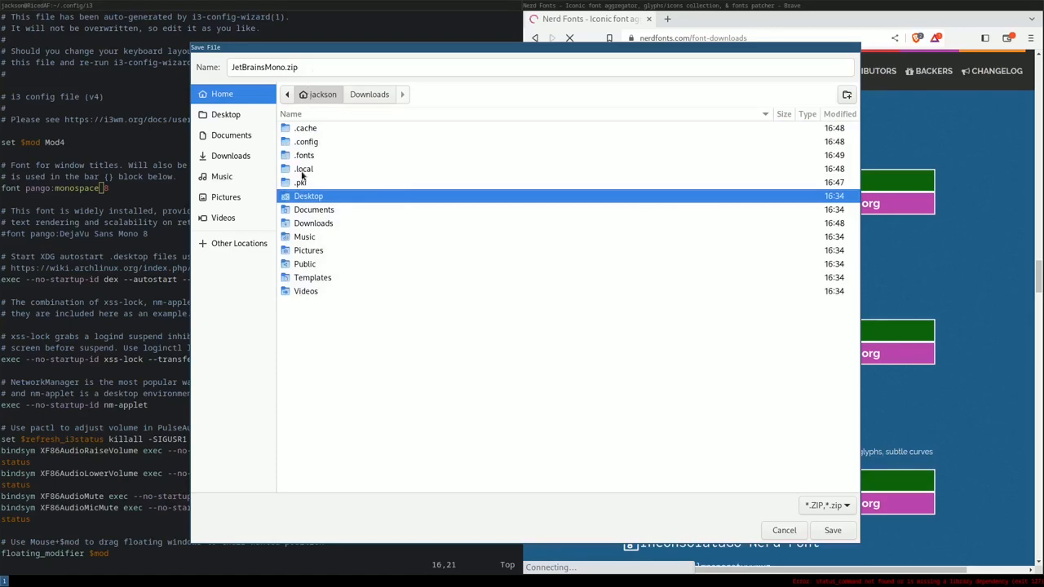
double_click(303, 155)
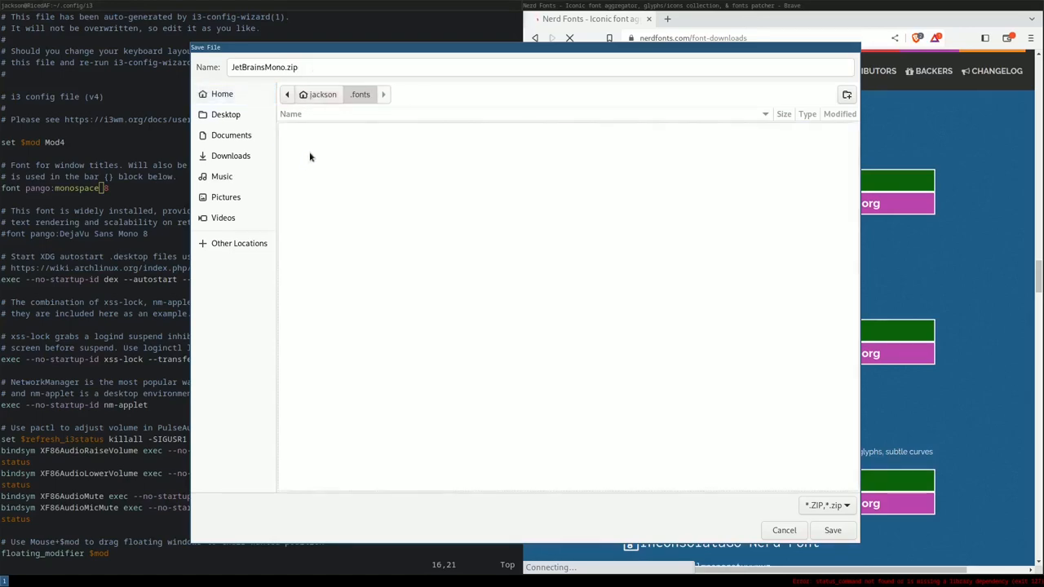
click(539, 67)
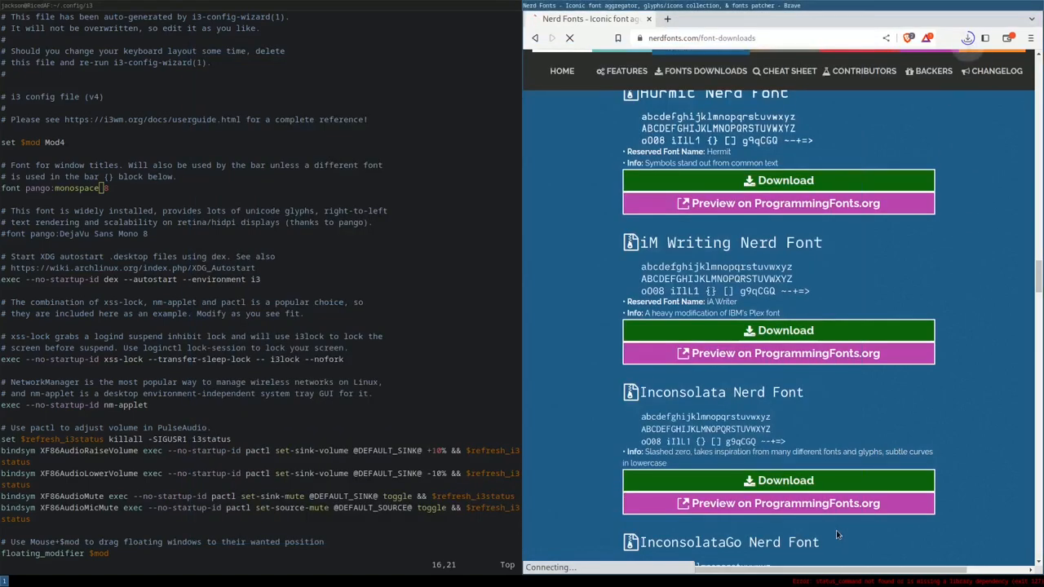
Step: Show Brave's recent downloads to watch the JetBrainsMono.zip progress
click(968, 37)
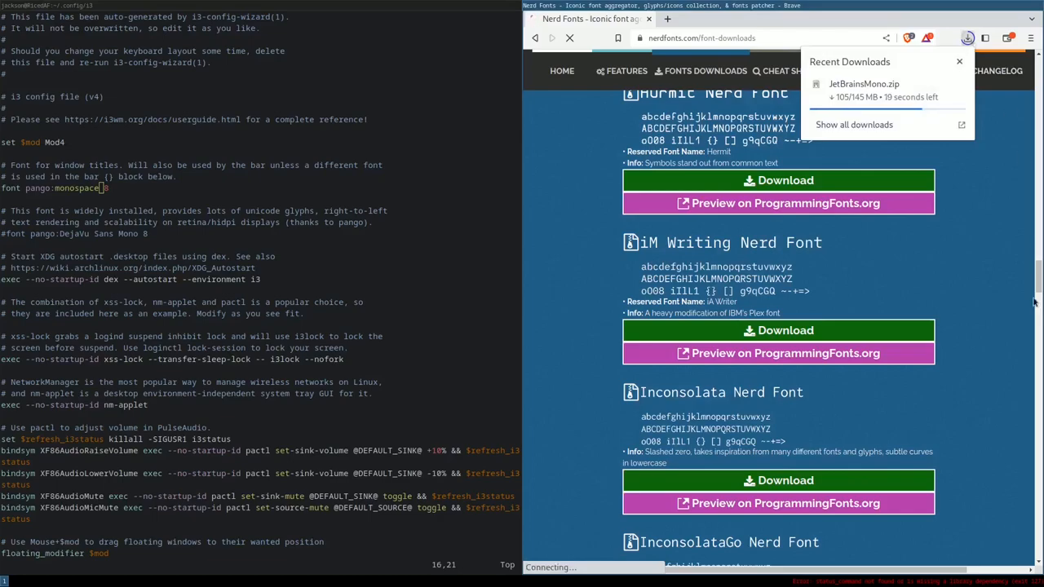
mouse_move(1018, 321)
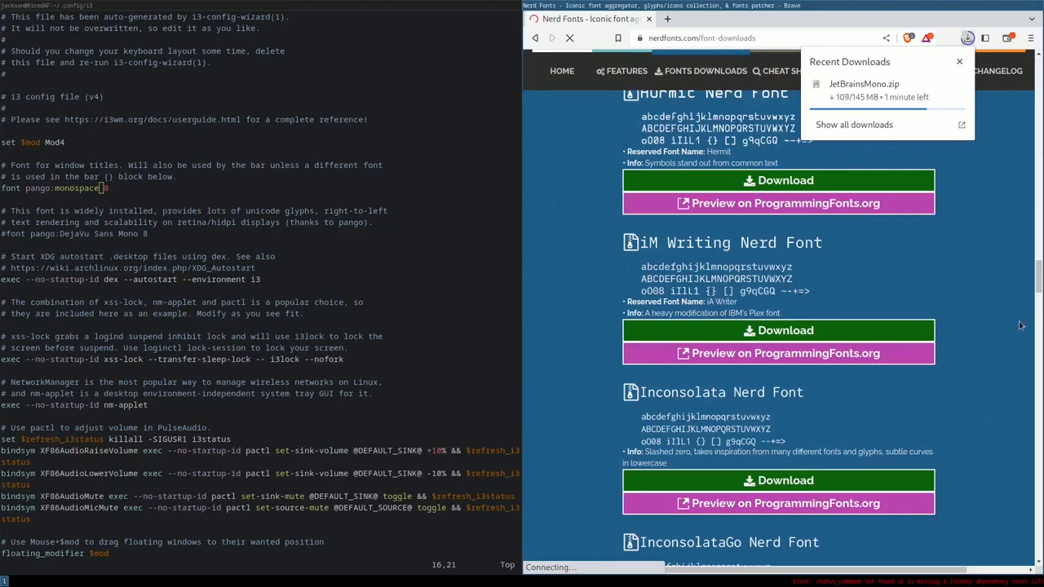
mouse_move(1008, 218)
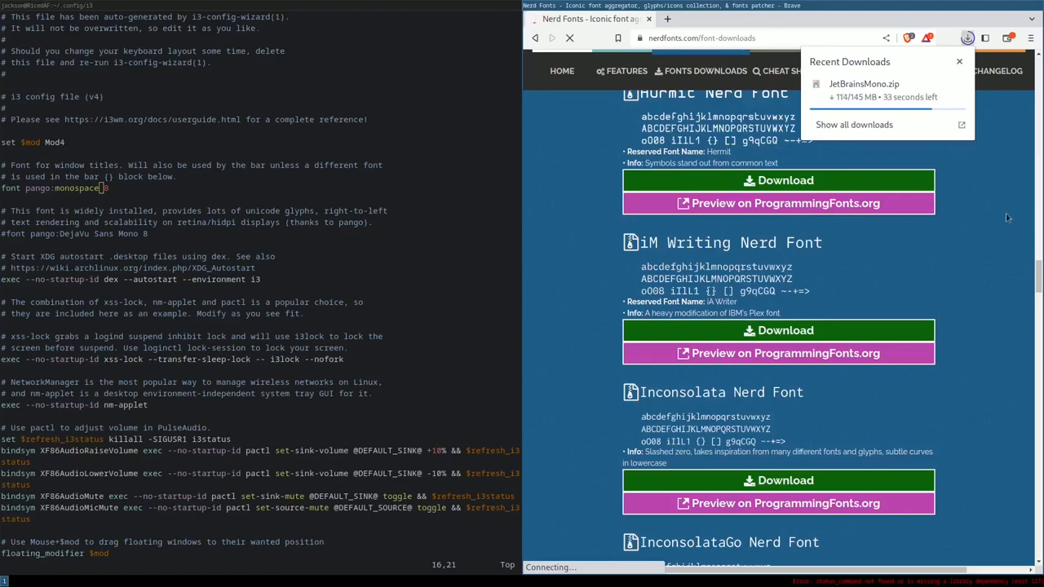
mouse_move(966, 235)
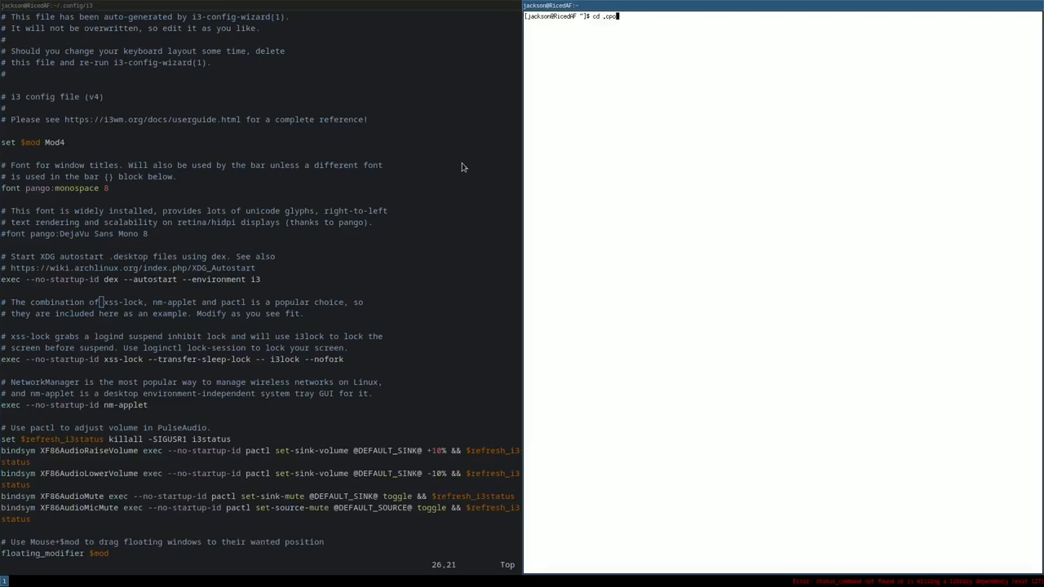
Step: Replace the terminal with a fresh 'alacritty & disown' window and change into ~/.fonts
key(BackSpace)
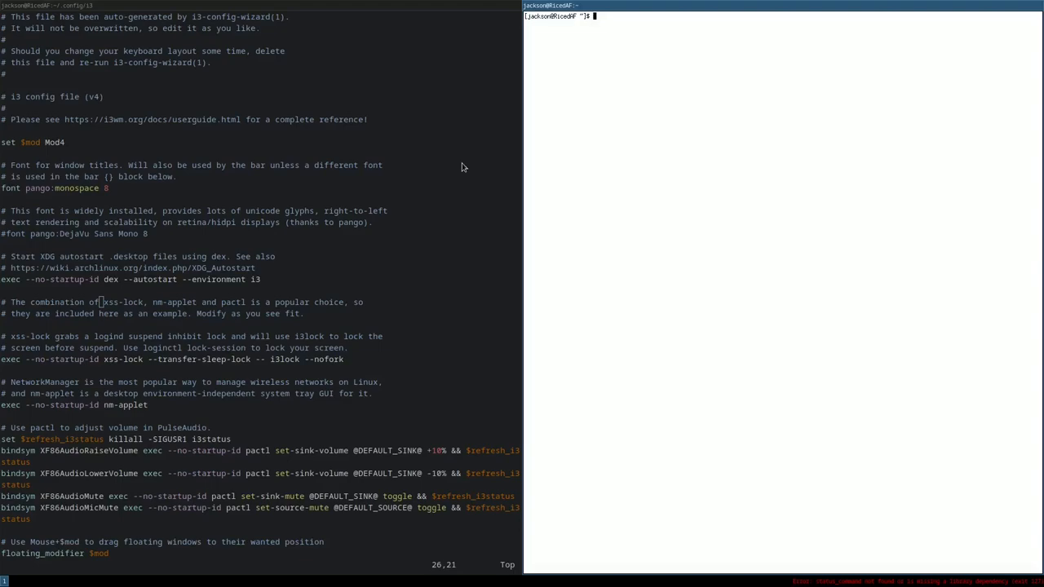
text(alacrit)
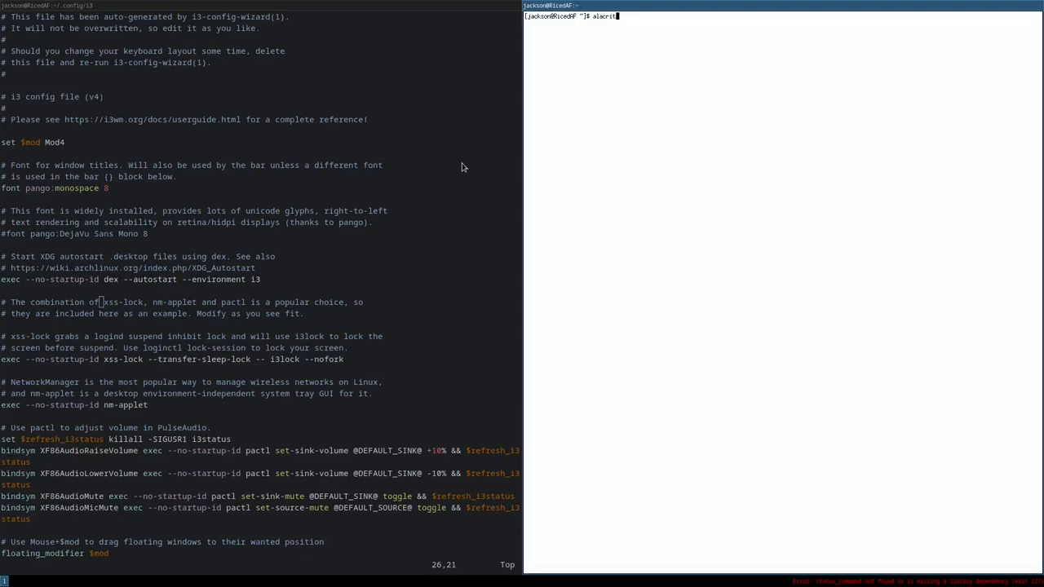
text(ty)
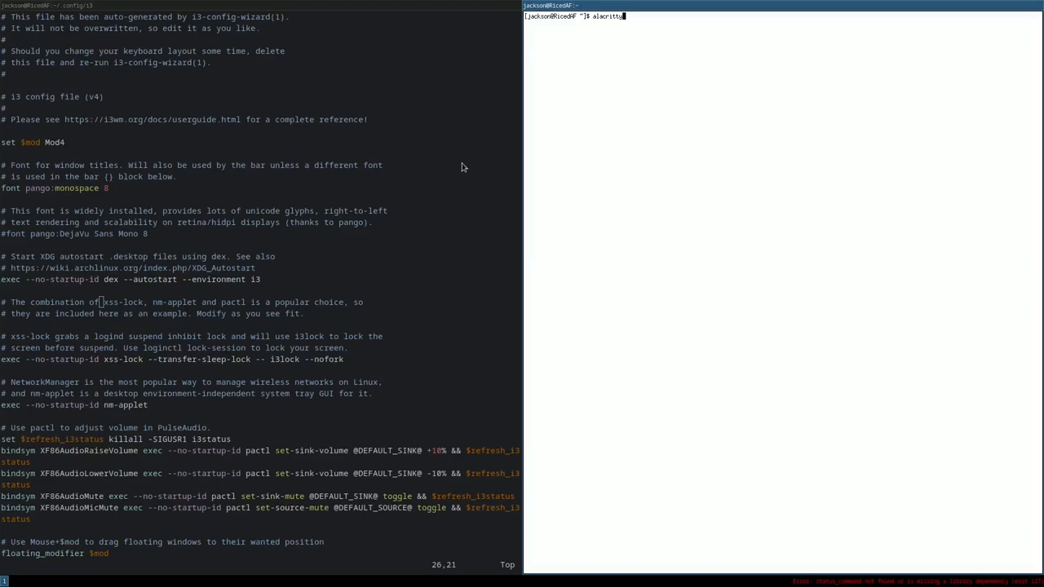
text(& disown; exit)
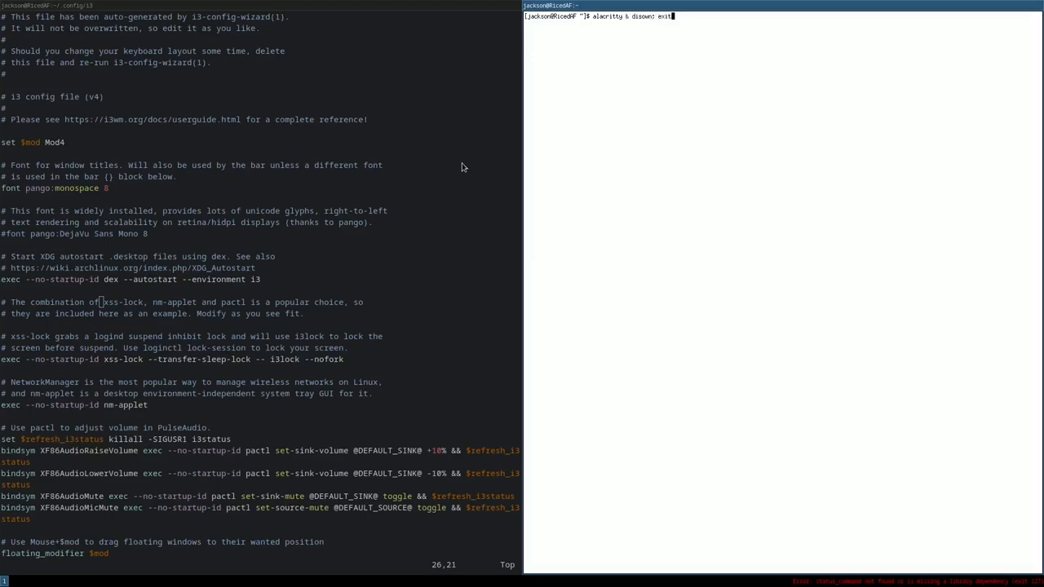
key(Return)
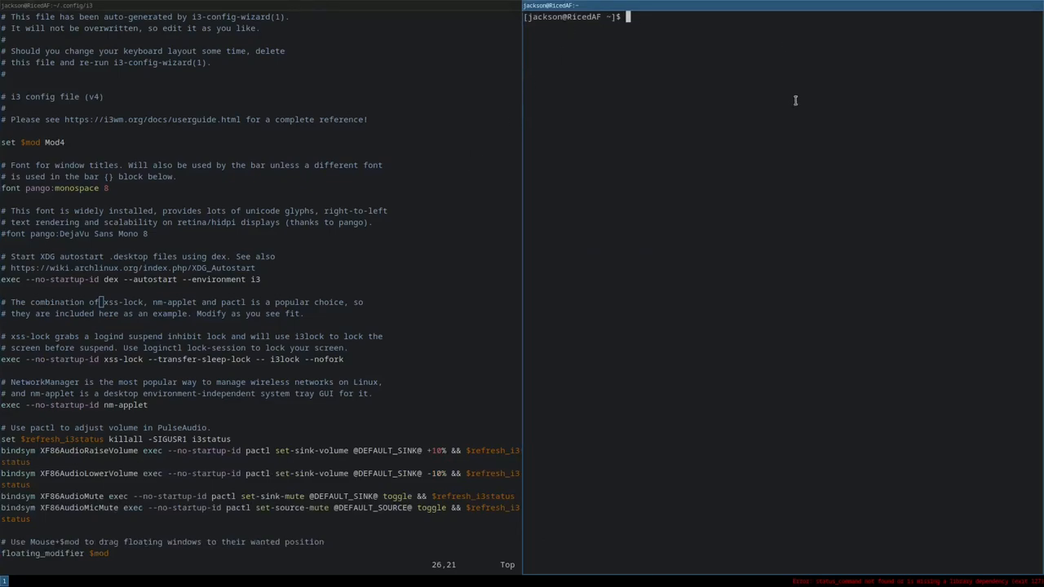
mouse_move(962, 132)
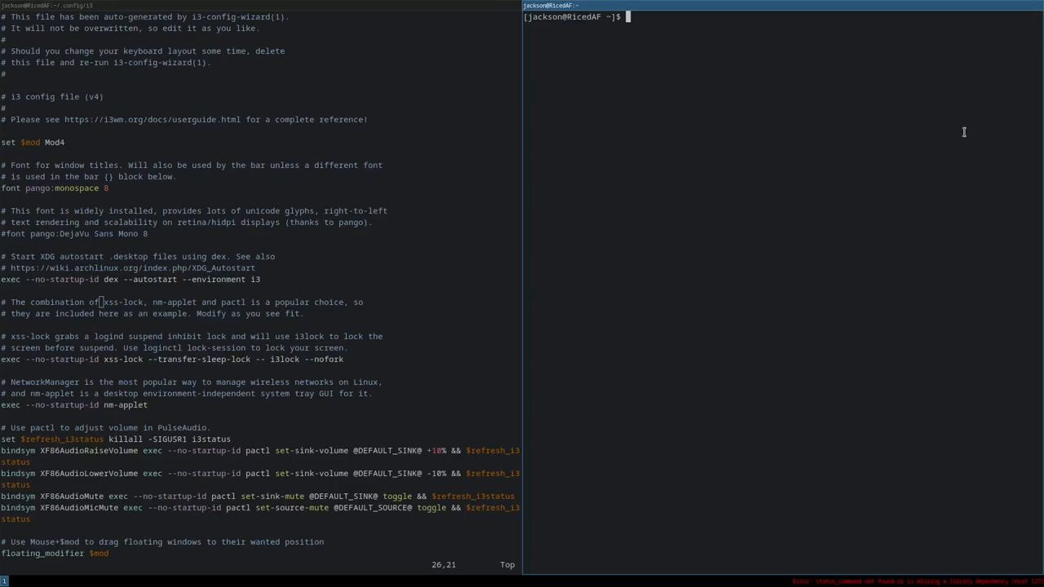
text(cd .f)
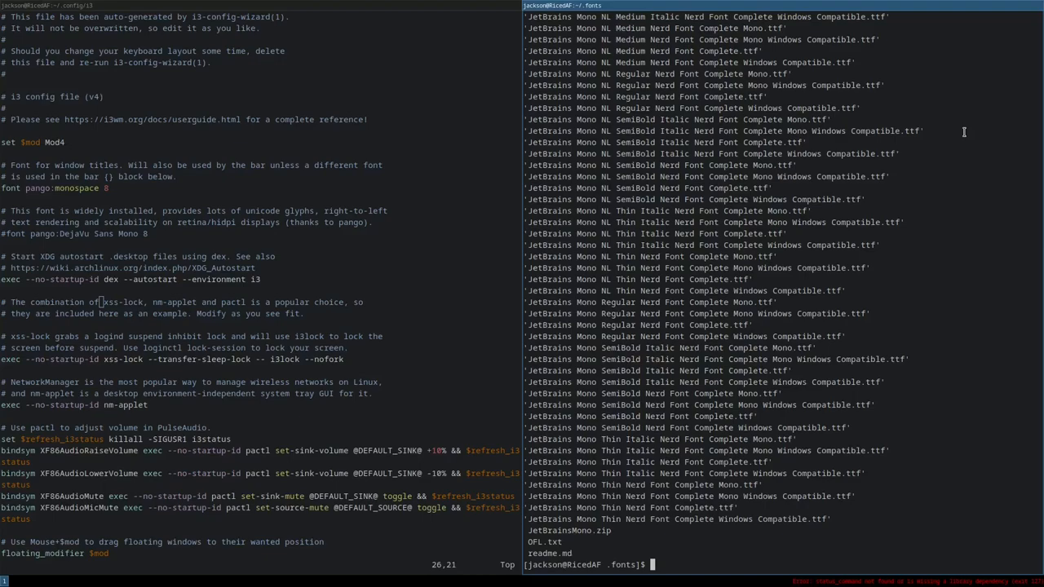
Step: Remove JetBrainsMono.zip and readme.md from ~/.fonts with rm, keeping the font files
text(rm)
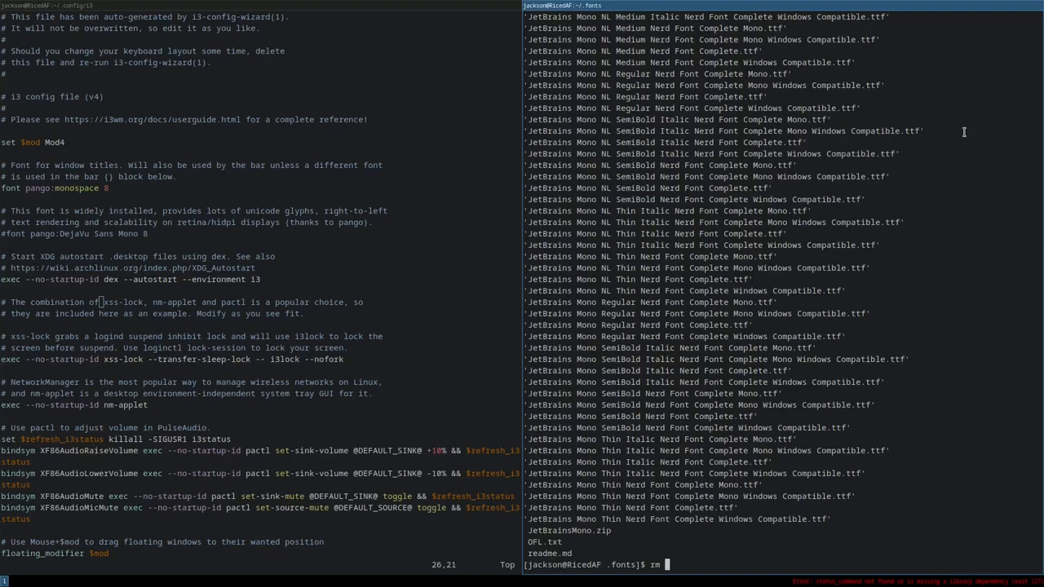
text(JetBrainsMon)
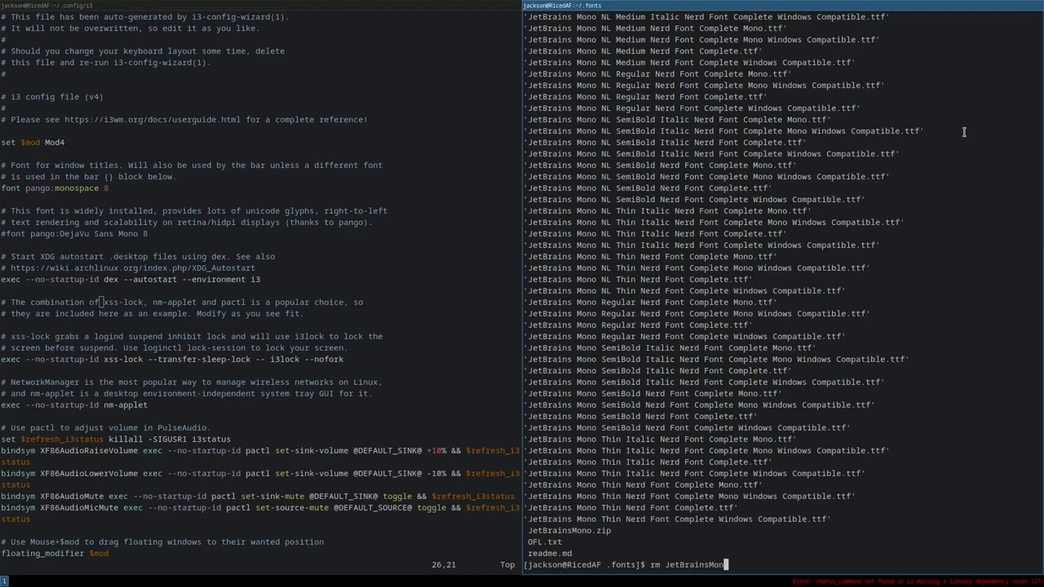
key(Return)
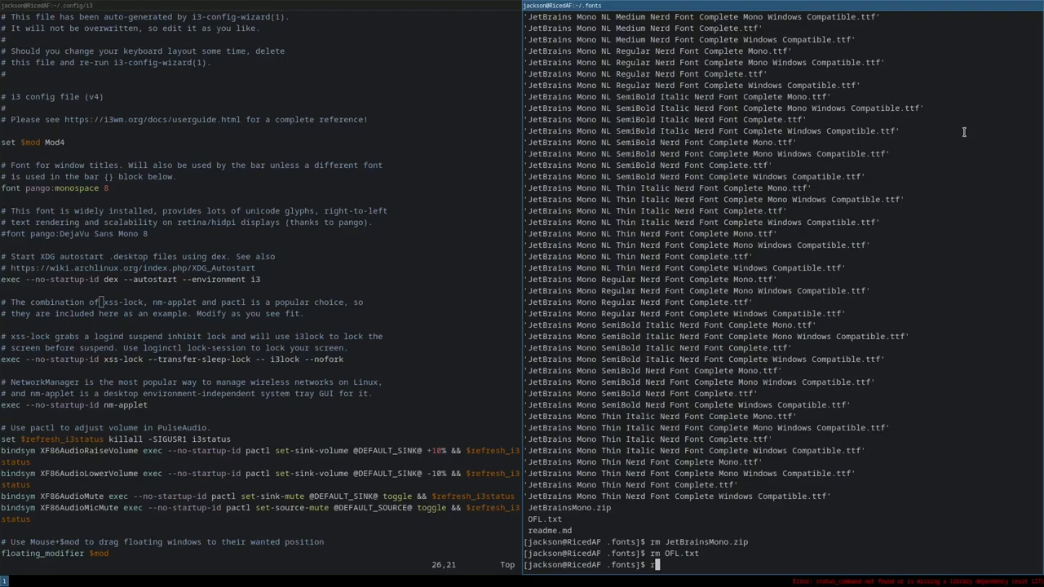
text(readme.md)
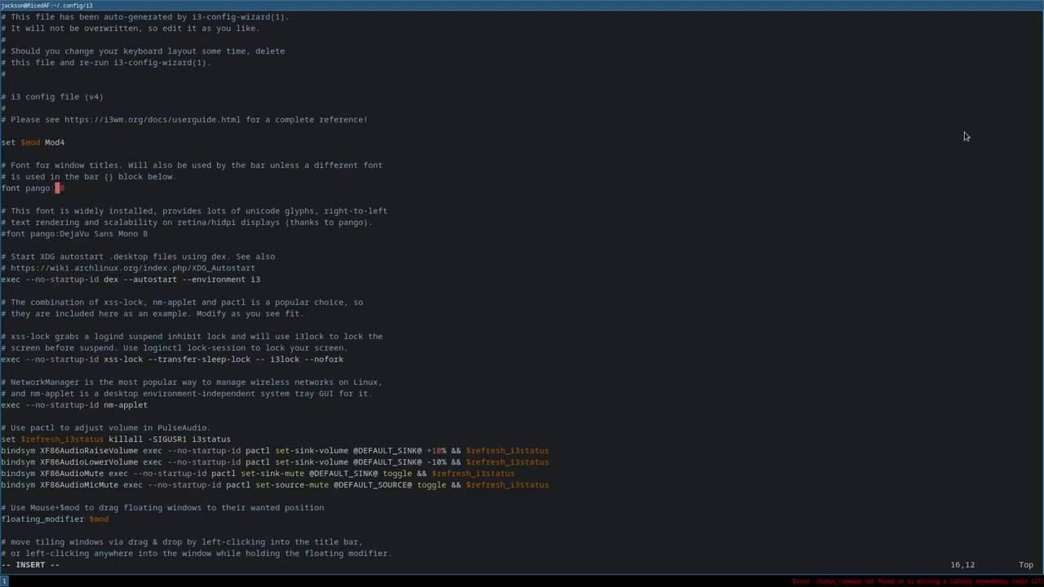
Step: Replace monospace with JetBrainsMono Nerd Font on the config's font pango line
text(JetBrains)
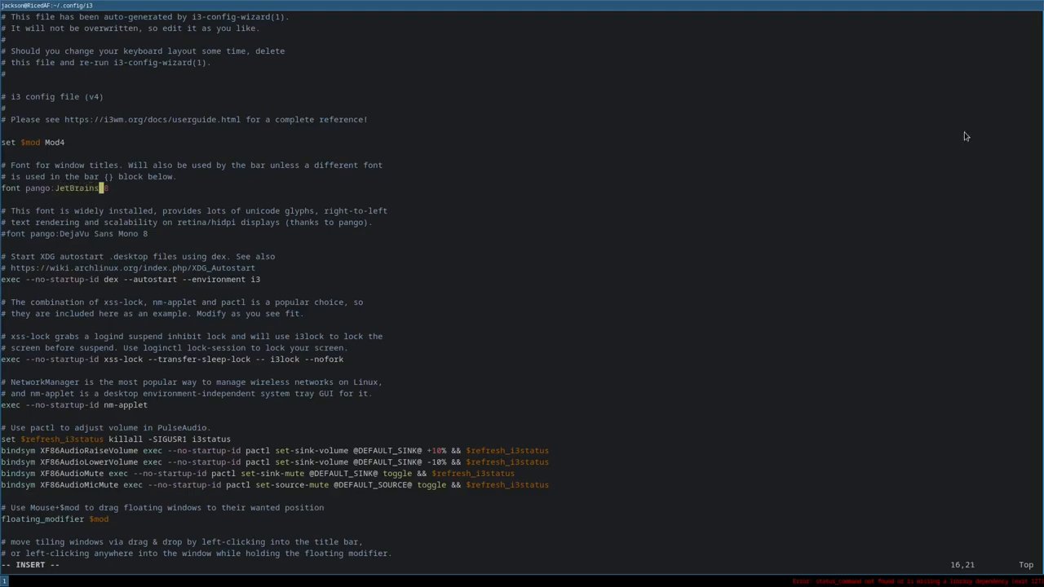
text(Mono Nerd Font)
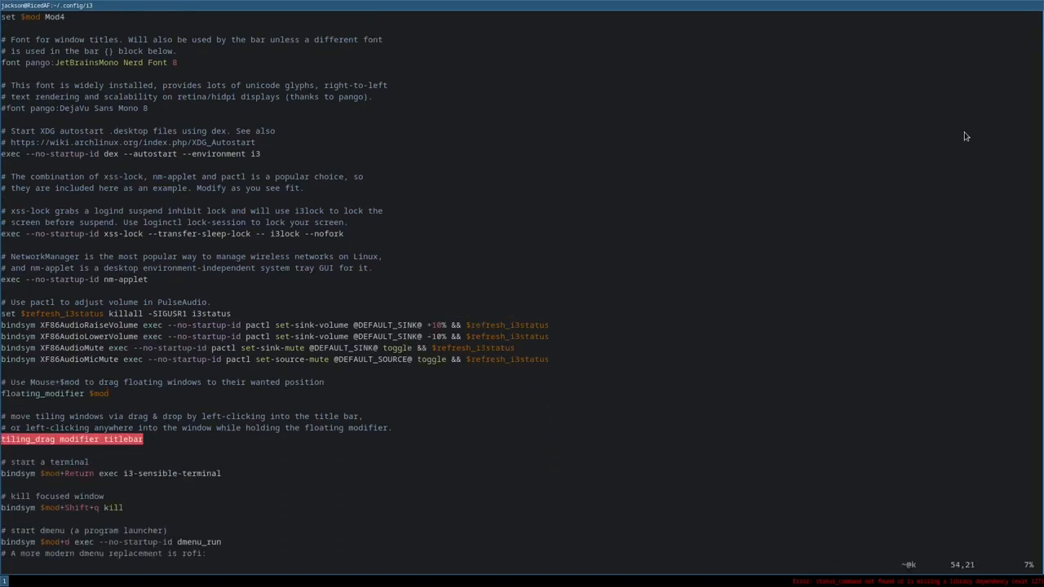
Step: Make the $mod+Return binding exec alacritty instead of i3-sensible-terminal
scroll(down, 3)
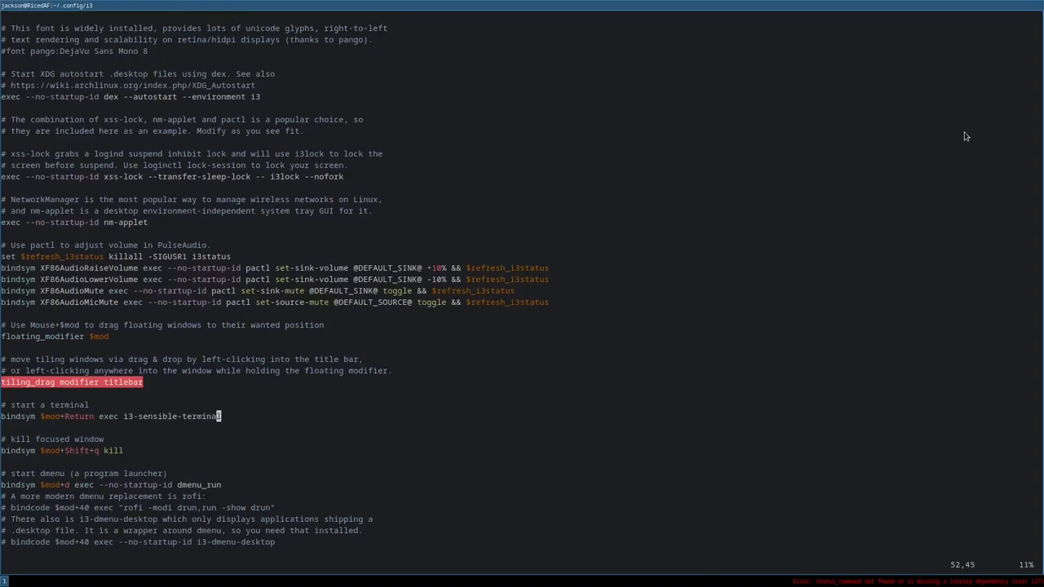
key(i)
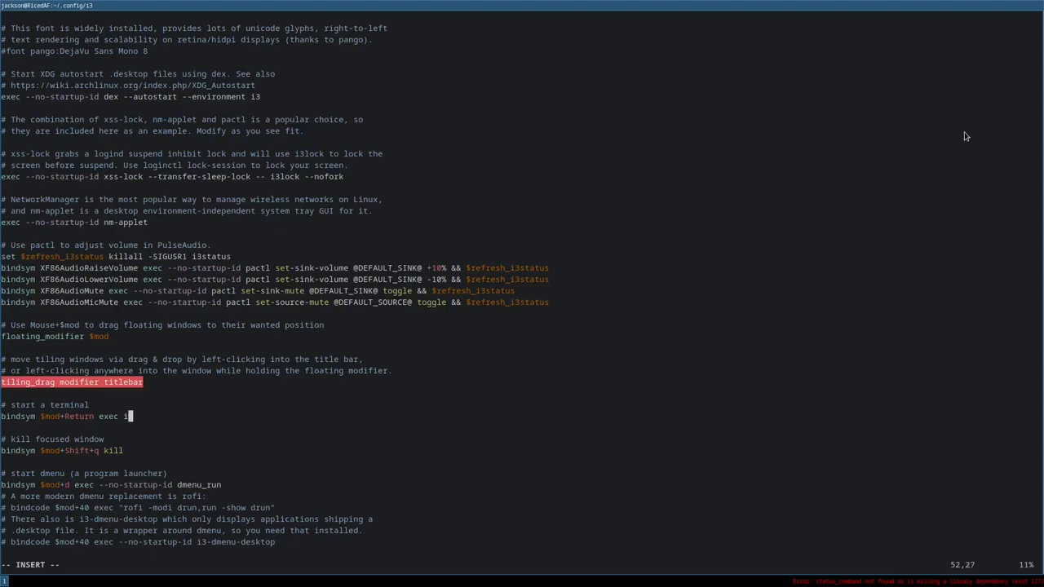
text(alacr)
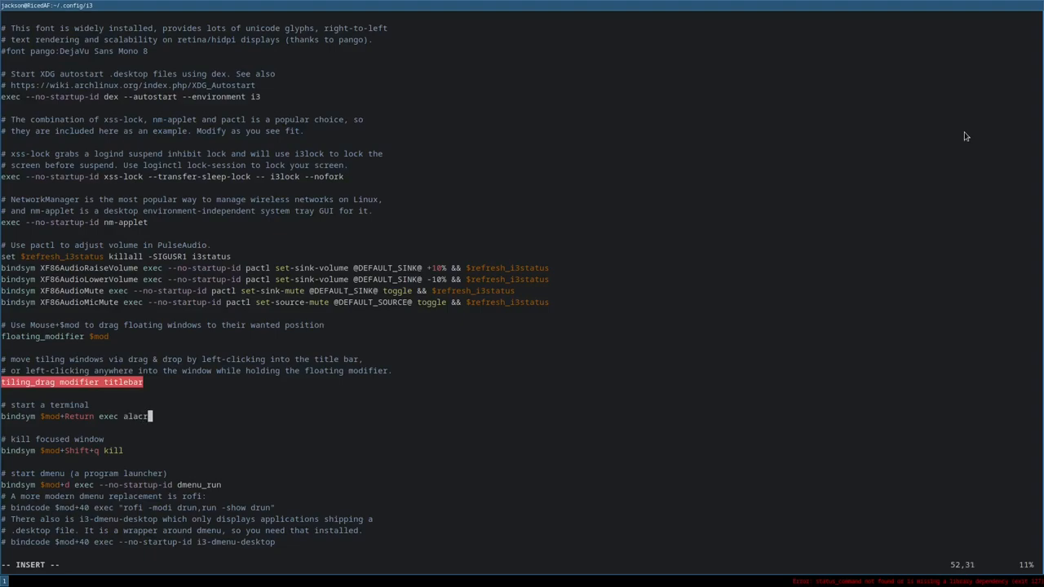
text(itty)
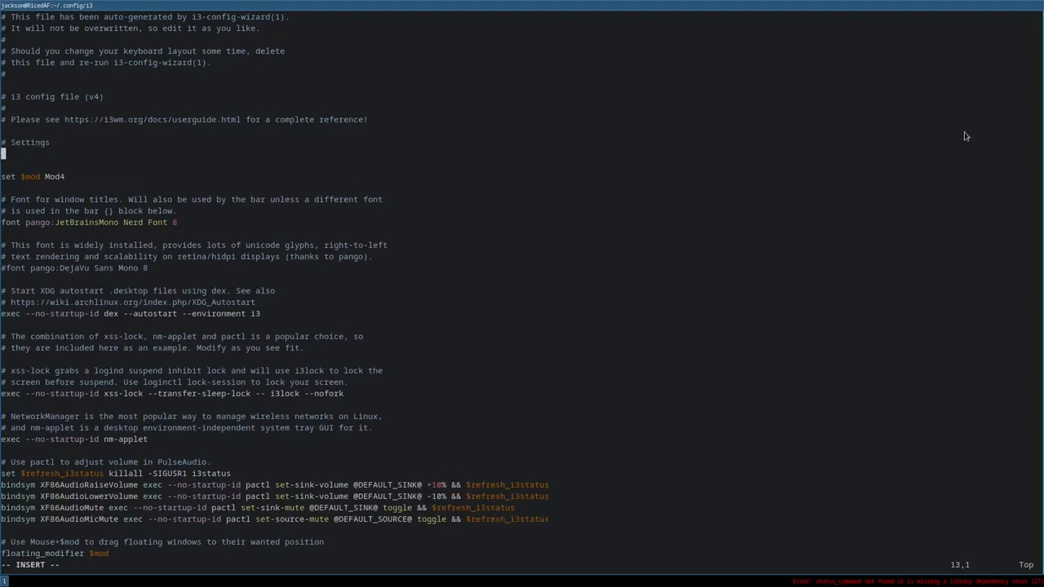
Step: Add 'set $terminal alacritty' under # Settings and point the terminal binding at $terminal
text(set)
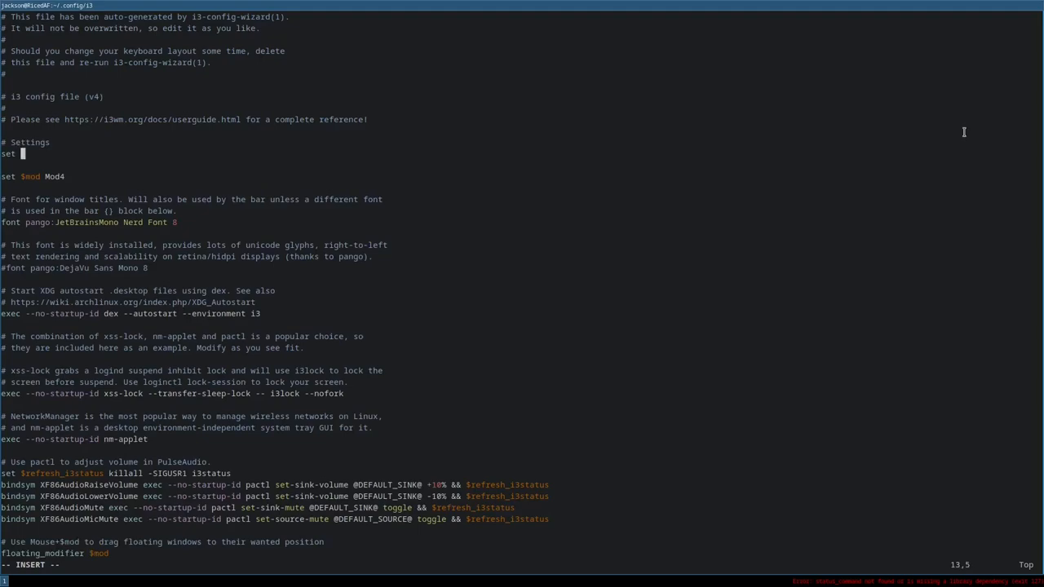
text($terminal)
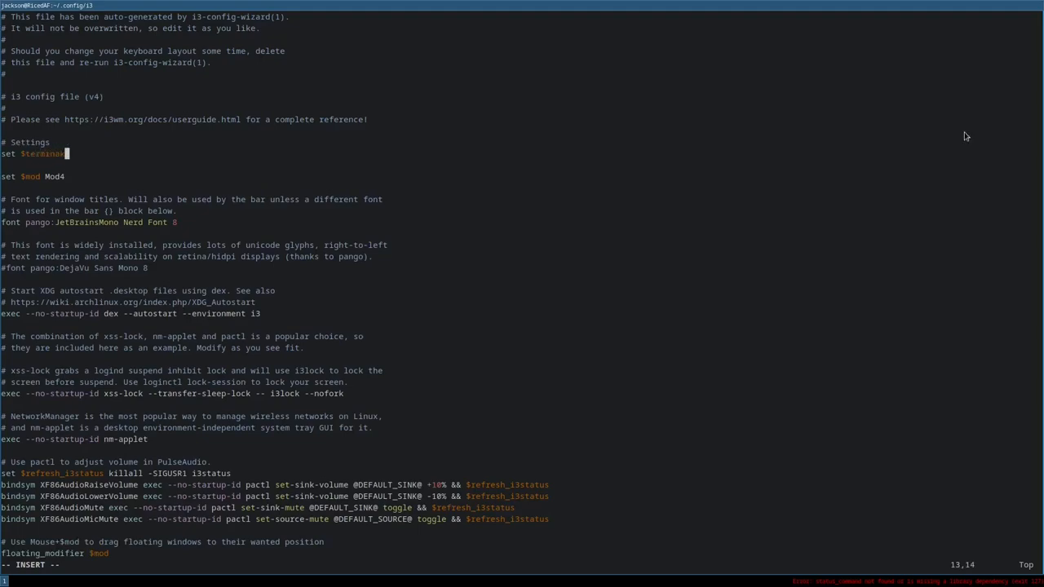
text(alacr)
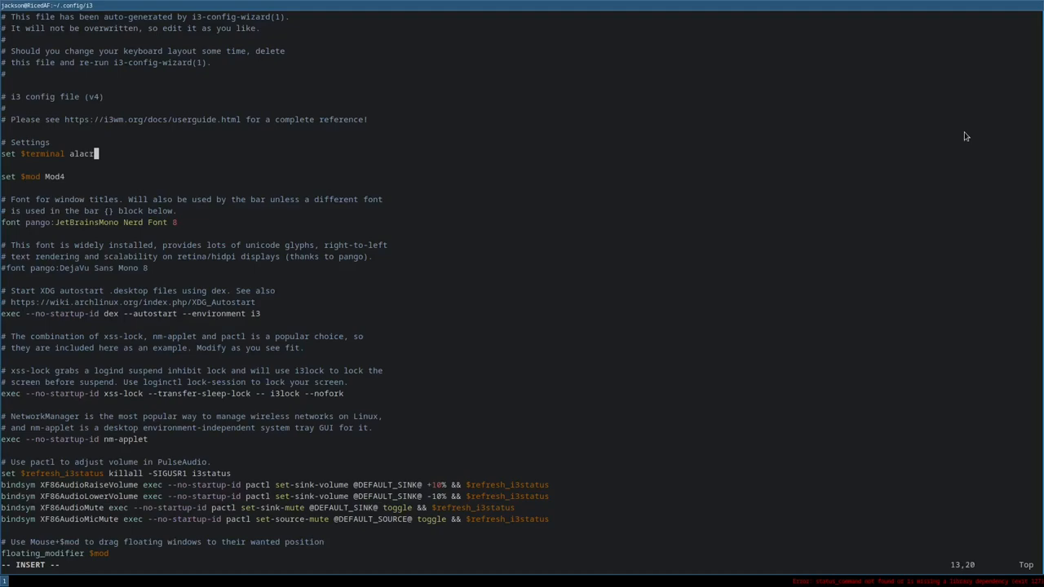
text(tty)
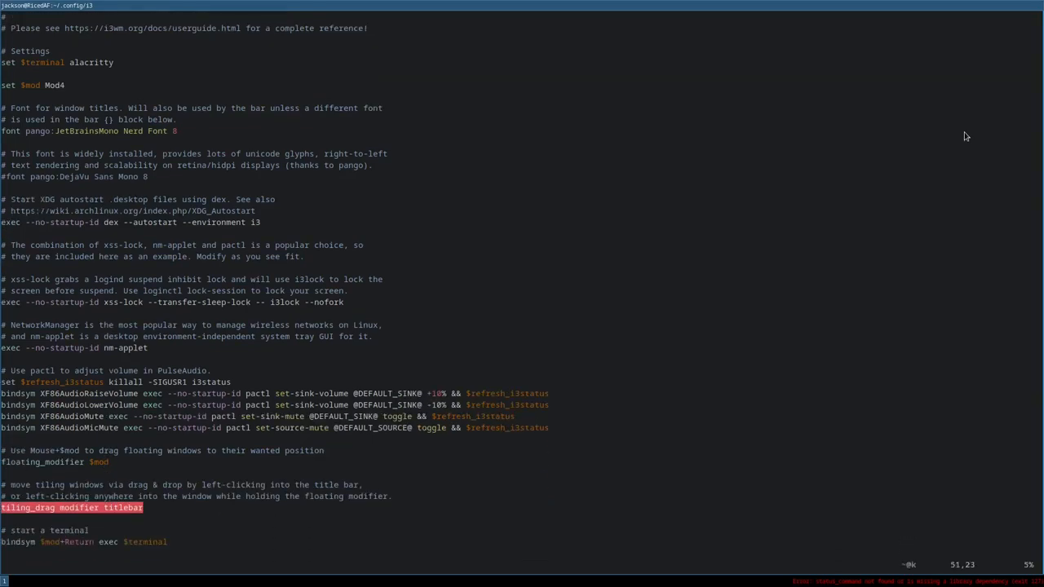
scroll(down, 3)
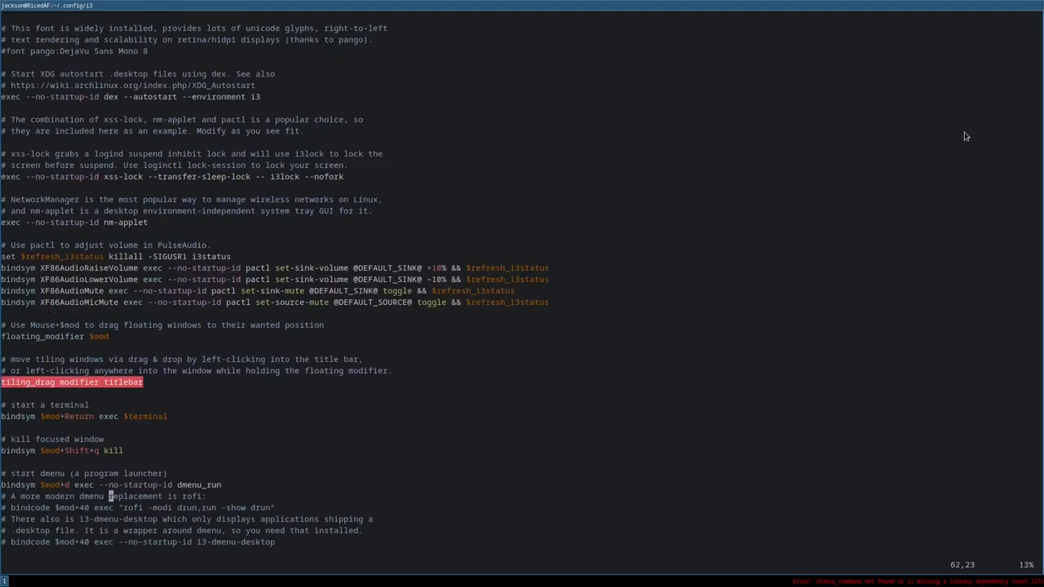
scroll(down, 3)
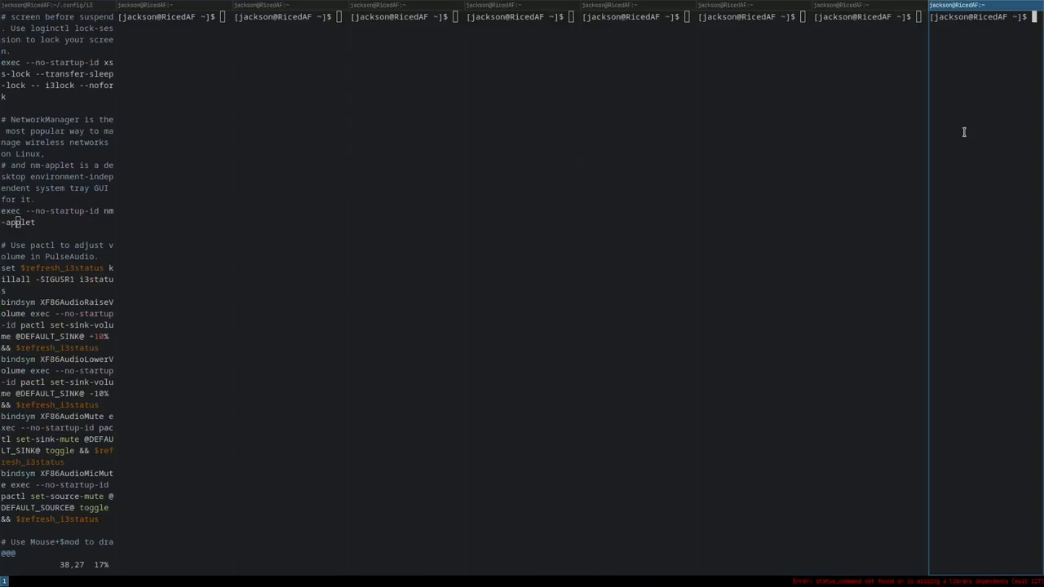
Step: Spawn Alacritty windows with $mod+Enter to confirm the terminal binding works
text(e)
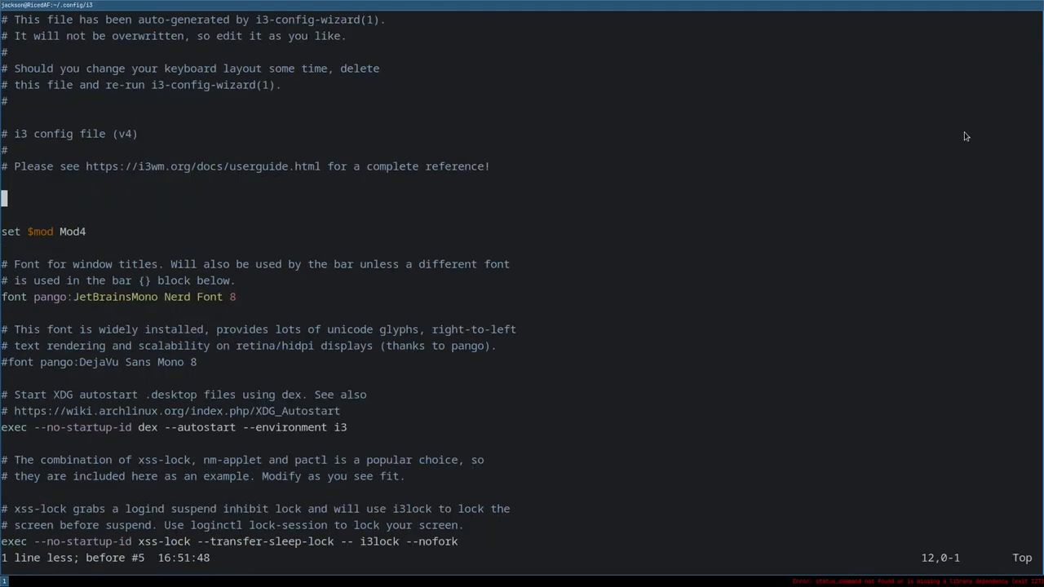
Step: Quit Vim without saving via :q! and reopen the i3 config
text(:q!)
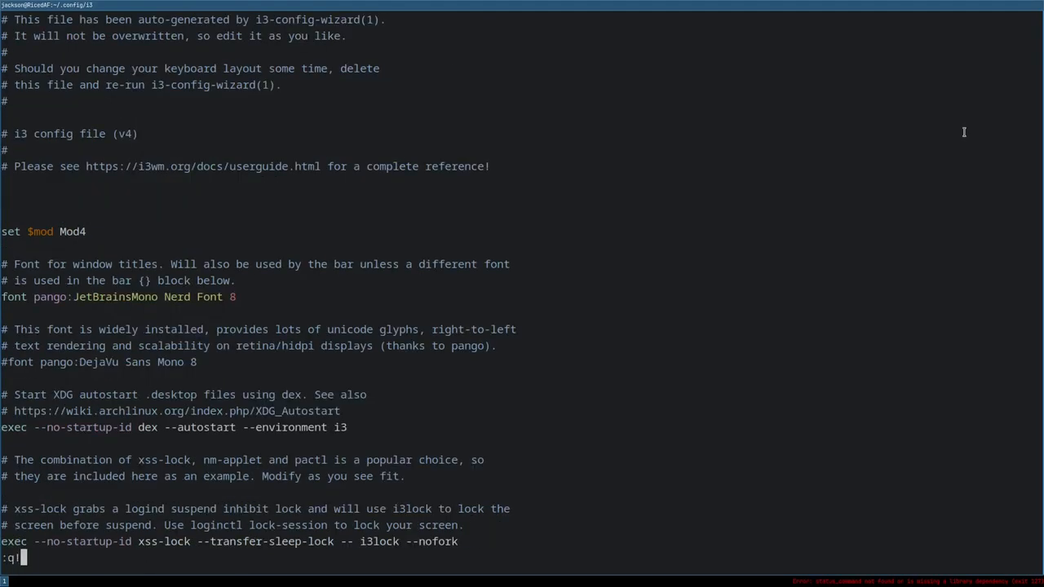
key(Return)
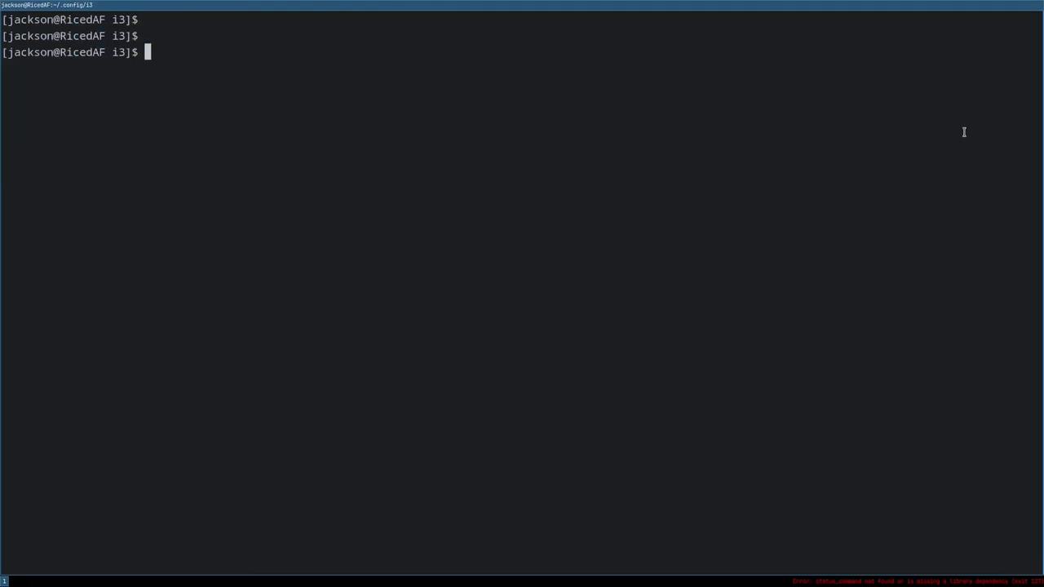
key(enter)
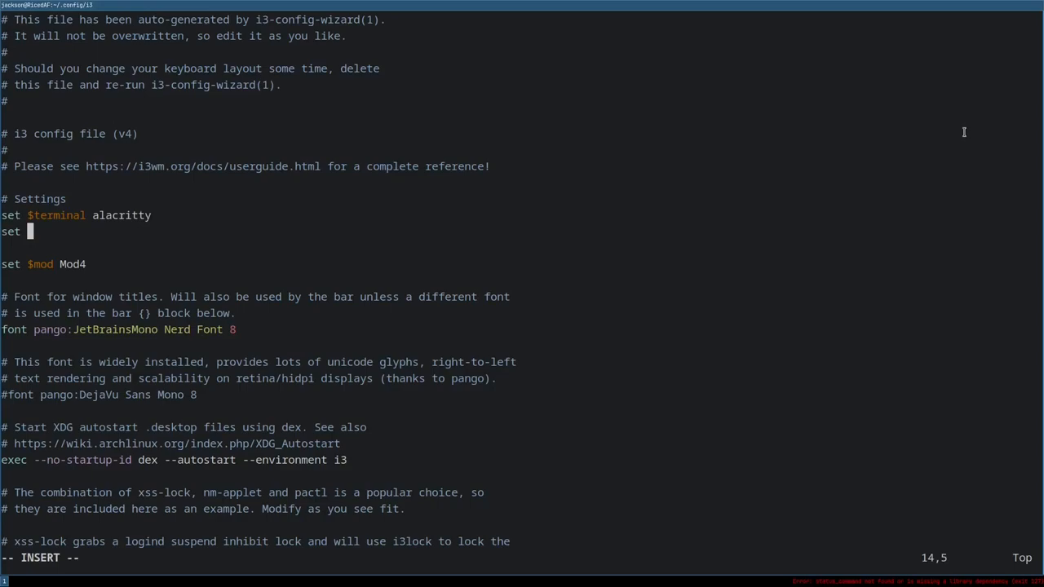
Step: Add 'set $launcher rofi' beneath set $terminal and move down to the bindings
text($)
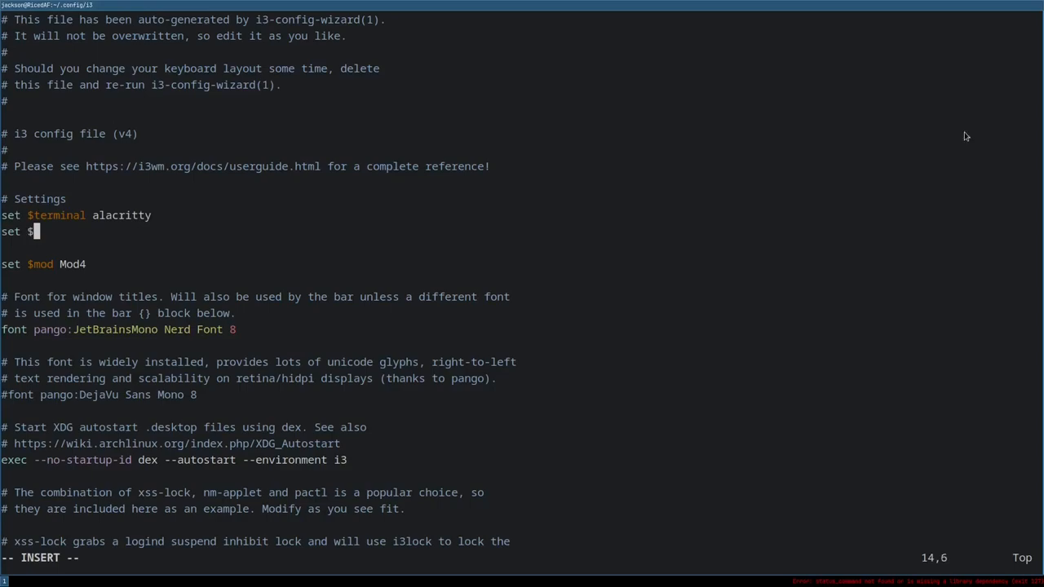
text(launcher)
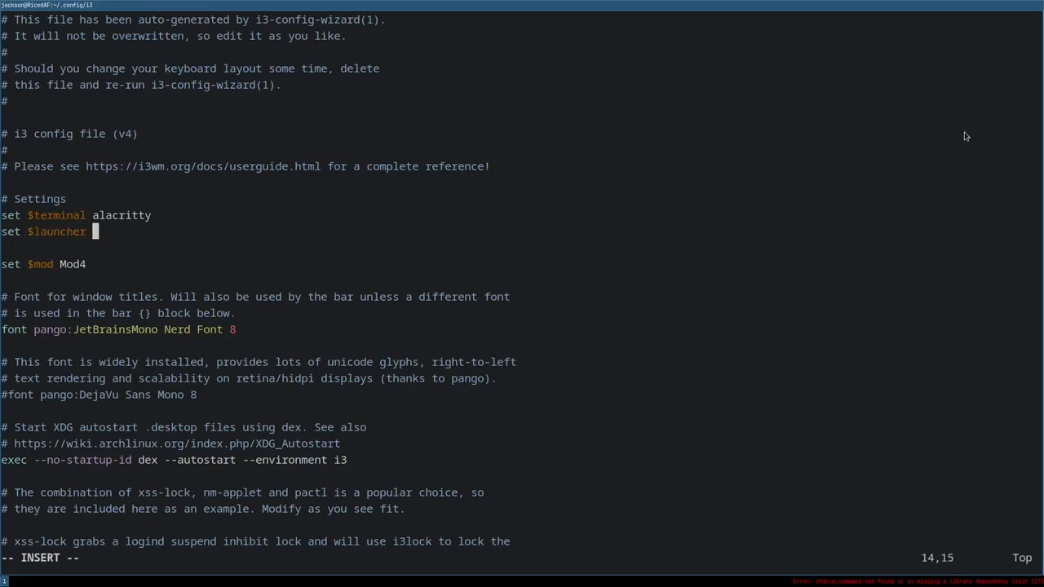
text(rofi)
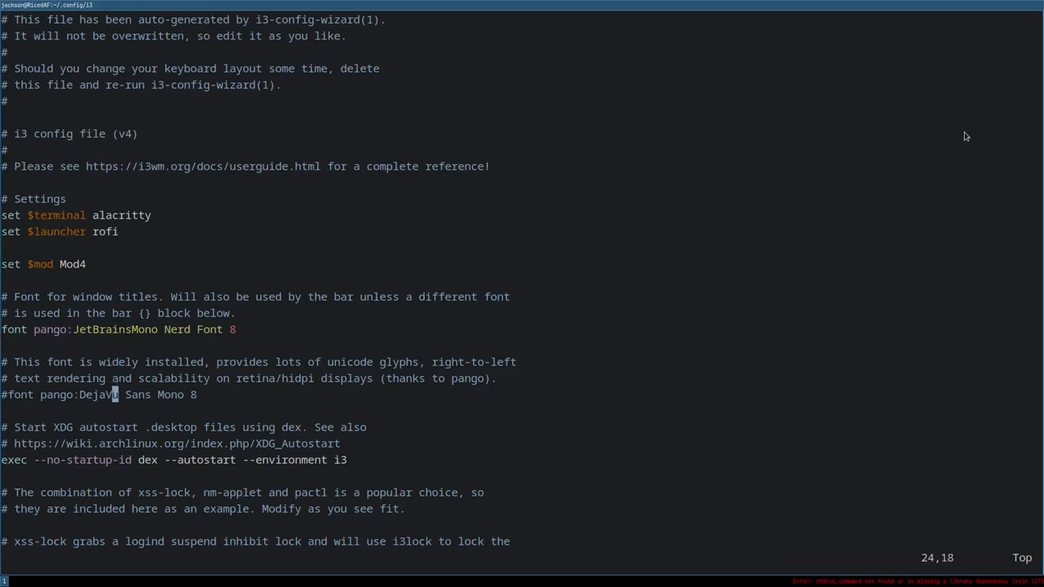
scroll(down, 3)
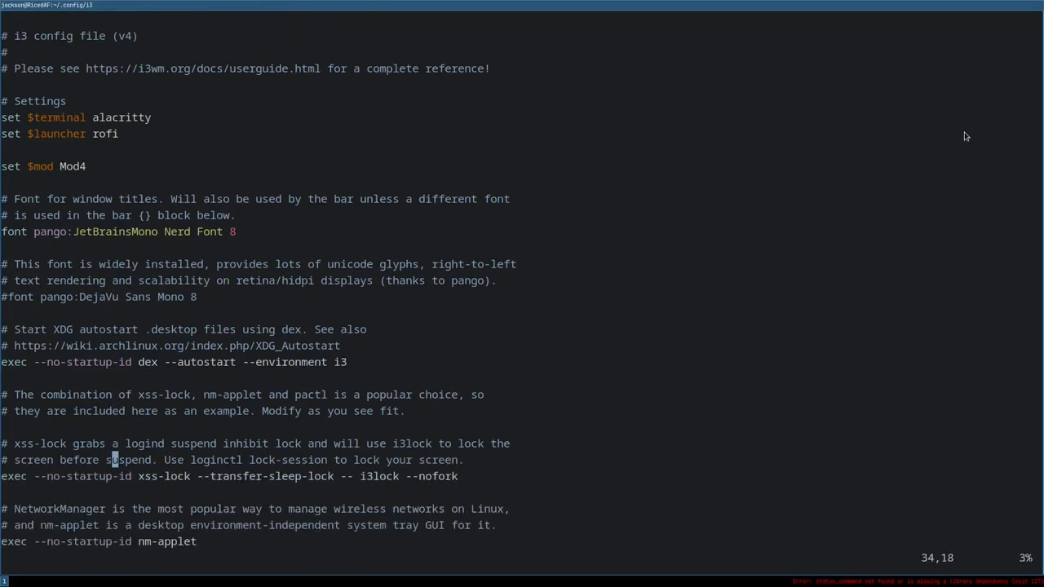
scroll(down, 3)
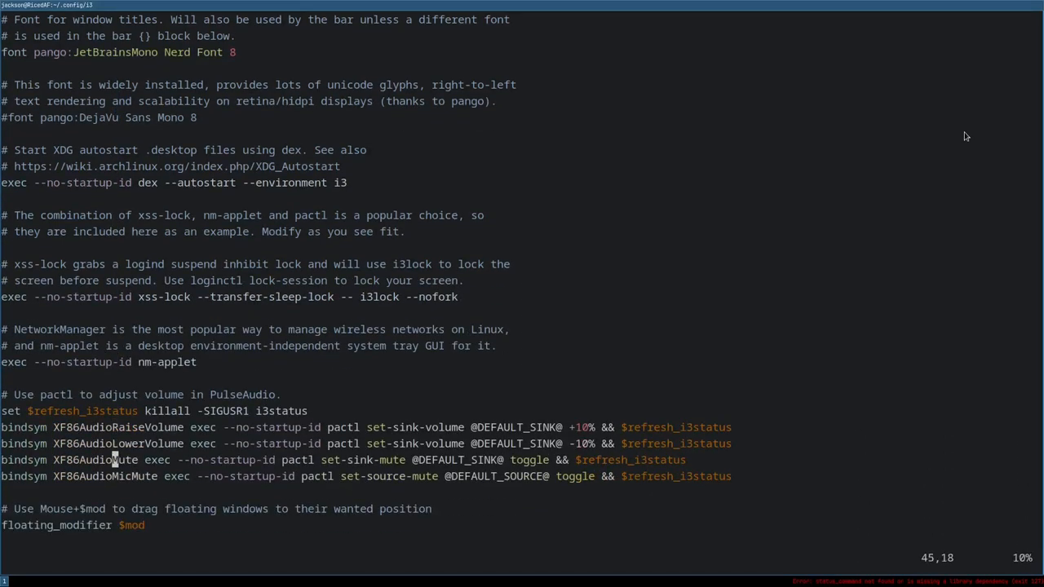
scroll(down, 3)
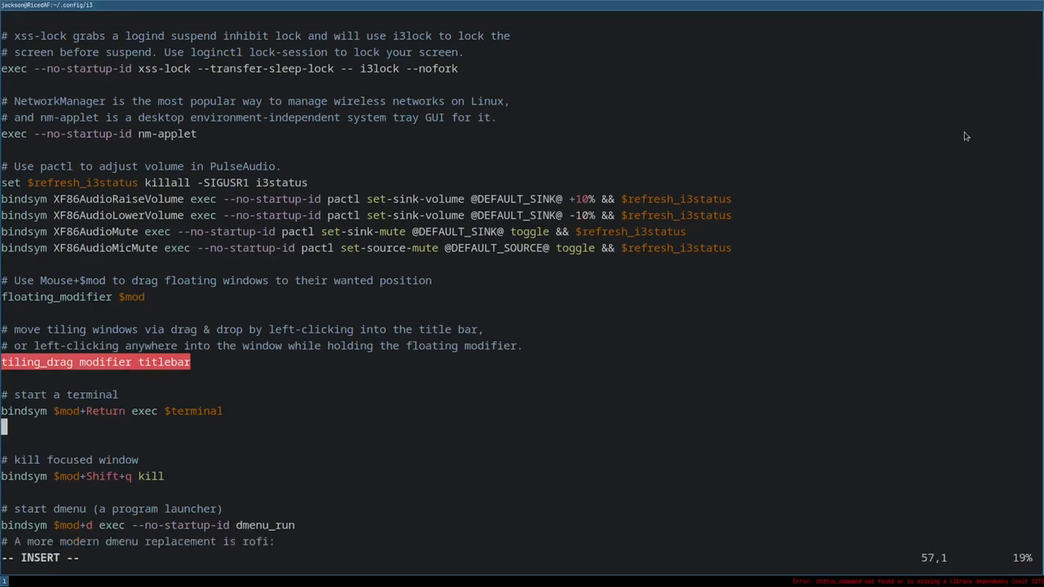
Step: Add a '# launch the launcher' comment with 'bindsym $mod+space exec $launcher' below the terminal binding
text(# lunch the)
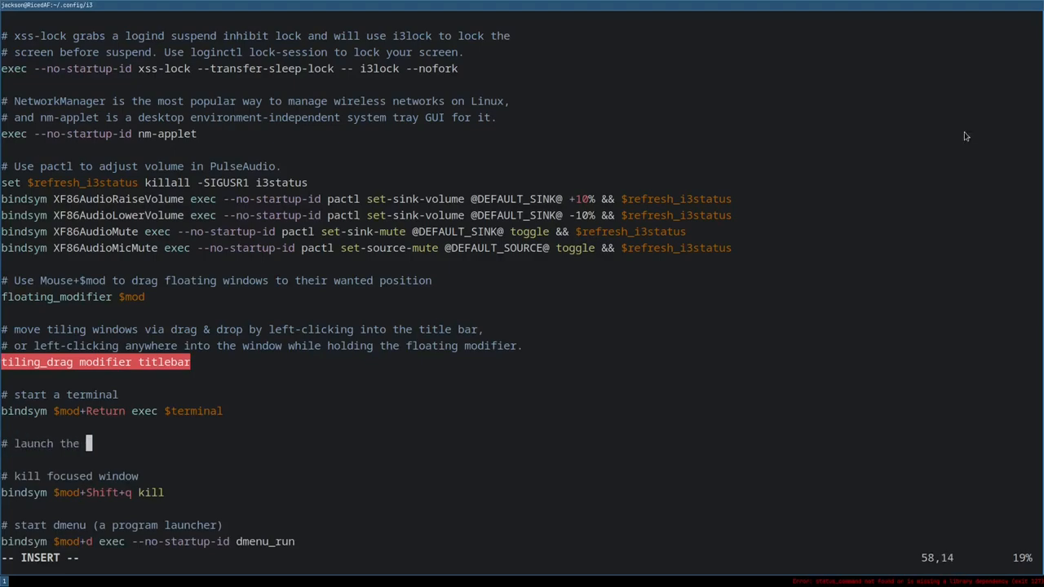
text(launcher)
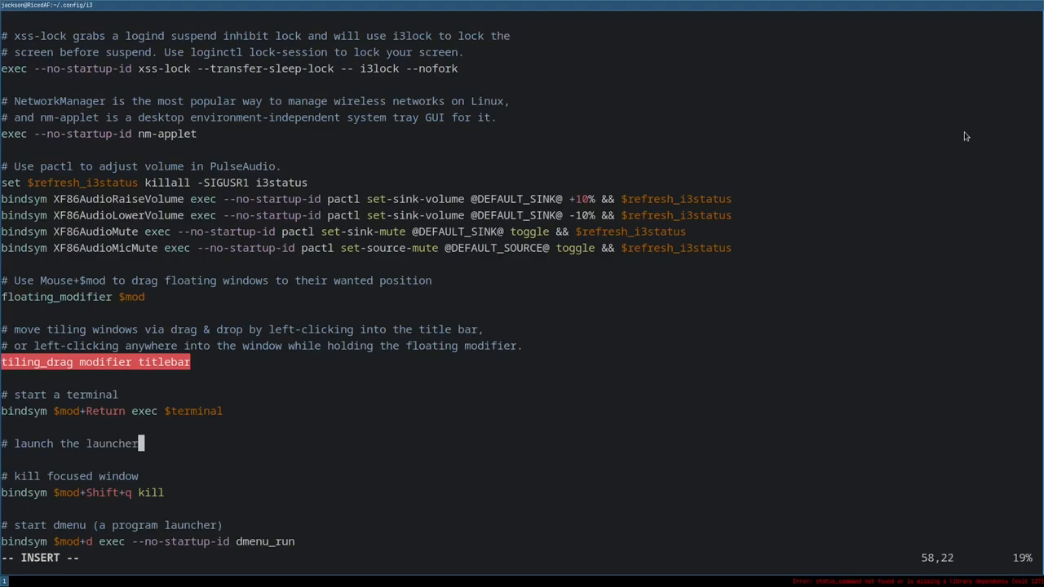
text(b)
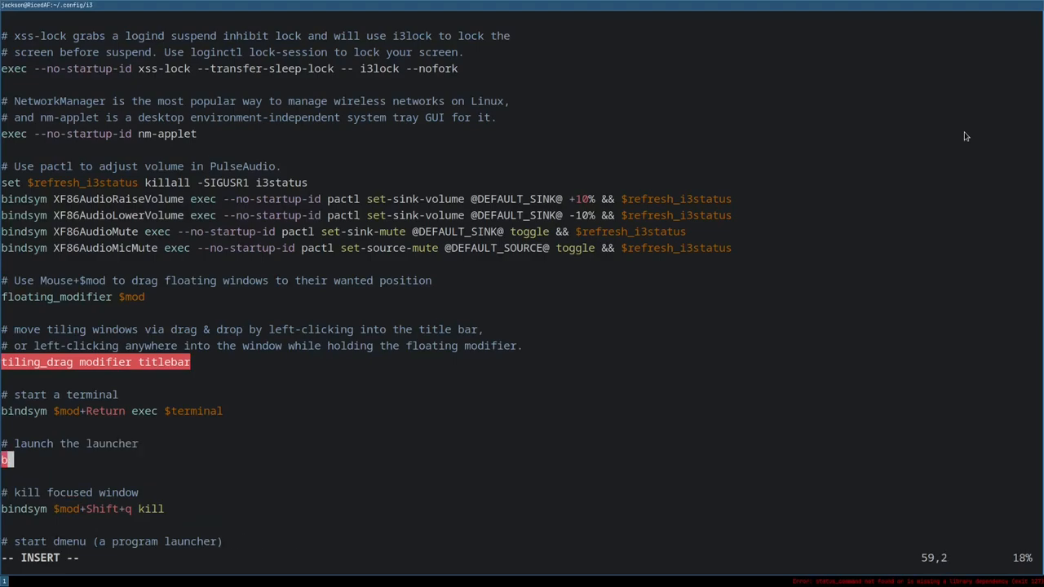
text(i)
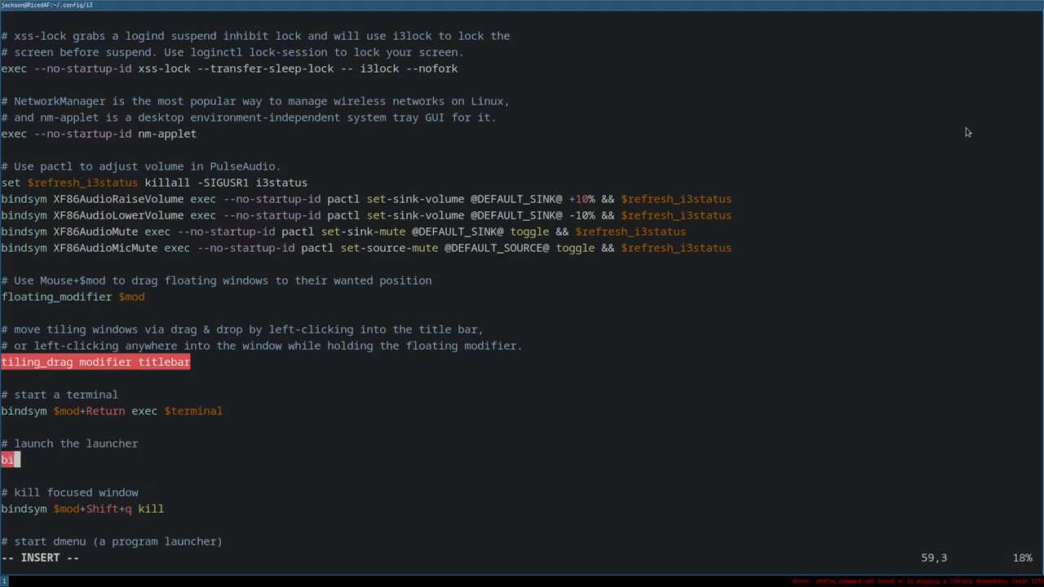
text(ndsym)
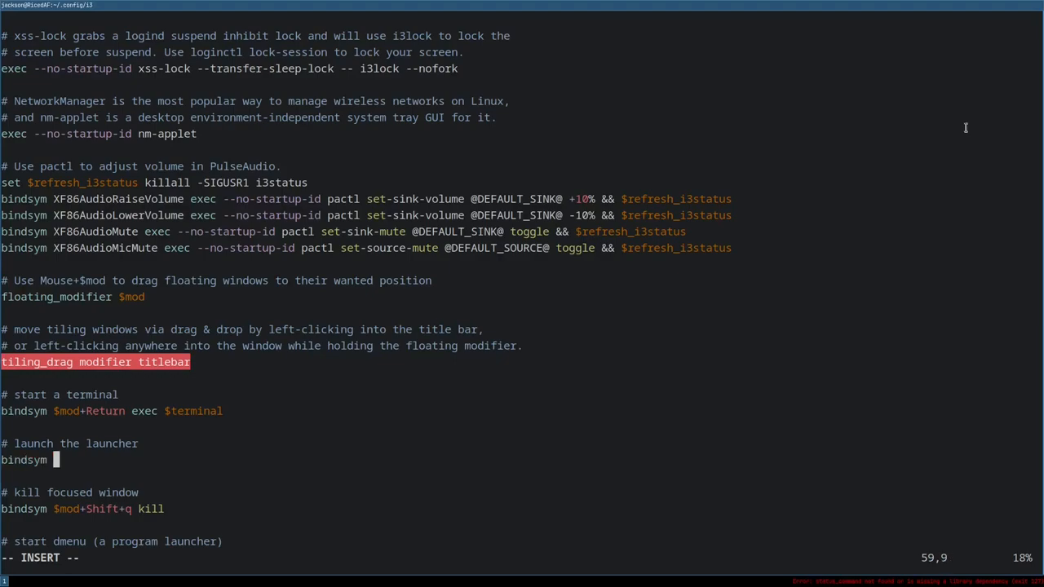
text($mod)
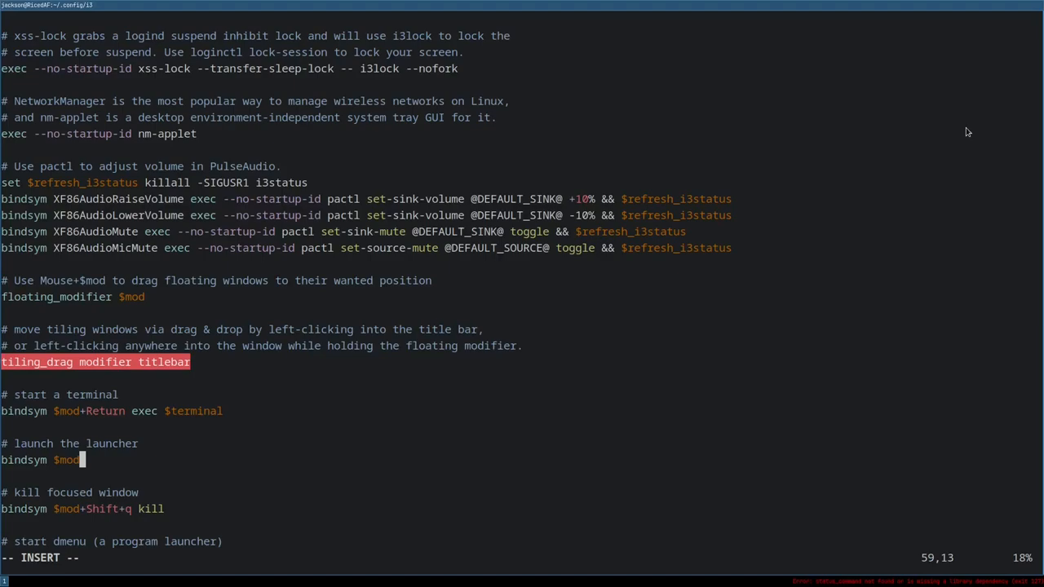
text(+space e)
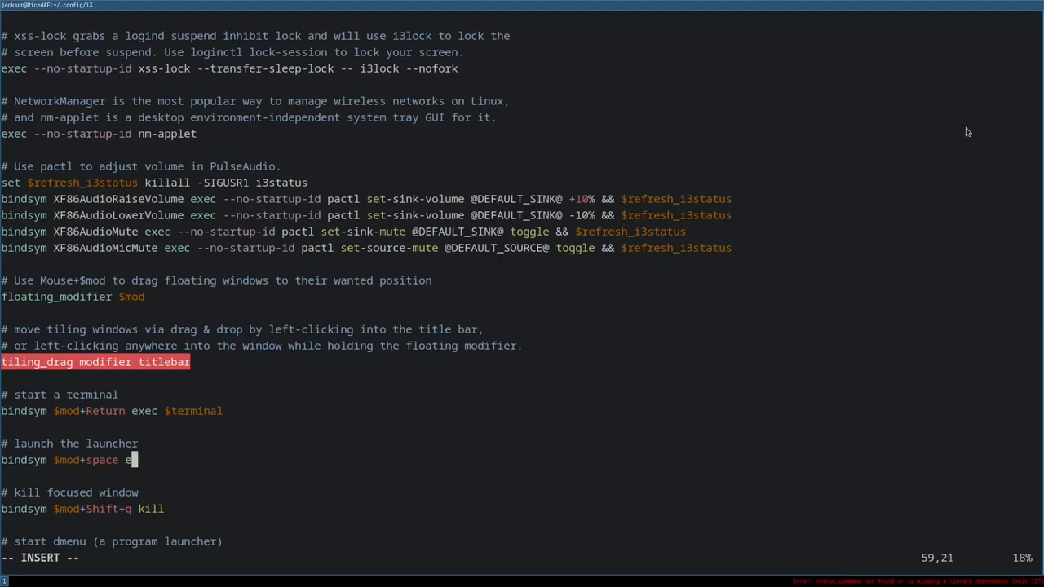
text(xec $)
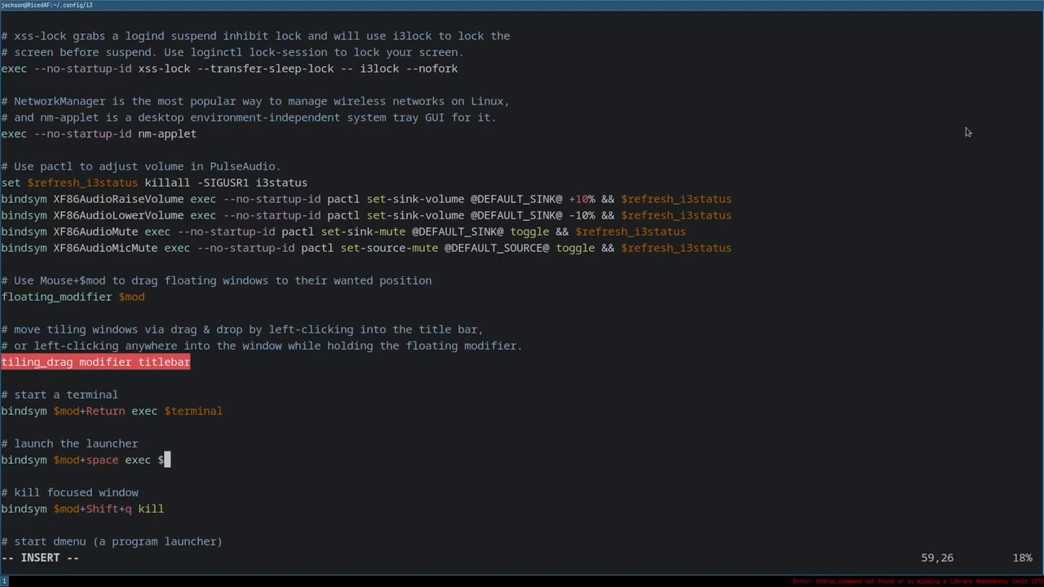
text(launcher)
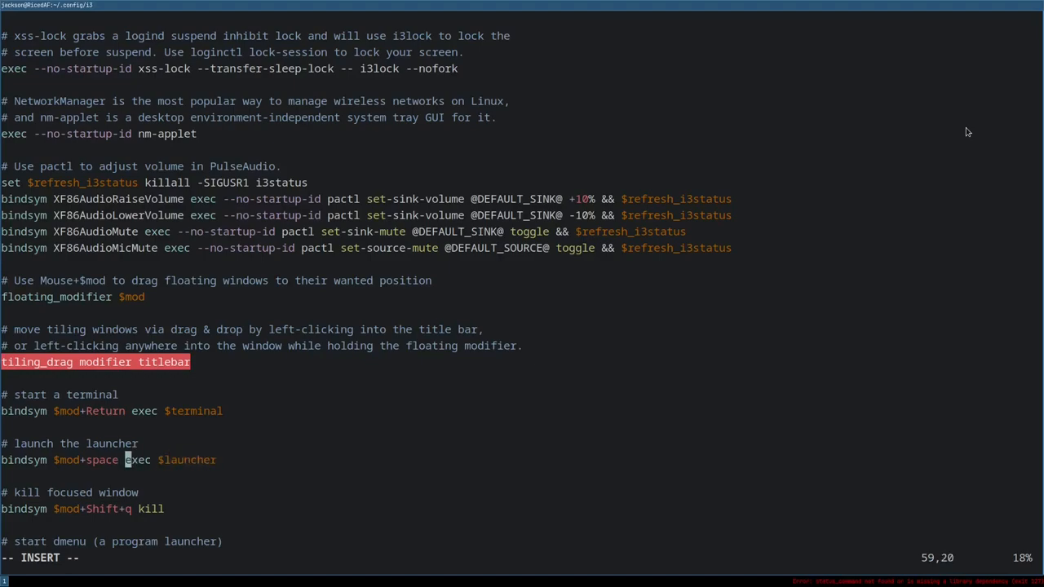
key(Escape)
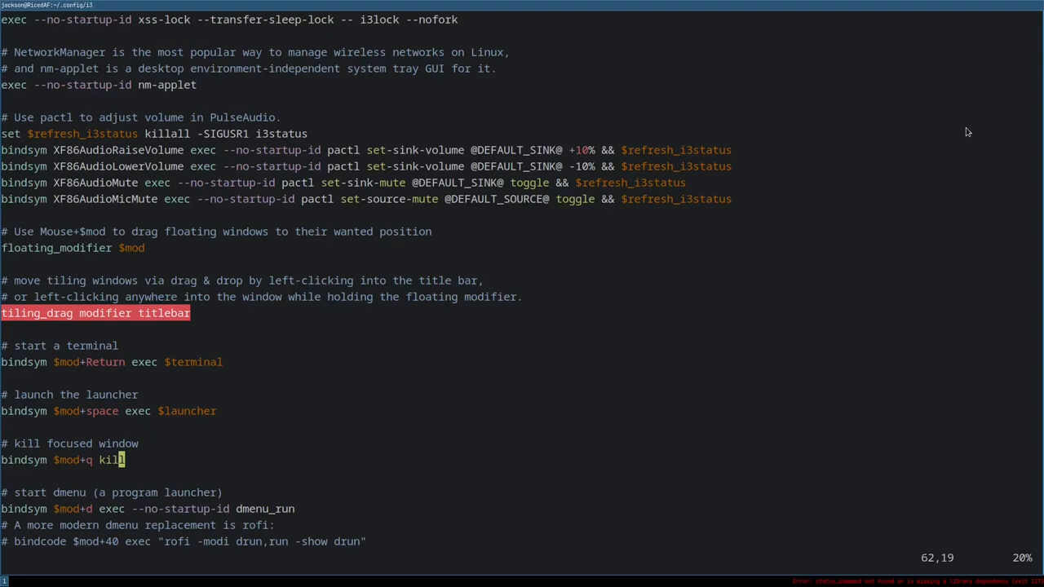
mouse_move(965, 127)
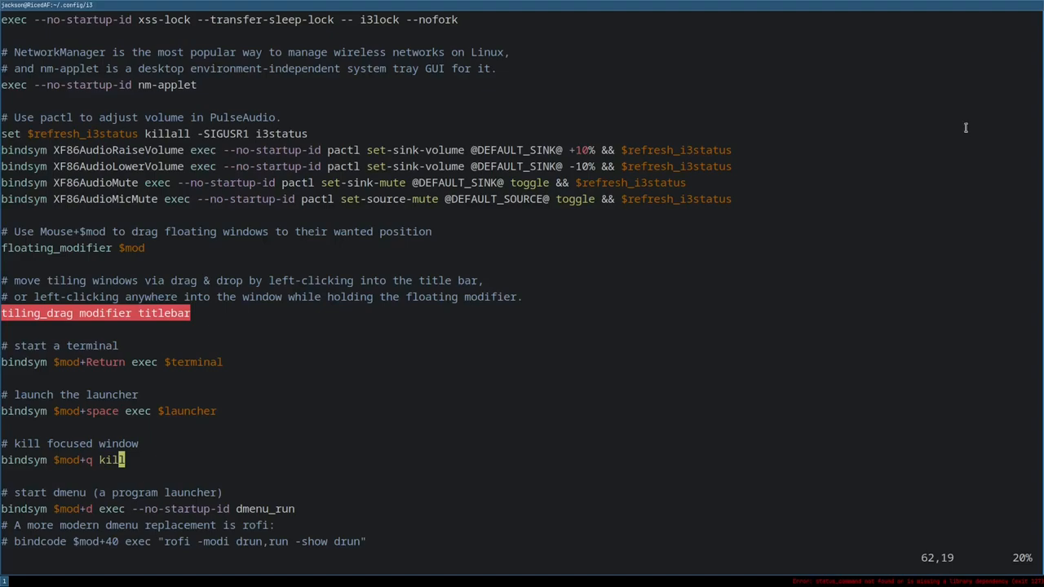
Step: Install rofi with 'sudo pacman -S rofi' in a new terminal and clear the output
key(Return)
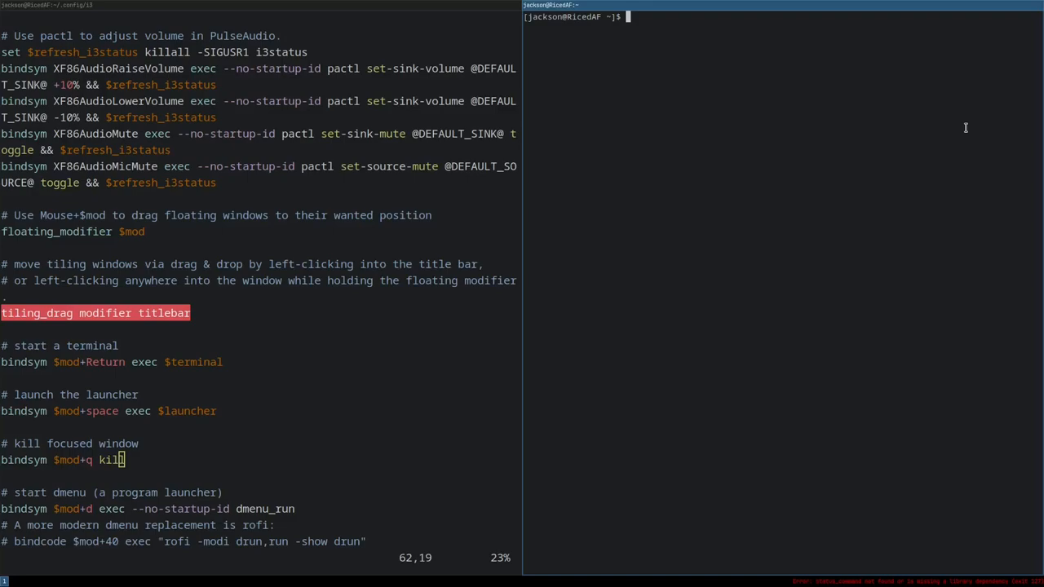
text(sudo pacman -S rofi)
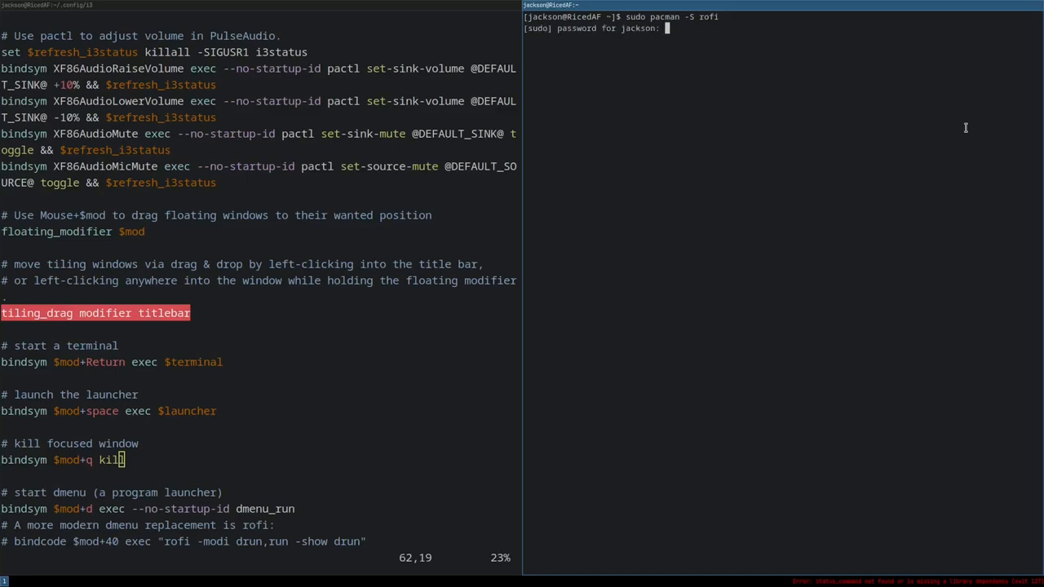
key(Return)
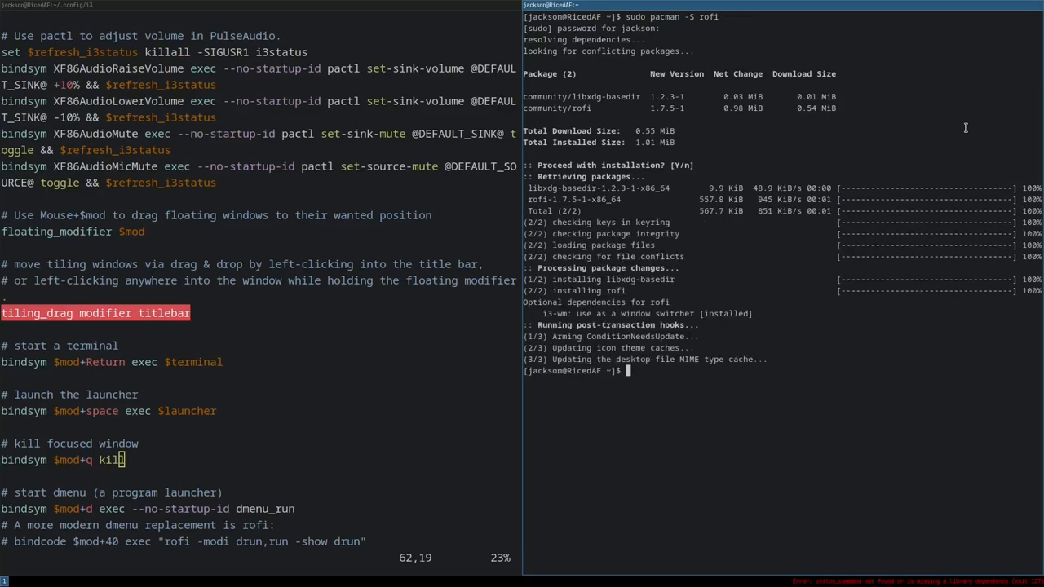
key(ctrl+l)
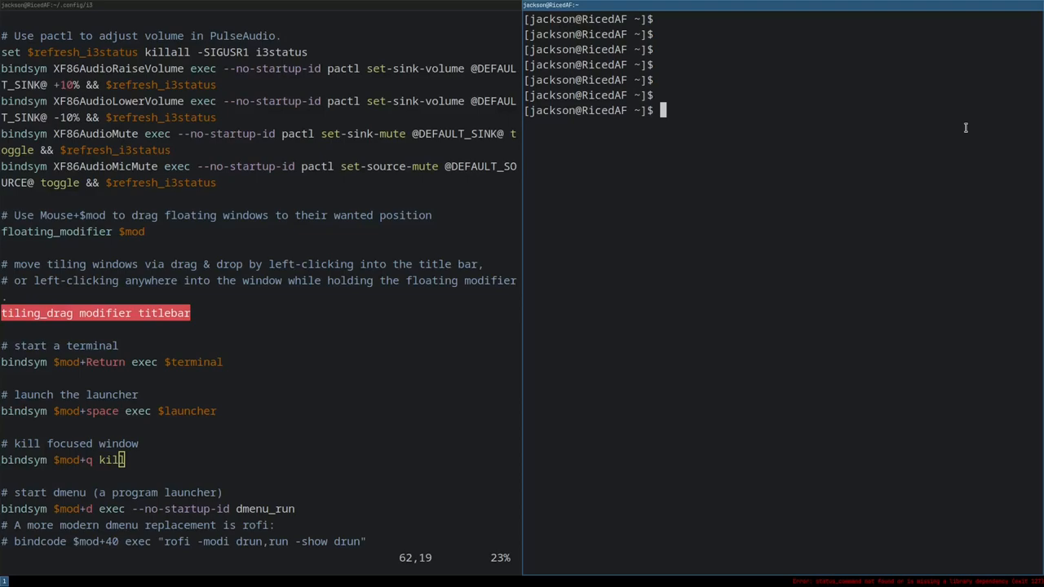
Step: Run 'sudo pacman -S i3-w...' and exit the terminal
text(sudo pacman -)
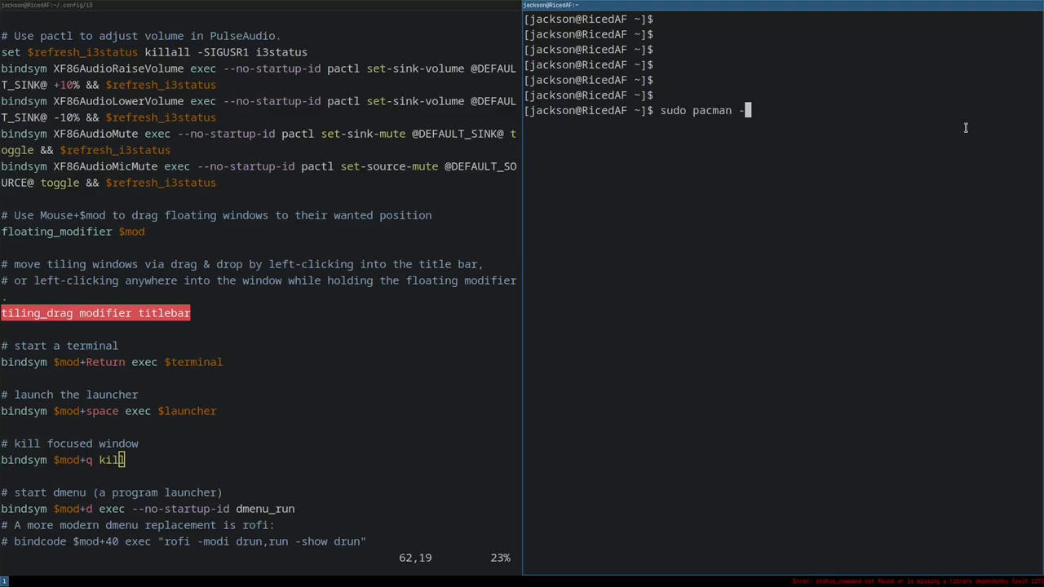
text(S i)
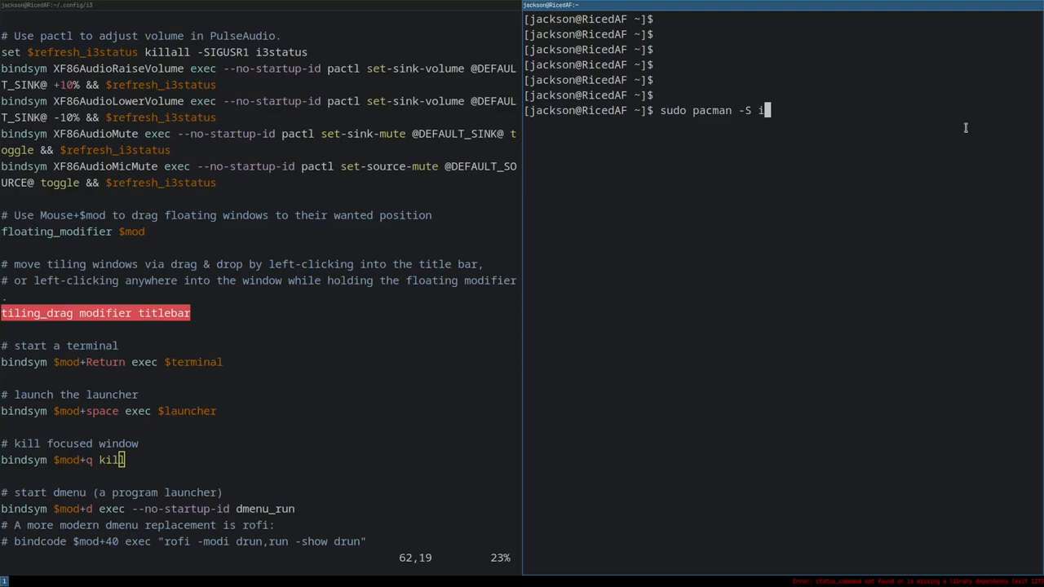
text(3-w)
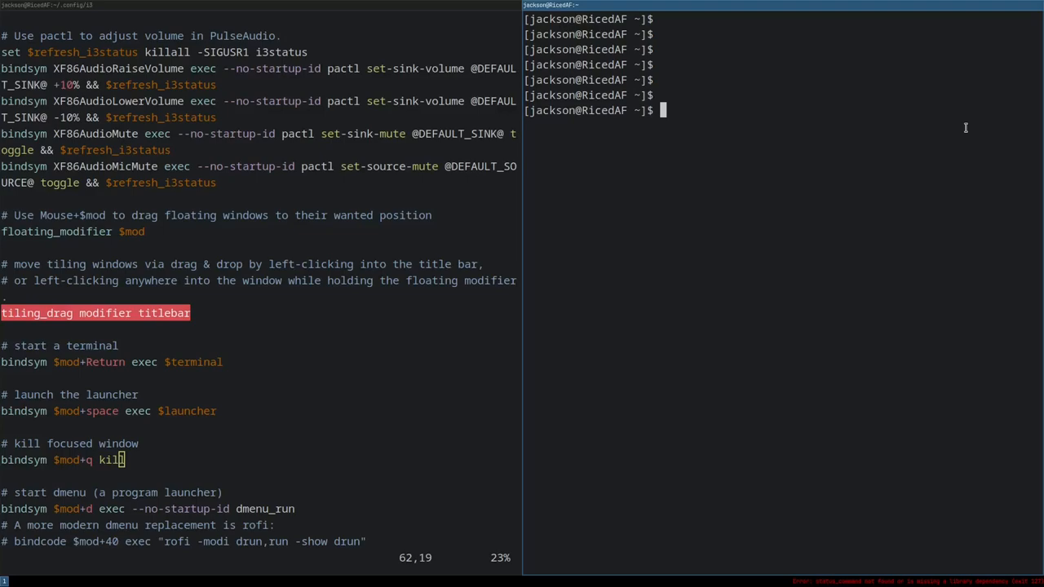
text(exi)
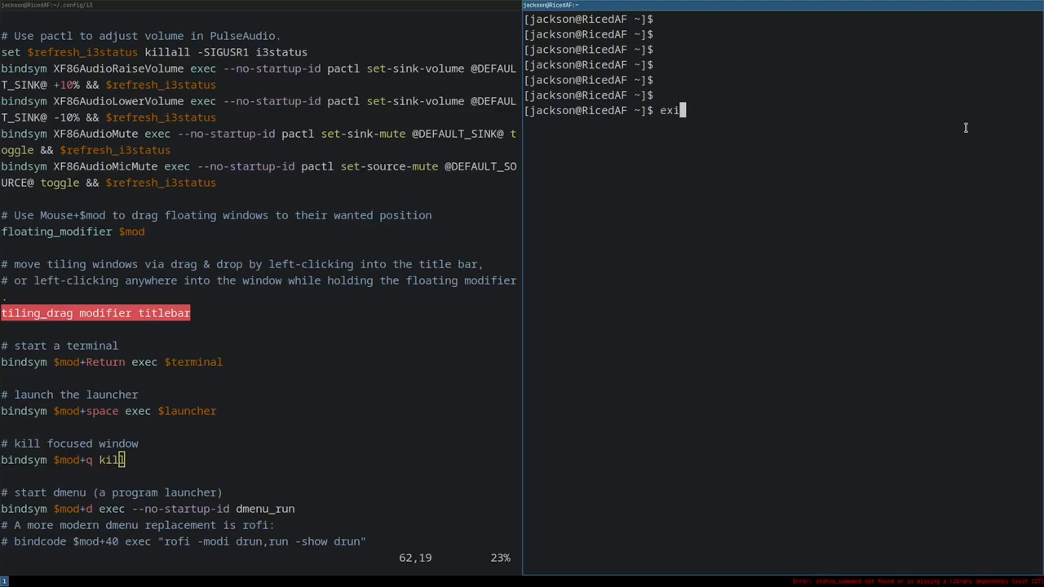
text(t)
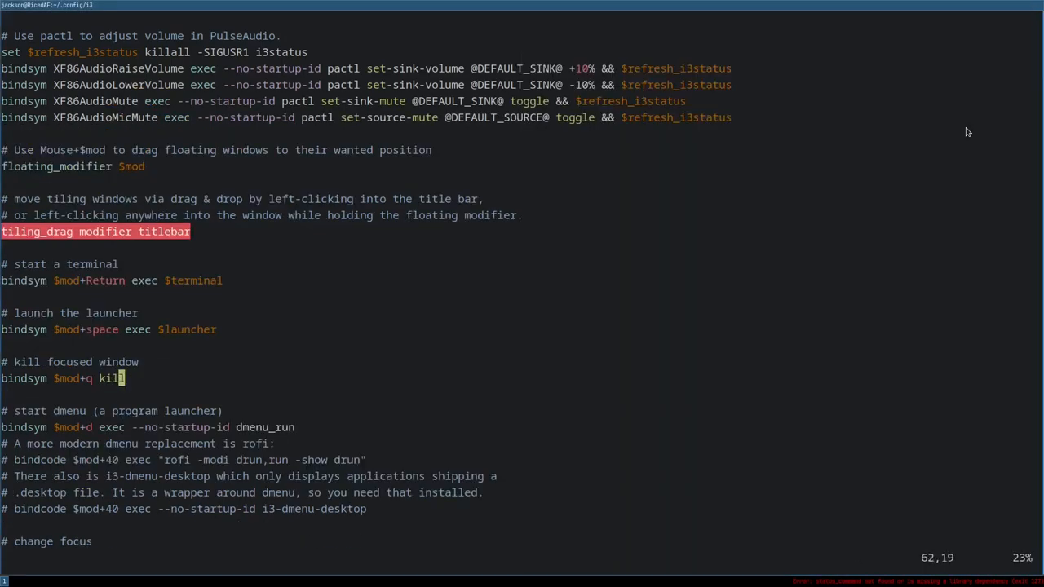
mouse_move(965, 128)
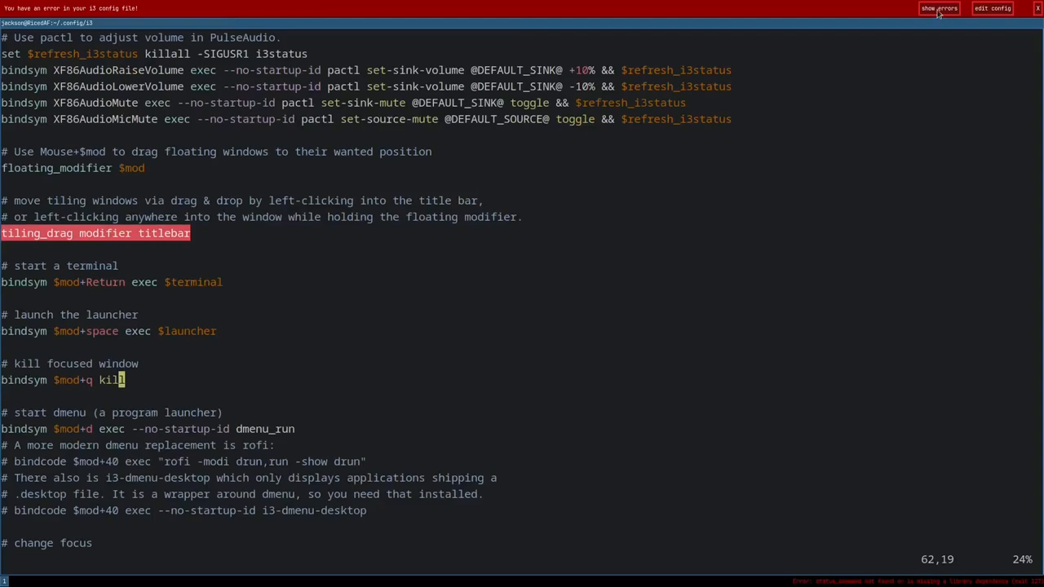
Step: Dismiss the i3 config error bar and search the config for $mod+s
click(937, 8)
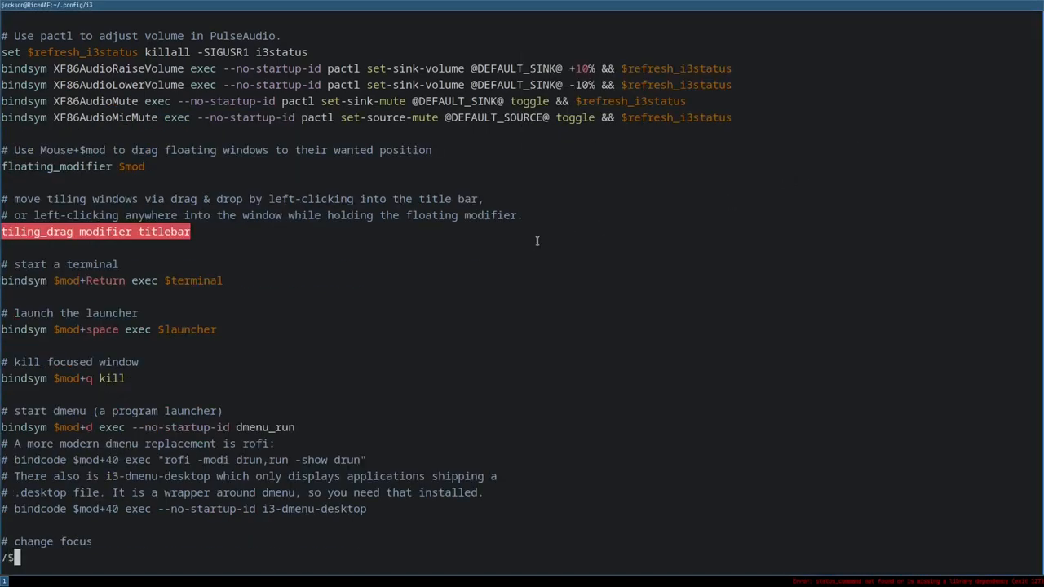
text($mod+s)
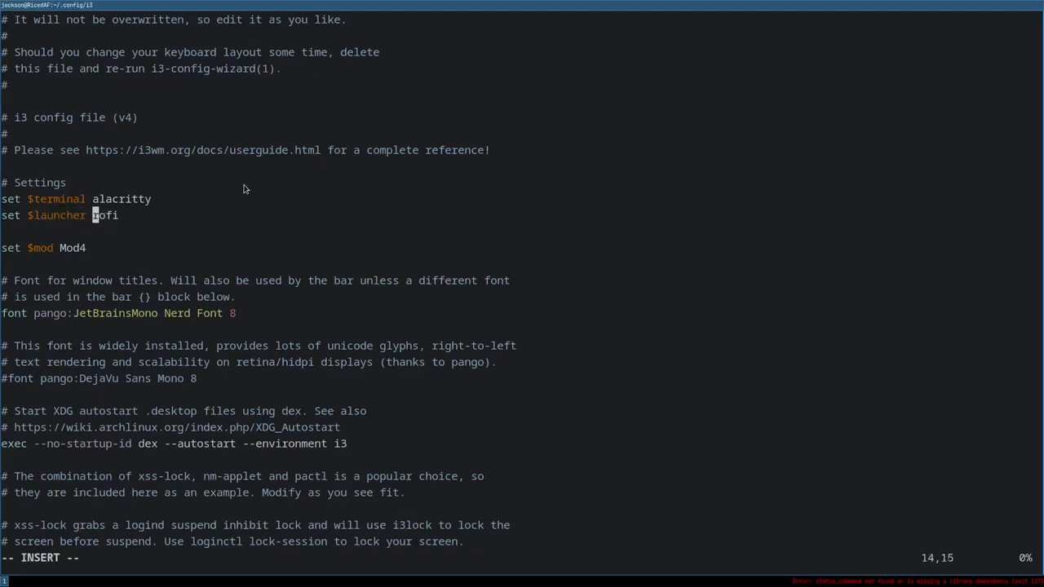
Step: Set $launcher to "rofi -show drun", then browse and close the rofi launcher
text(")
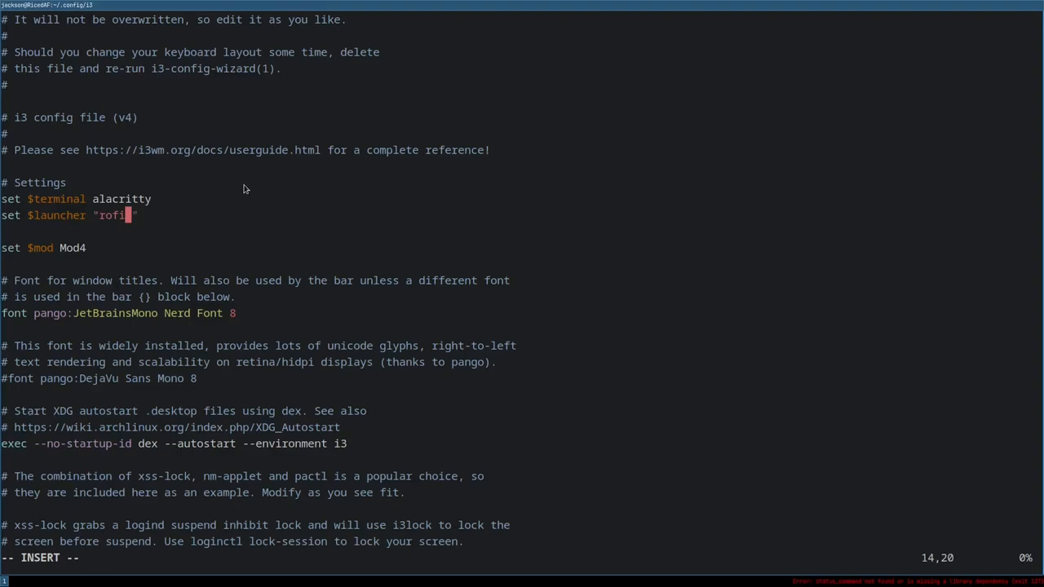
text(-show drun)
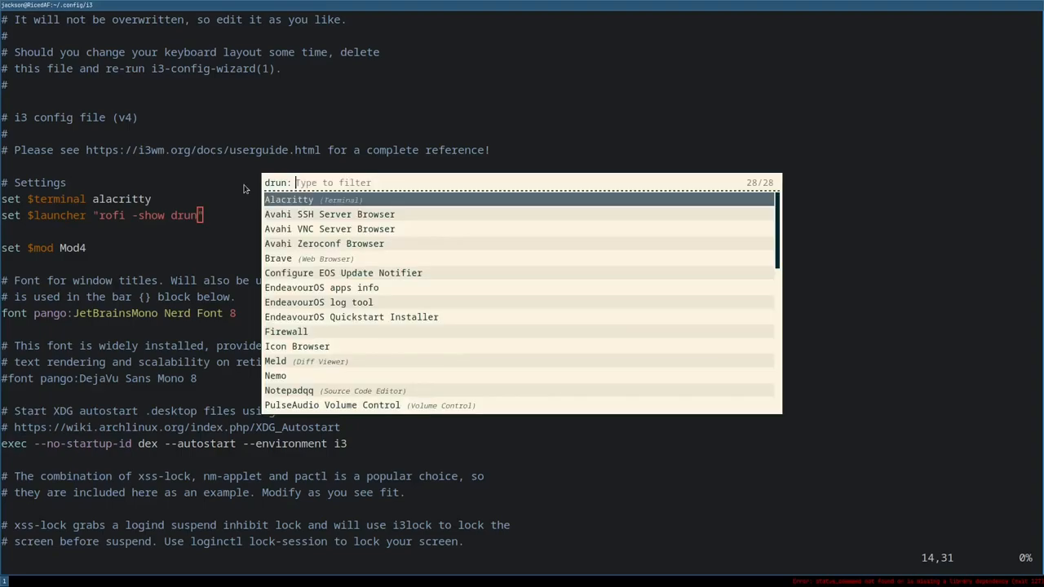
key(Down)
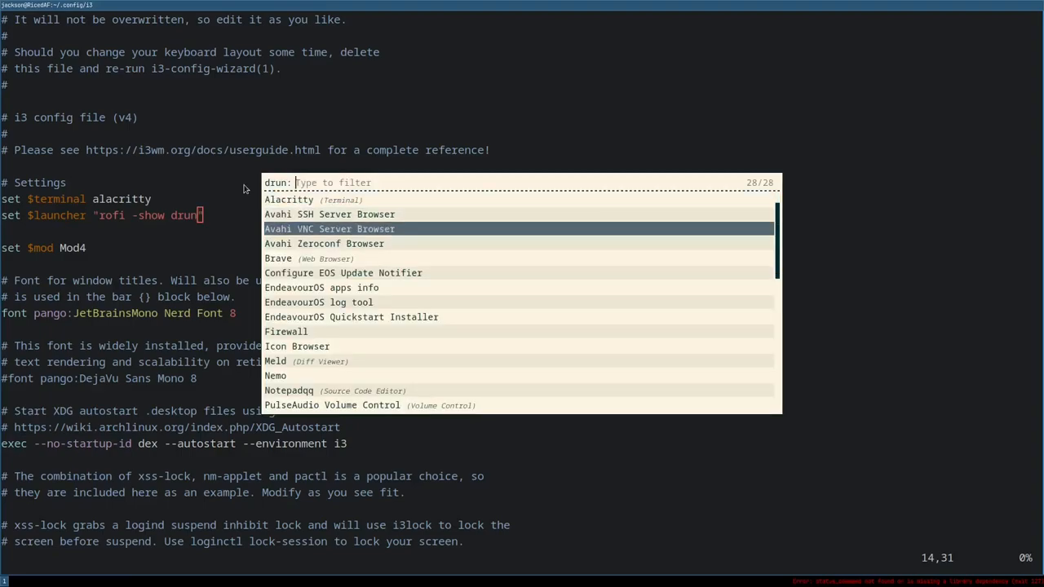
key(Down)
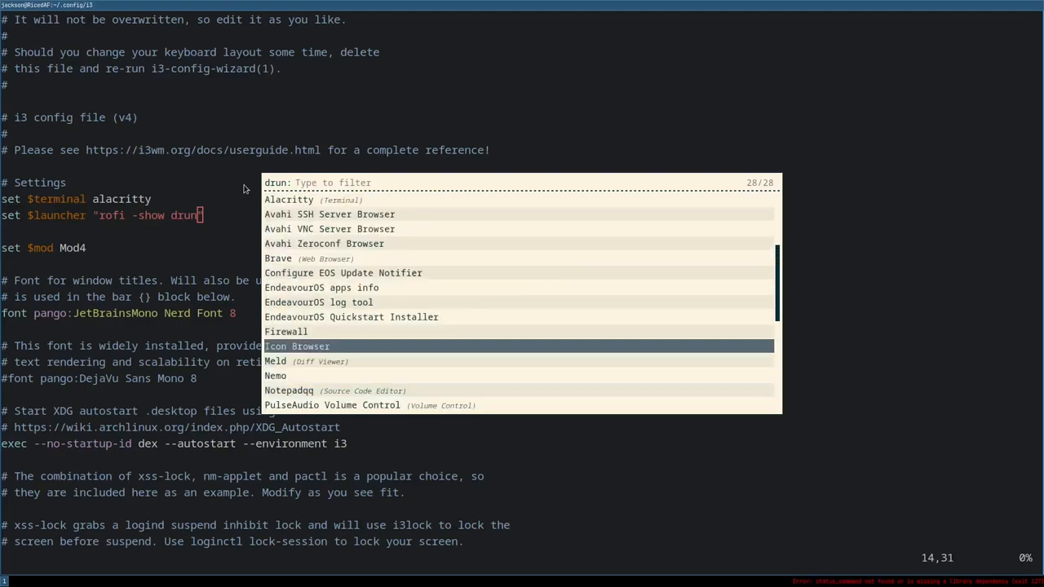
key(Escape)
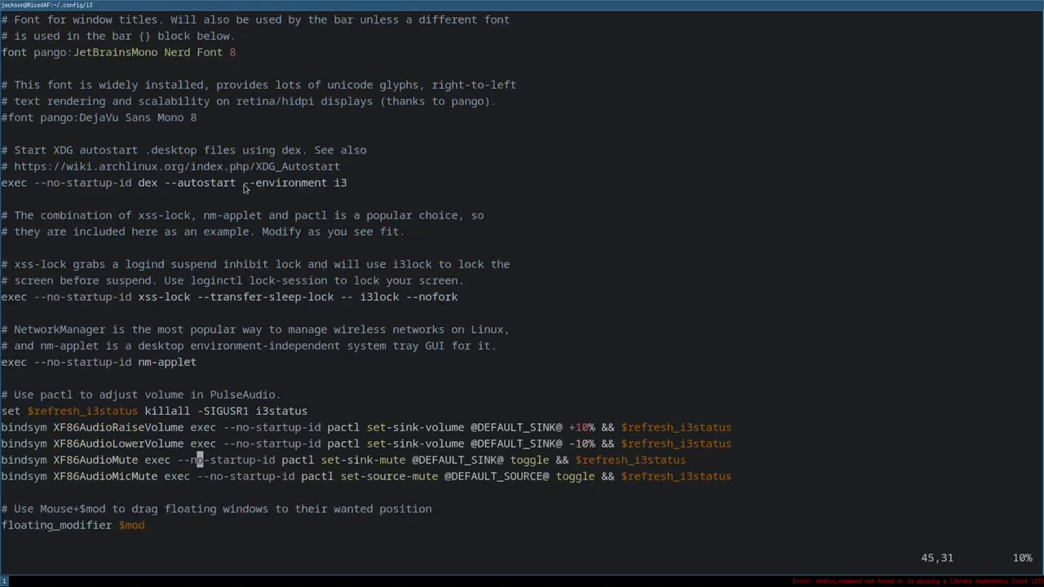
Step: Change the bar block's status_command from i3status to polybar
scroll(down, 3)
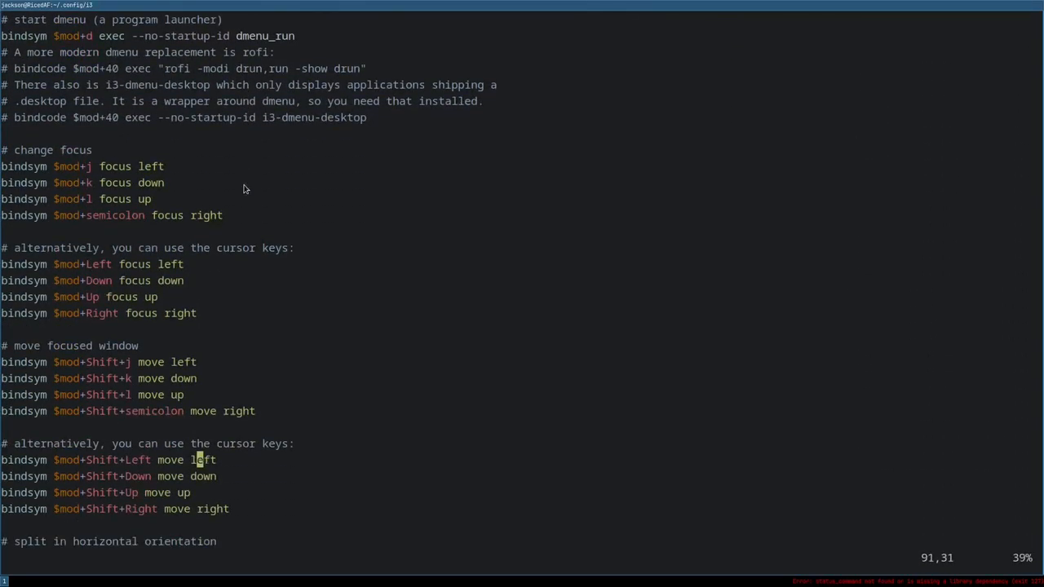
scroll(down, 3)
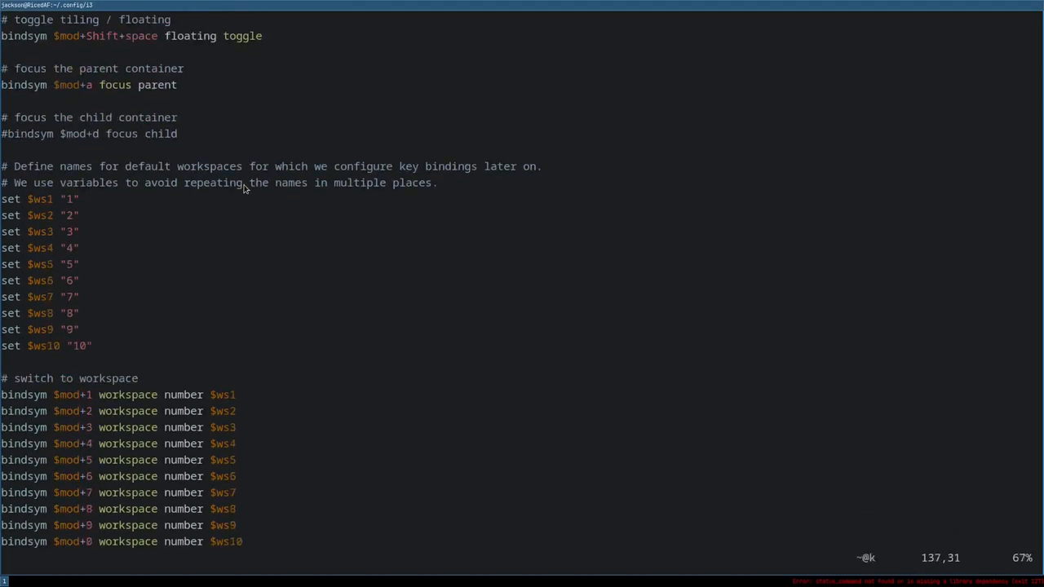
scroll(down, 3)
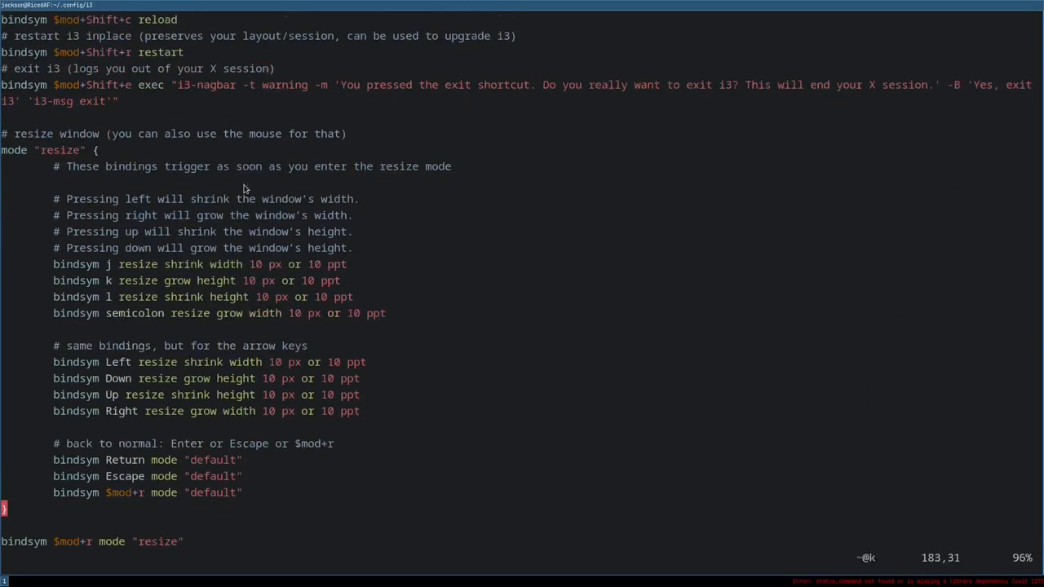
scroll(down, 3)
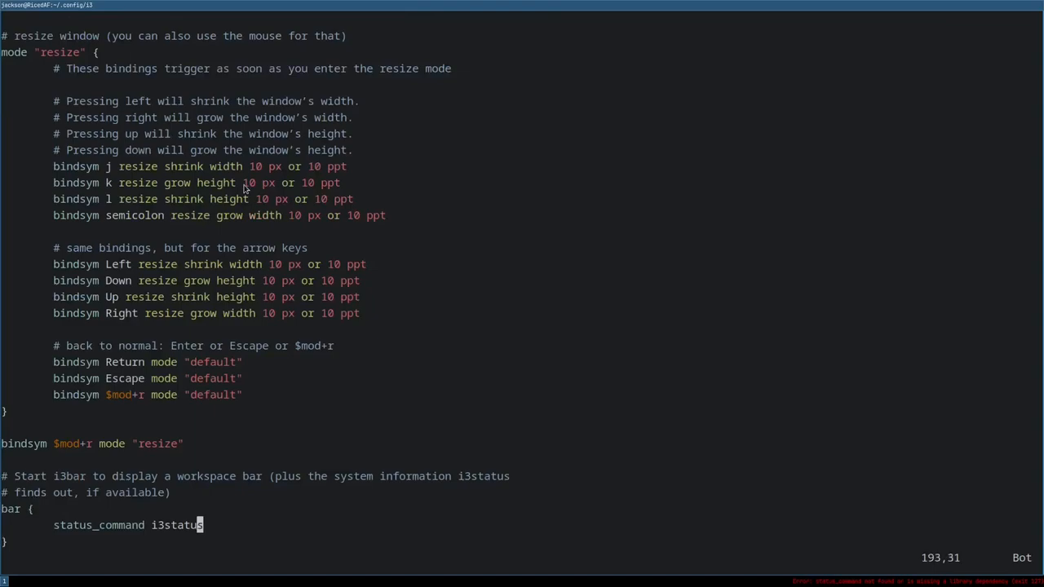
key(i)
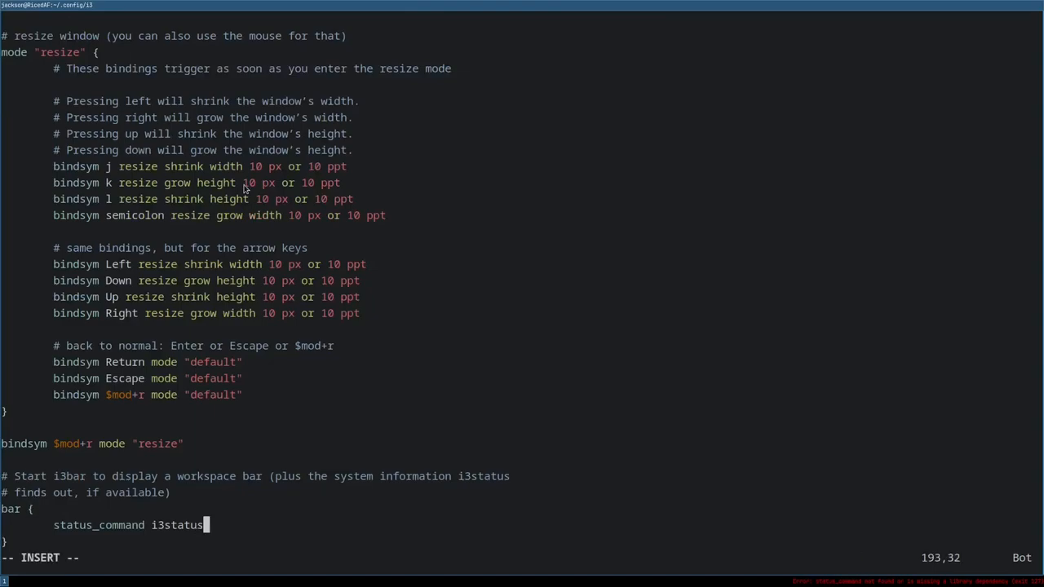
key(BackSpace)
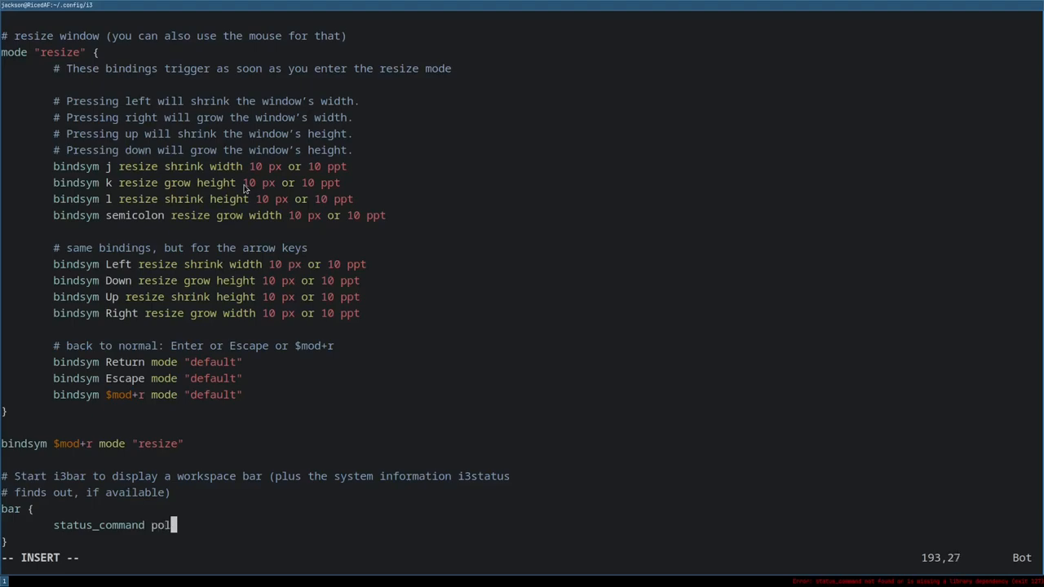
text(ybar)
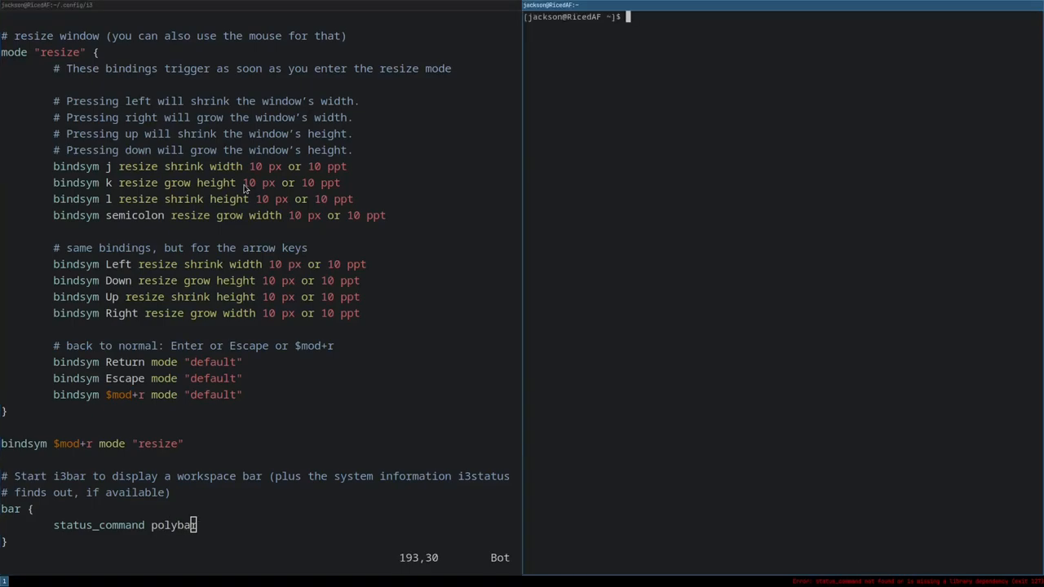
Step: Start a pacman command in the side terminal, then search the config for i3 and scroll to the bar block
text(sudo pacman -S)
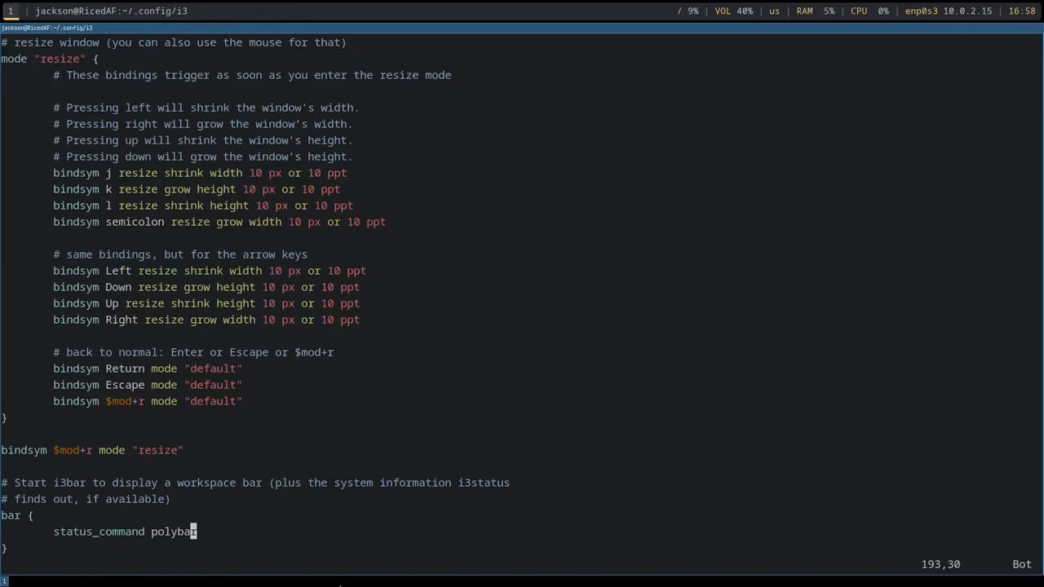
scroll(down, 3)
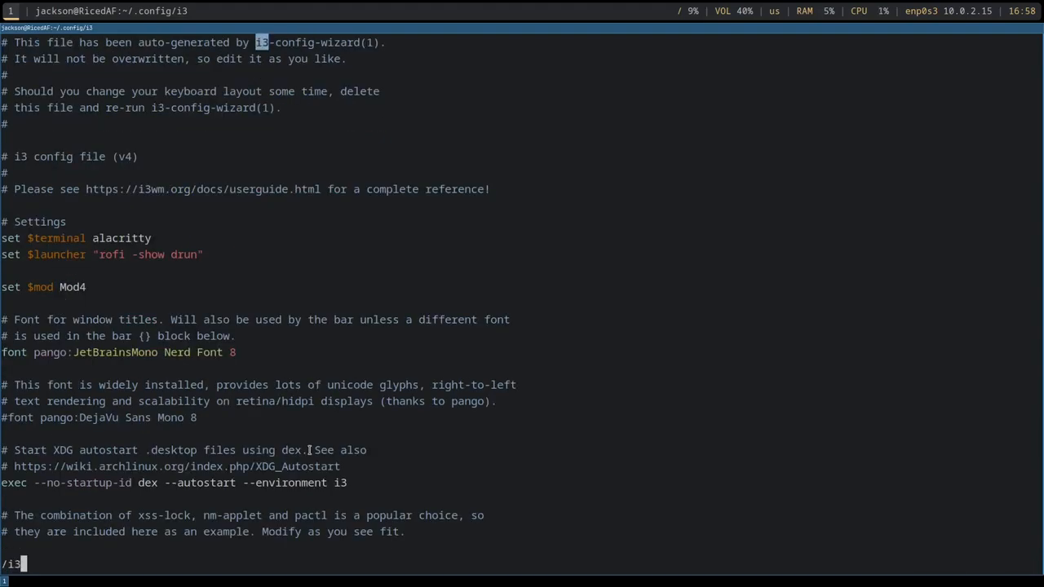
key(BackSpace)
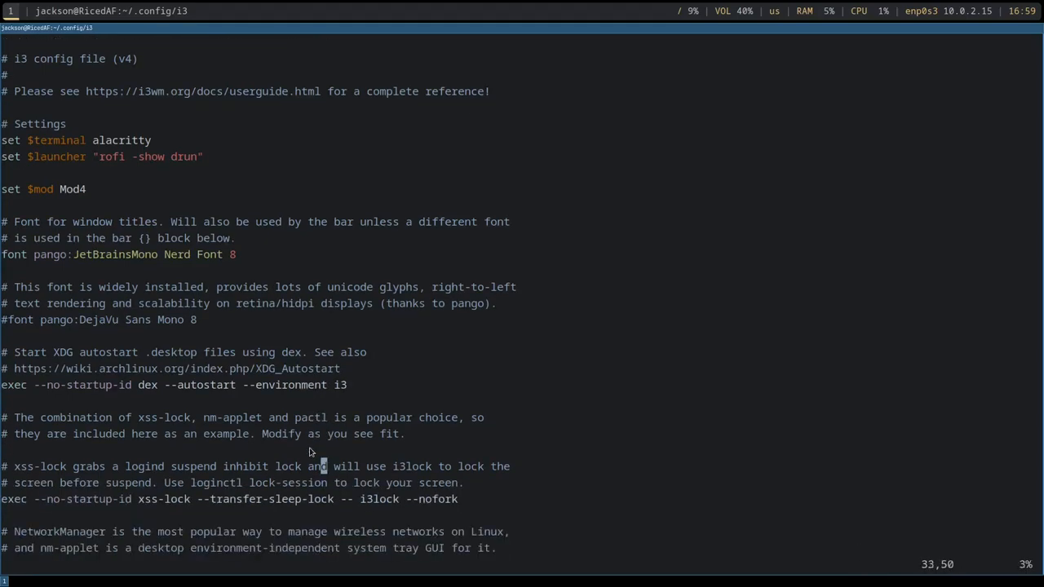
scroll(down, 3)
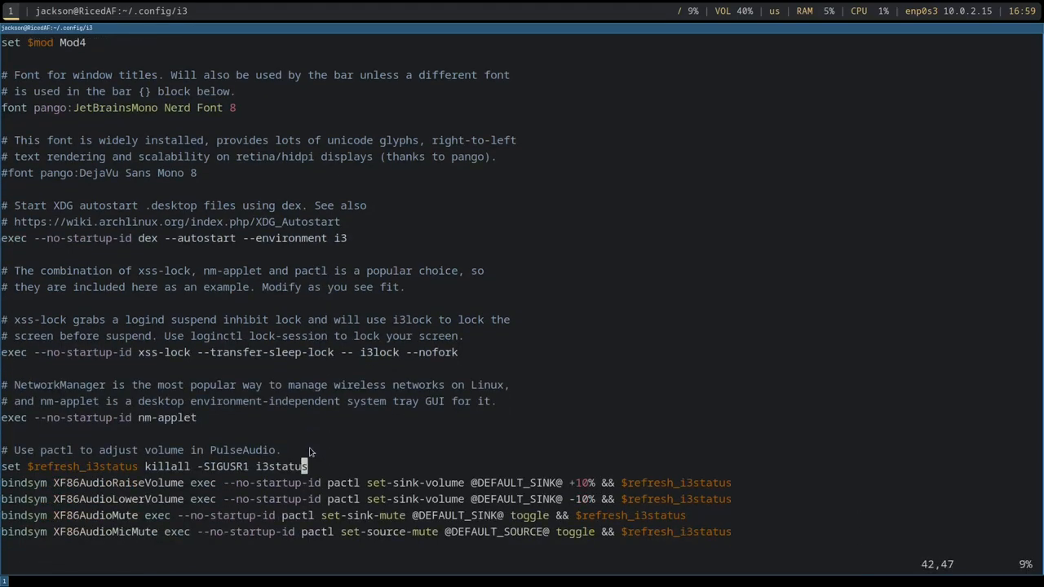
scroll(down, 3)
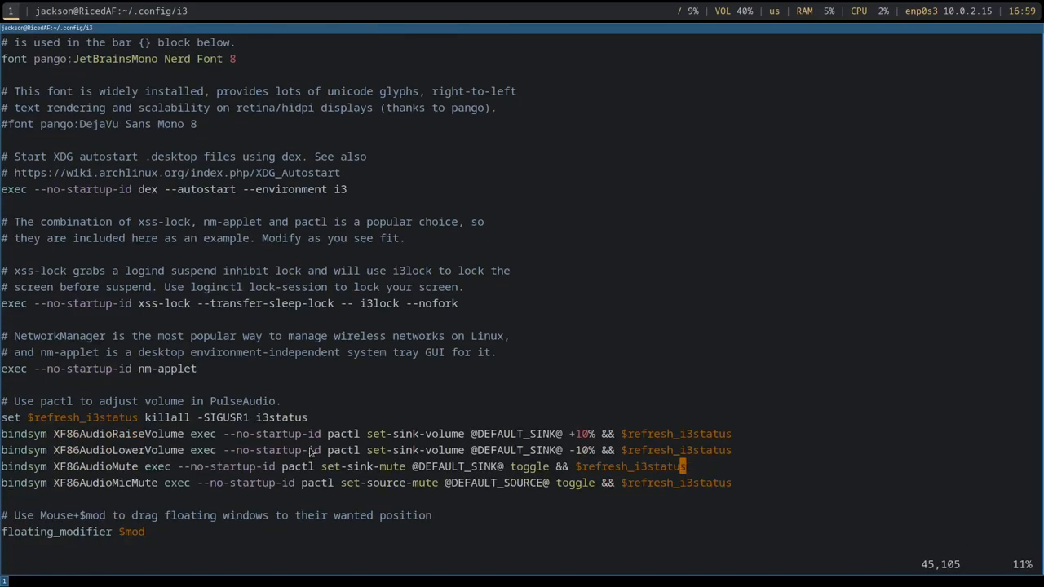
scroll(down, 3)
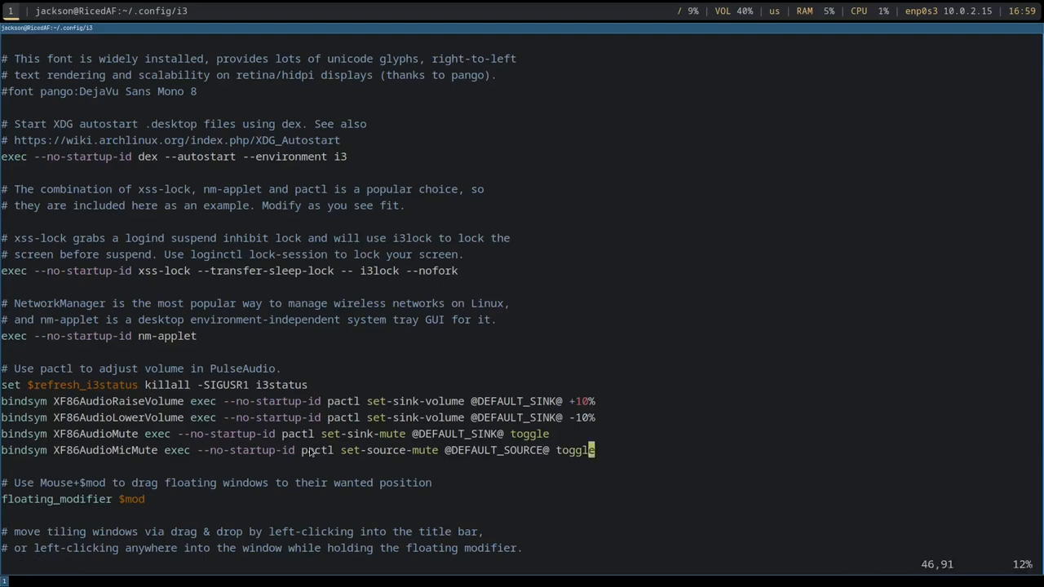
scroll(down, 3)
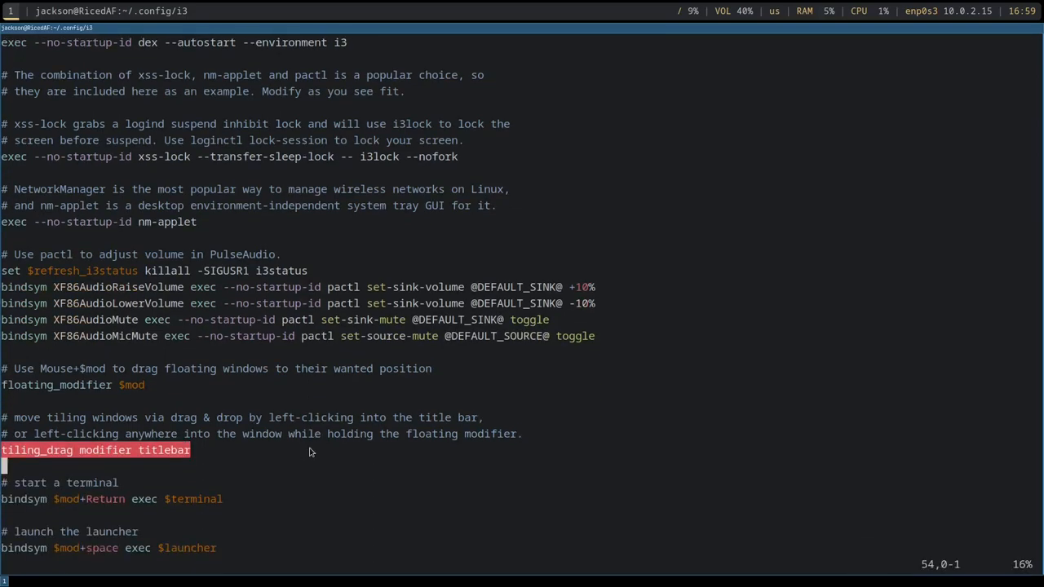
scroll(down, 3)
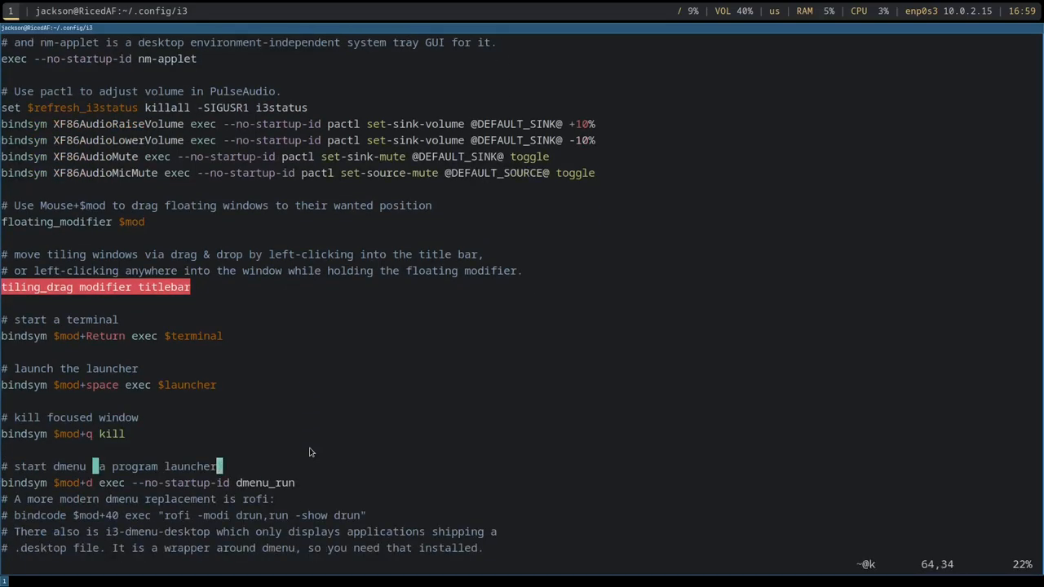
scroll(down, 3)
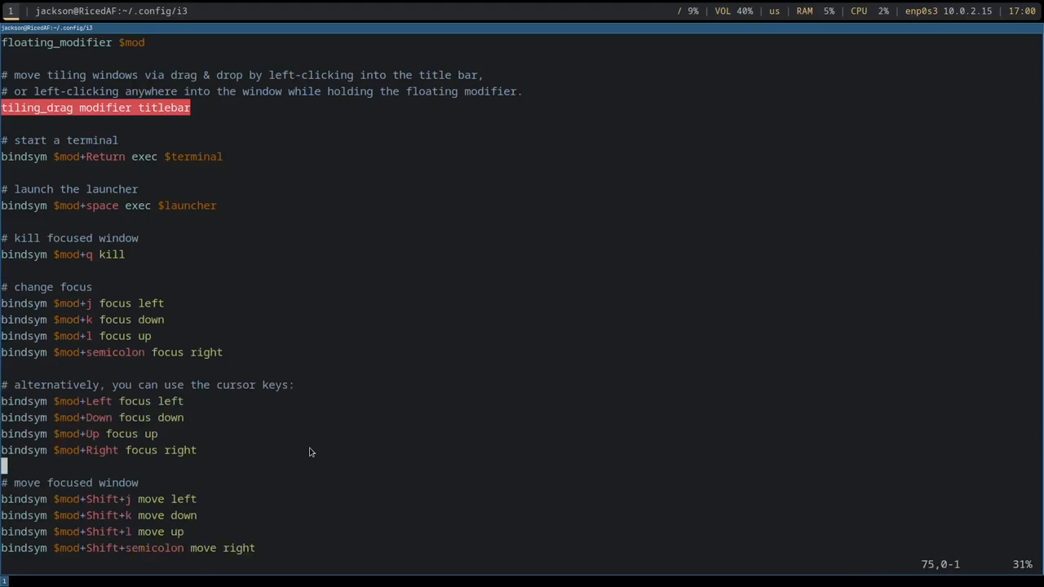
Step: Remove 'status_command ' so the bar block holds only the polybar line
scroll(down, 3)
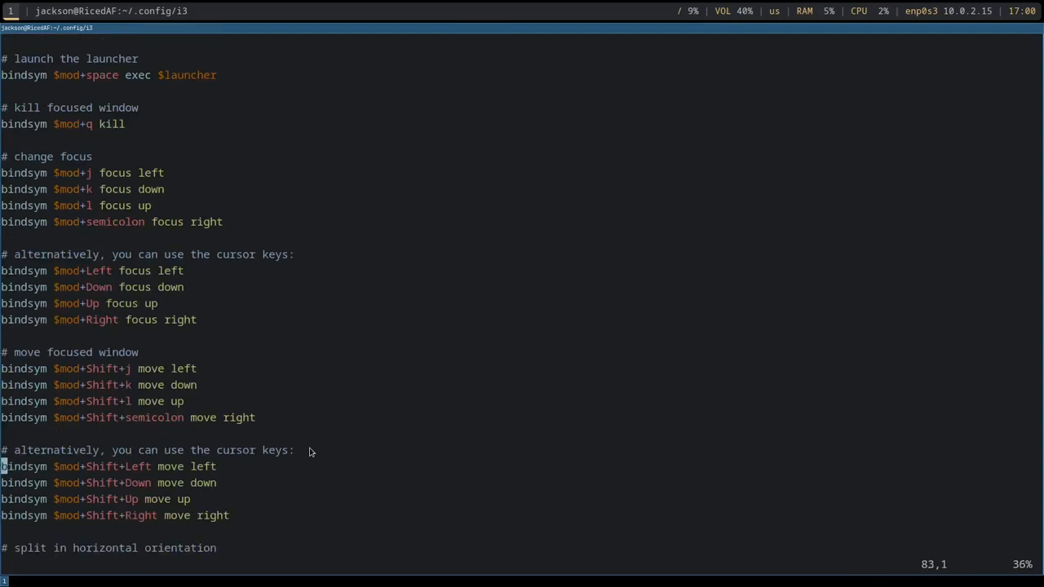
scroll(down, 3)
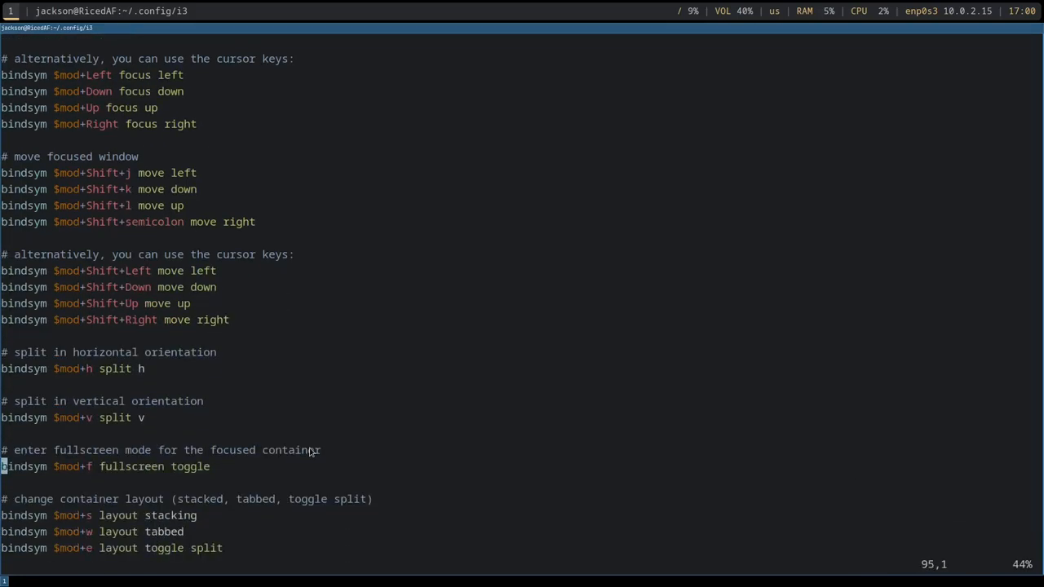
scroll(down, 3)
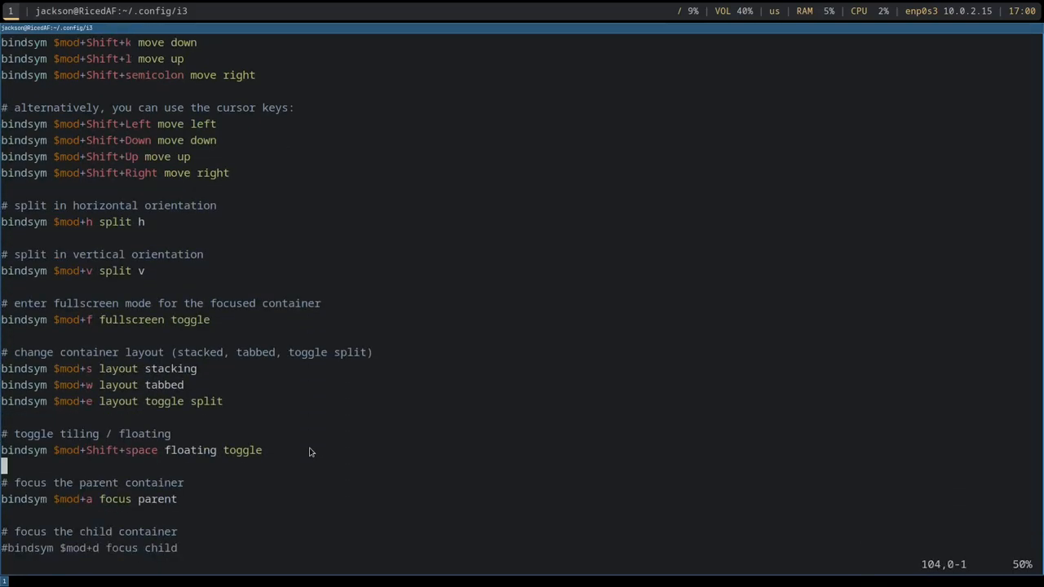
scroll(down, 3)
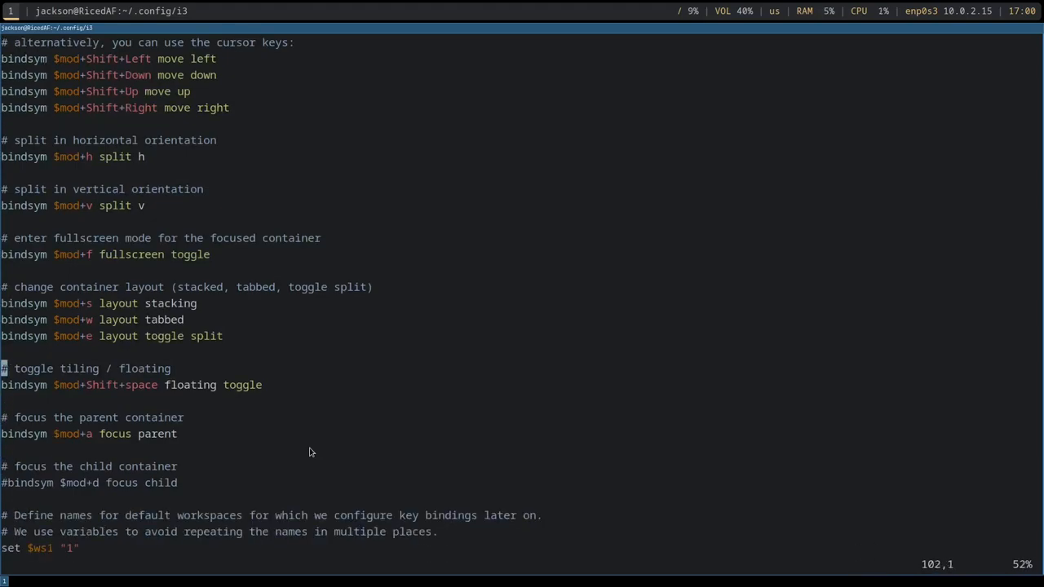
scroll(down, 3)
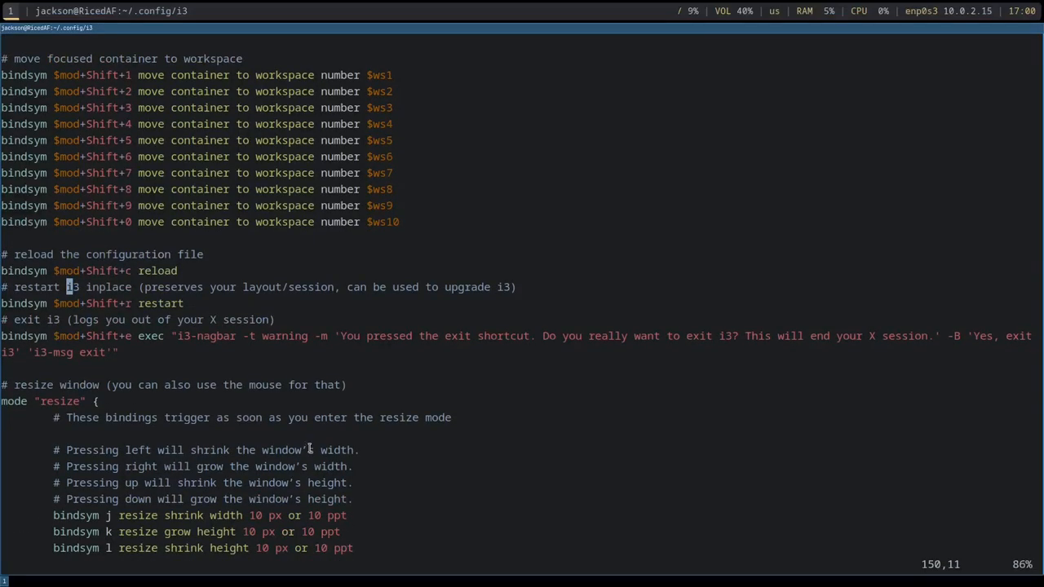
mouse_move(312, 349)
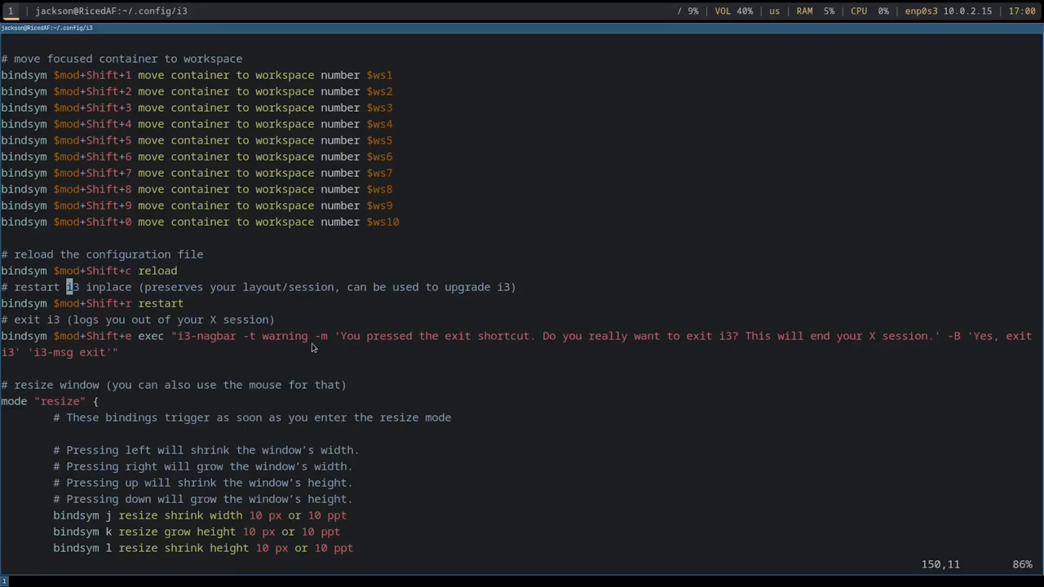
scroll(down, 3)
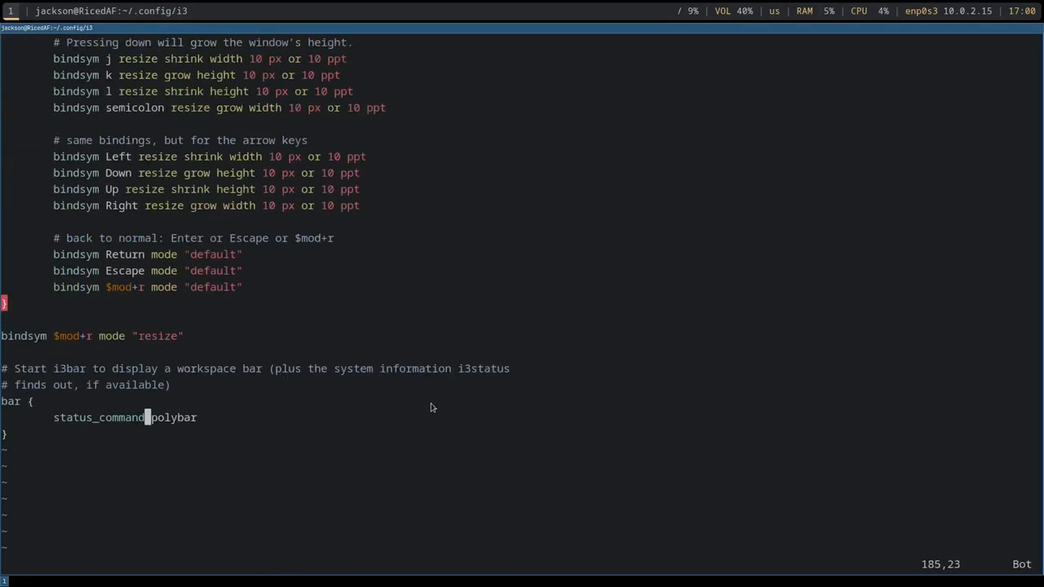
key(i)
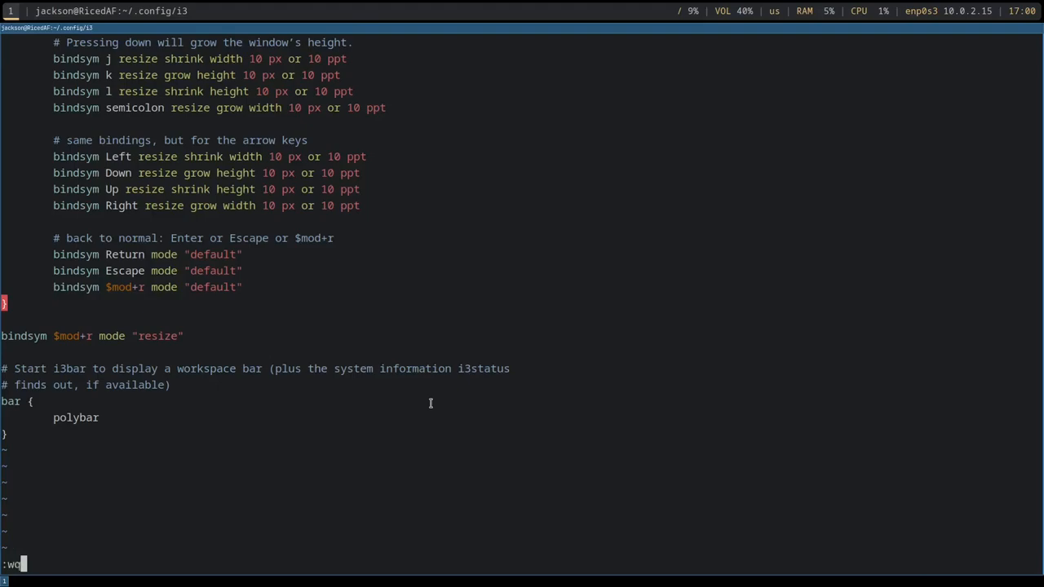
Step: Save the config and enter the codeberg.org personal-i3-config address in Brave
key(Return)
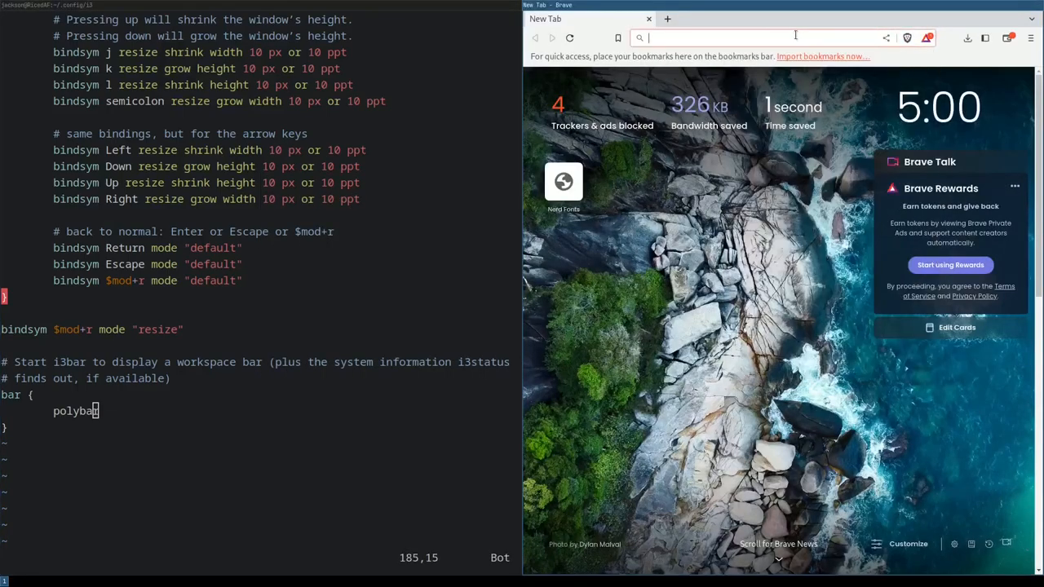
text(codeberg.org/Oglo12/)
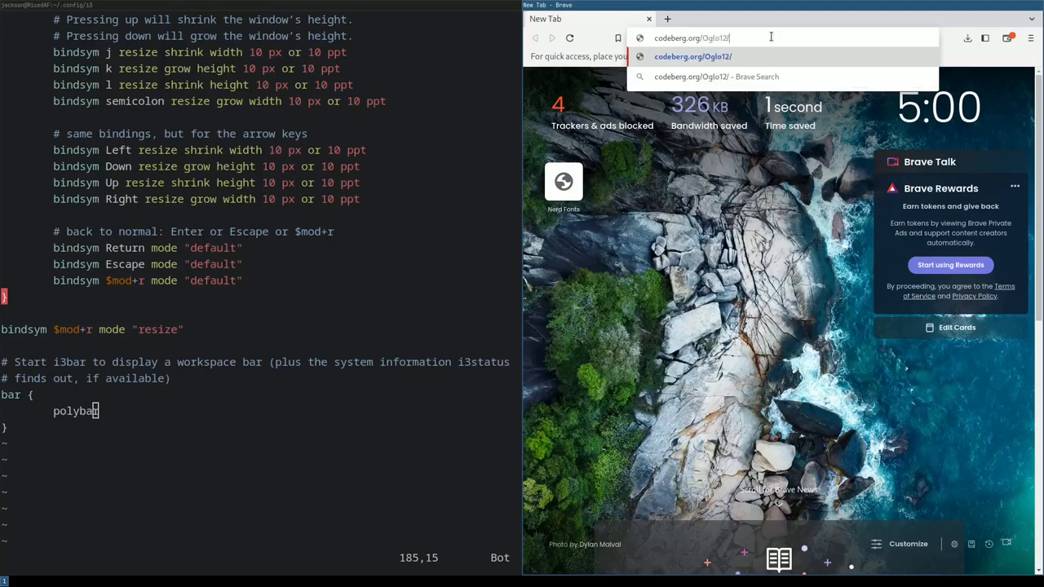
text(personal-)
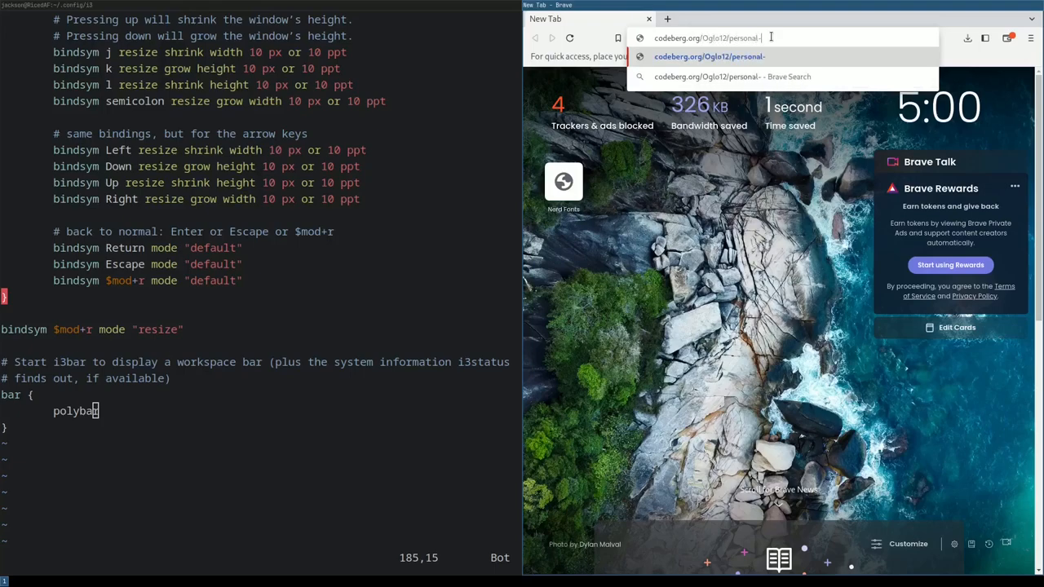
text(i3-config)
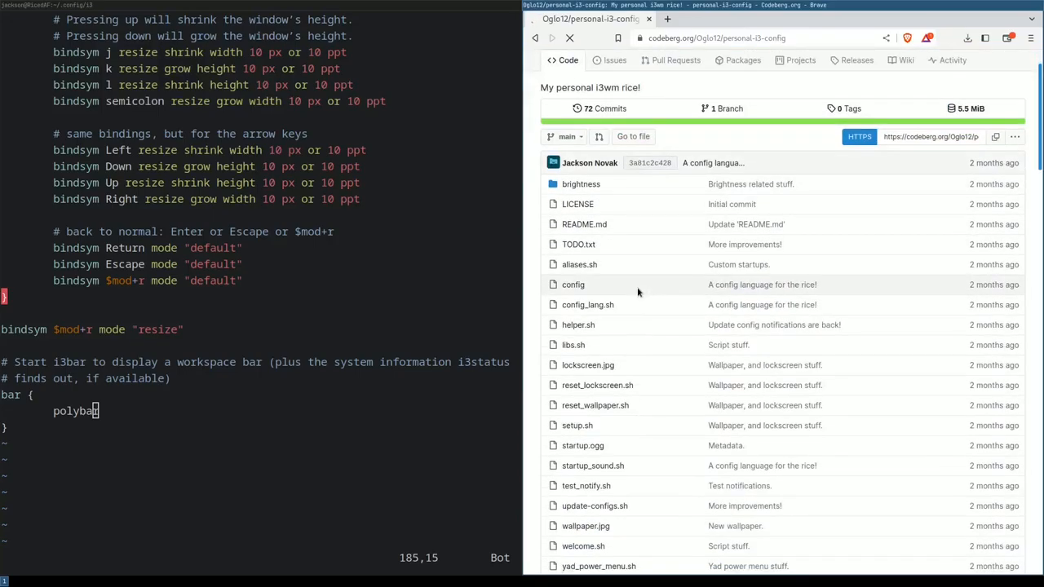
Step: View the reference config file's bar block on Codeberg and clear the local polybar line
click(572, 284)
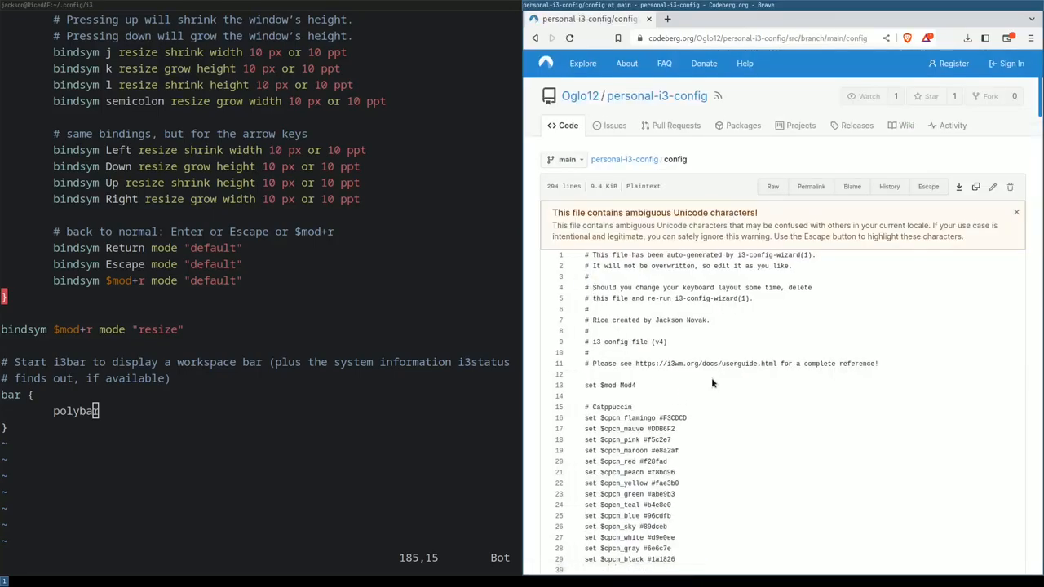
scroll(down, 3)
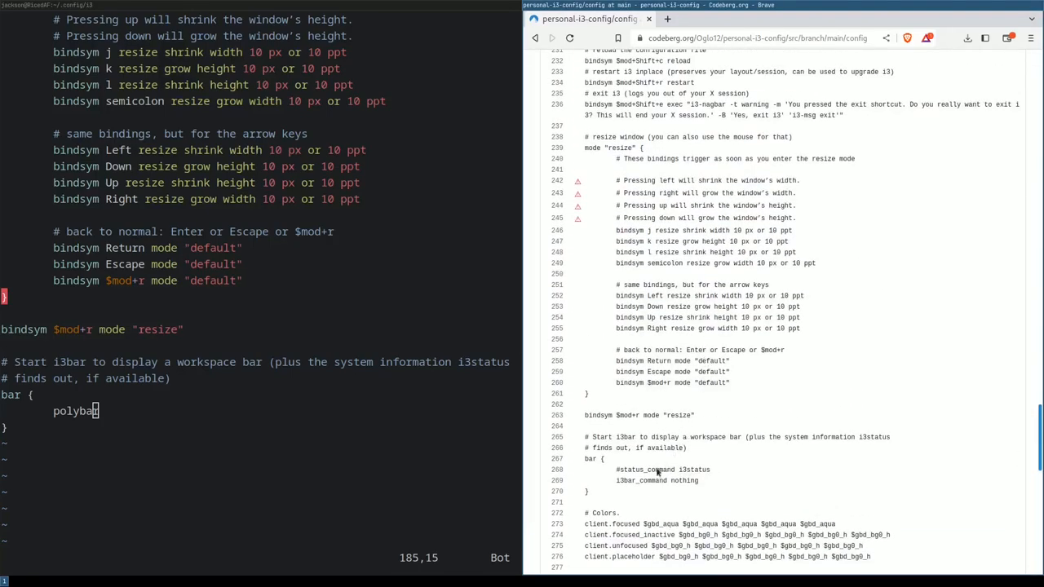
mouse_move(684, 489)
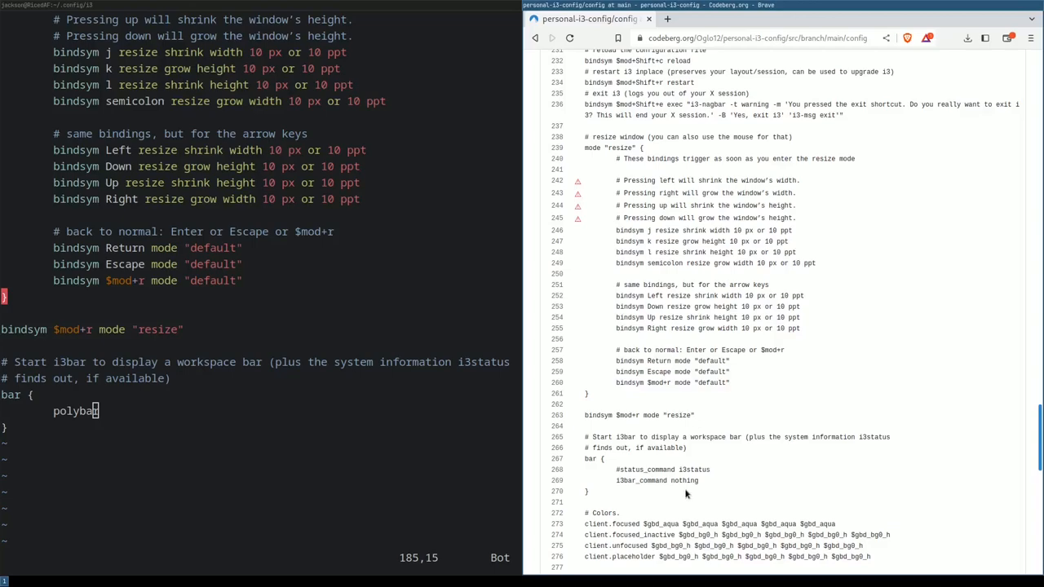
mouse_move(703, 479)
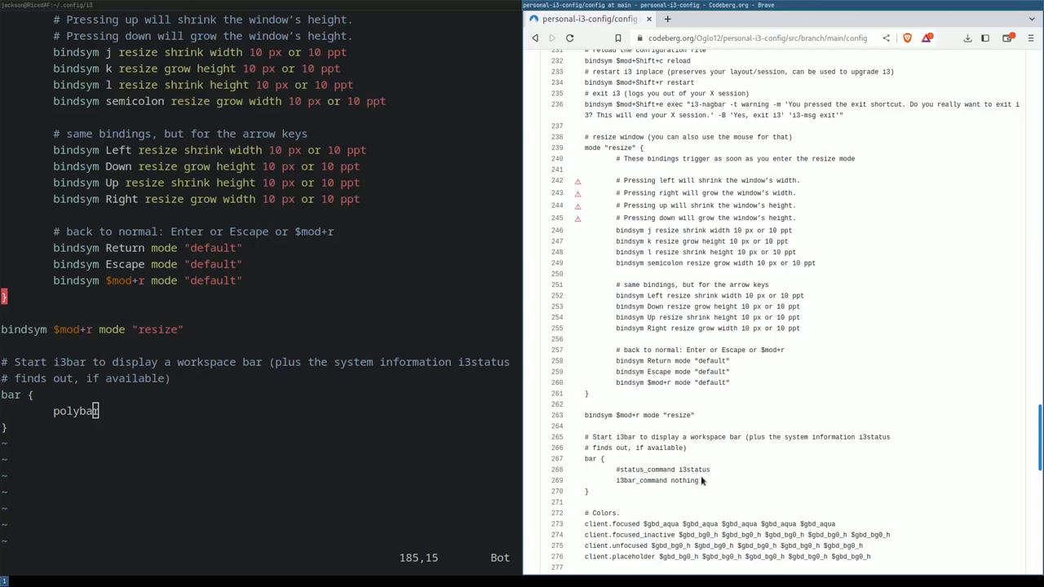
double_click(652, 479)
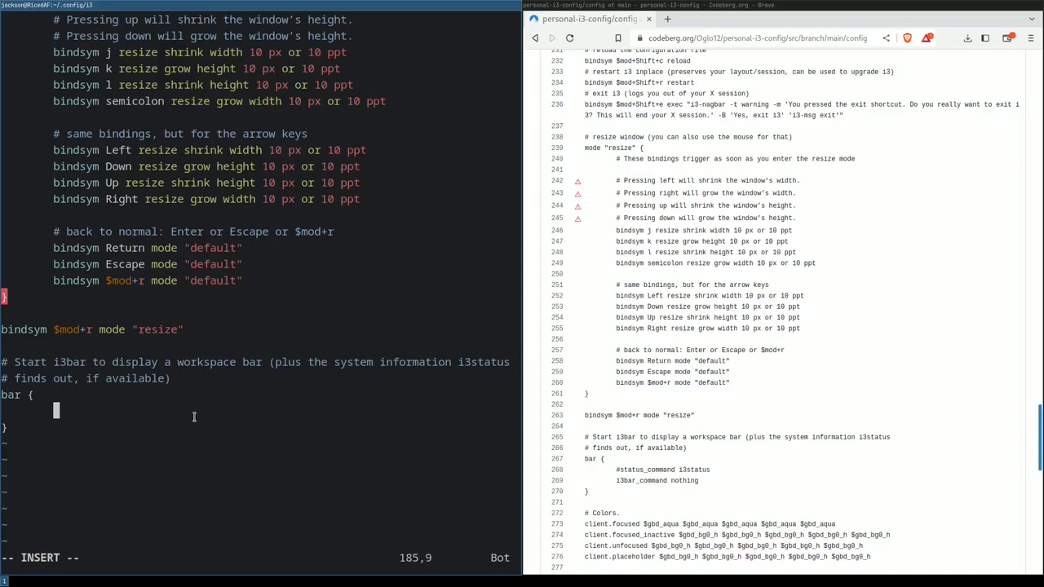
Step: Set the bar block to 'i3bar_command nothing' and add a '# Autostarts' comment
text(i3bar_command nothing)
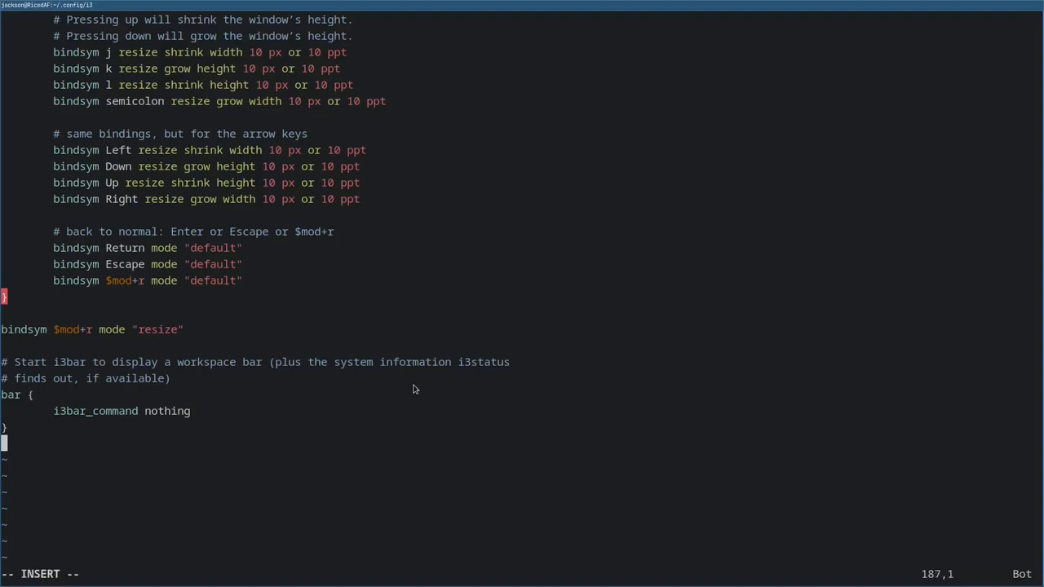
text(# A)
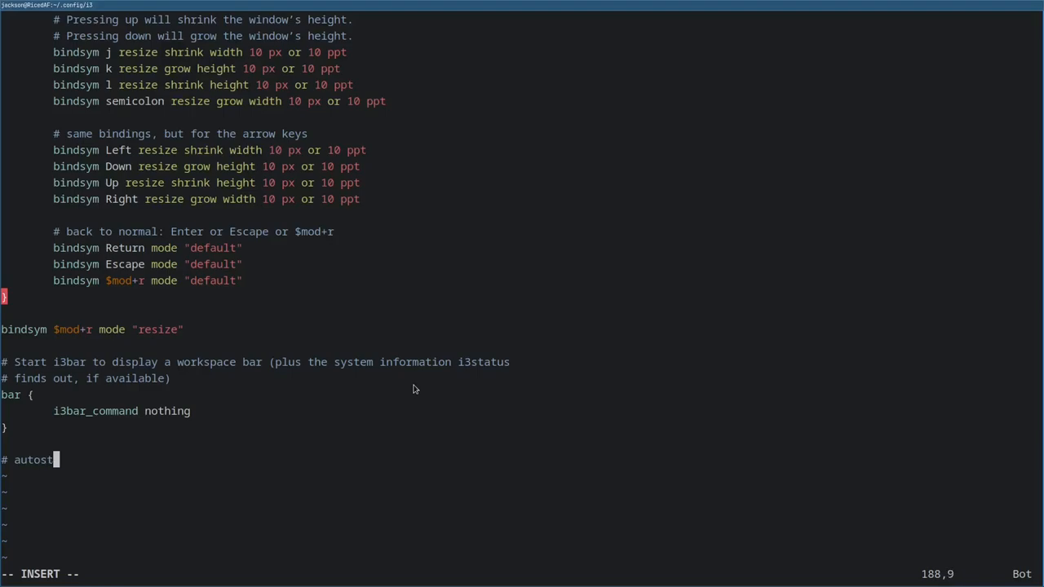
text(arts)
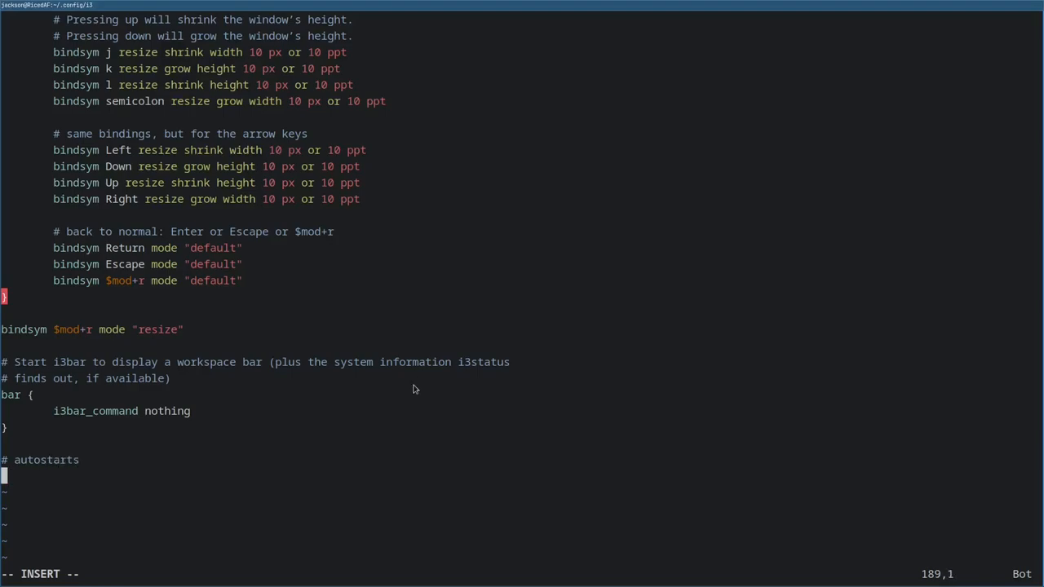
Step: Add 'exec_always ~/.config/i3/autostart.sh' to the config
text(exec_alw)
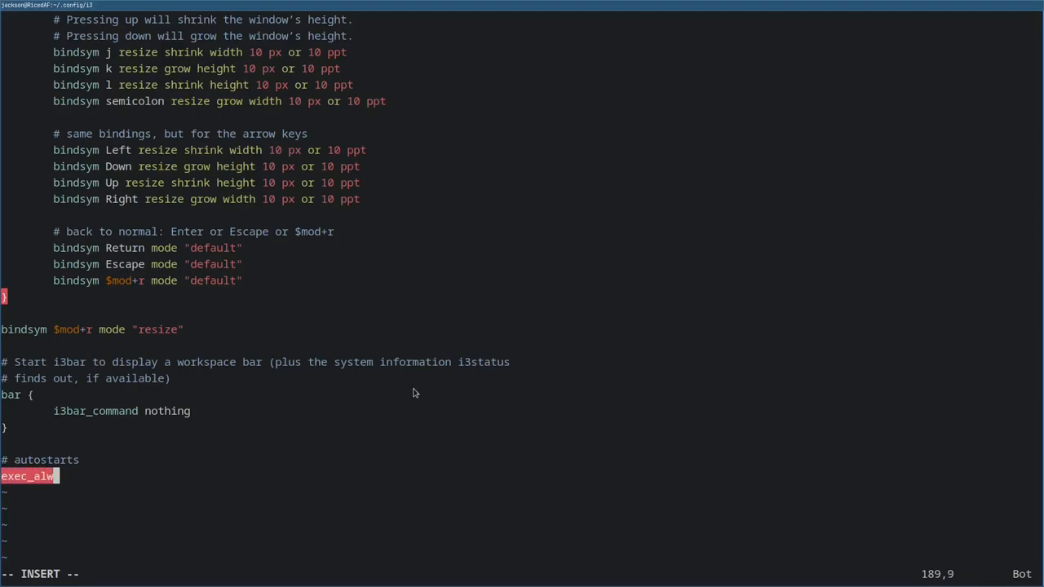
text(ays)
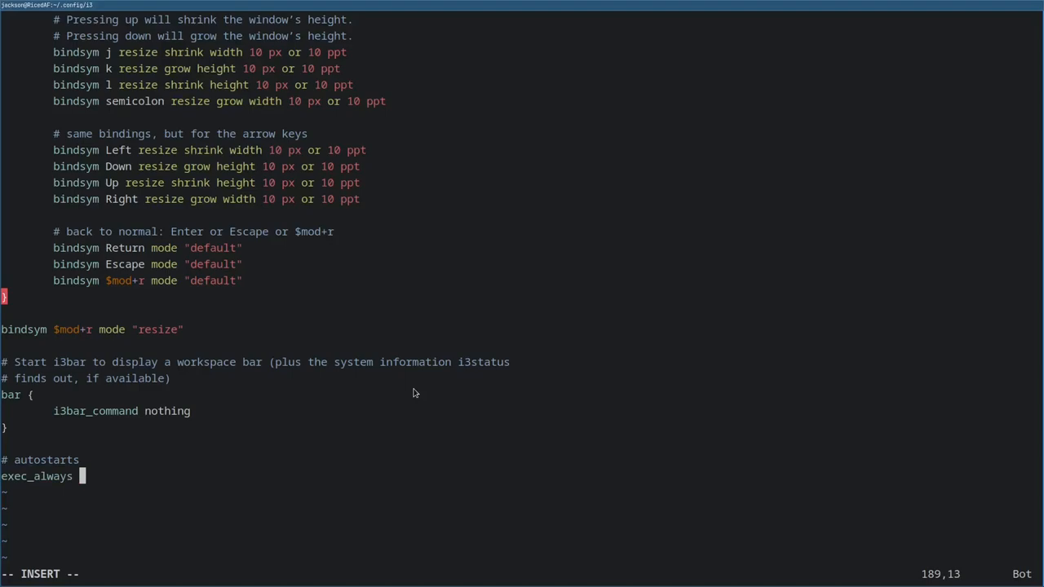
text(~/.con)
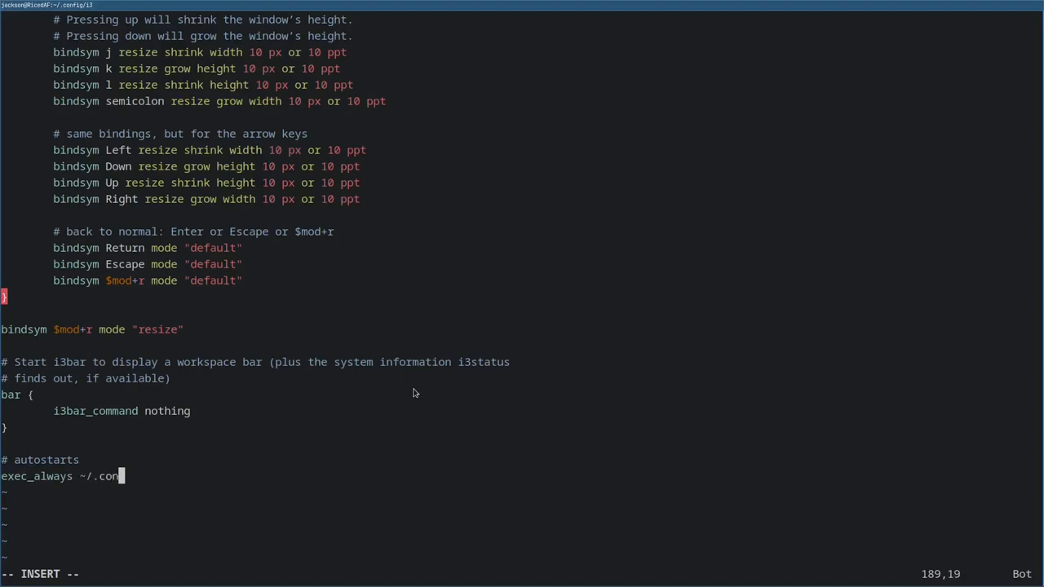
text(fig/aw)
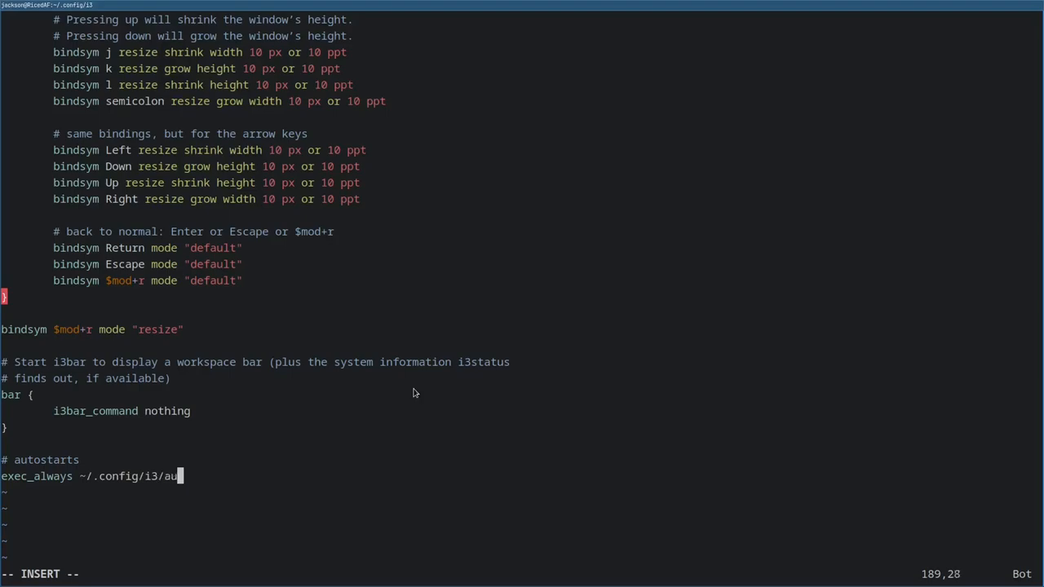
text(tostart)
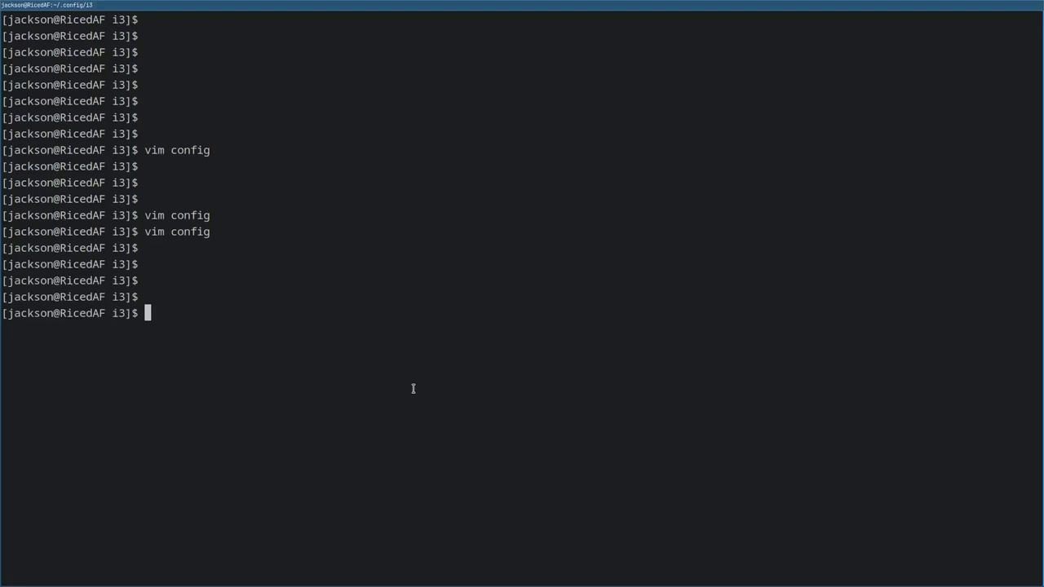
Step: Create autostart.sh in Vim with a '#!/bin/bash' shebang and a blank line
text(vim autostart)
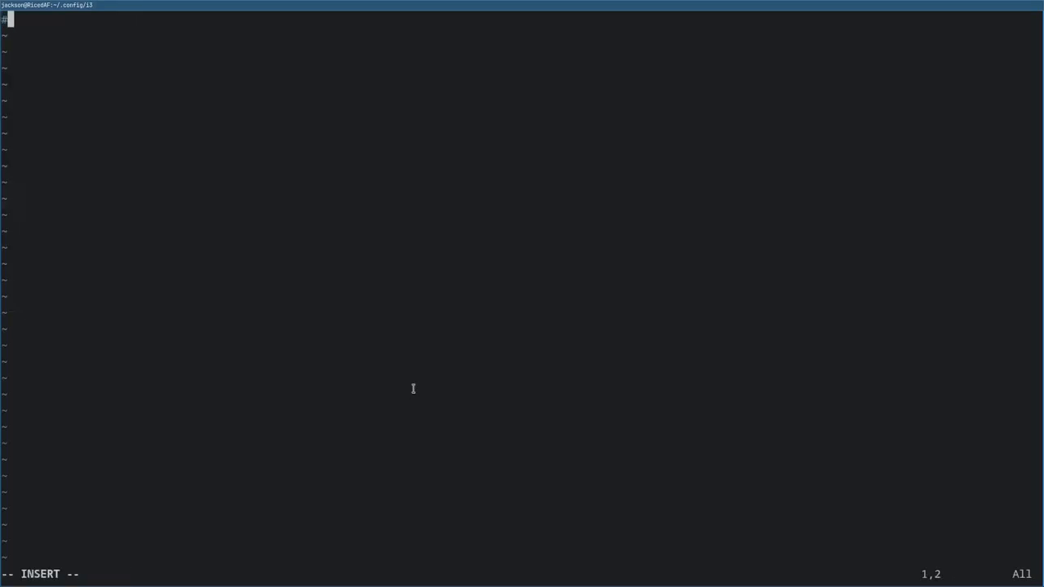
text(!/bin/bash)
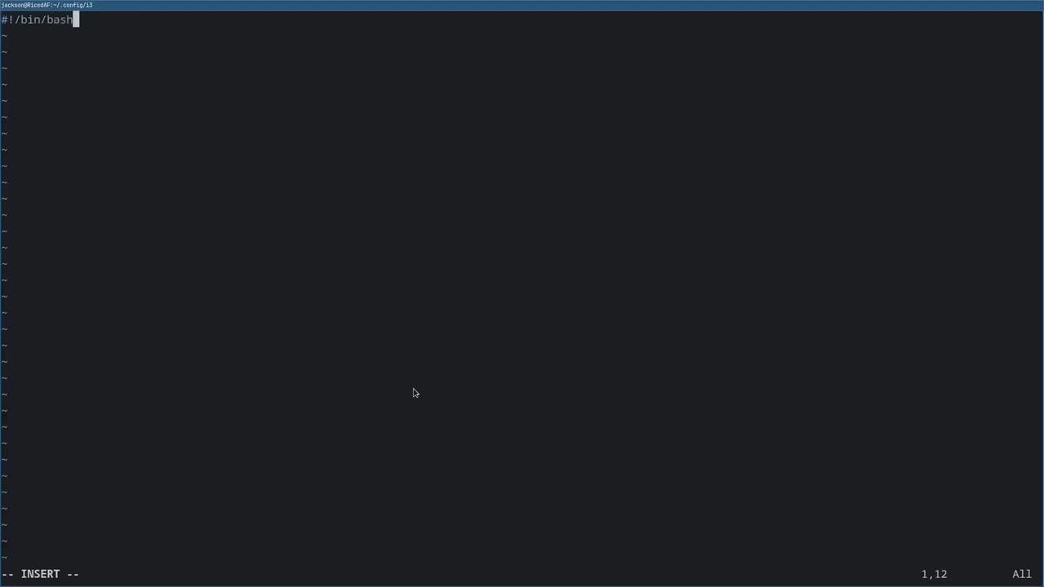
key(Enter)
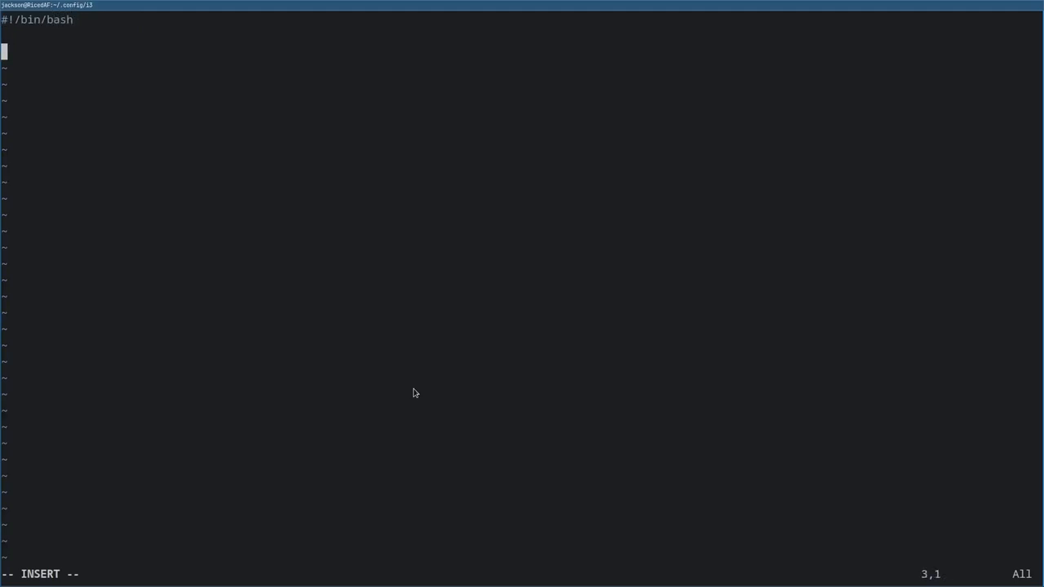
Step: Add 'lxsession &' and 'nitrogen --restore' to the autostart script
text(1)
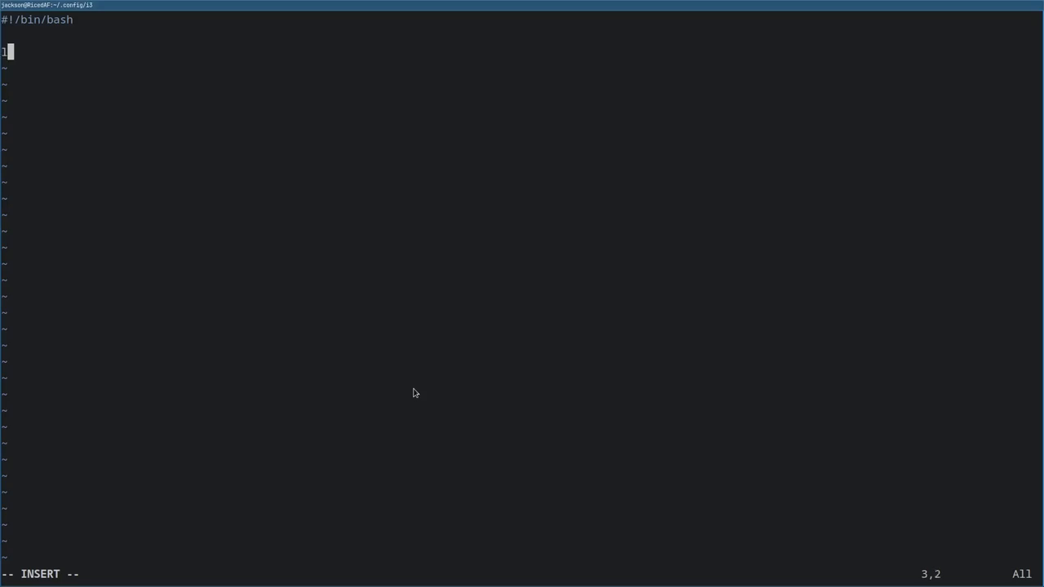
text(xsession &)
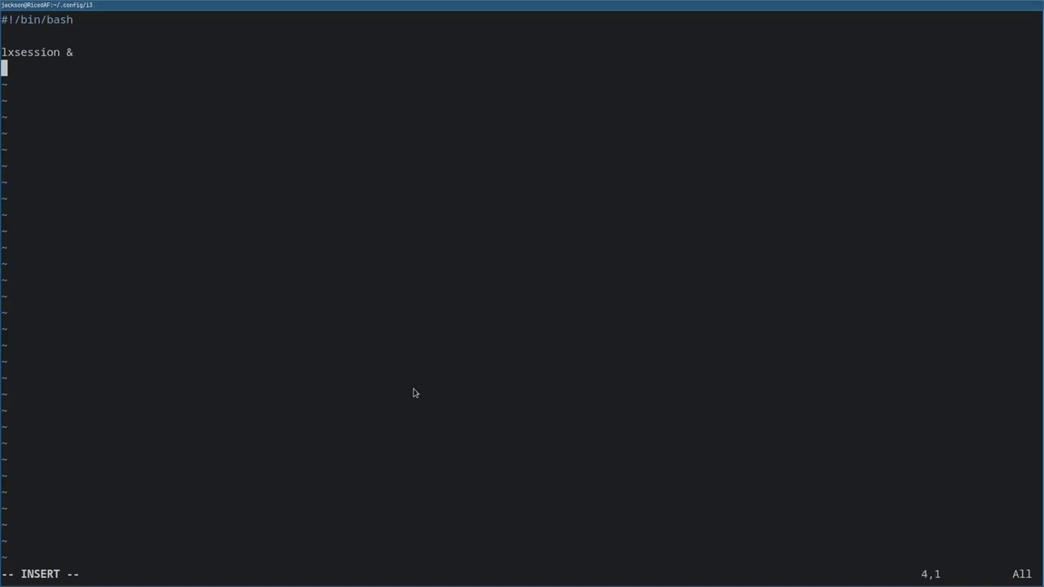
text(nitrogen -)
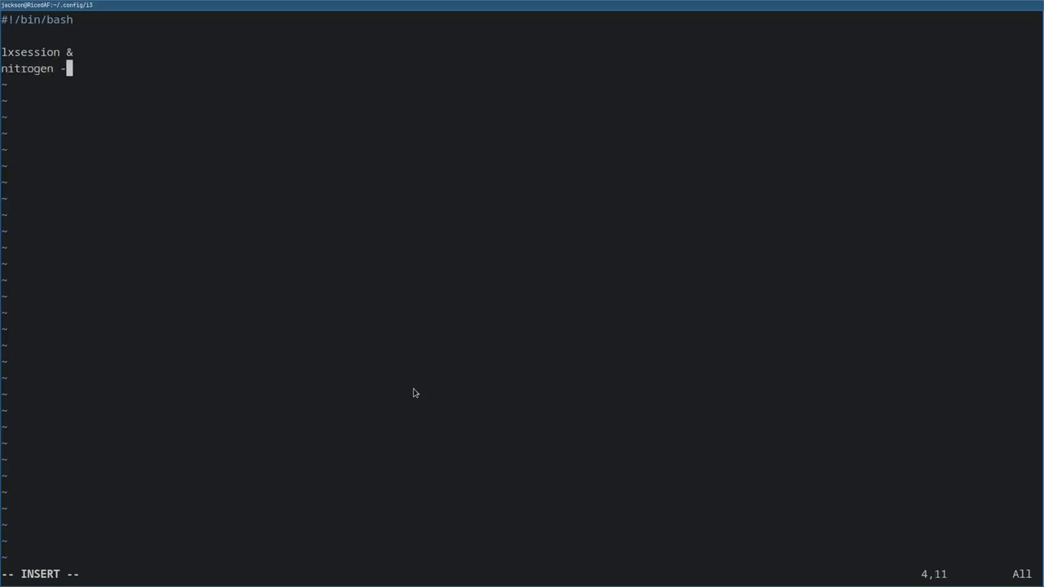
text(-restore)
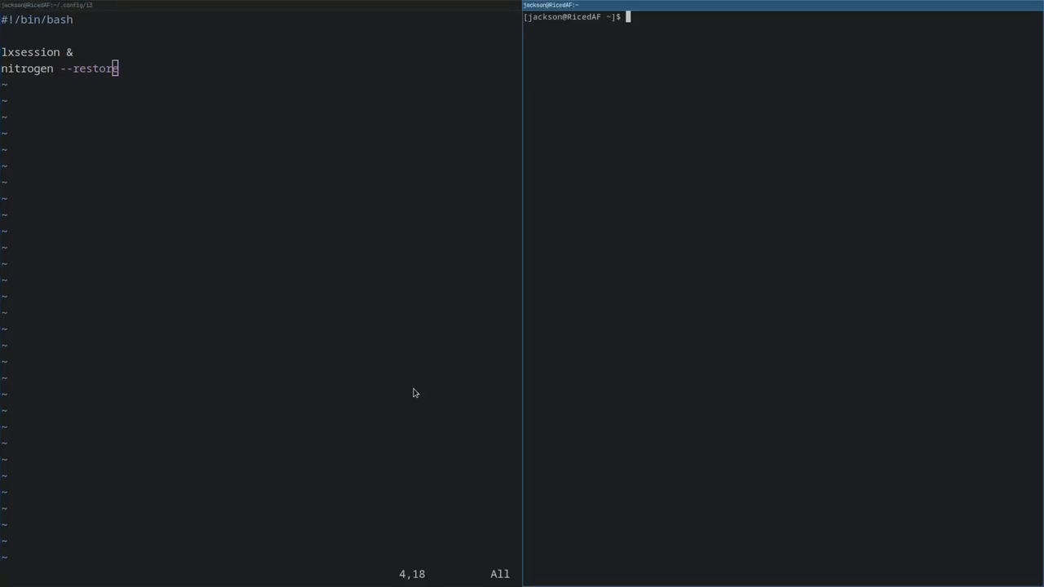
mouse_move(843, 255)
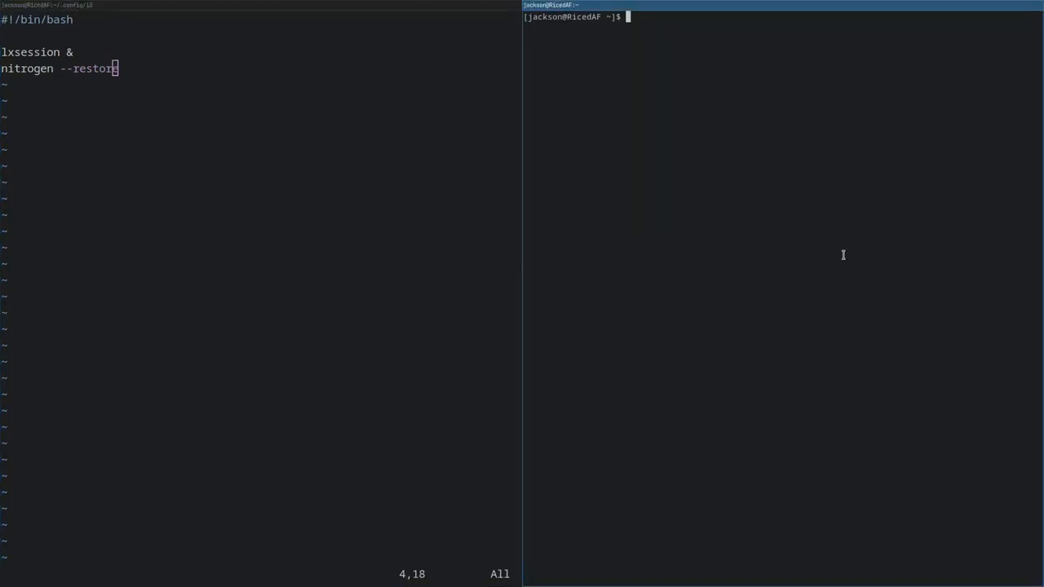
Step: Install nitrogen and lxsession with 'sudo pacman -S', then clear the terminal
text(sudo pacman -S)
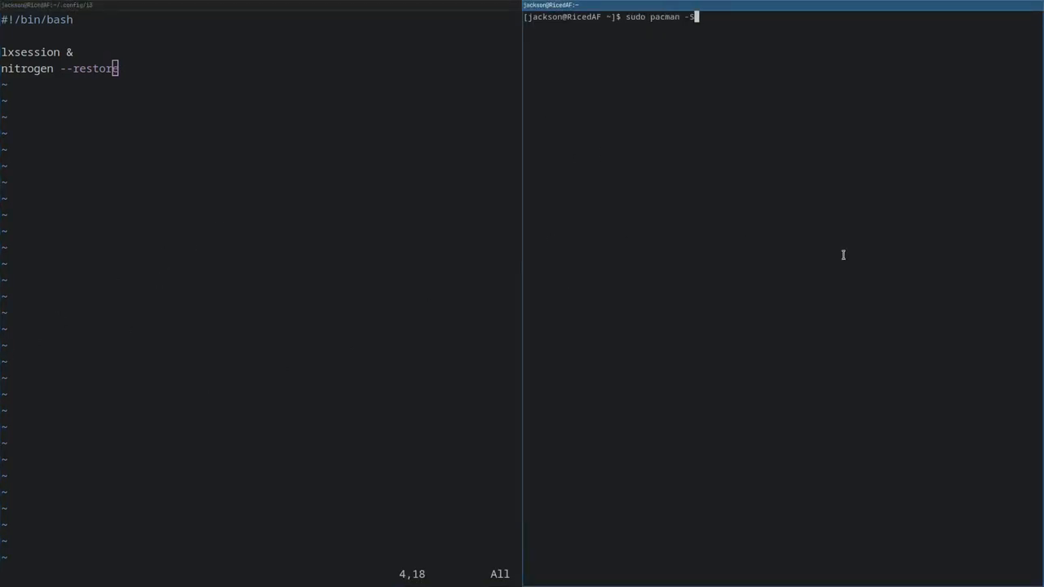
text(" ")
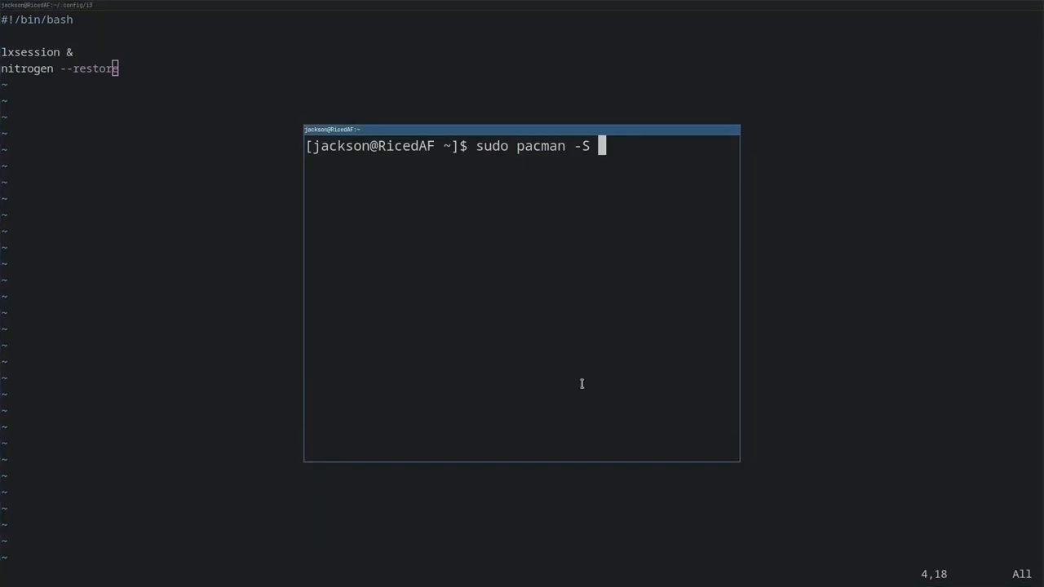
text(nitro)
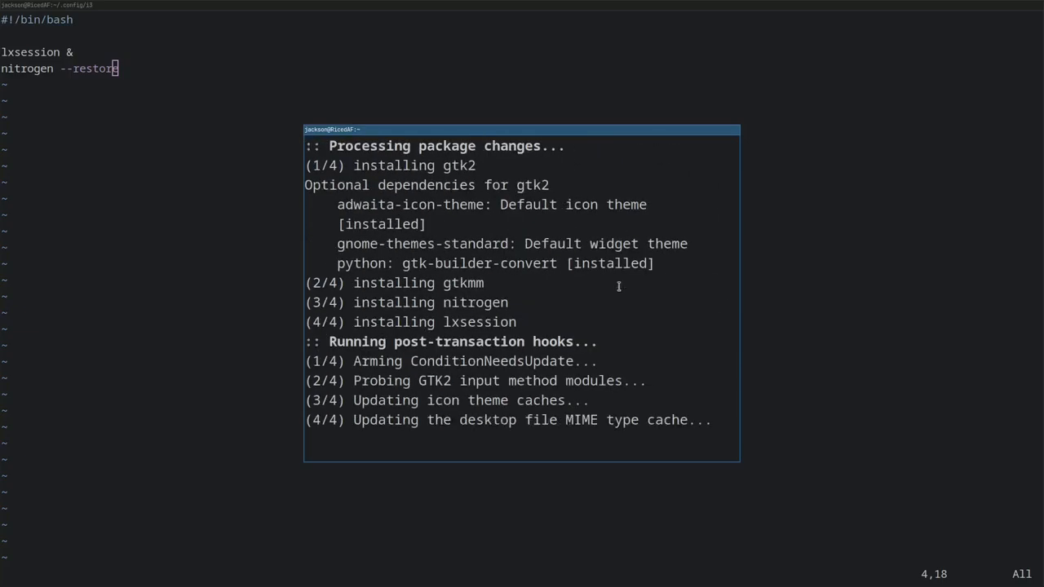
text(clear)
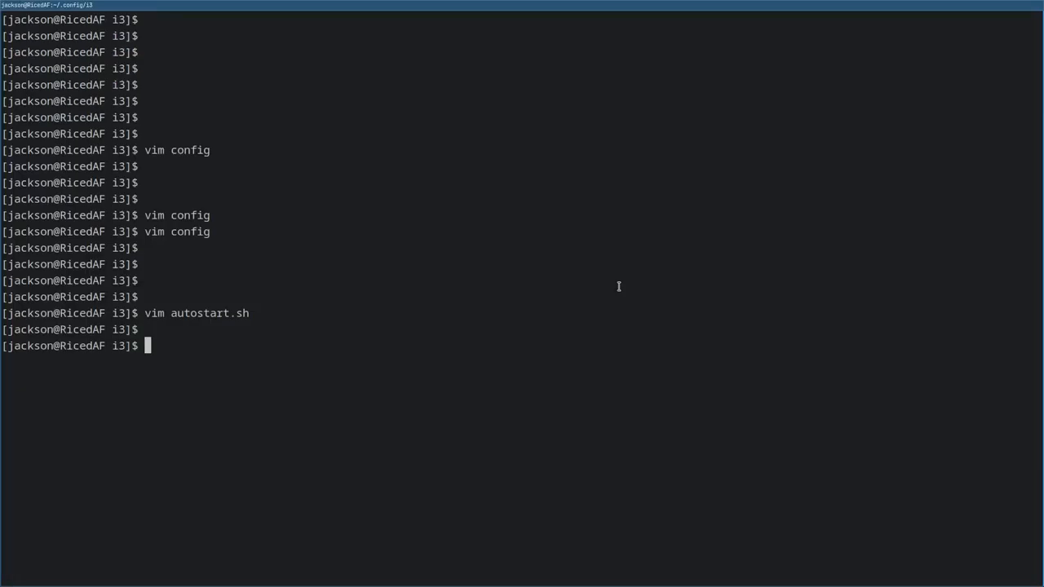
Step: Make autostart.sh executable with 'chmod +x' and exit the terminal session
text(chmod)
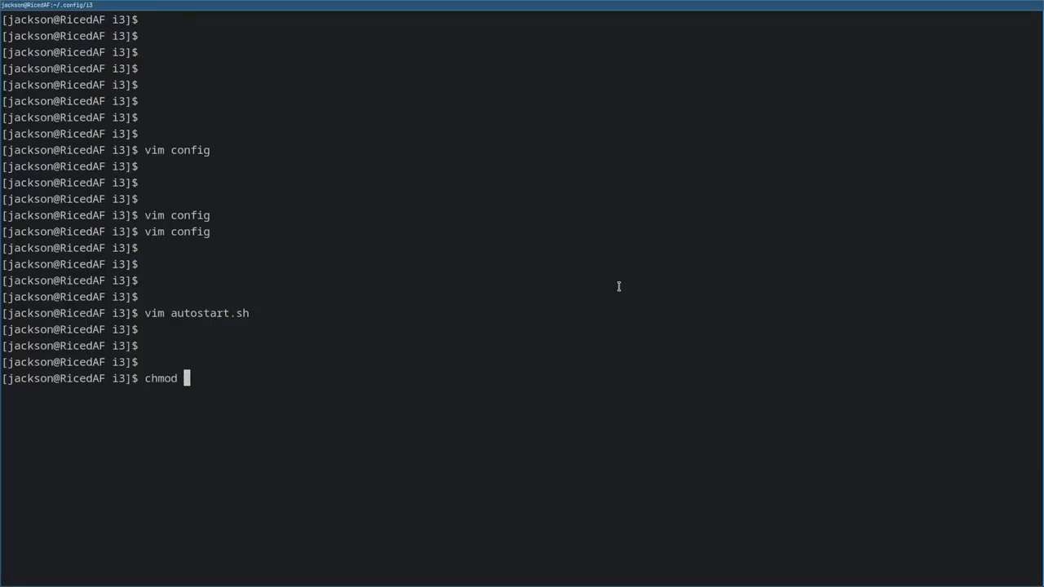
text(+x)
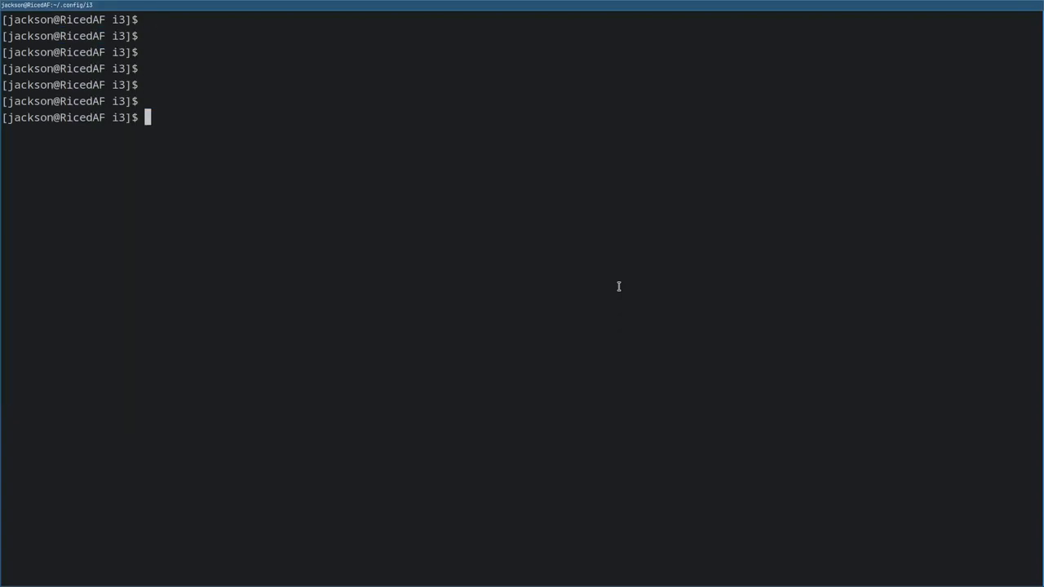
text(exit)
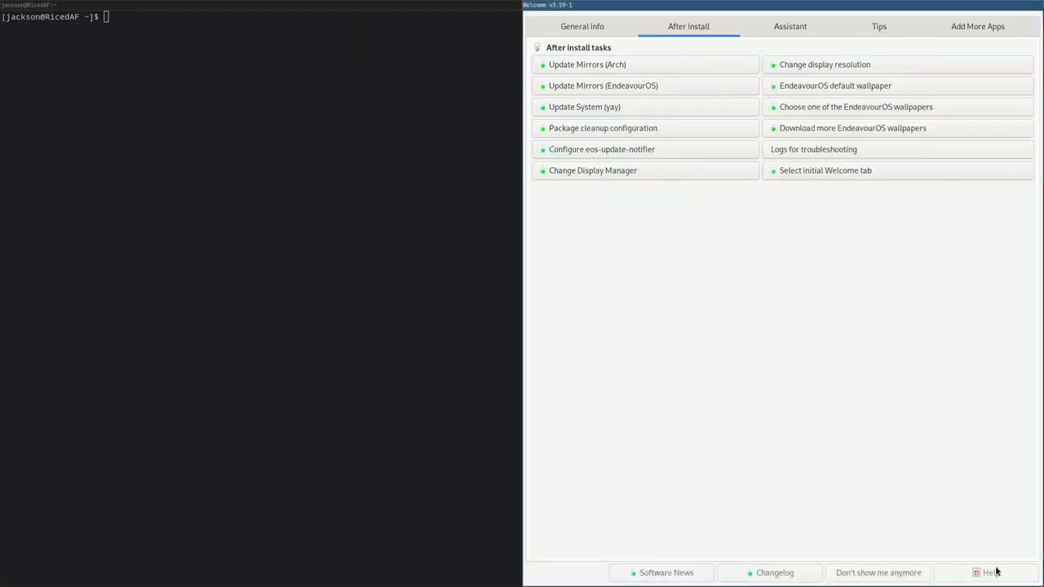
Step: Hide the EndeavourOS Welcome window, leaving only the terminal
click(878, 570)
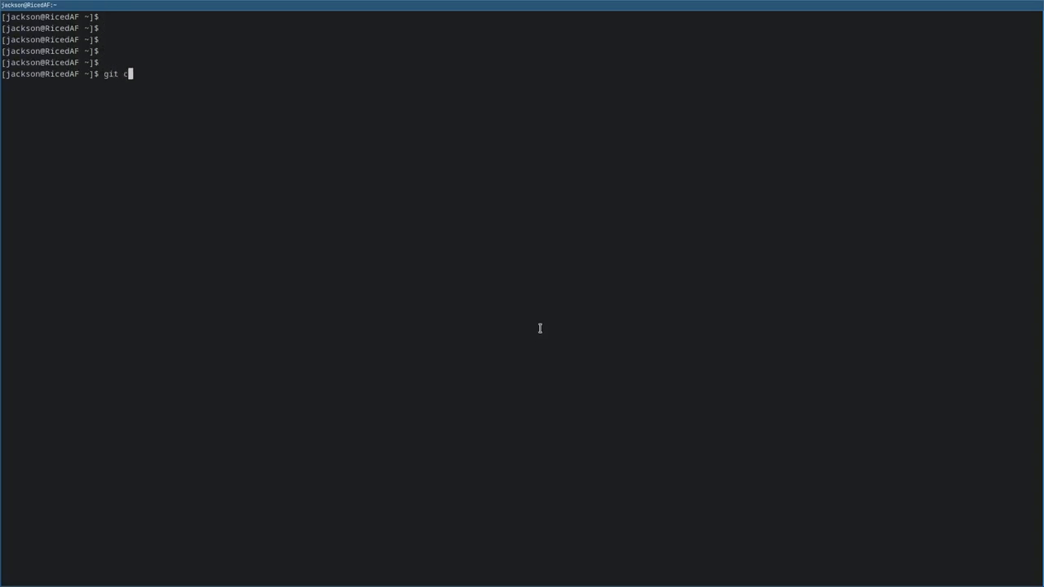
text(lone https:)
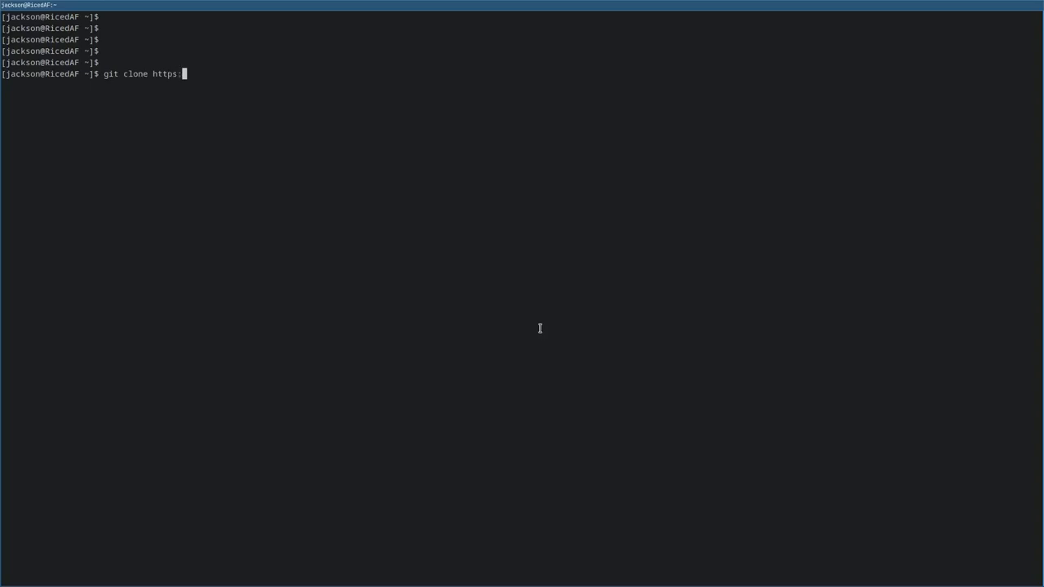
text(//codeberg.org/)
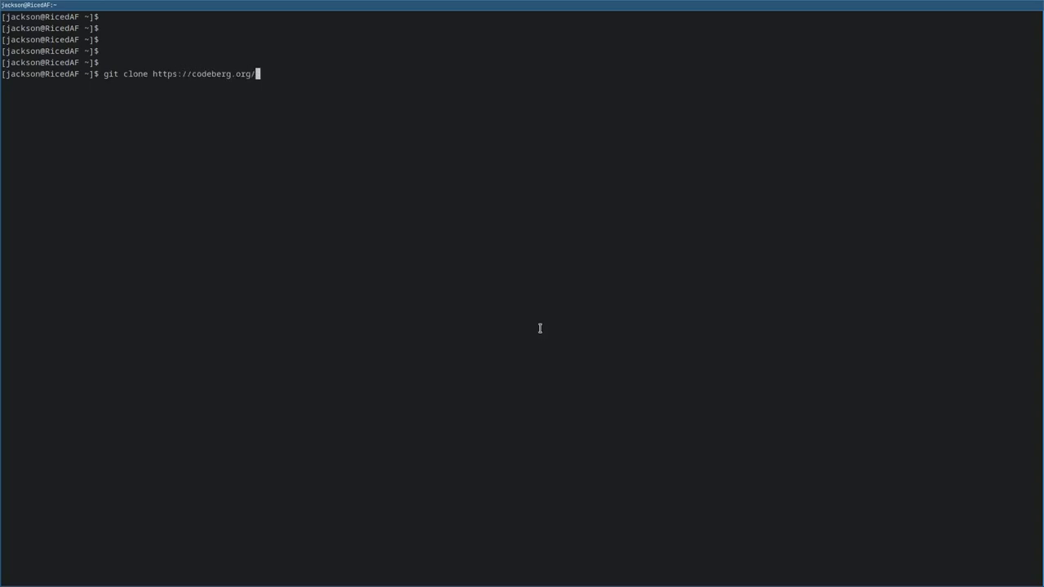
text(Oglo12/)
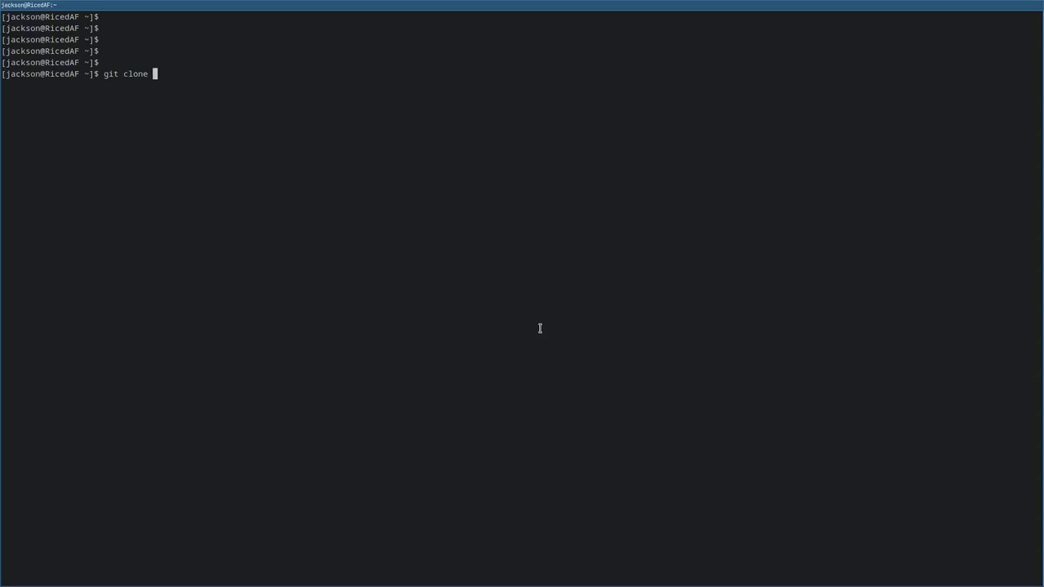
text(https)
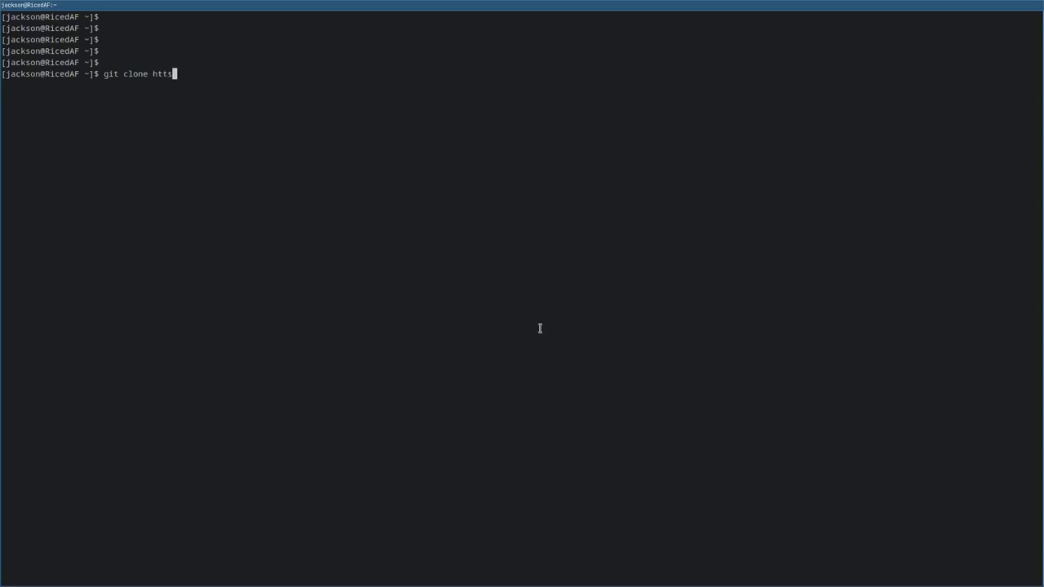
text(s://codeber)
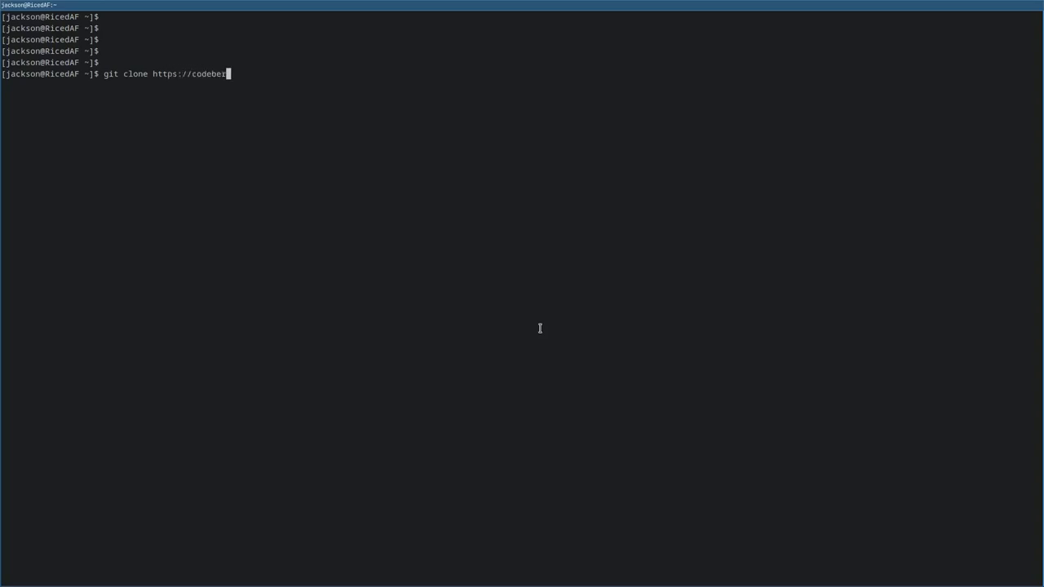
text(.org)
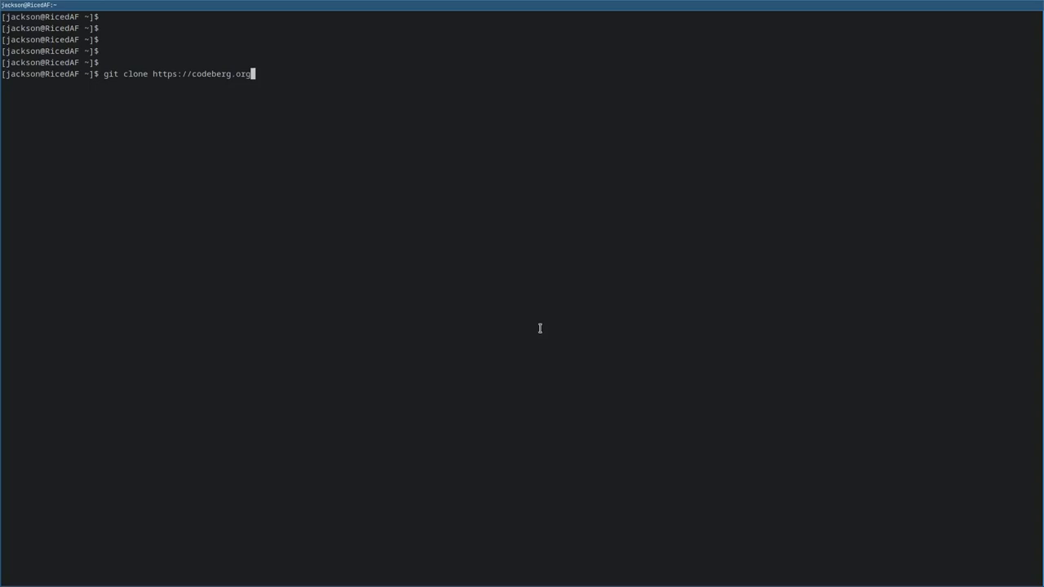
text(/Oglo12/wallpapers.git)
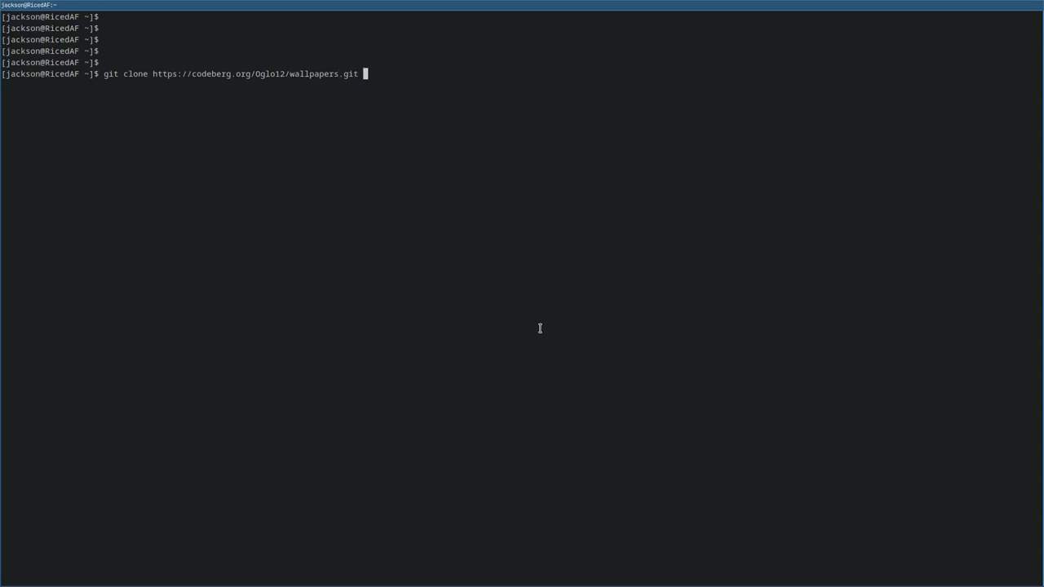
text(Wallpapers)
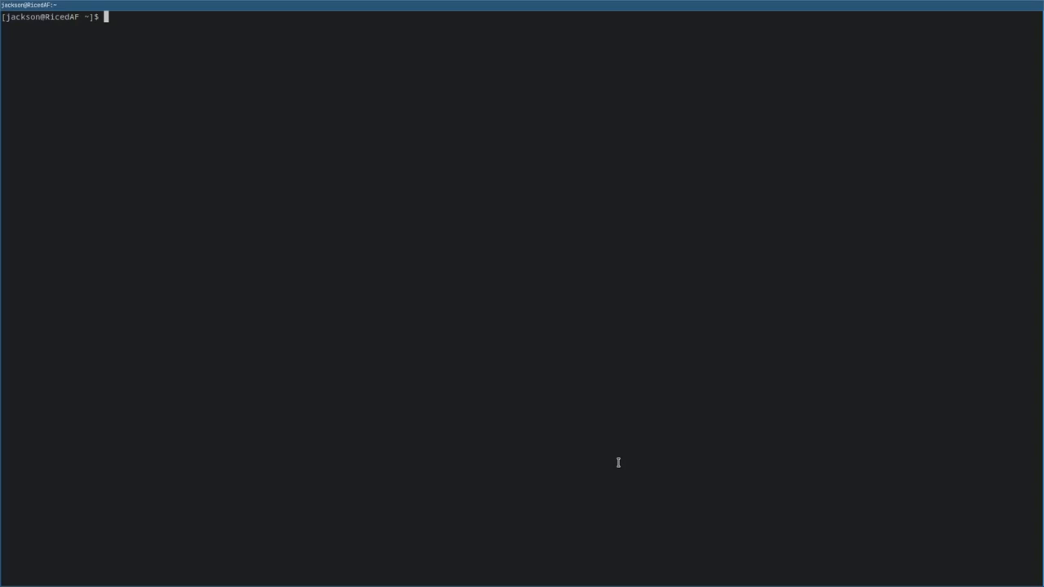
mouse_move(450, 361)
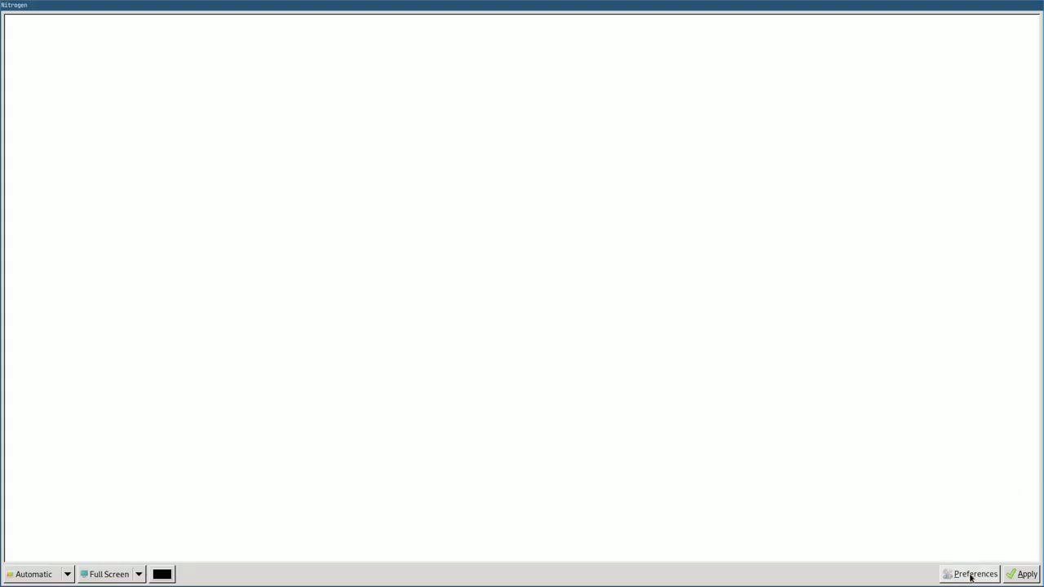
Step: Add ~/Wallpapers as a nitrogen source directory and confirm, loading its thumbnails
click(968, 574)
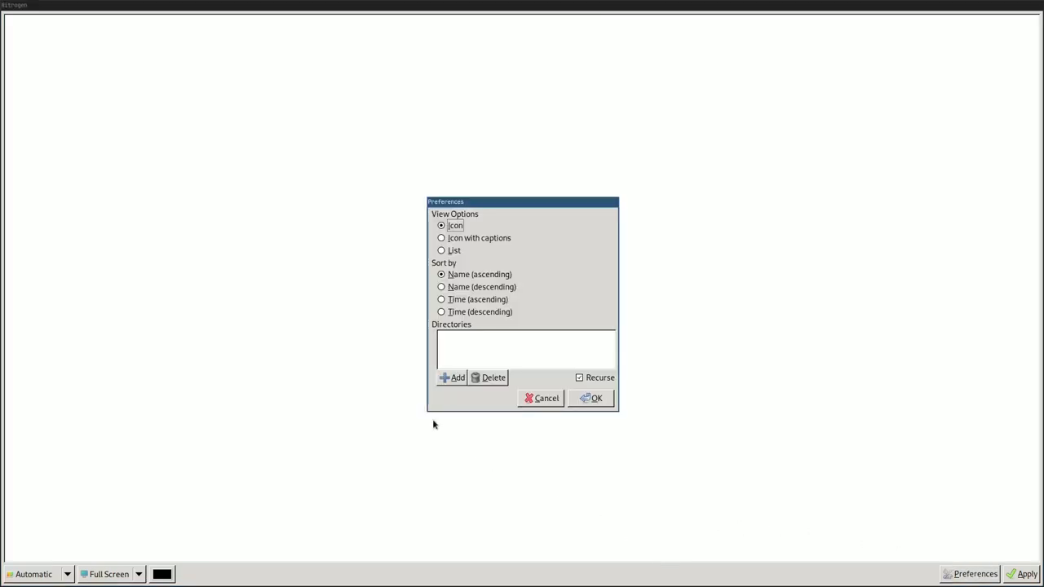
click(453, 377)
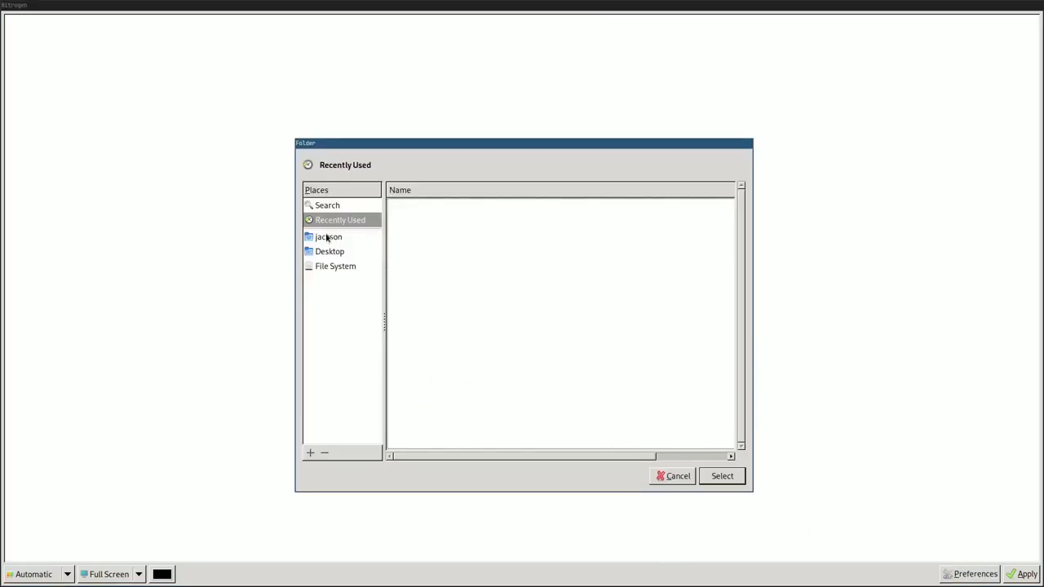
click(329, 236)
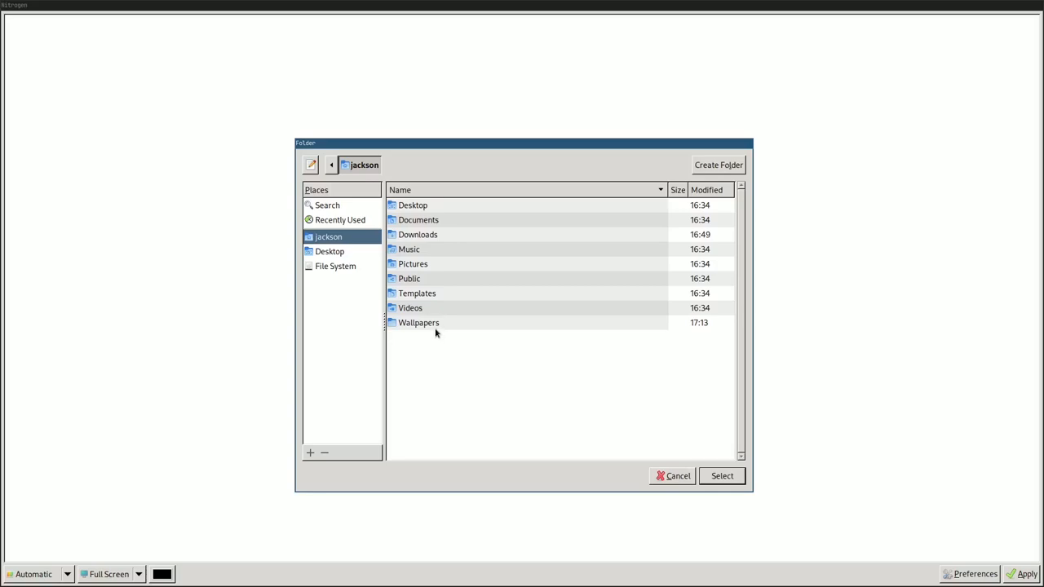
click(417, 323)
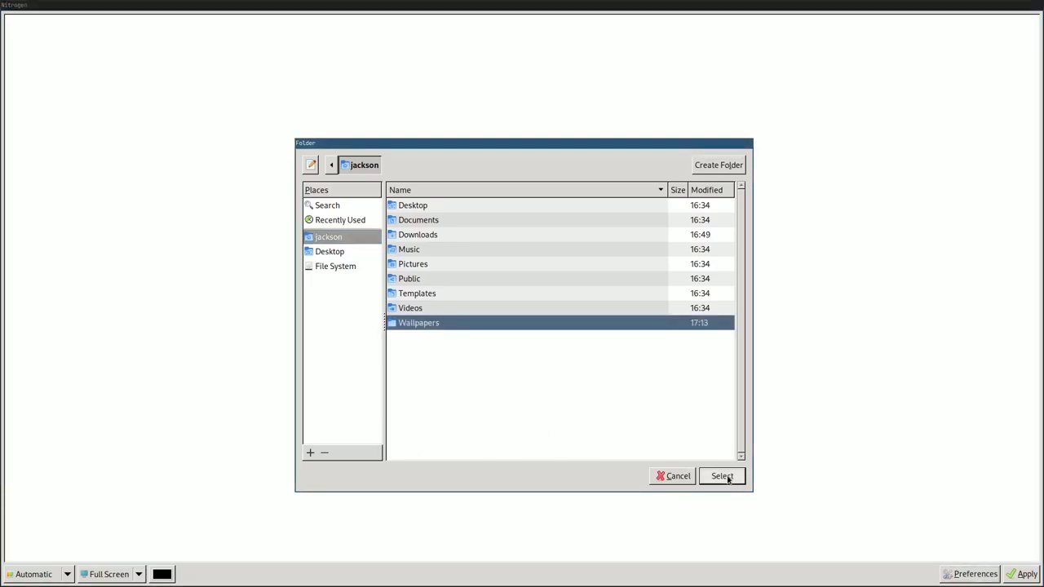
click(721, 476)
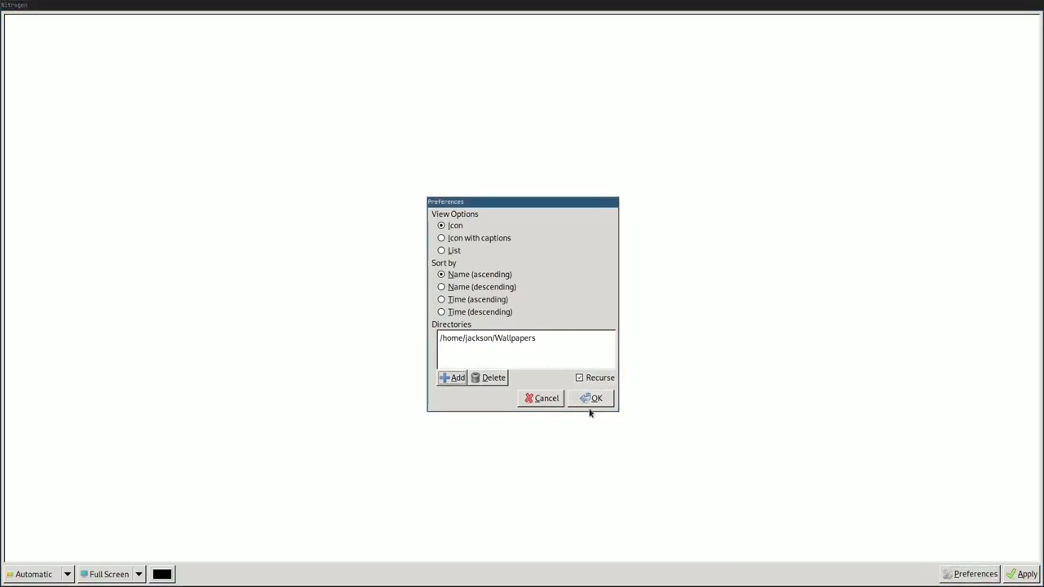
click(590, 397)
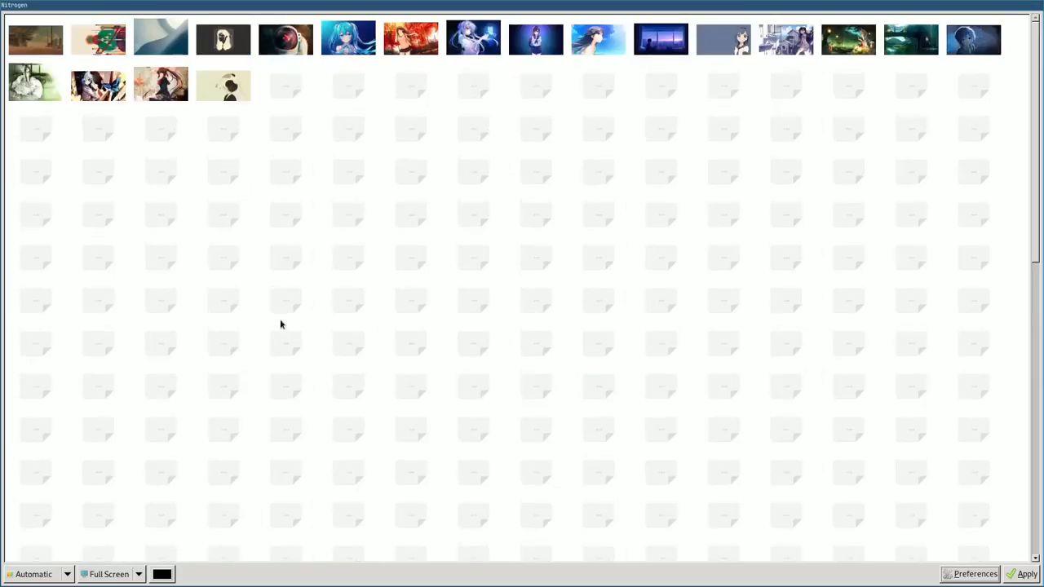
Step: Scroll the thumbnail grid while the Wallpapers folder previews finish loading
scroll(down, 3)
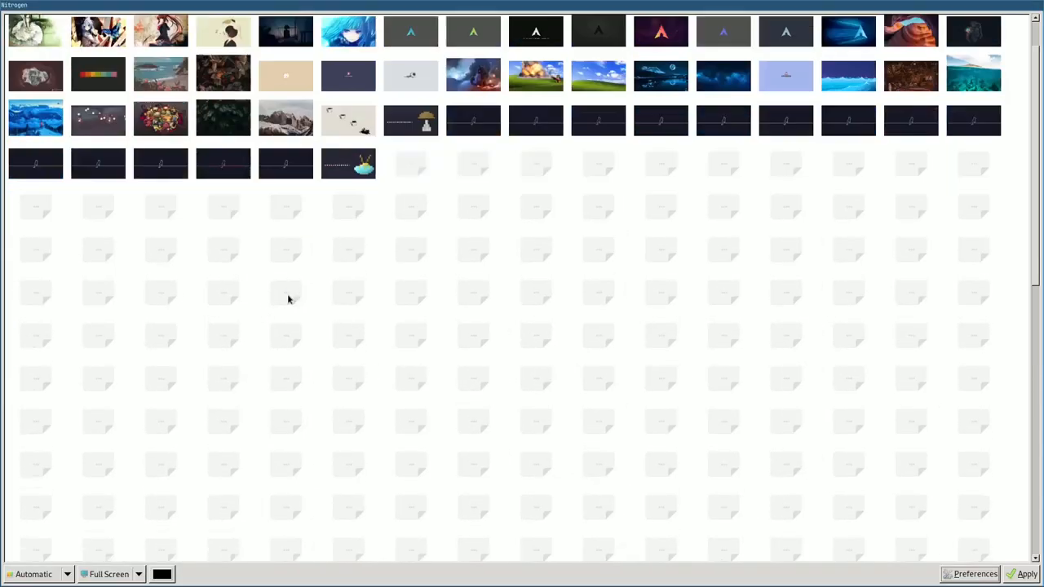
scroll(down, 3)
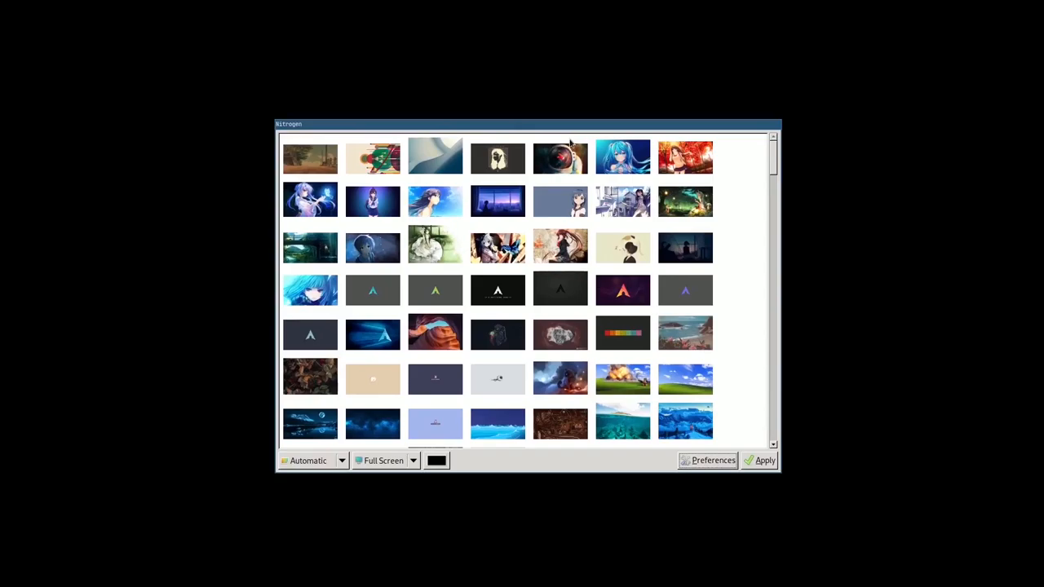
Step: Float the nitrogen window, move it and enlarge it so more thumbnails fit per row
click(13, 574)
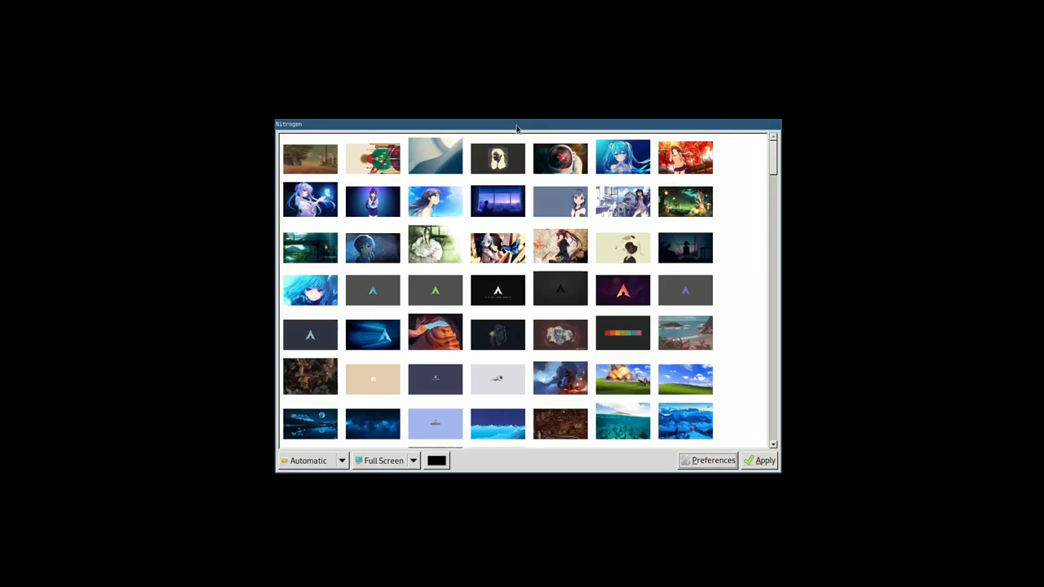
drag(515, 124, 481, 104)
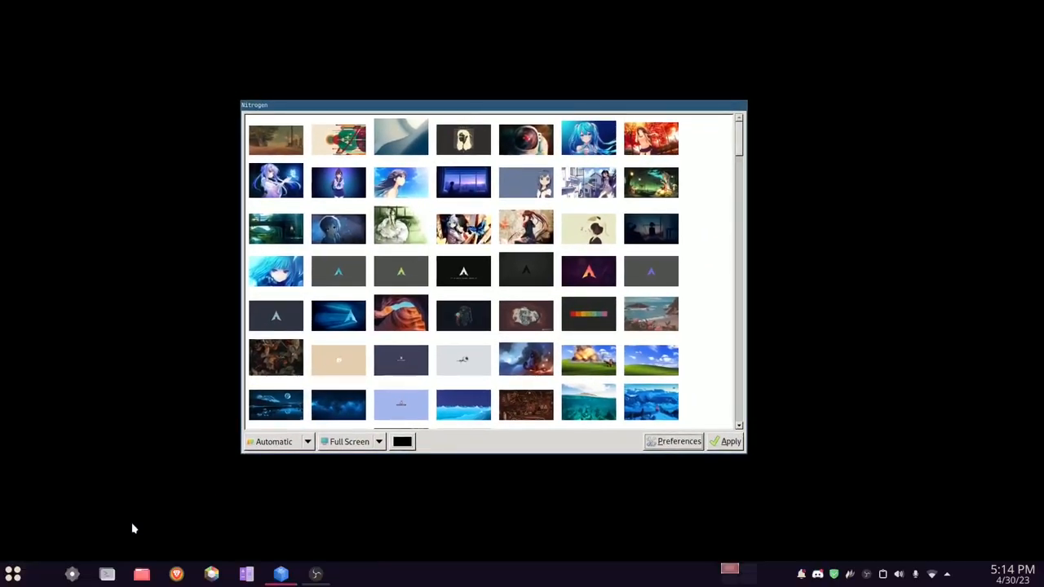
mouse_move(147, 228)
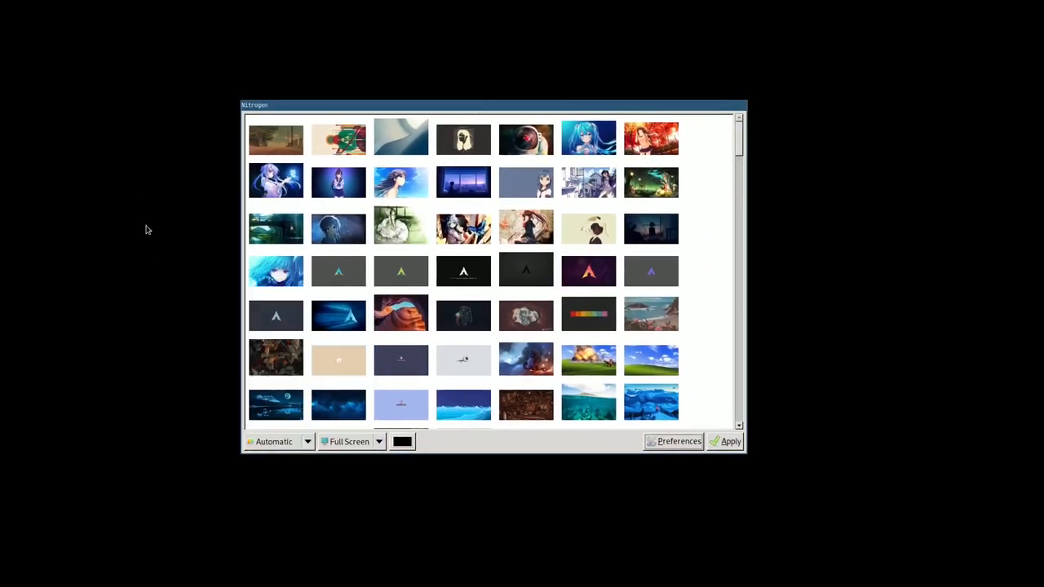
click(13, 574)
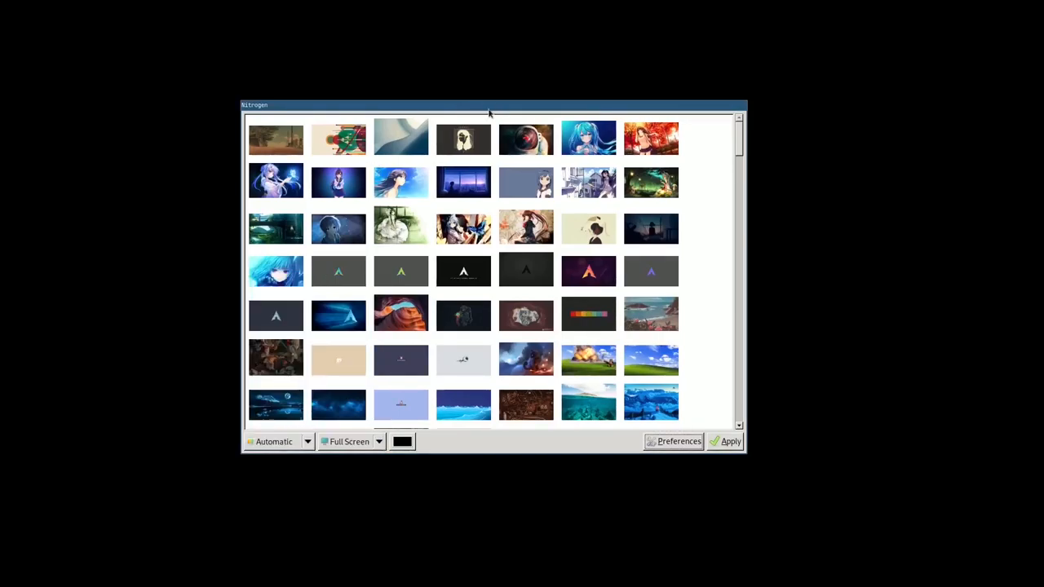
drag(490, 104, 505, 124)
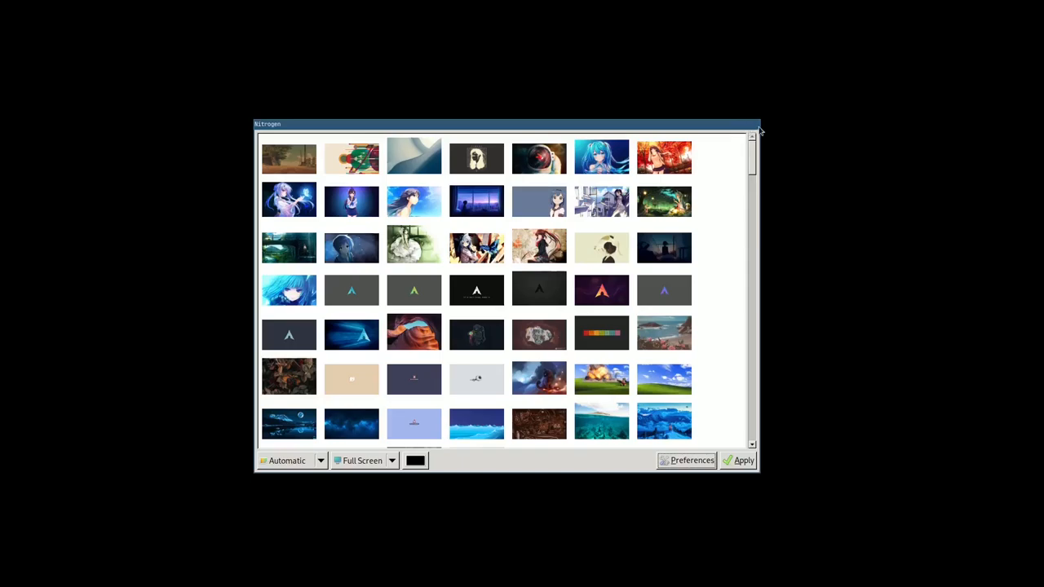
drag(505, 124, 476, 127)
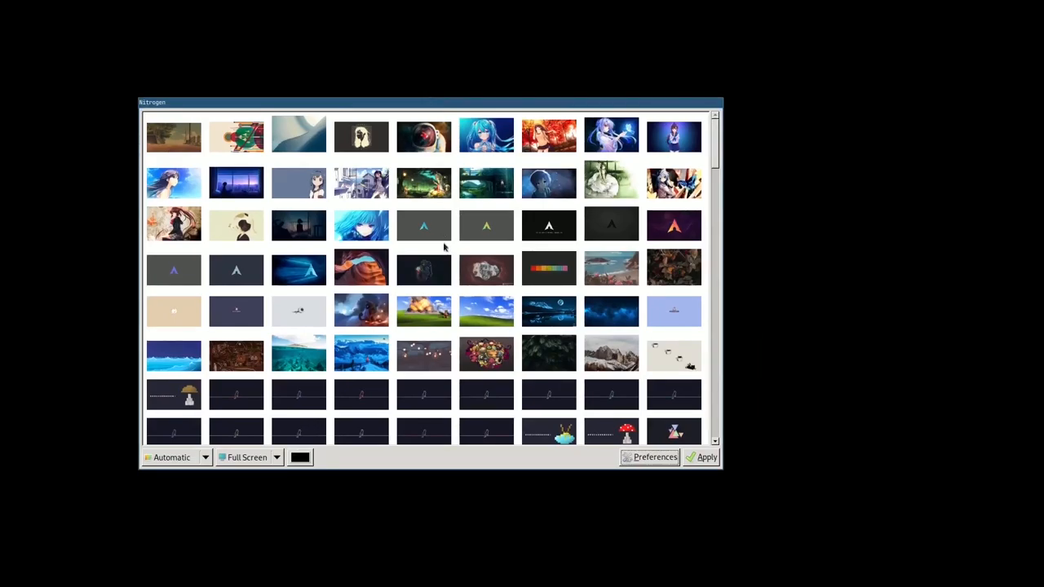
Step: Browse through the wallpaper thumbnails and set the night city skyline photo as background
scroll(down, 3)
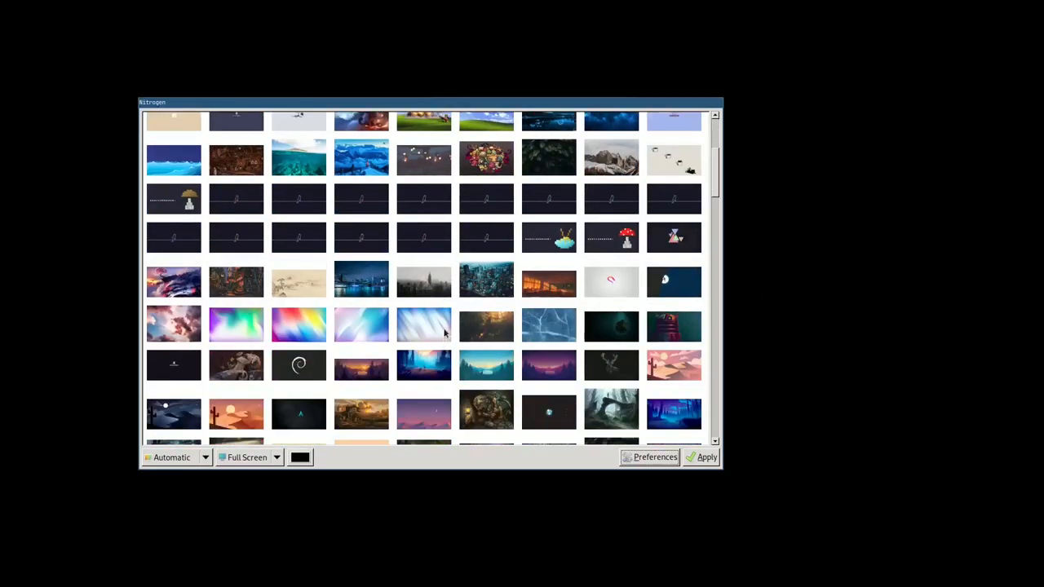
scroll(down, 3)
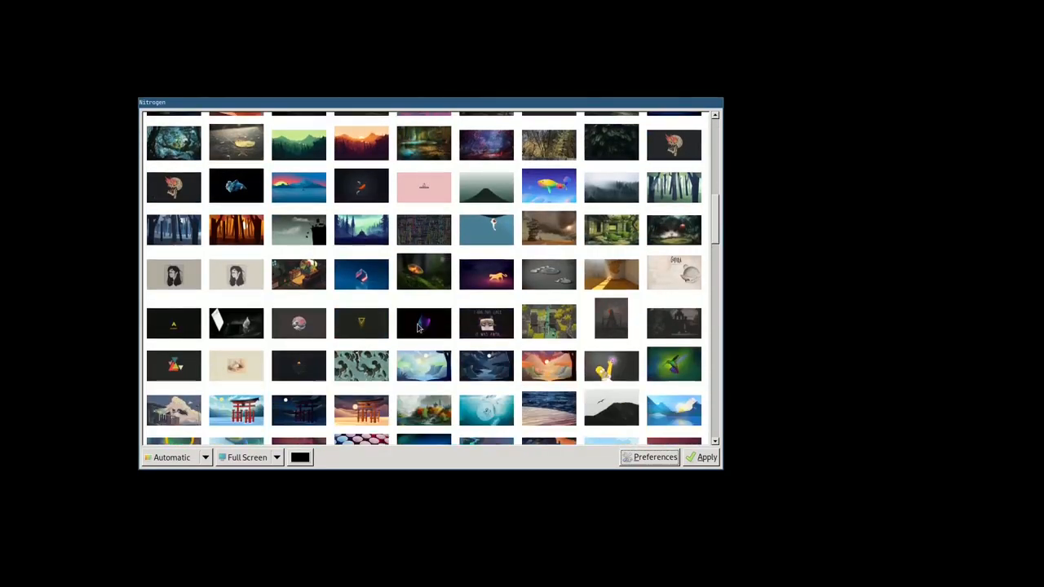
scroll(down, 3)
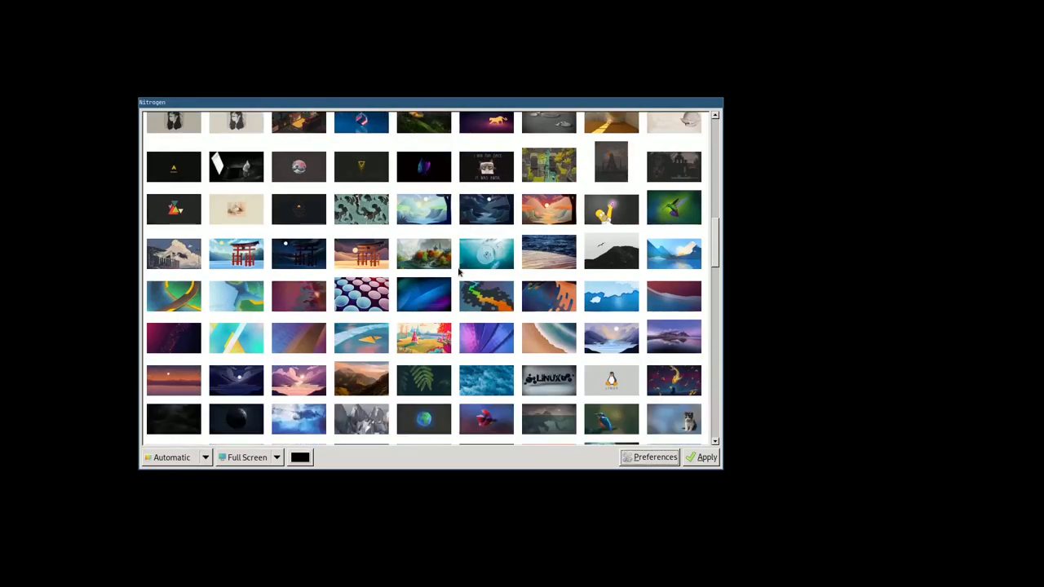
scroll(down, 3)
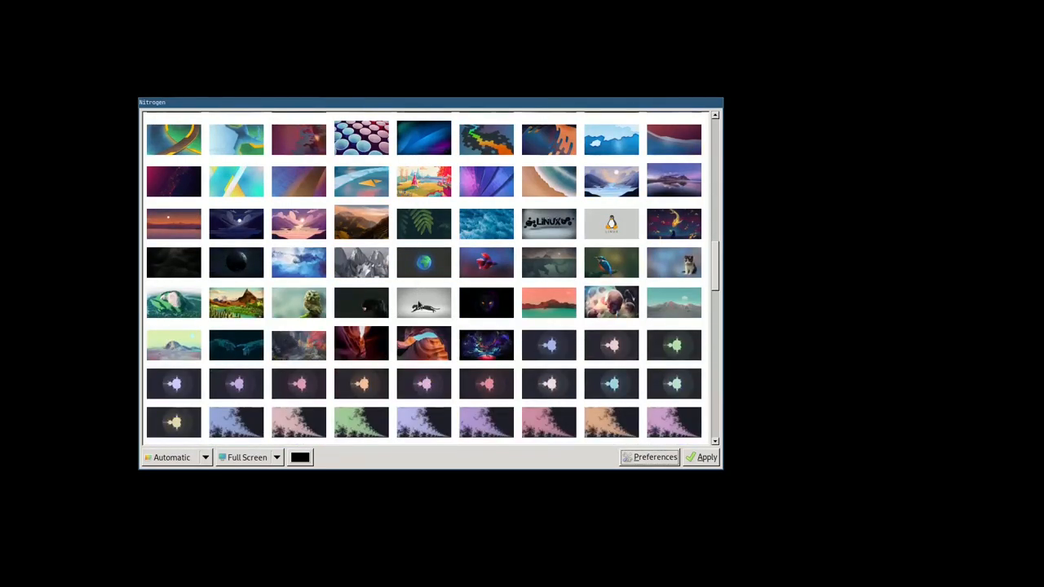
scroll(down, 3)
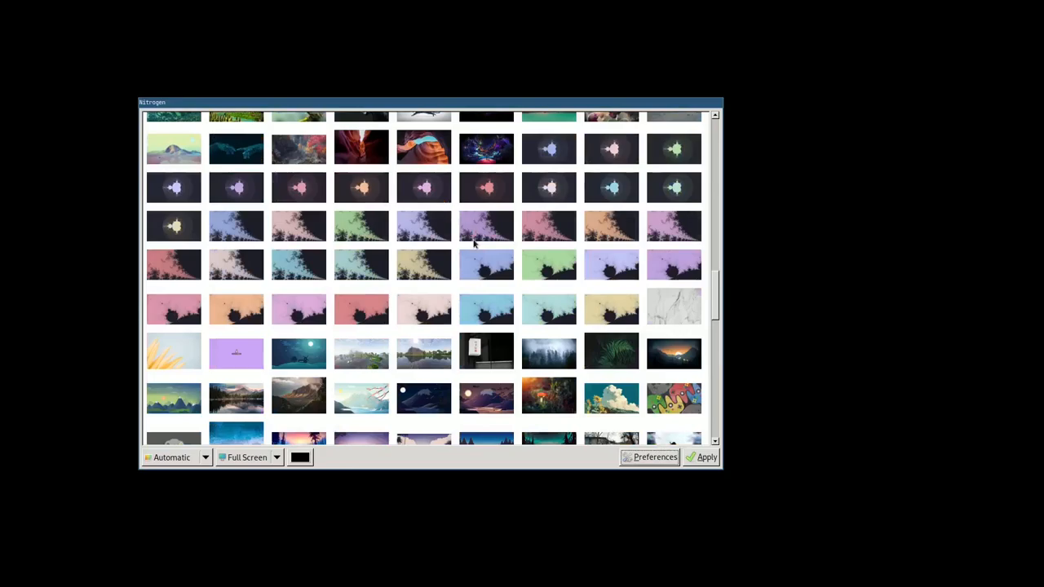
scroll(down, 3)
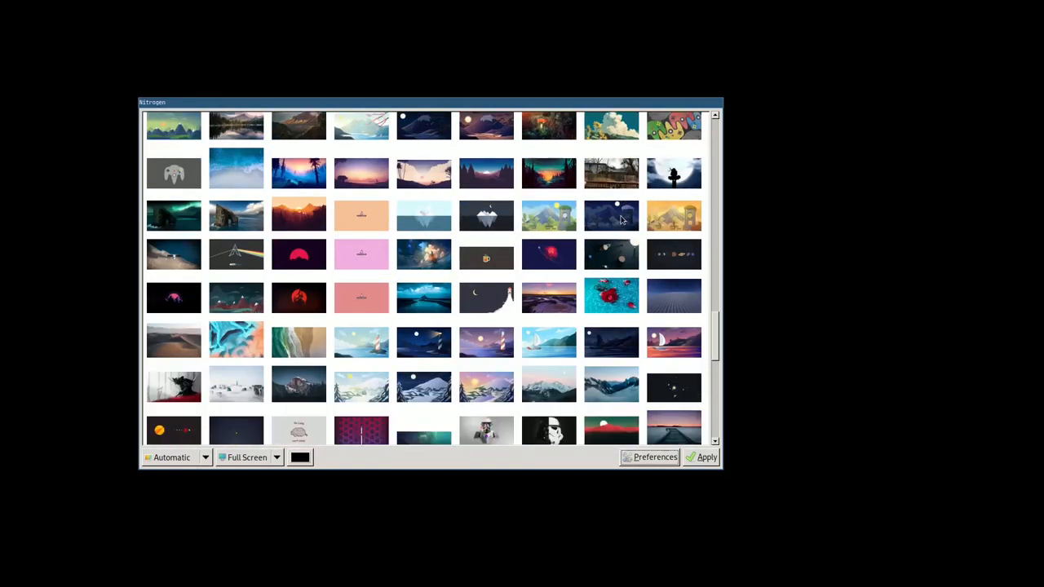
scroll(down, 3)
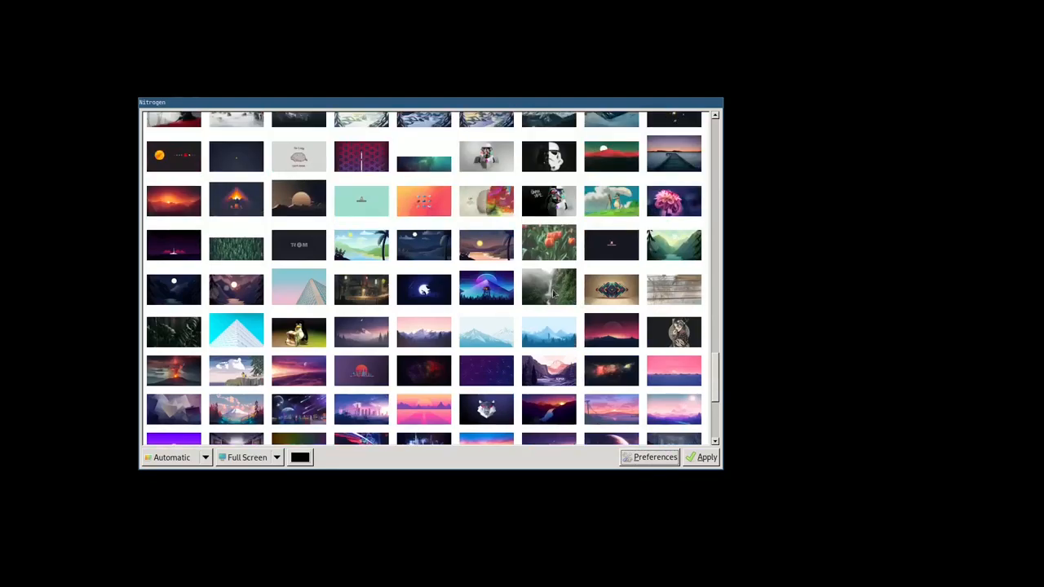
scroll(down, 3)
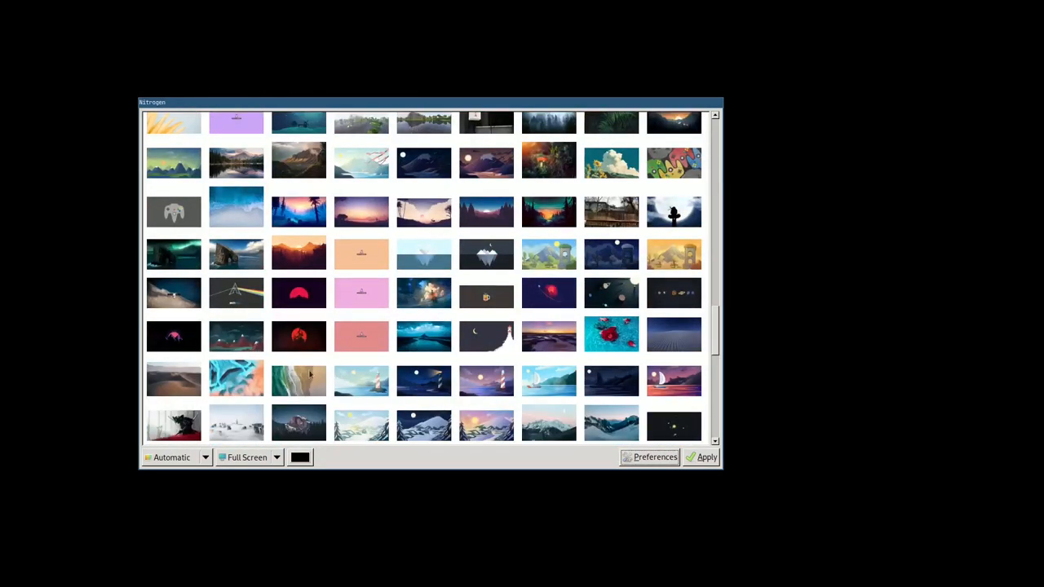
scroll(down, 3)
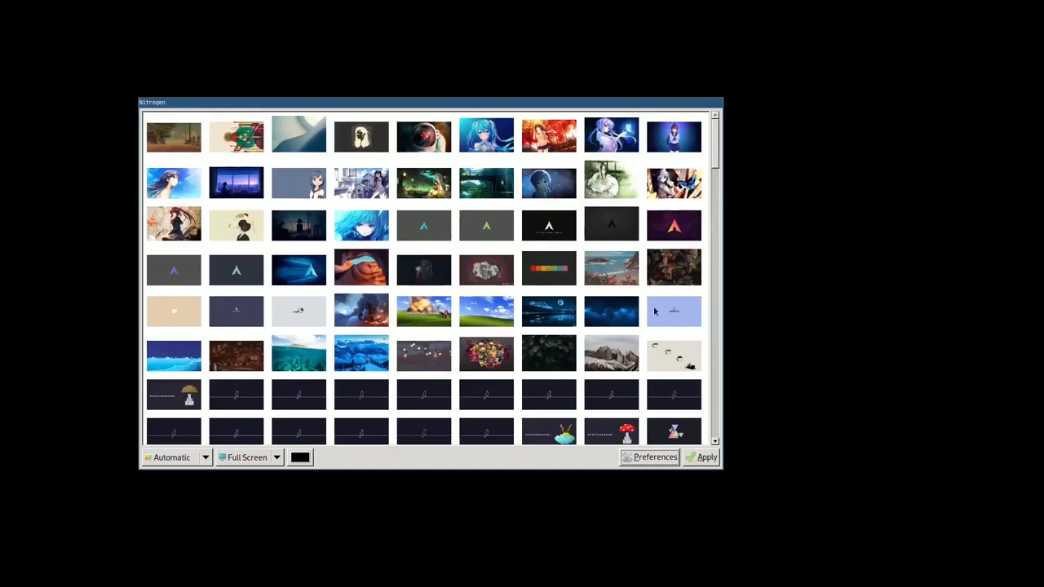
mouse_move(332, 241)
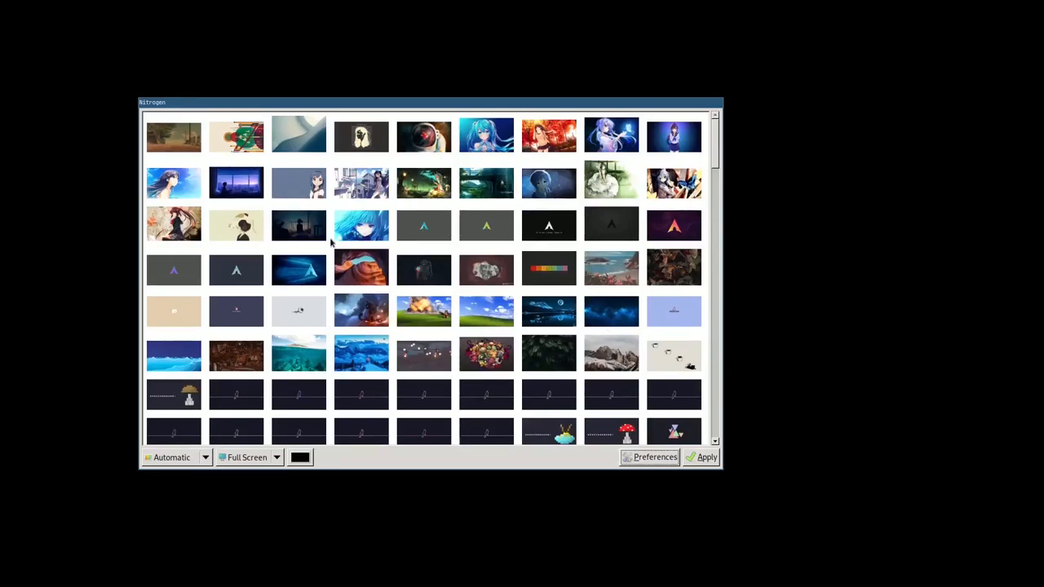
scroll(down, 3)
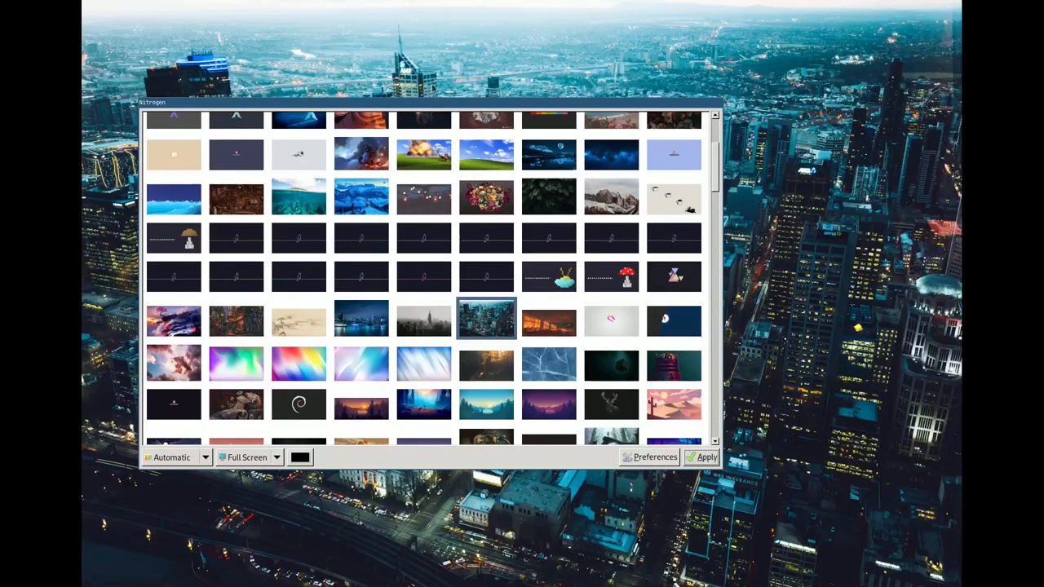
Step: Set the wallpaper scaling mode to Zoomed Fill so the skyline covers the whole screen
click(204, 457)
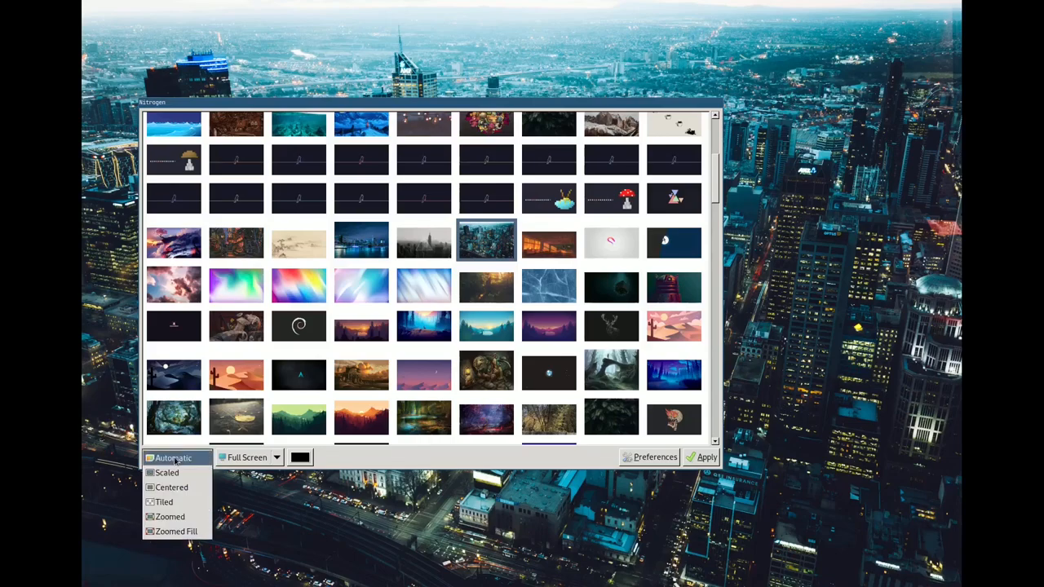
click(176, 532)
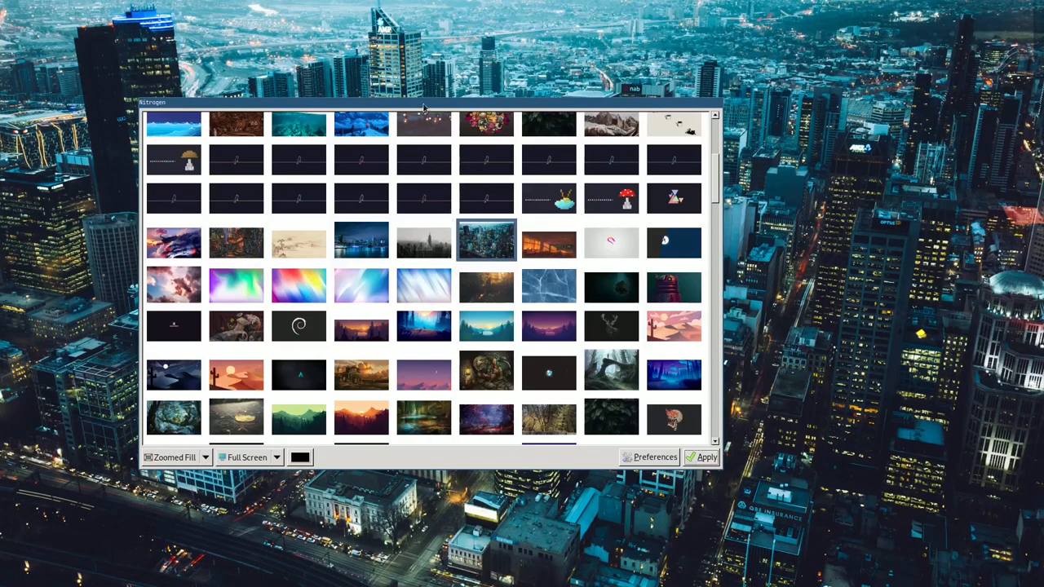
drag(423, 101, 457, 131)
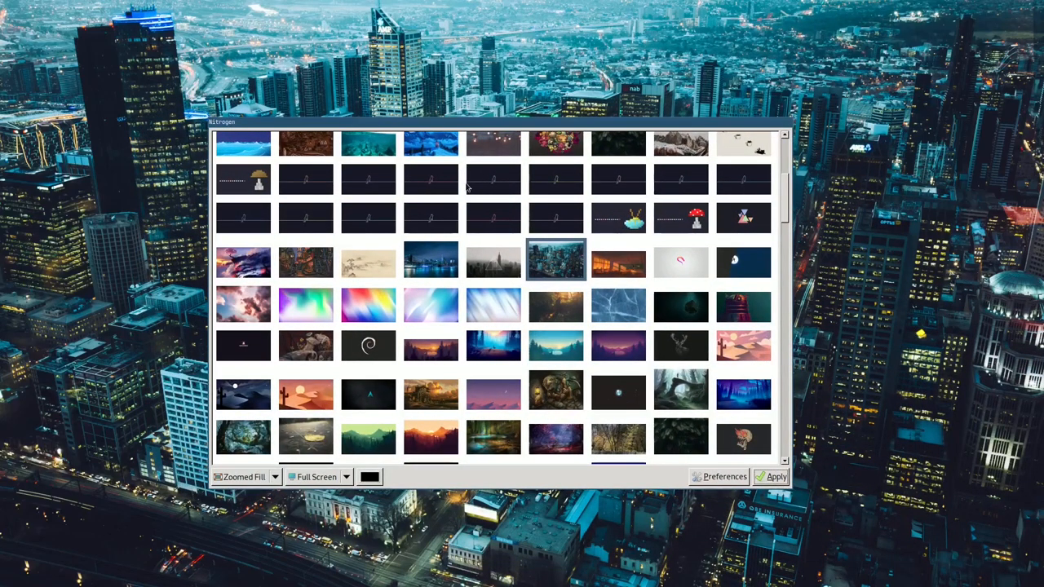
mouse_move(486, 66)
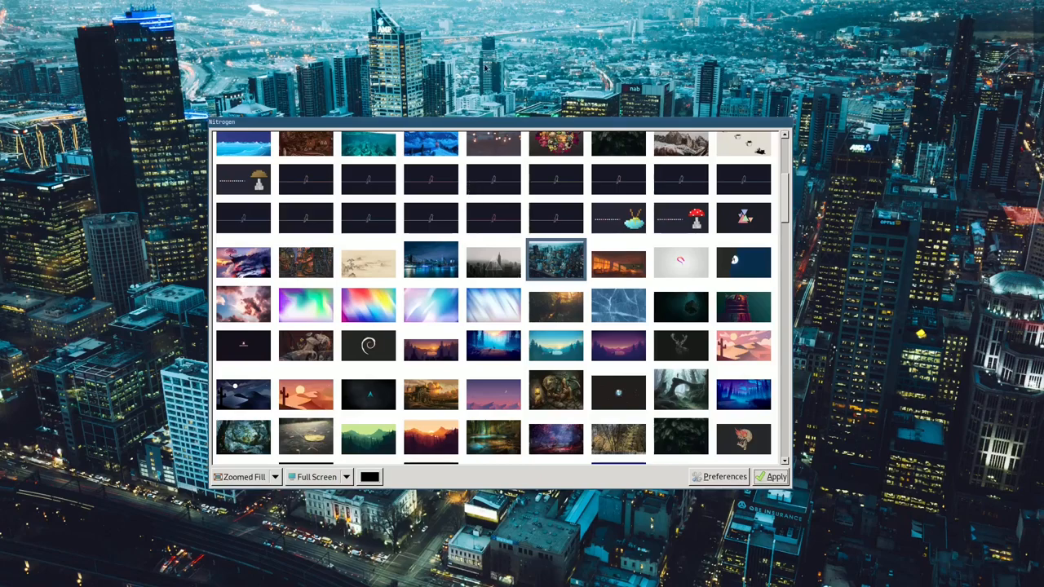
mouse_move(481, 106)
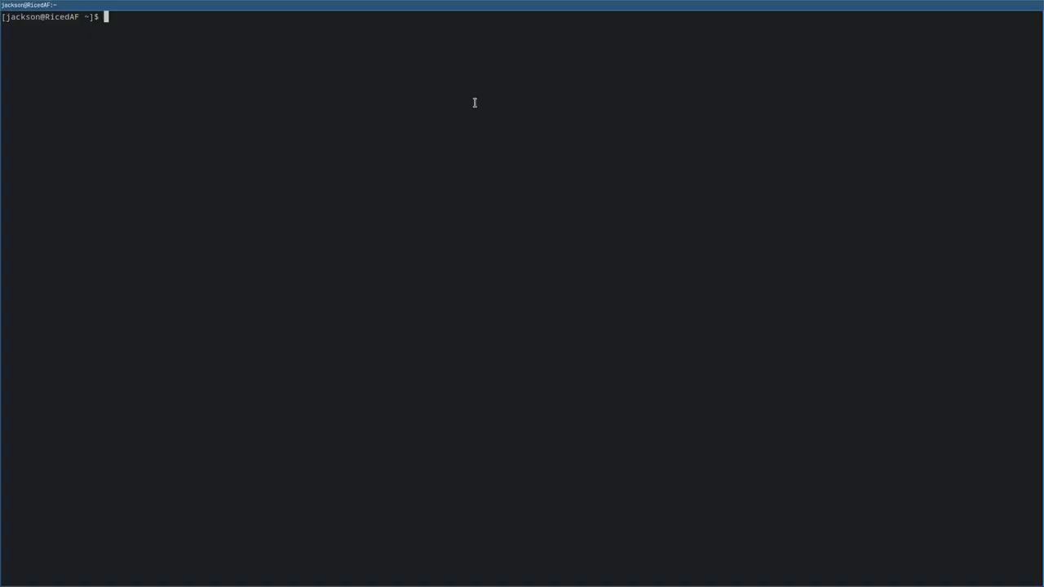
mouse_move(558, 298)
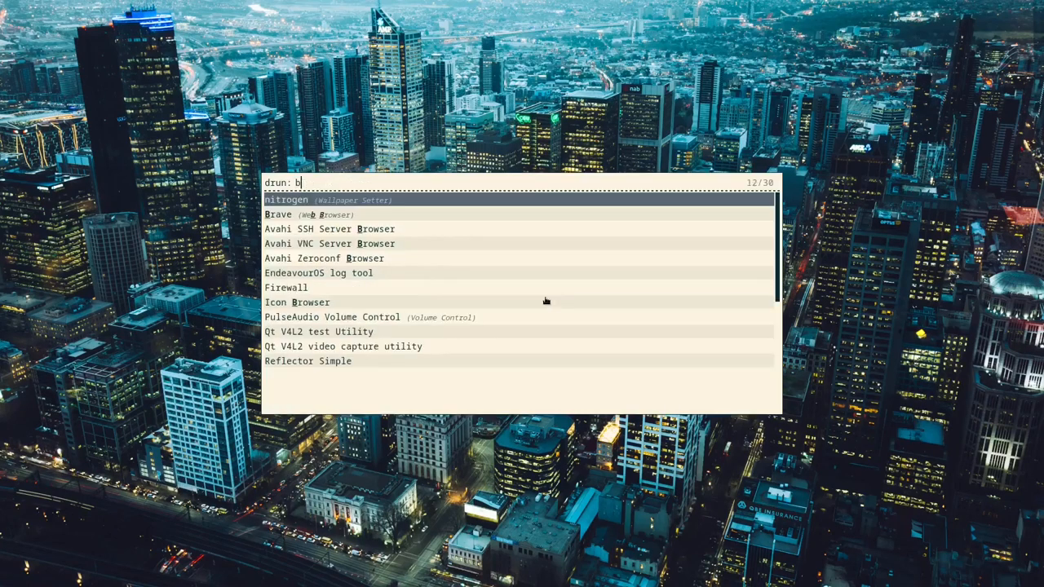
Step: Launch Brave and load the Codeberg personal-i3-config repository page by Oglo12
click(277, 214)
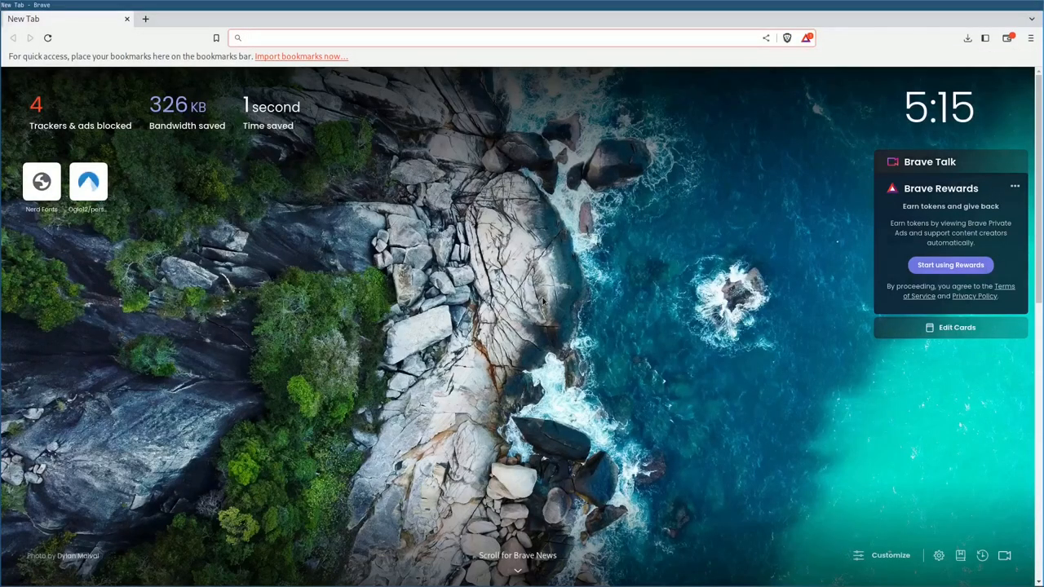
text(codbe)
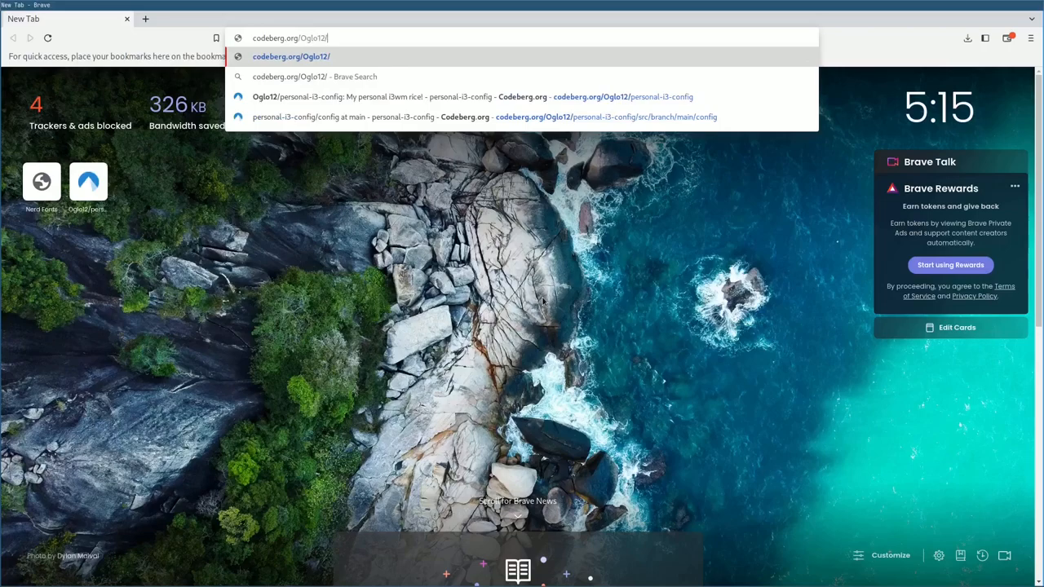
text(personal-i3-c)
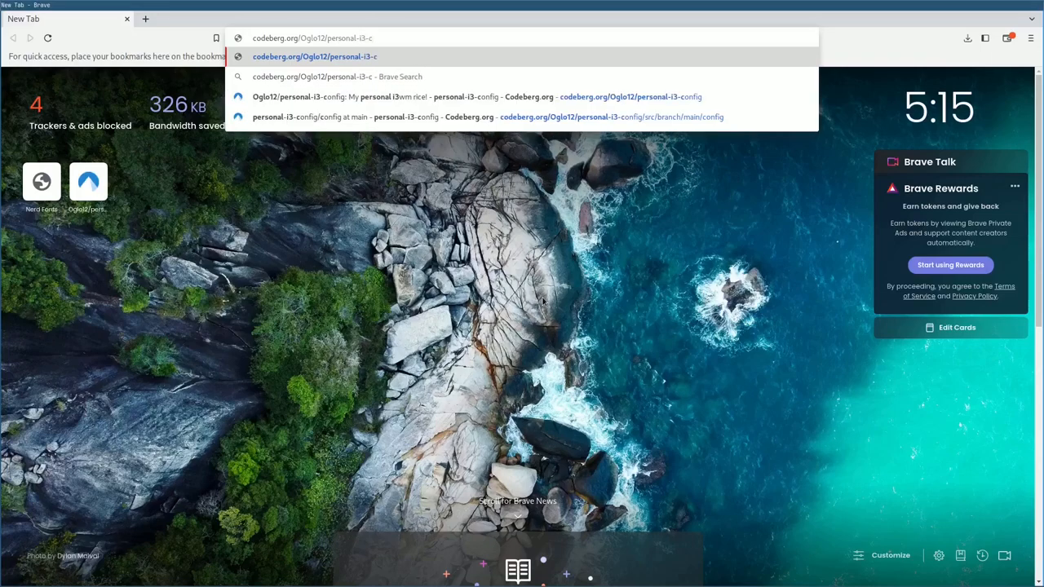
text(of)
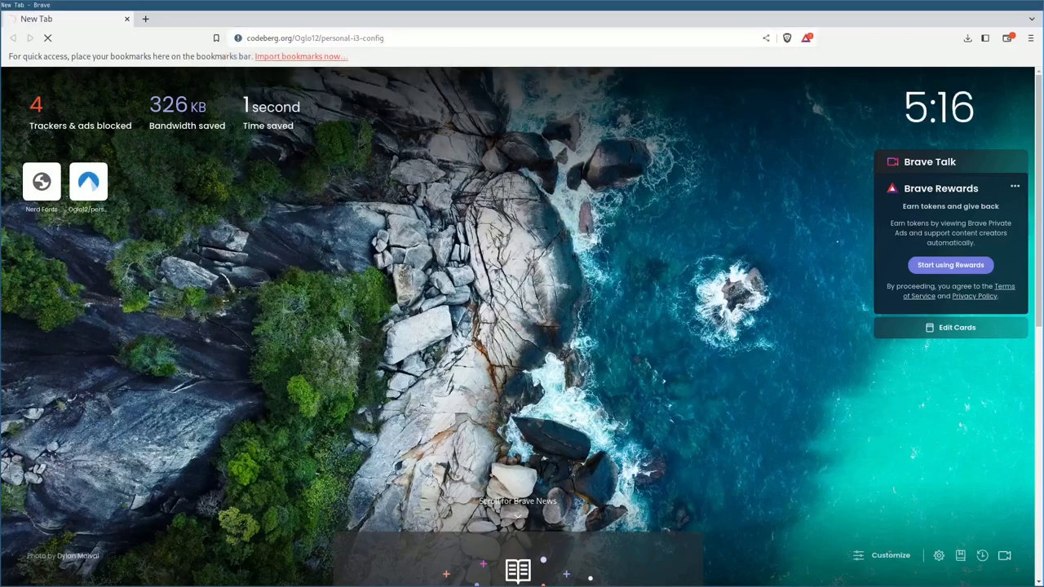
click(85, 181)
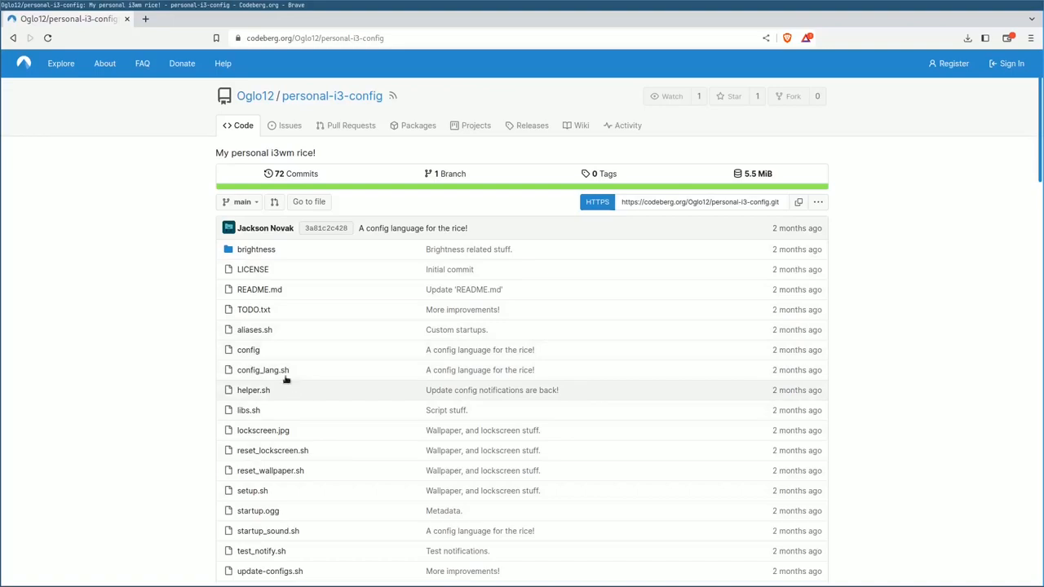
Step: View the repository's i3 config file and read down to its Settings and gap variables
click(248, 349)
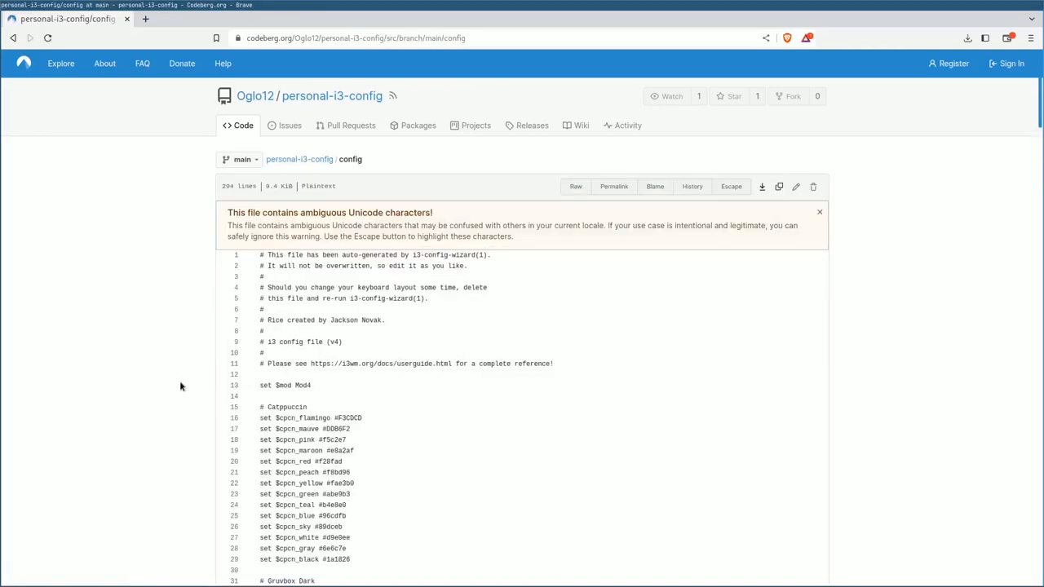
mouse_move(368, 355)
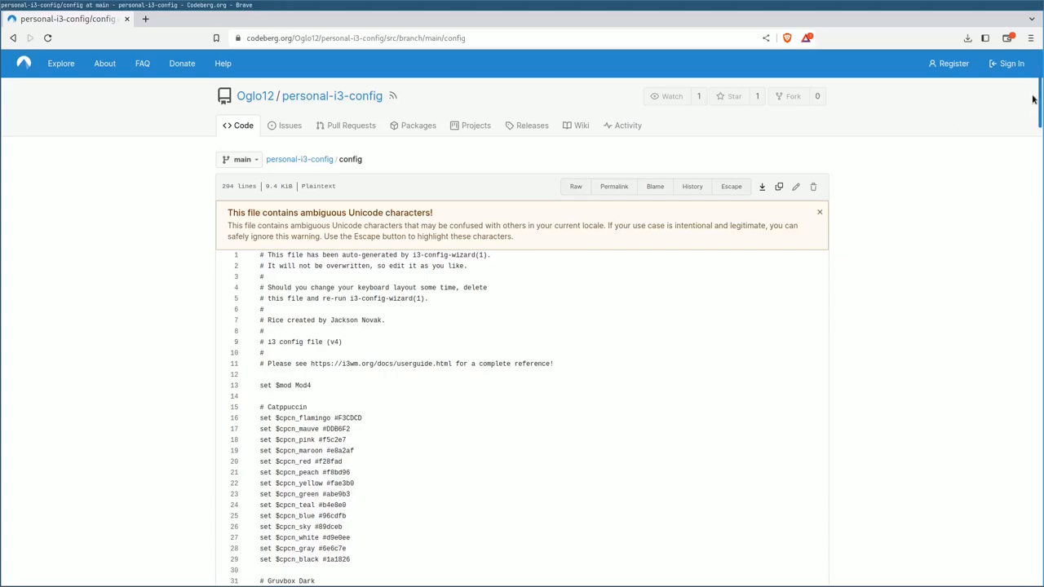
scroll(down, 3)
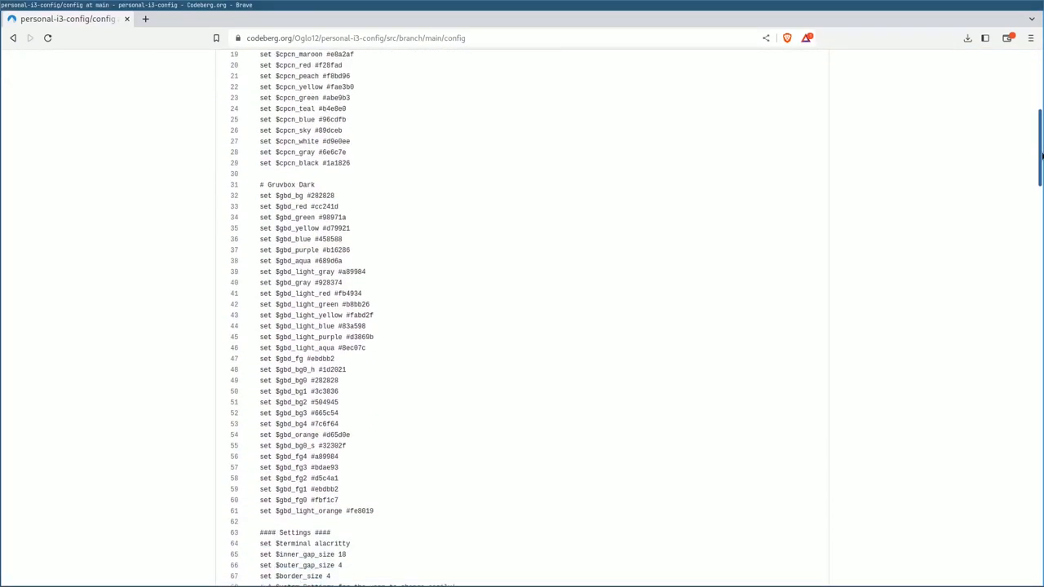
scroll(down, 3)
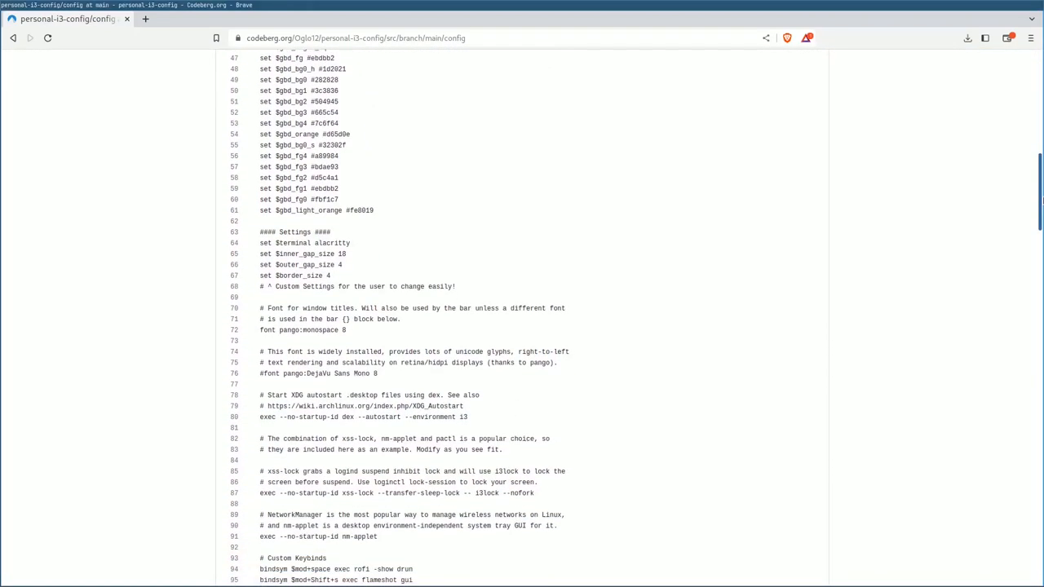
scroll(down, 3)
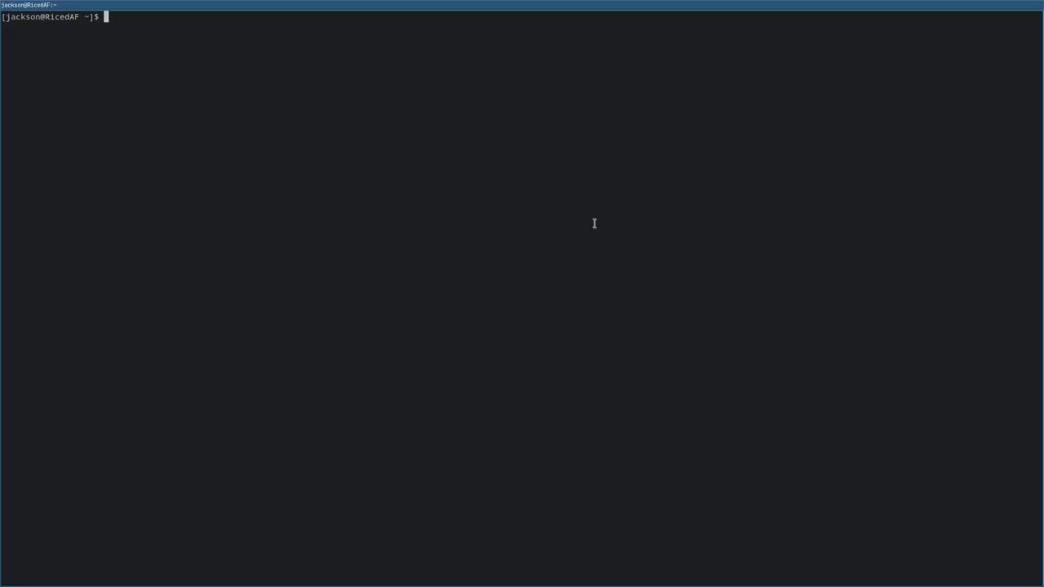
Step: Change into ~/.config/i3 and start editing the config file in Vim
text(vi)
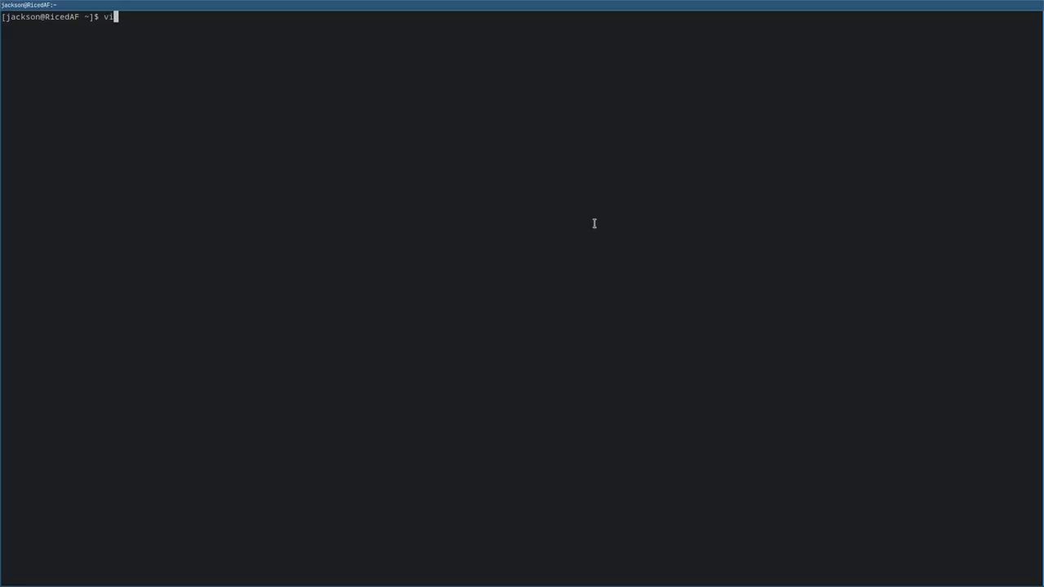
text(cd)
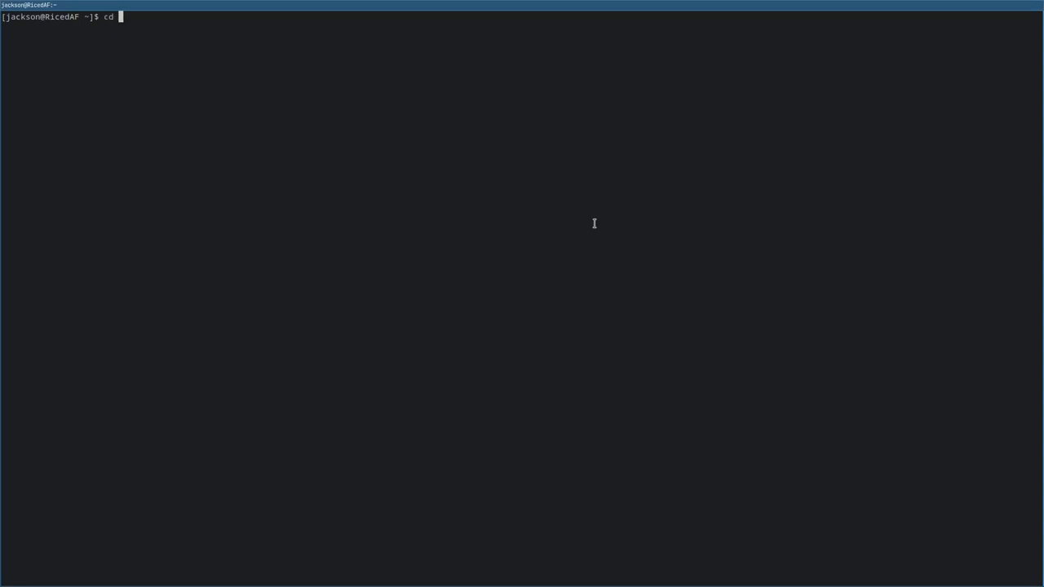
text(.config/i3d)
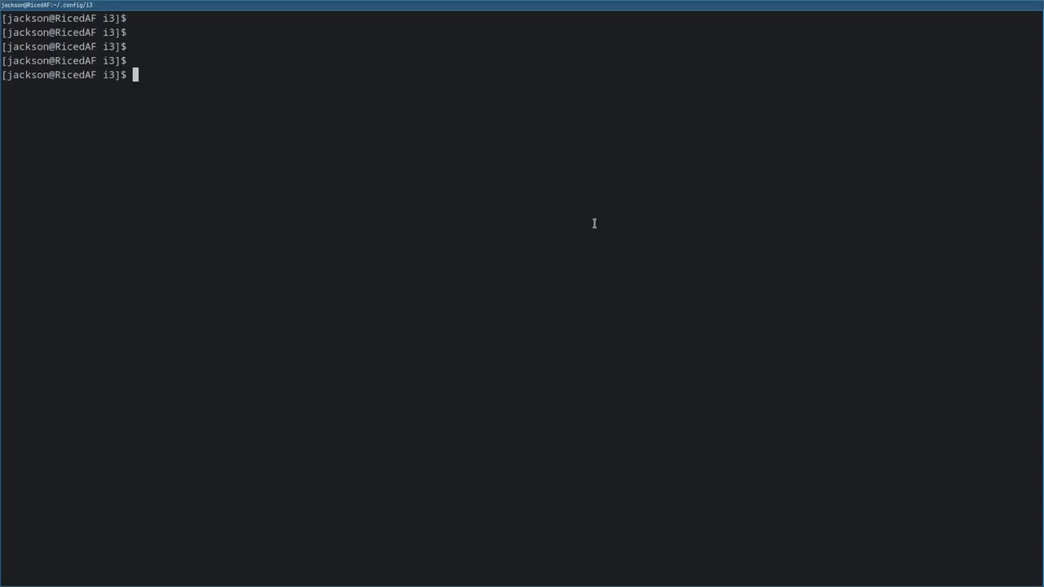
text(vi)
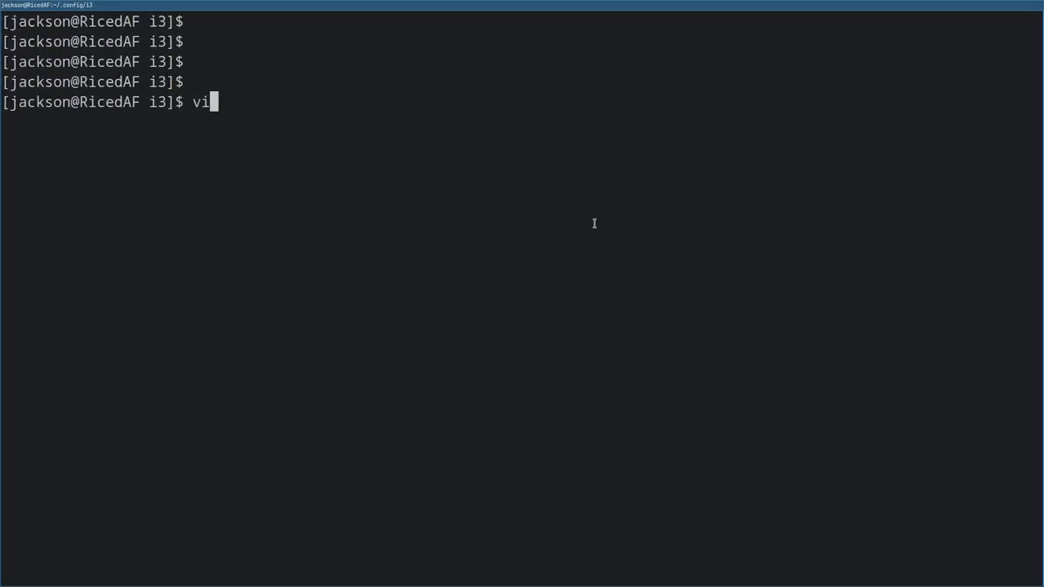
key(Return)
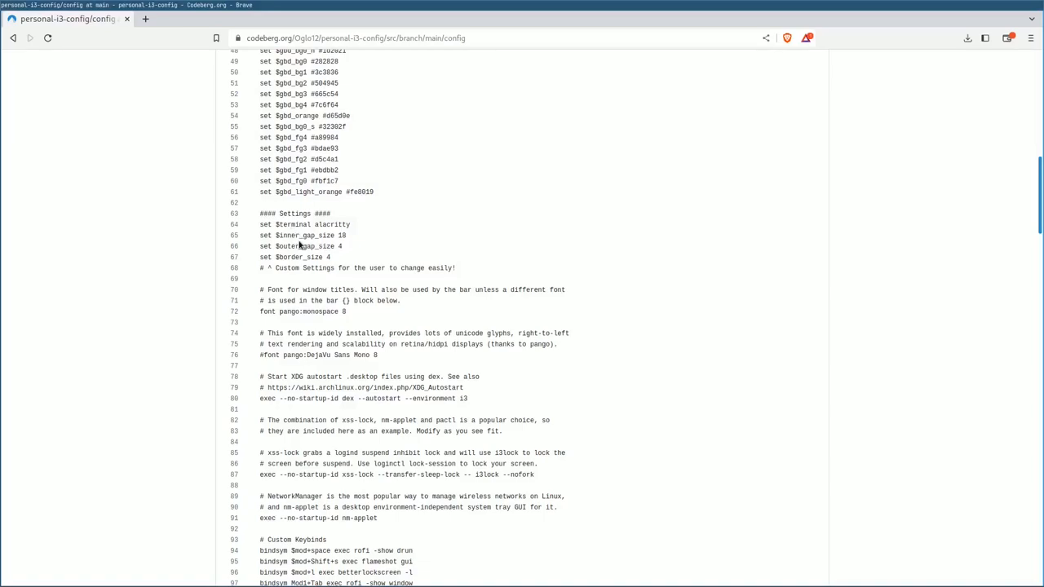
Step: Read further down the reference config to its autostart, gaps and border sections
scroll(down, 3)
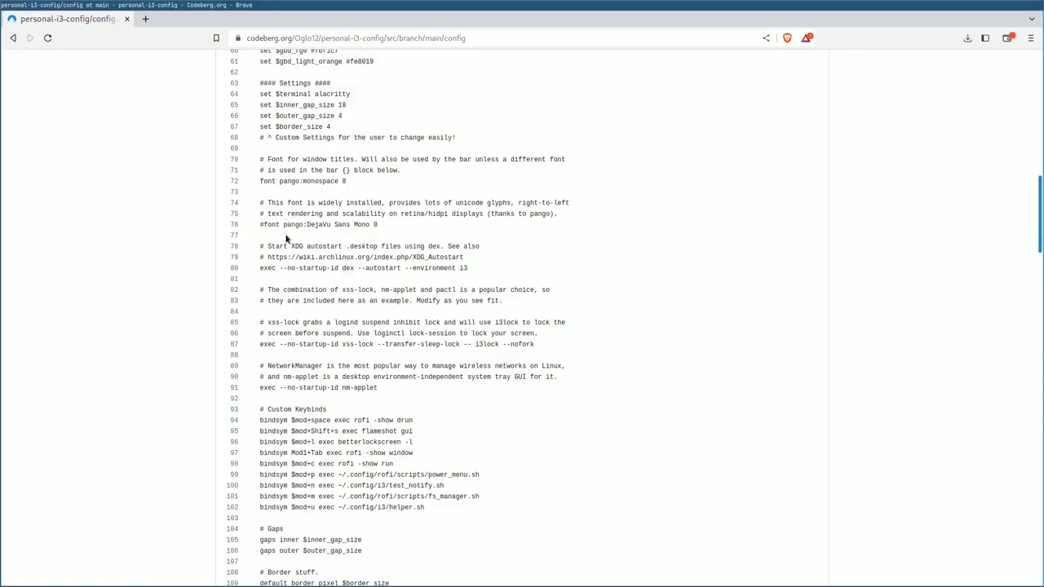
scroll(down, 3)
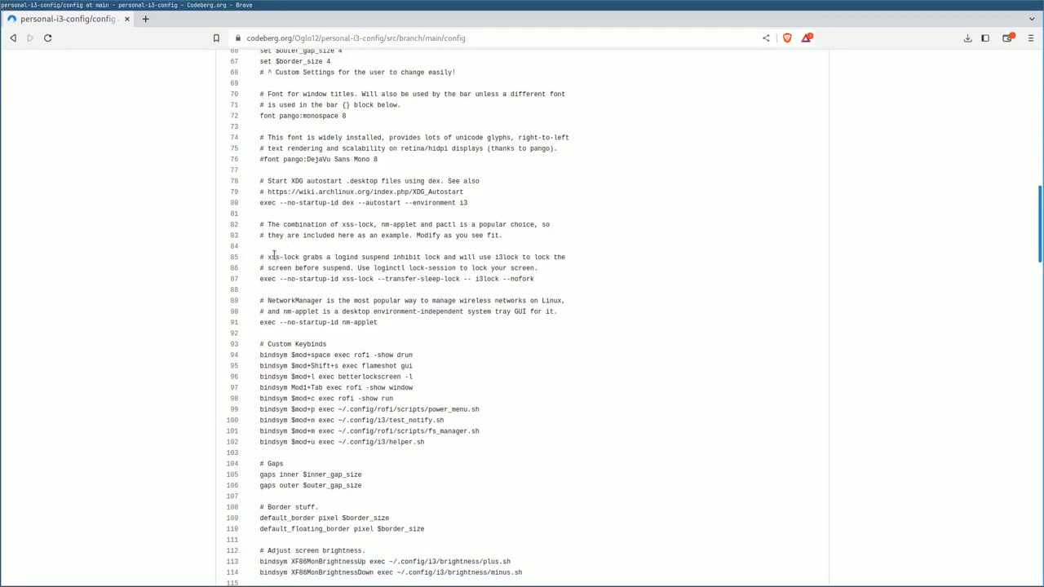
scroll(down, 3)
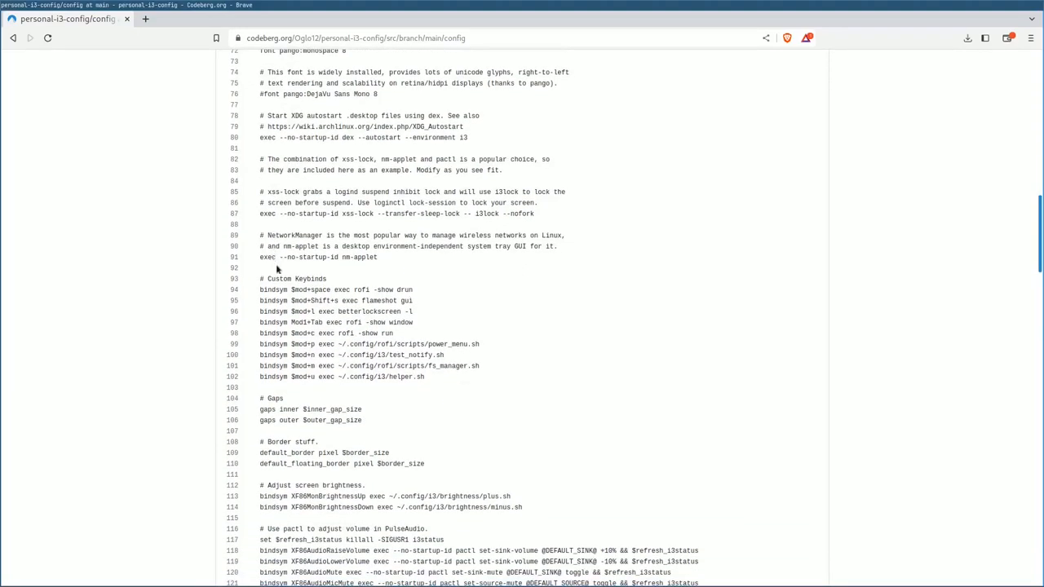
mouse_move(322, 271)
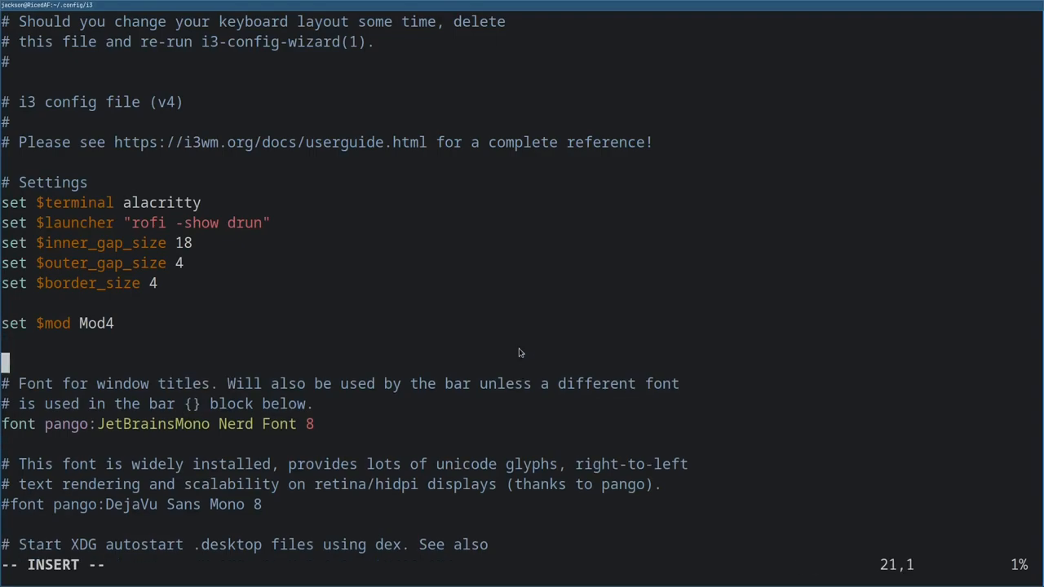
Step: Write the '# gaps' section with 'gaps inner $inner_gap_size' and 'gaps outer $outer_gap_size', dropping a trailing comment
text(# g)
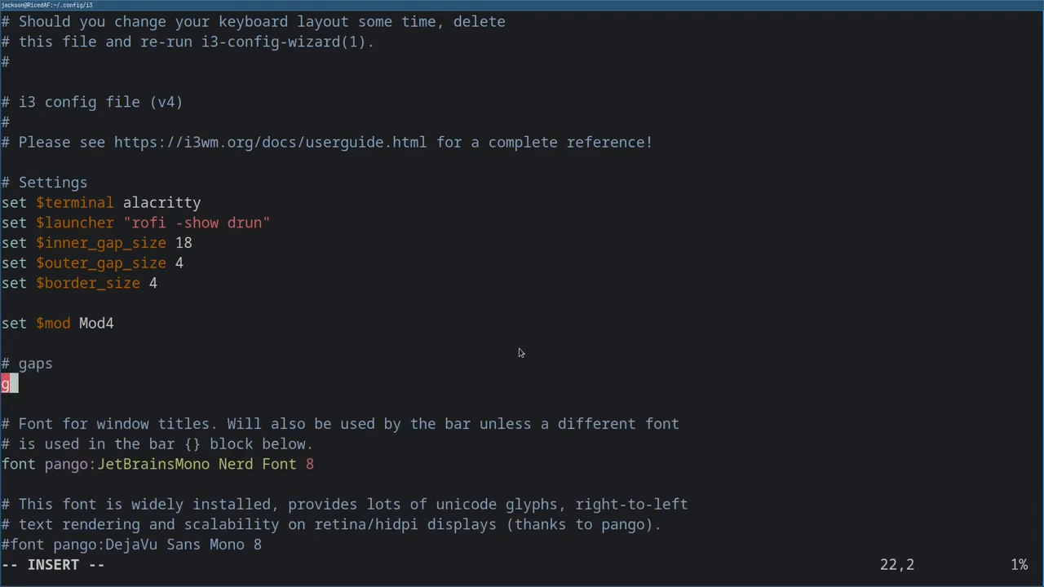
text(aps i)
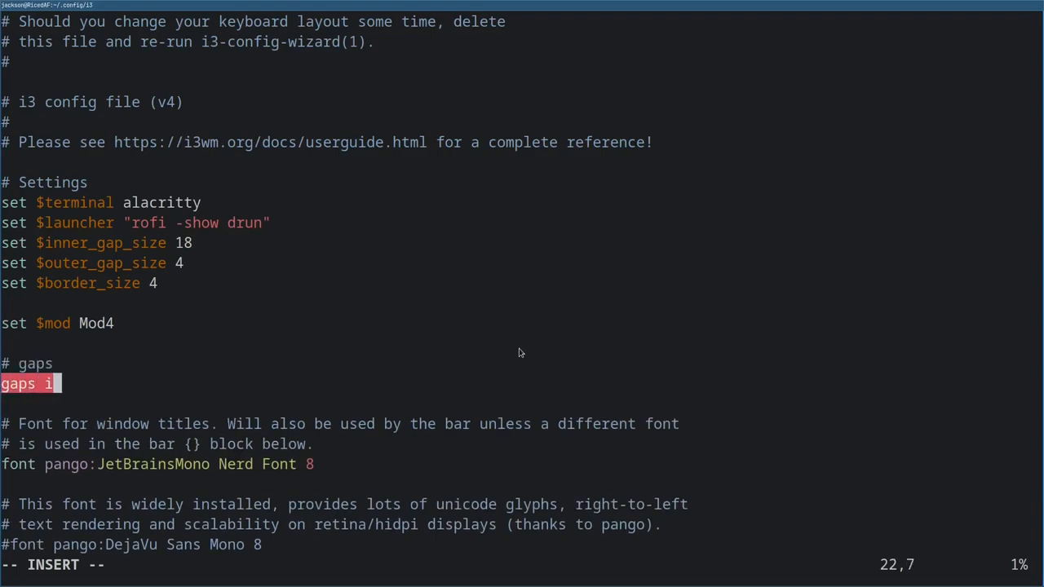
text(nner)
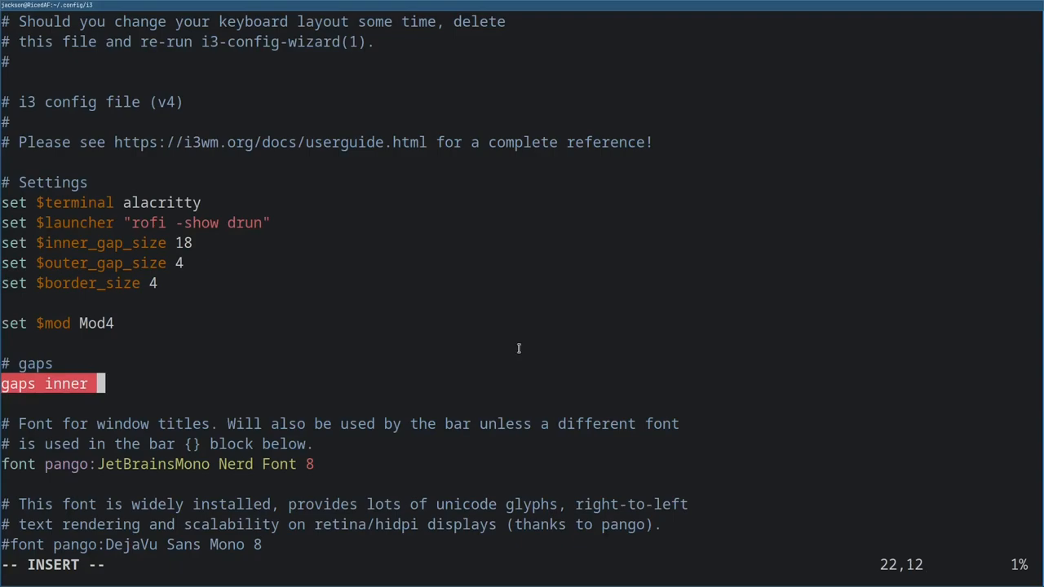
text($inner_g)
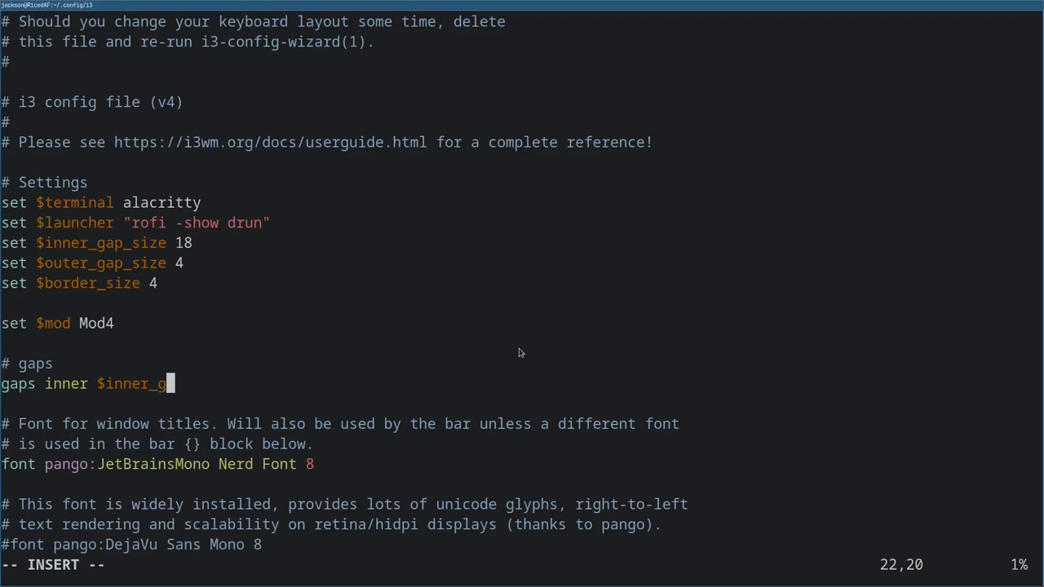
text(ap_size)
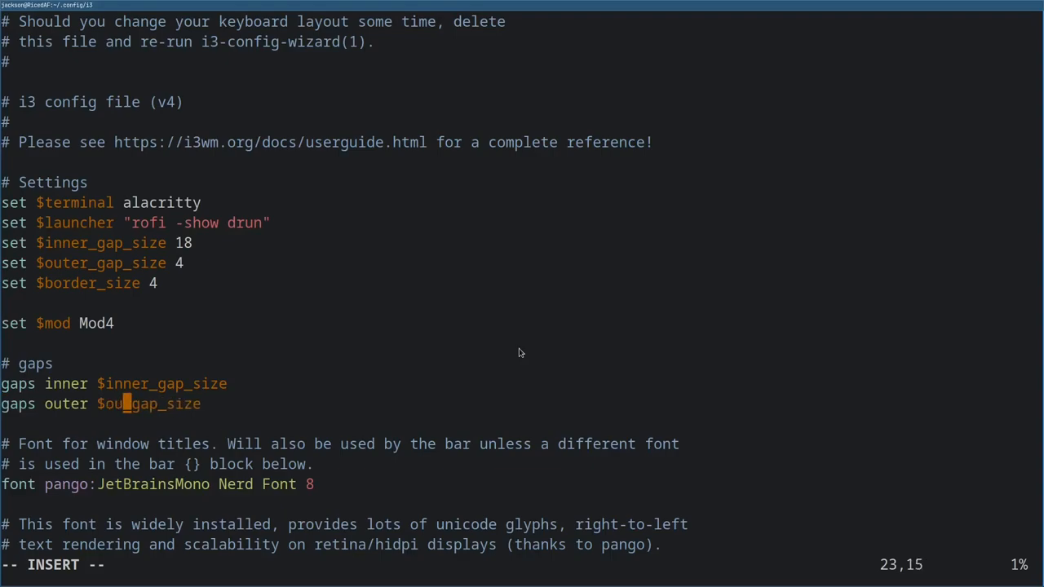
text(ter)
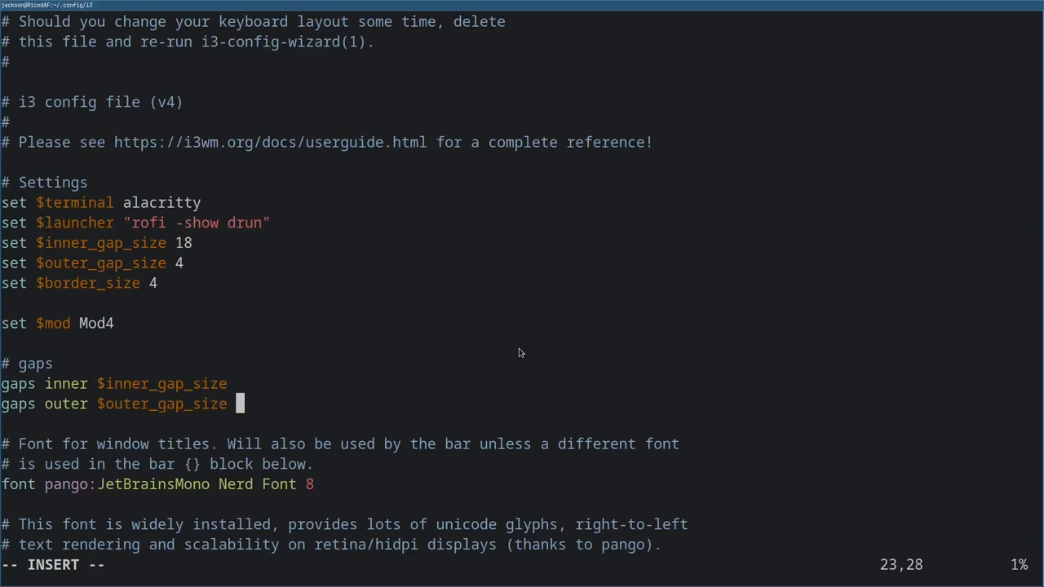
text(#)
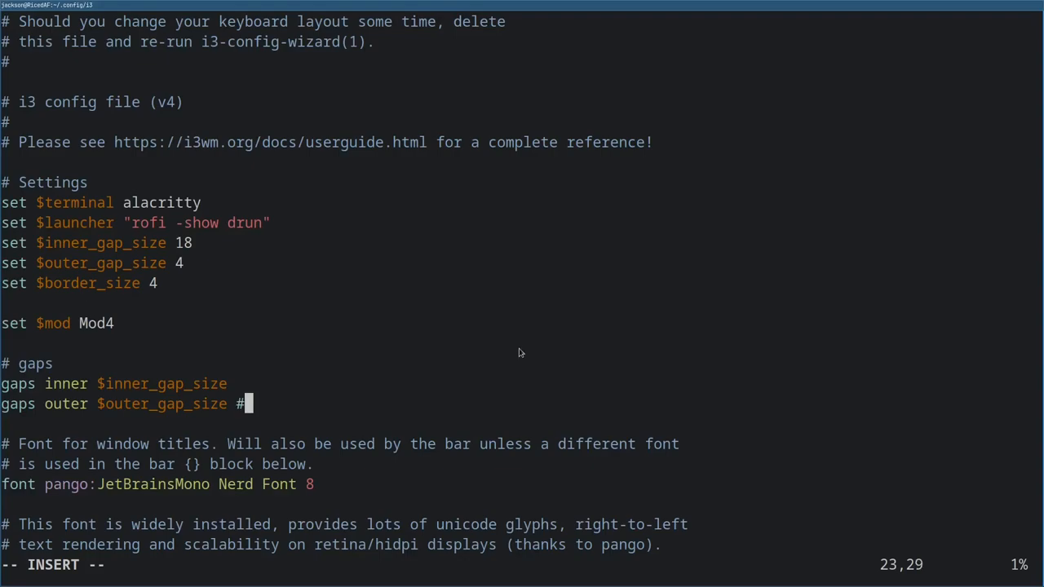
text(" ")
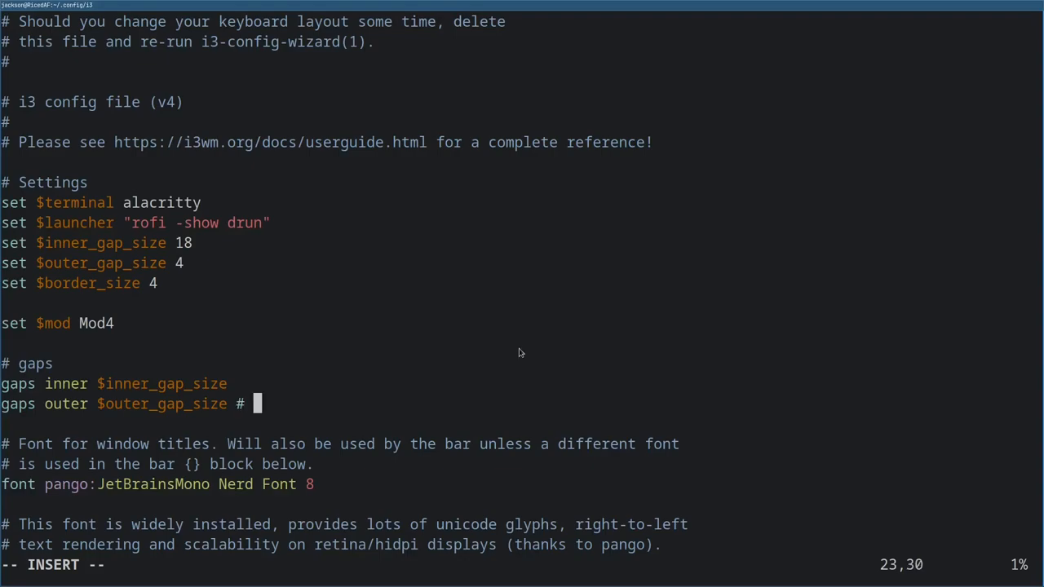
text(Inh)
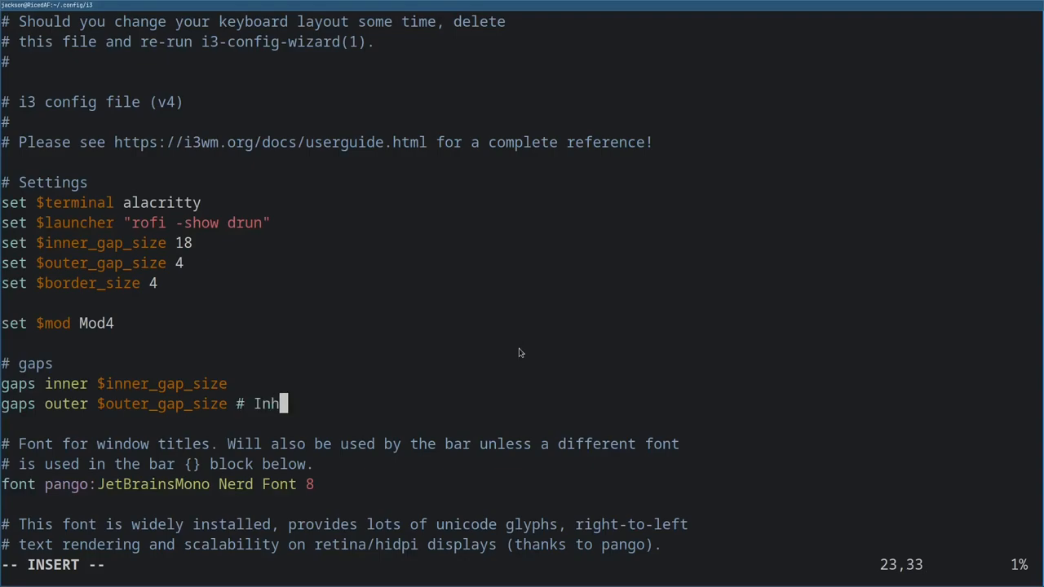
key(BackSpace)
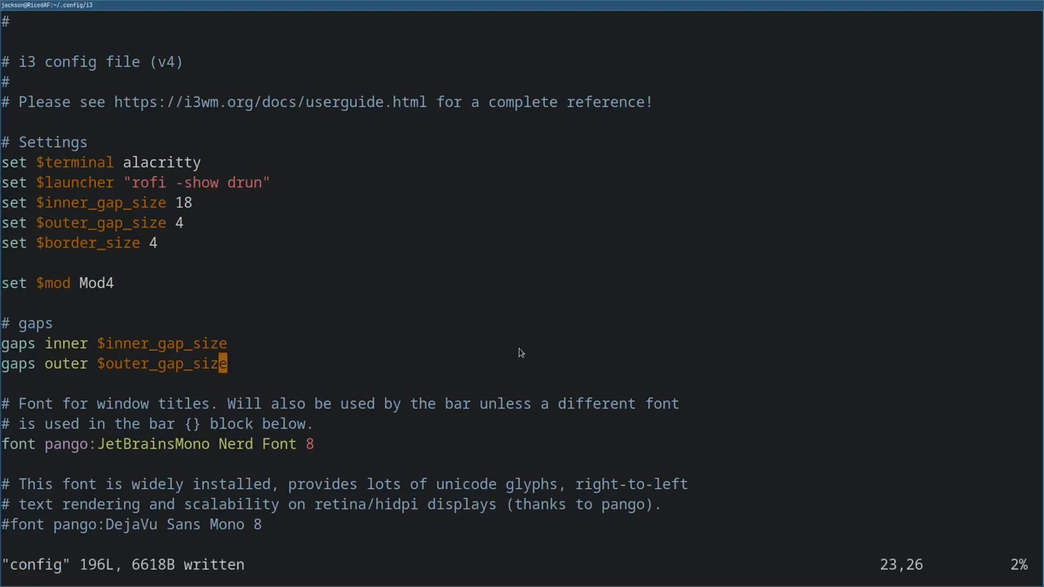
mouse_move(519, 349)
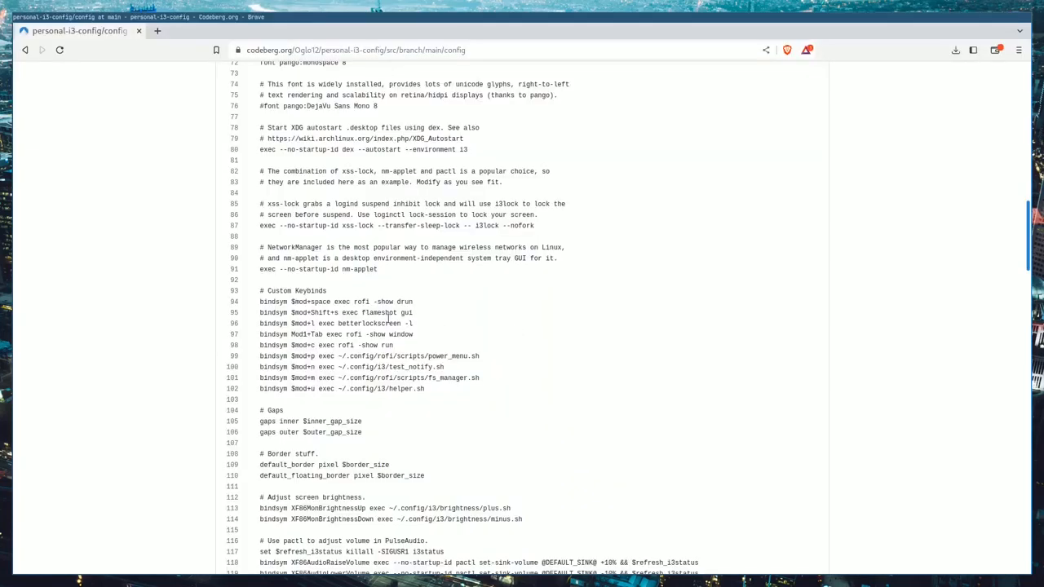
mouse_move(375, 296)
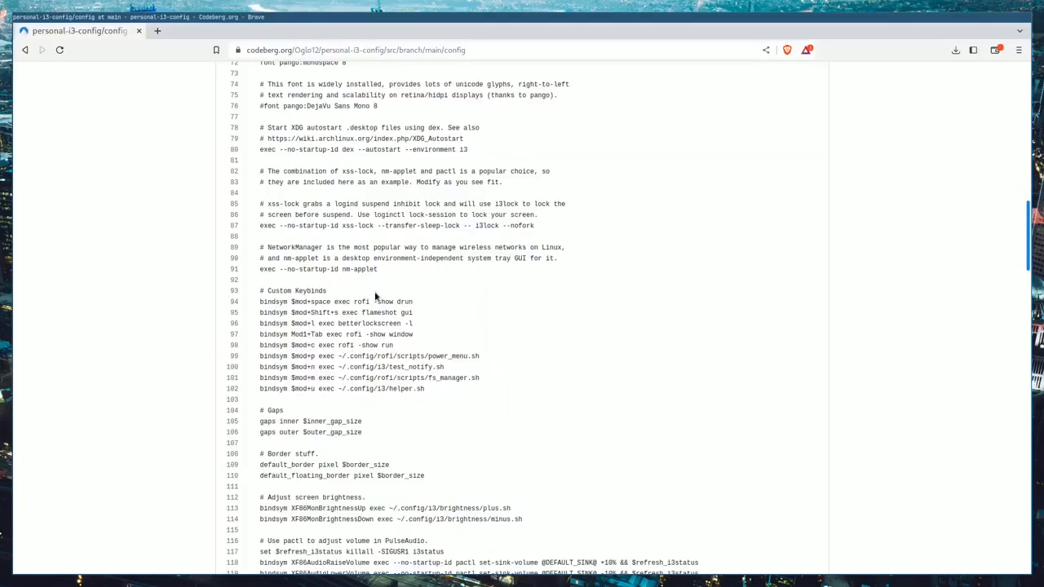
mouse_move(339, 337)
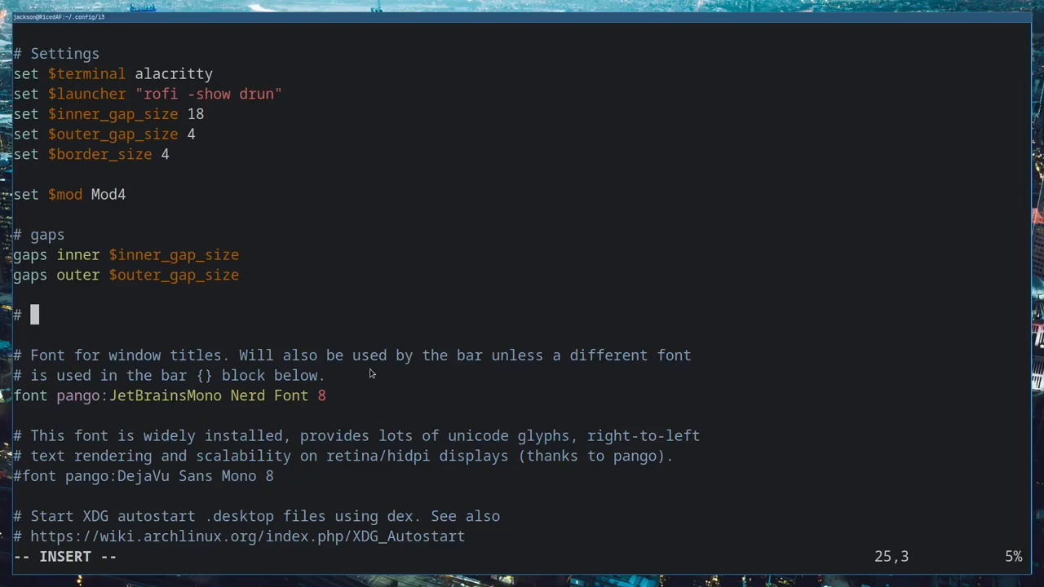
Step: Write the '# border width' section setting default_border and default_floating_border to pixel $border_size
text(border)
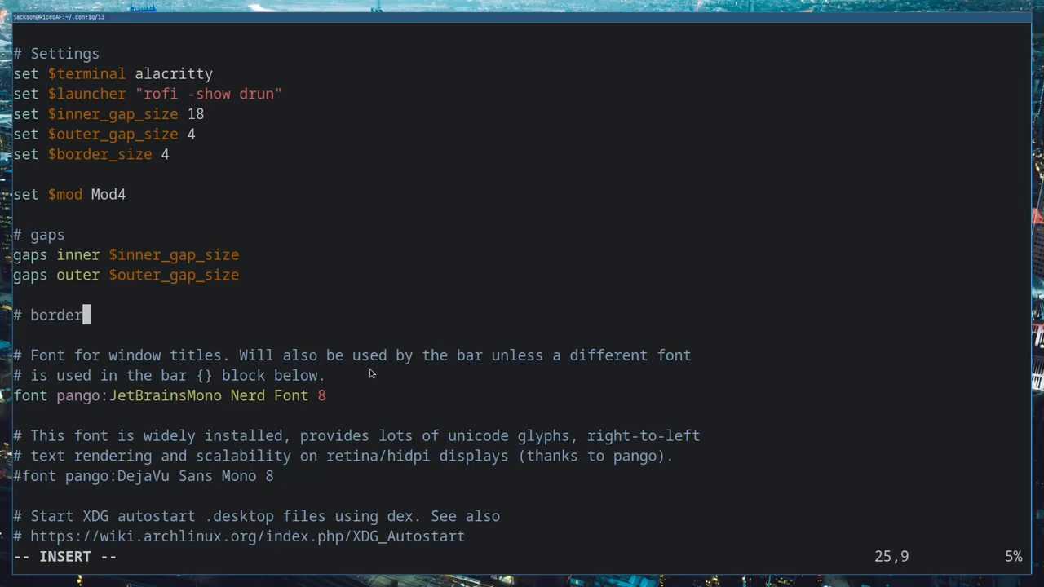
text(width)
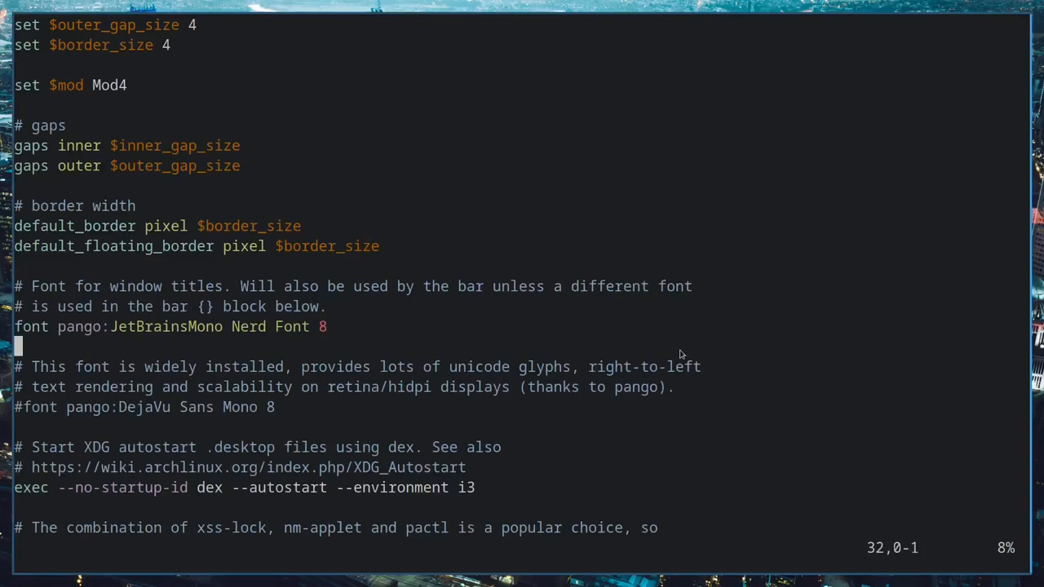
scroll(down, 3)
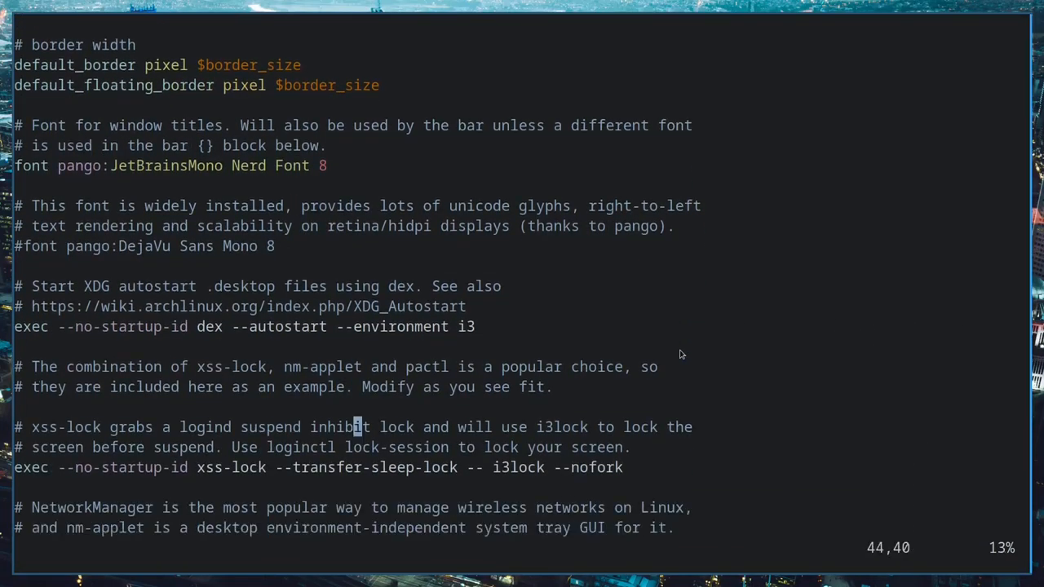
scroll(down, 3)
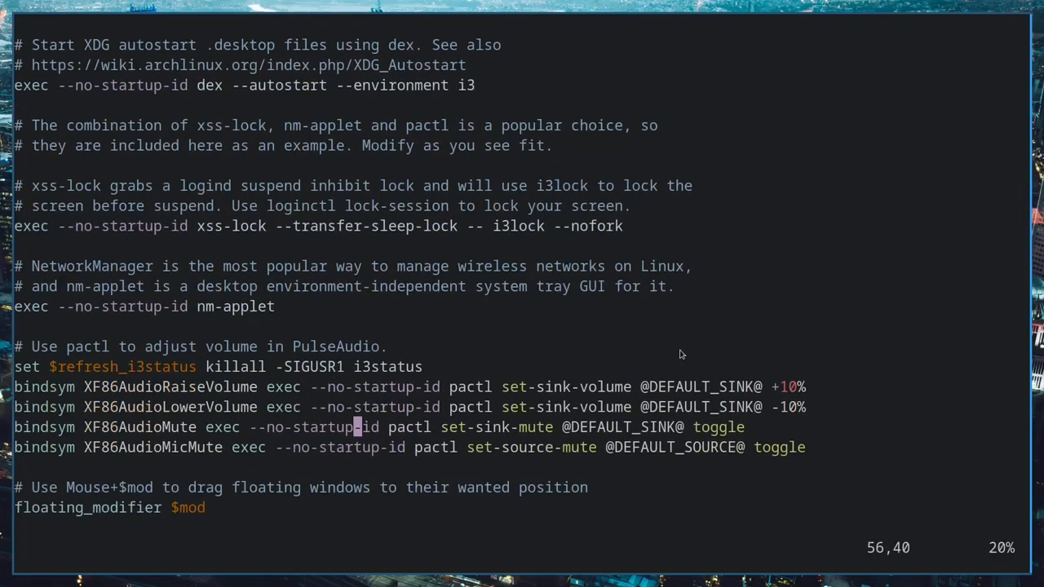
scroll(down, 3)
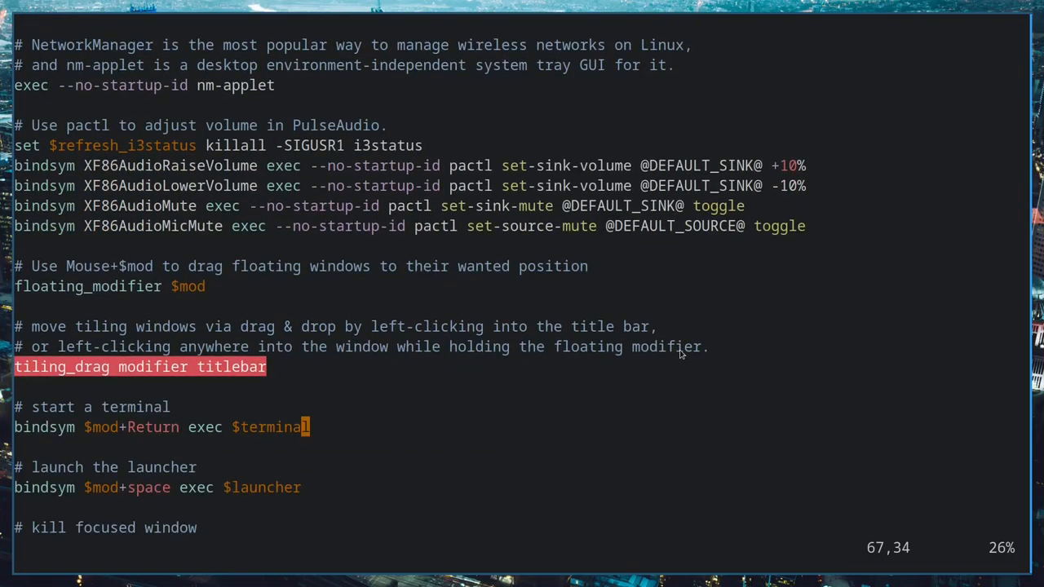
scroll(down, 3)
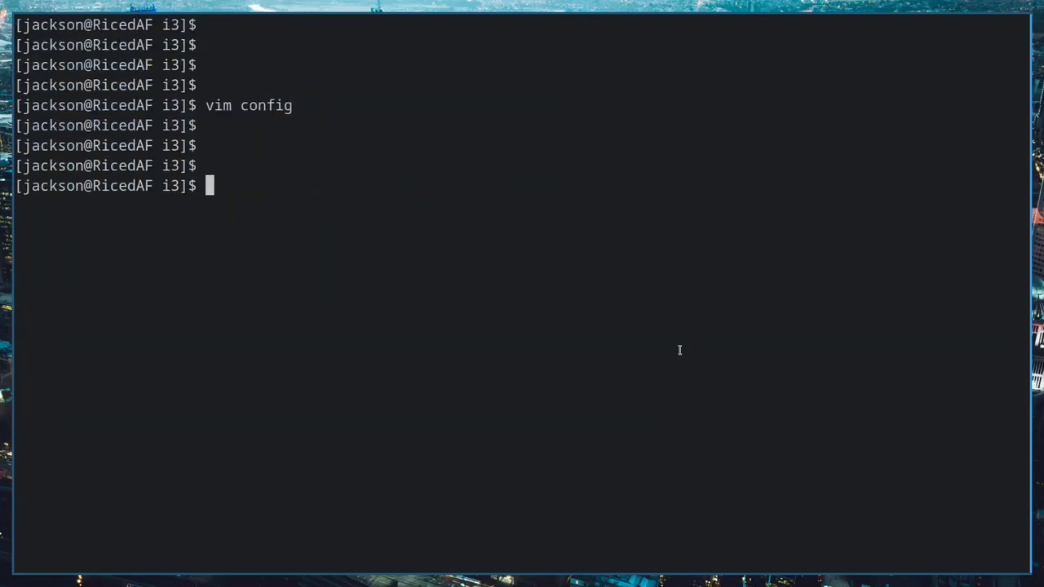
Step: Make autostart.sh executable with chmod +x and reopen it in Vim
text(vim autostart.s)
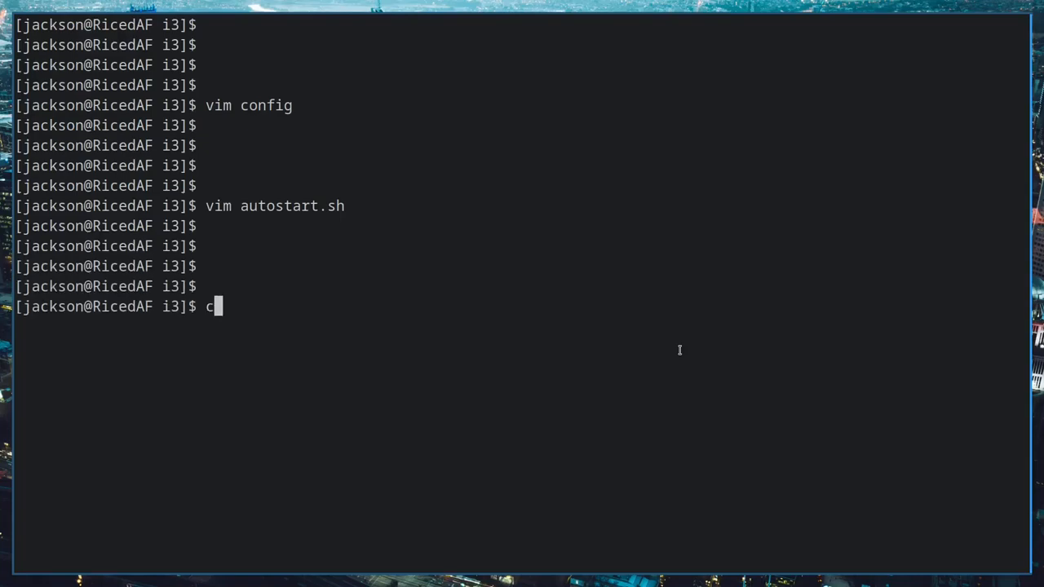
text(hmod)
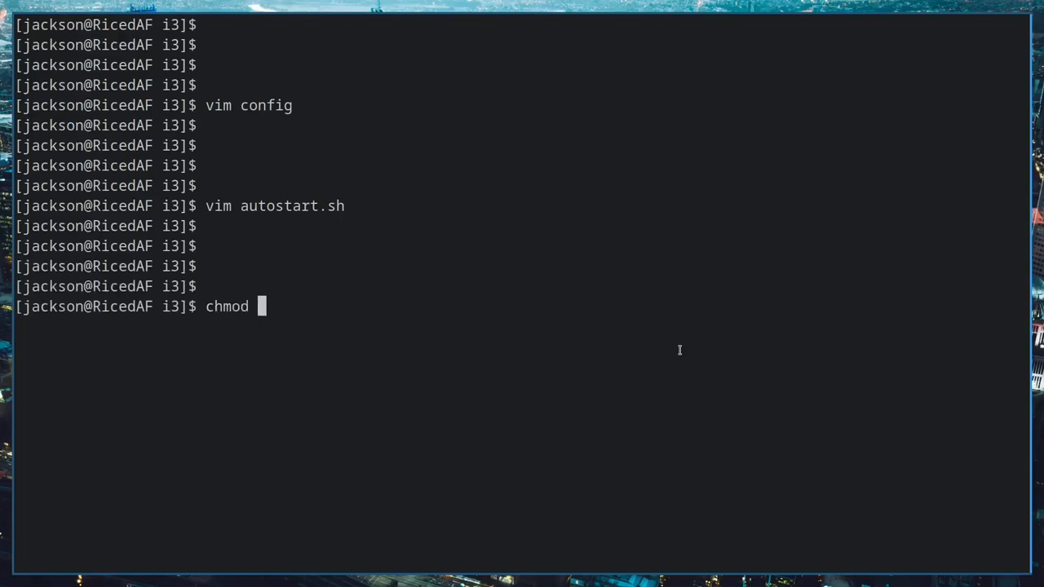
text(+x au)
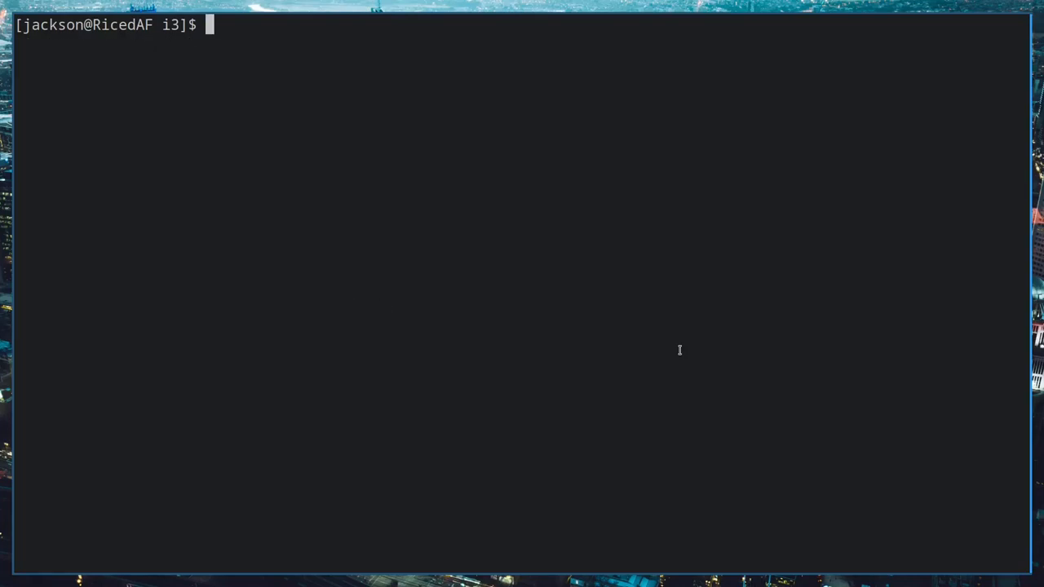
text(vim autostart.sh)
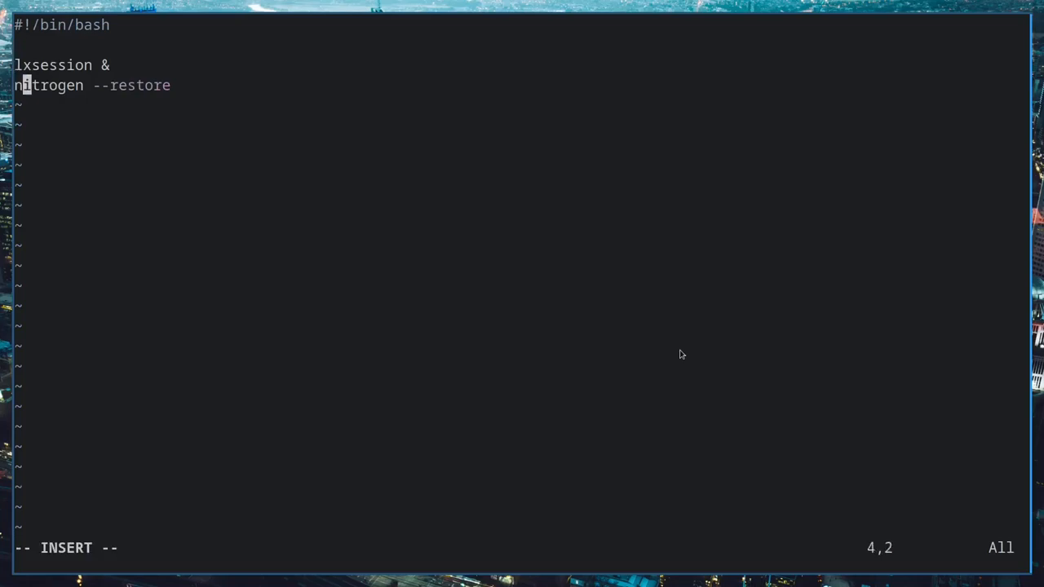
Step: Add 'polybar &' below the nitrogen line and save the script with :wq
text(polybar)
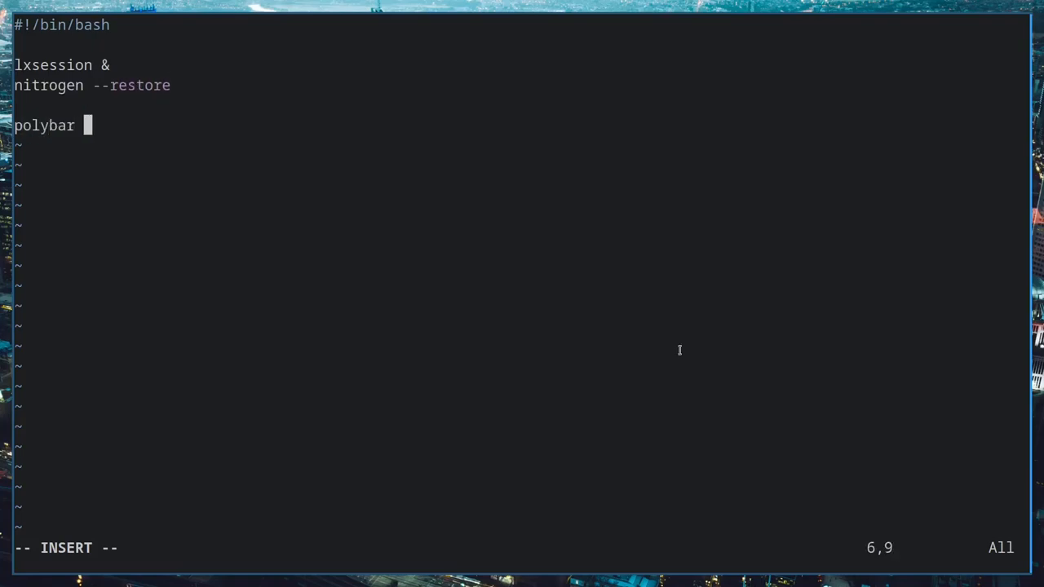
text(&)
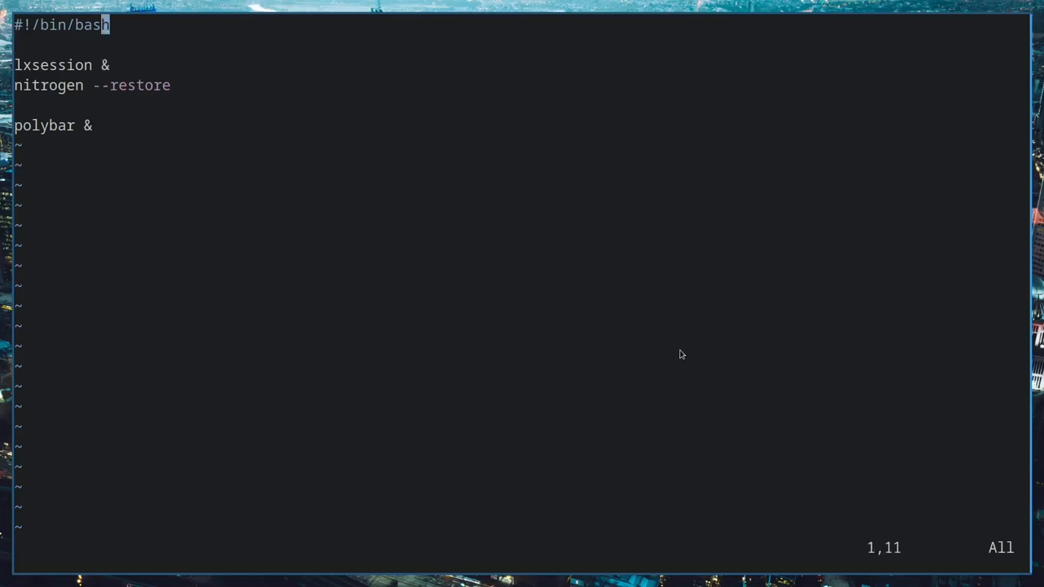
text(:wq)
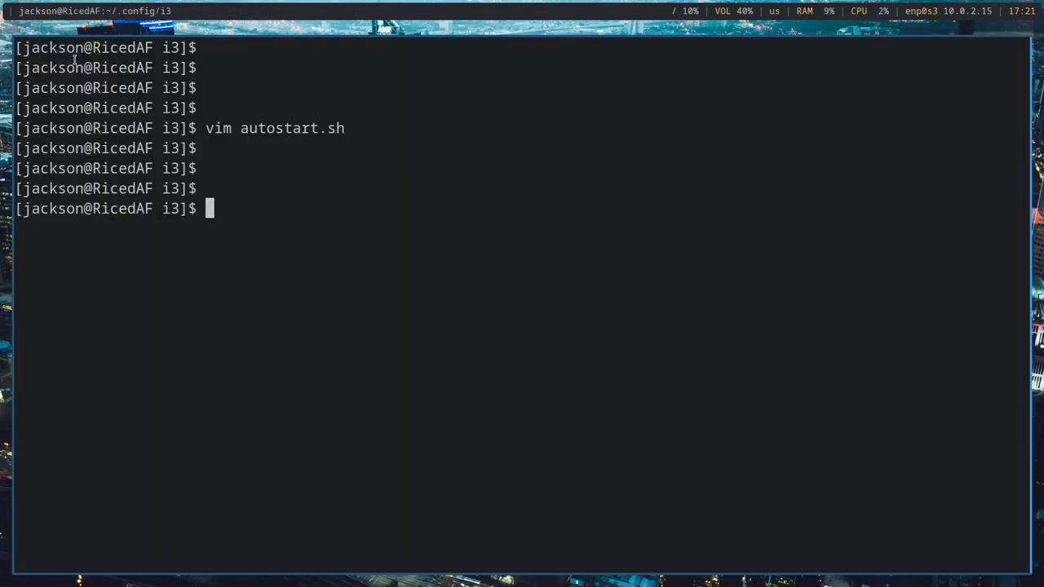
mouse_move(344, 154)
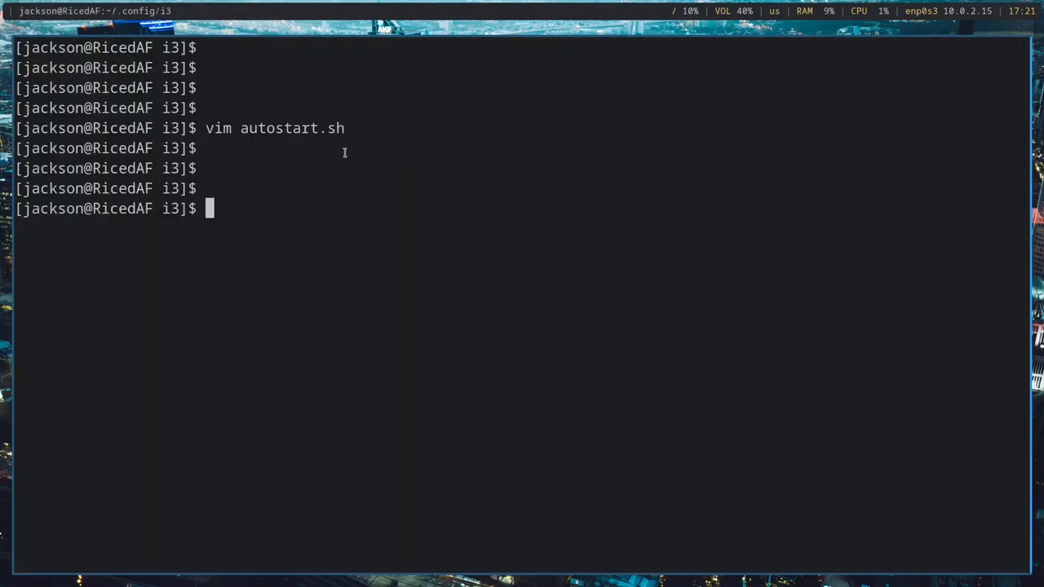
mouse_move(401, 352)
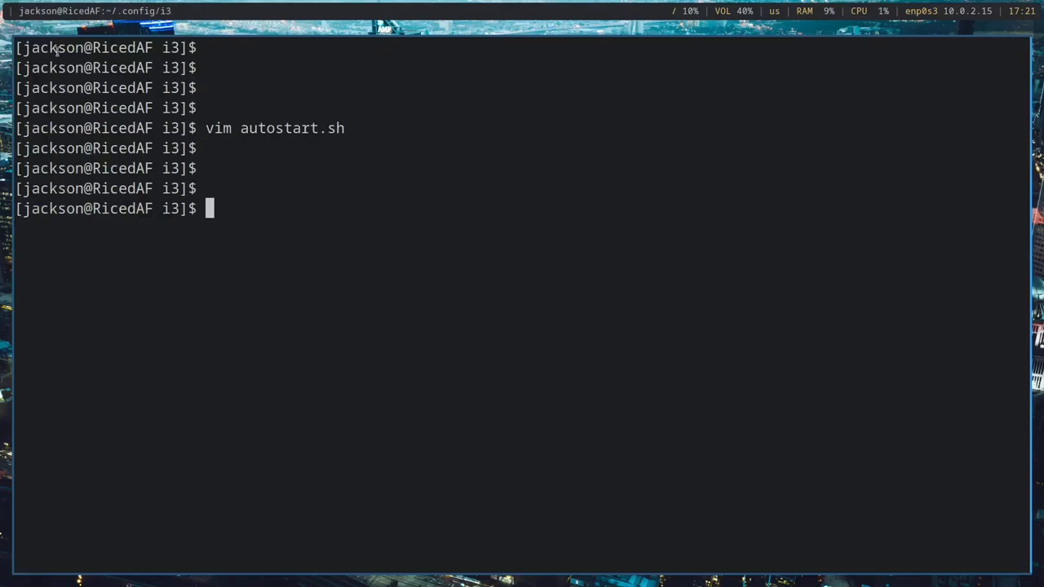
mouse_move(13, 15)
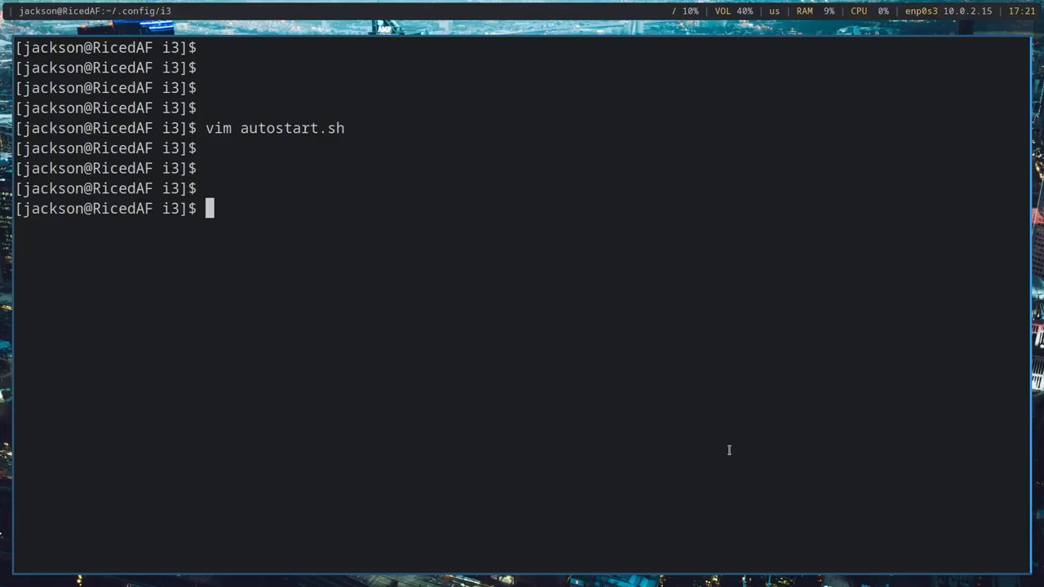
mouse_move(491, 248)
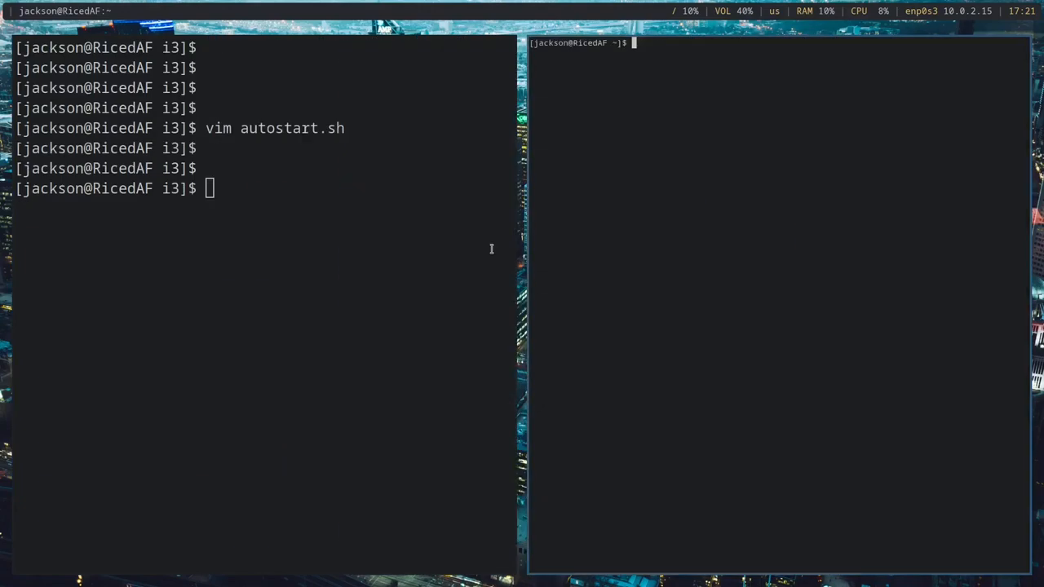
key(super+d)
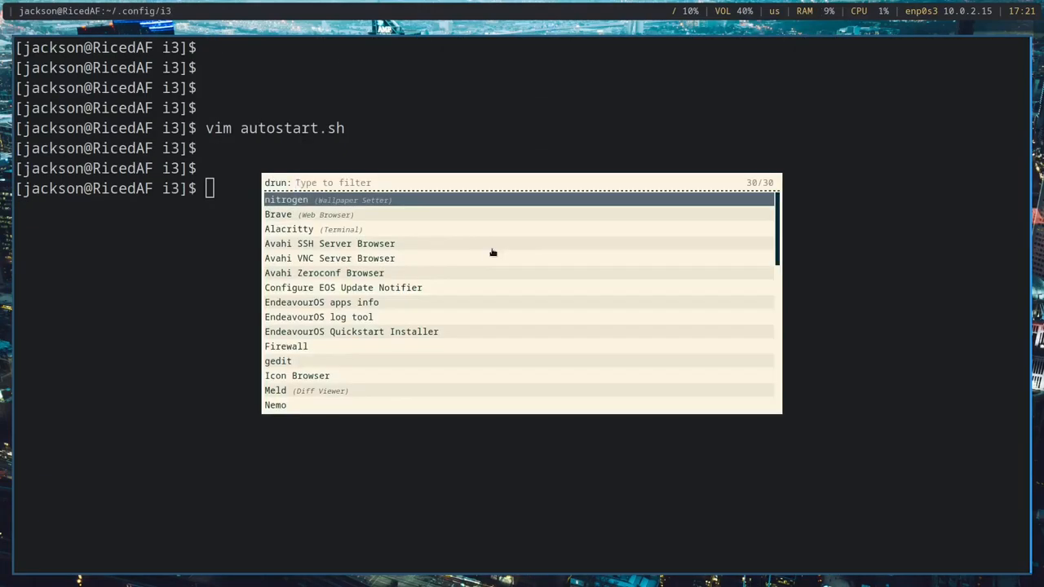
key(Escape)
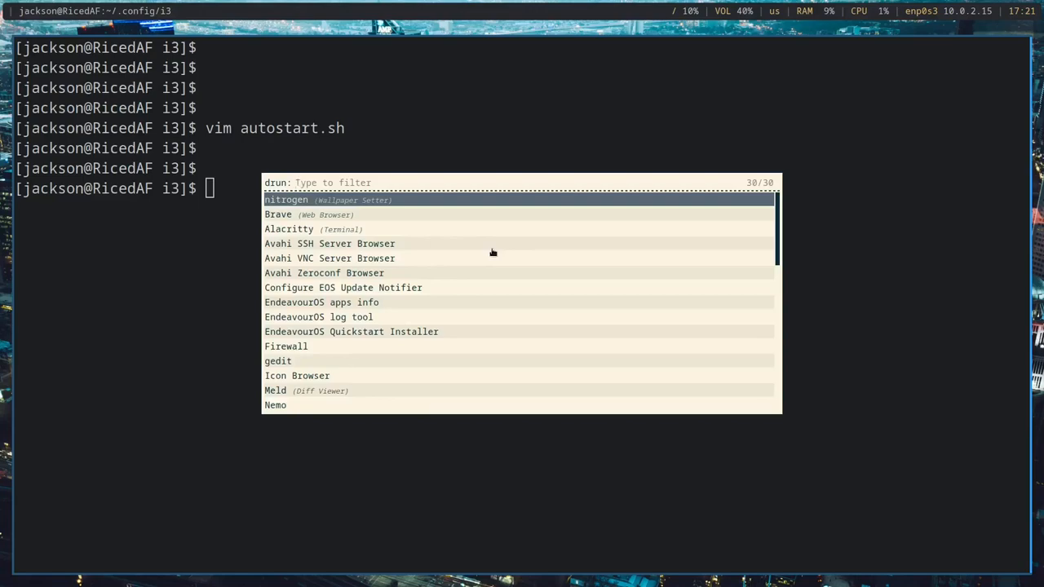
key(Escape)
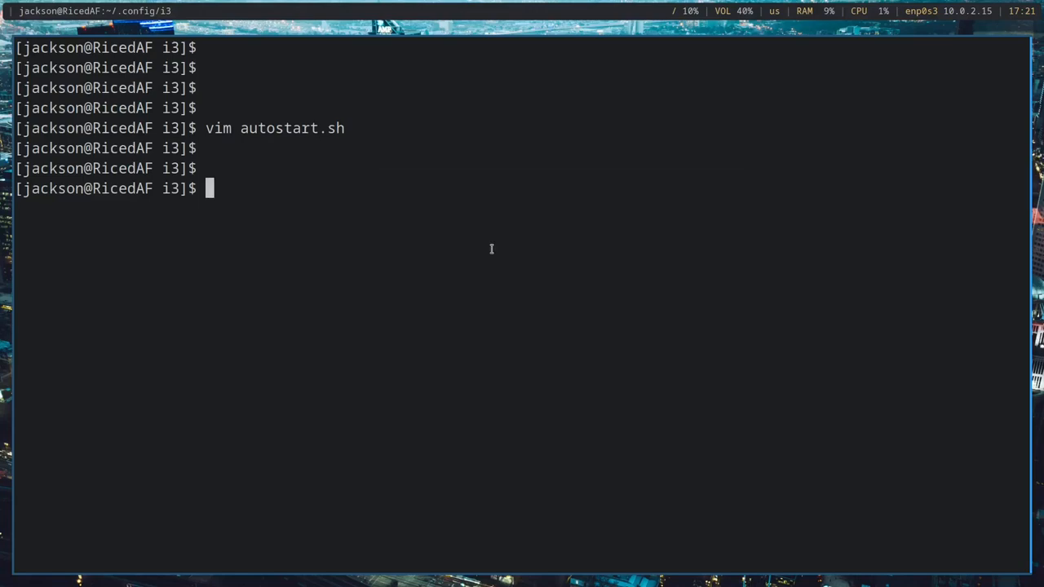
Step: Initialize a git repository in ~/.config/i3 and set the default branch to main
text(c)
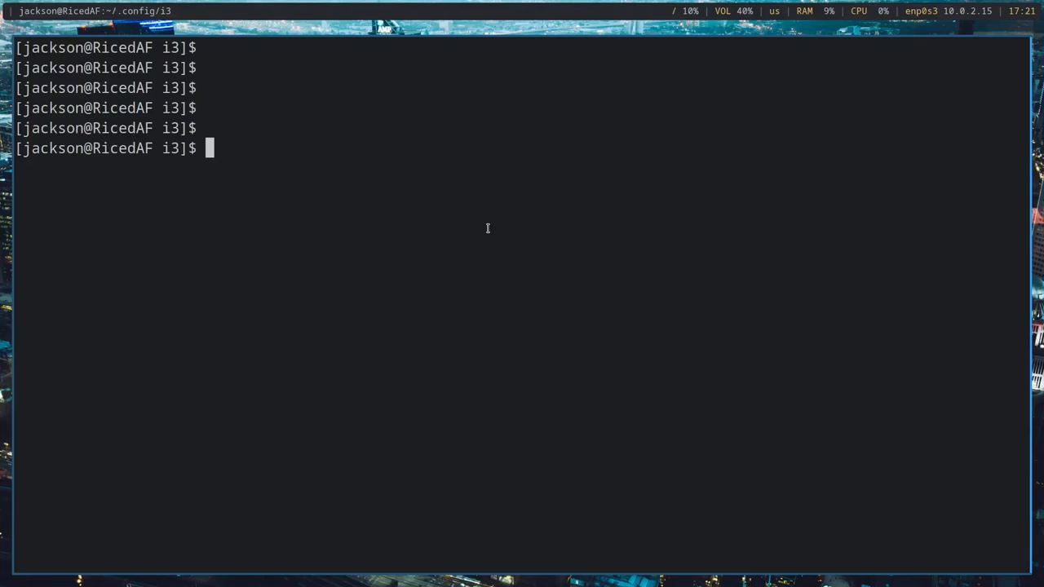
text(g)
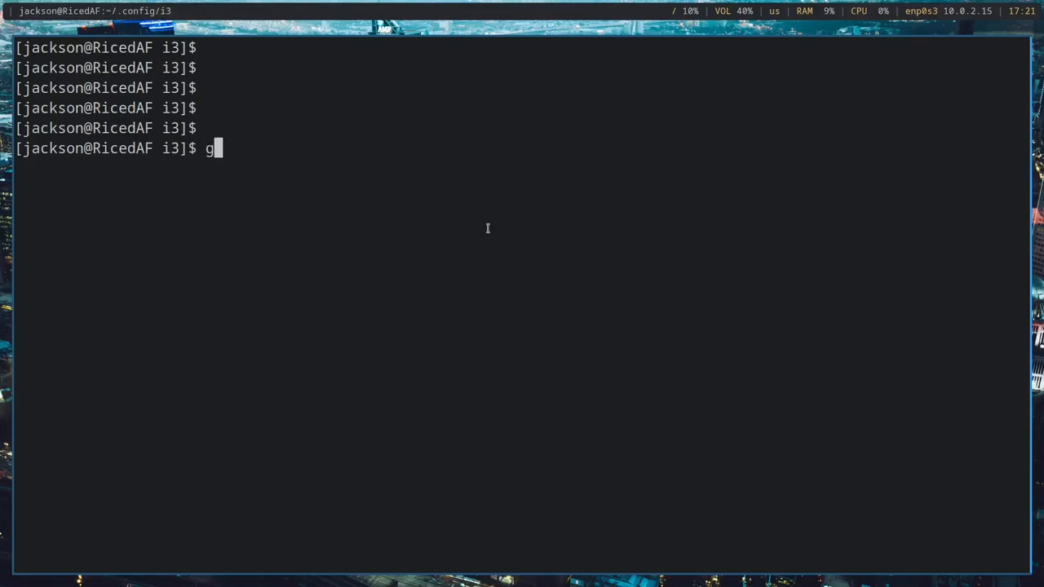
text(it)
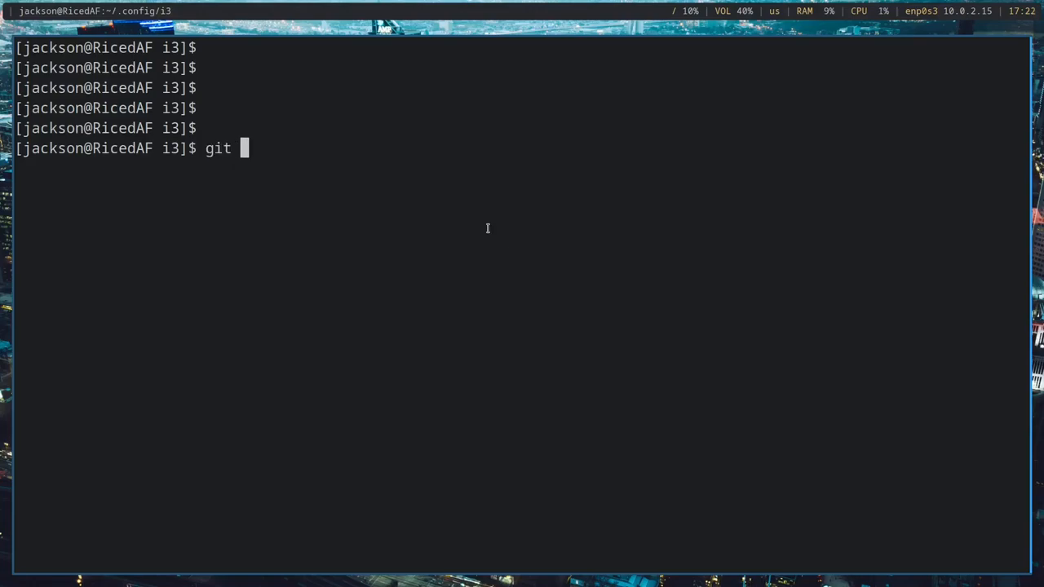
text(init)
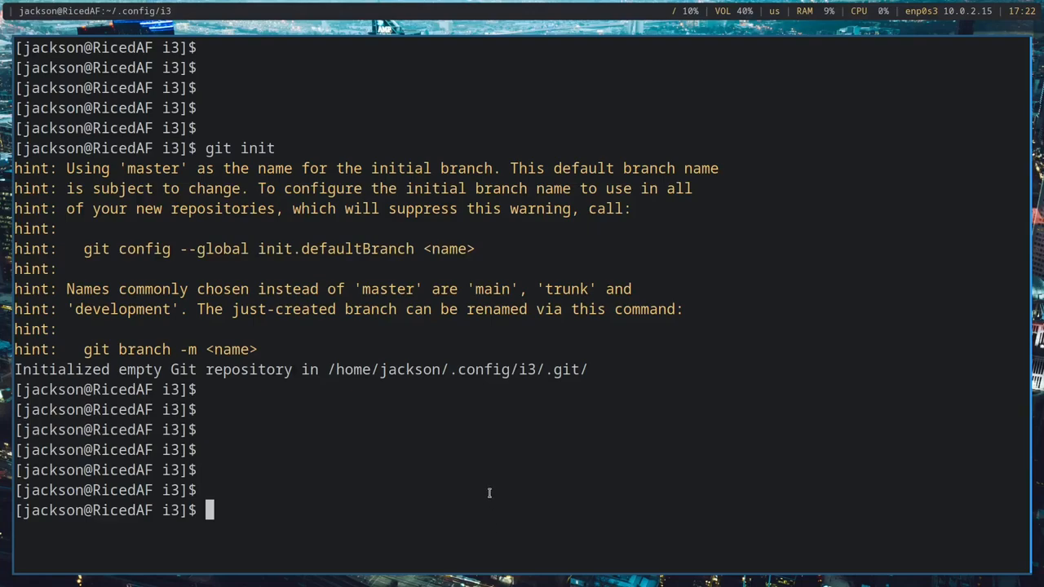
text(git config --global init.defaultBranch <name>)
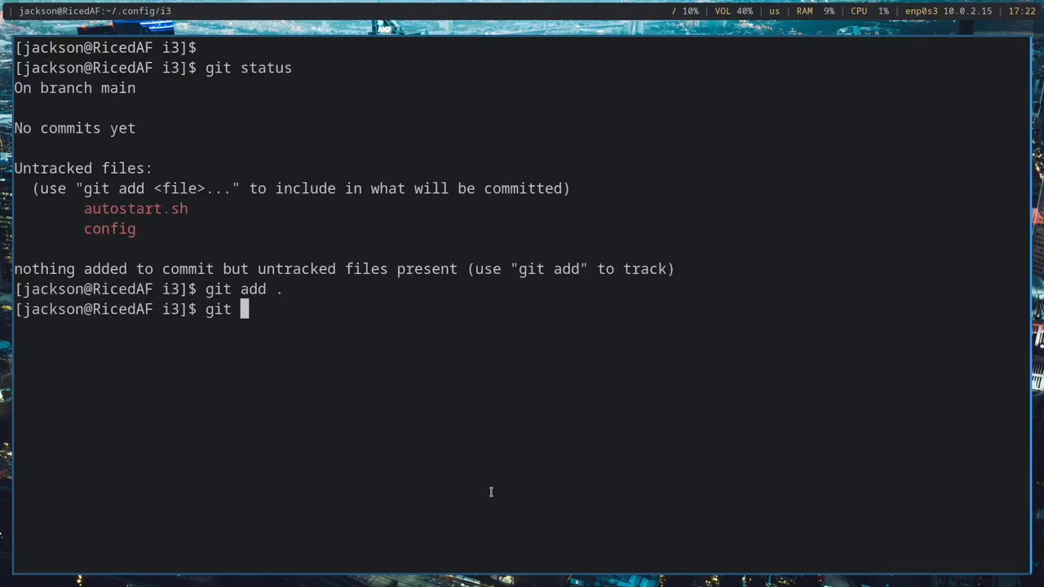
text(status)
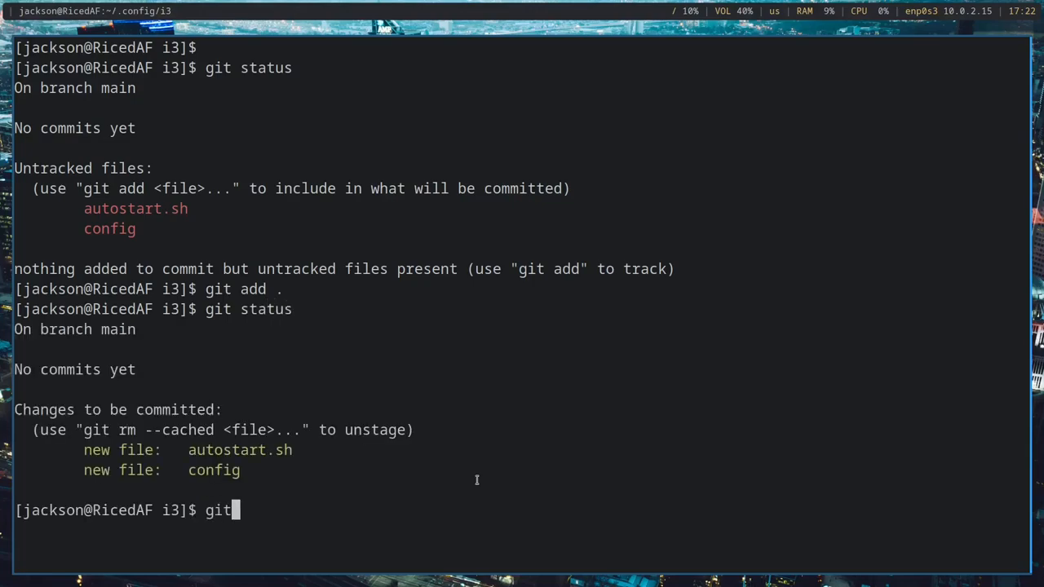
text(commit -m "")
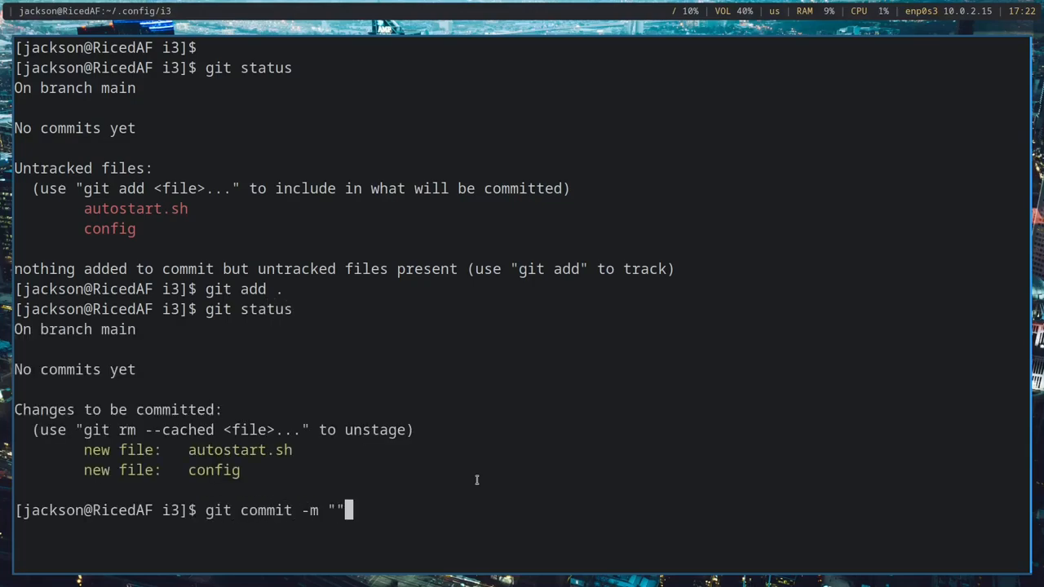
key(BackSpace)
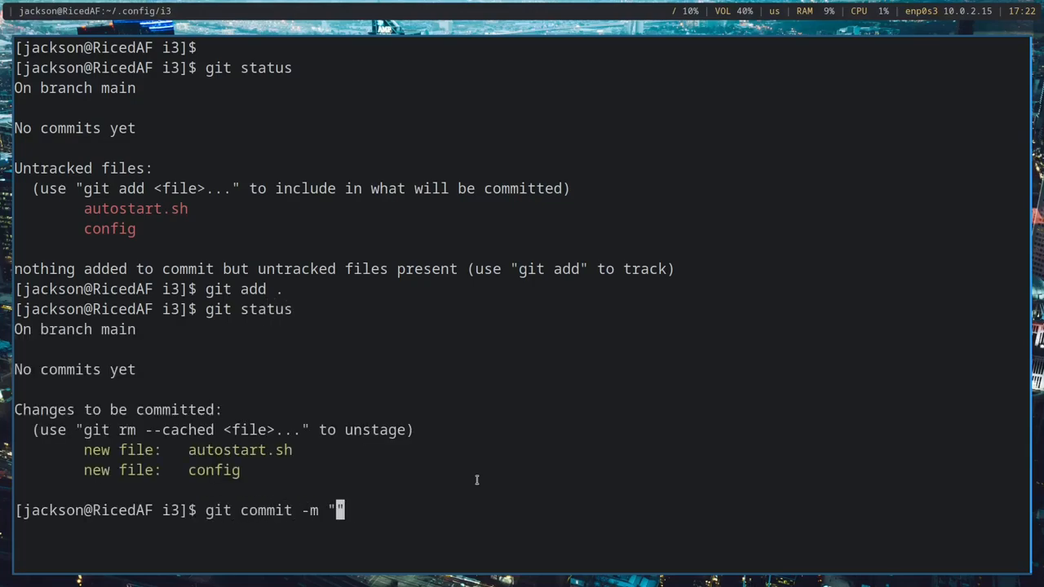
text(Ugly versio)
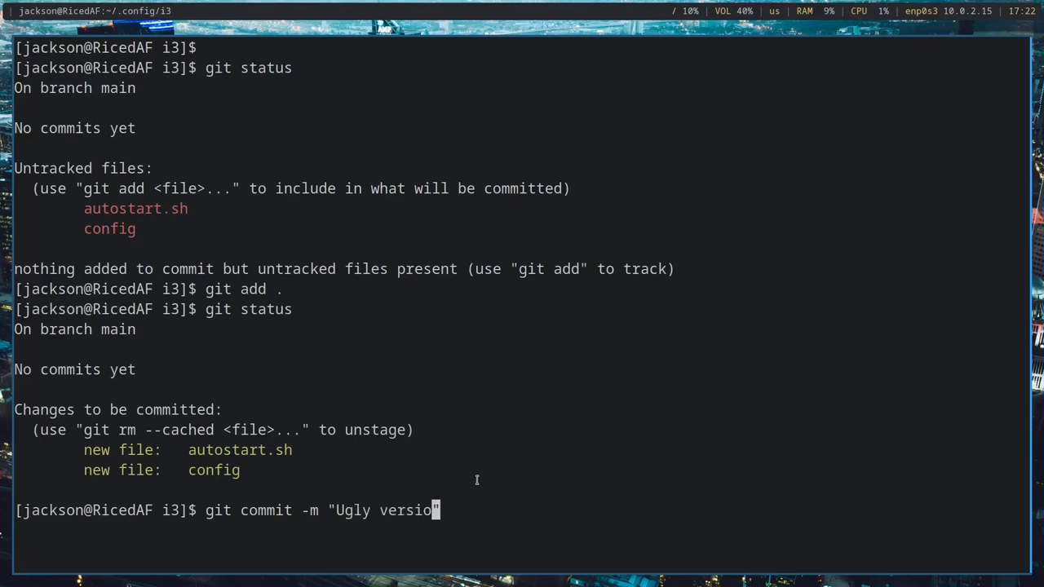
text(n, but iw)
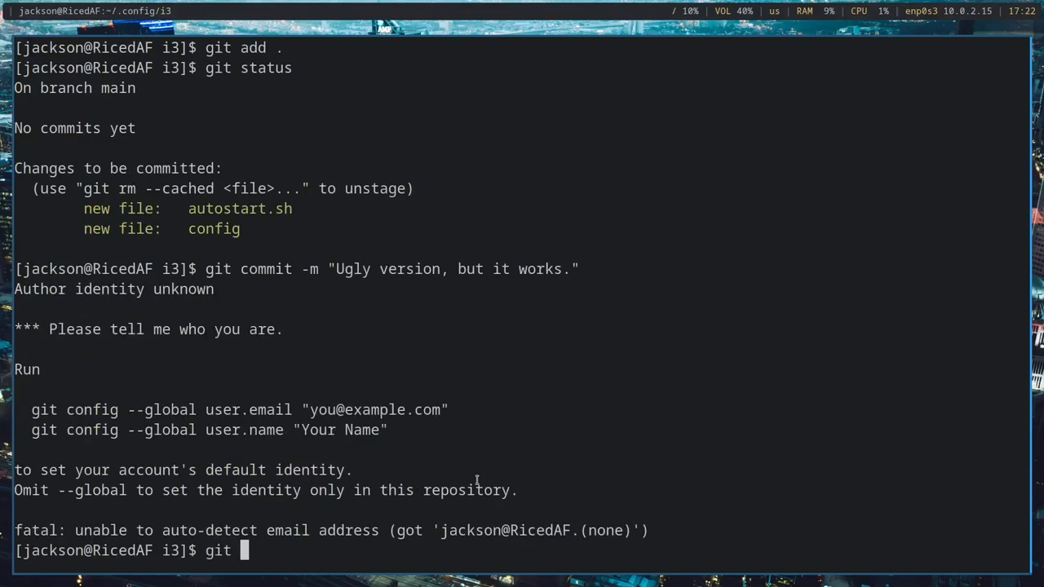
key(ctrl+u)
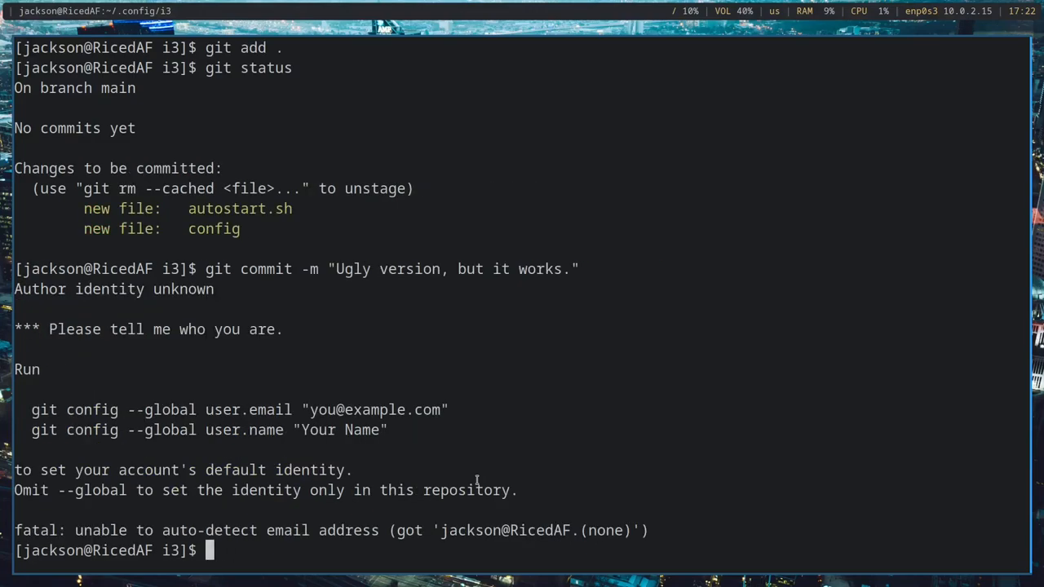
mouse_move(274, 541)
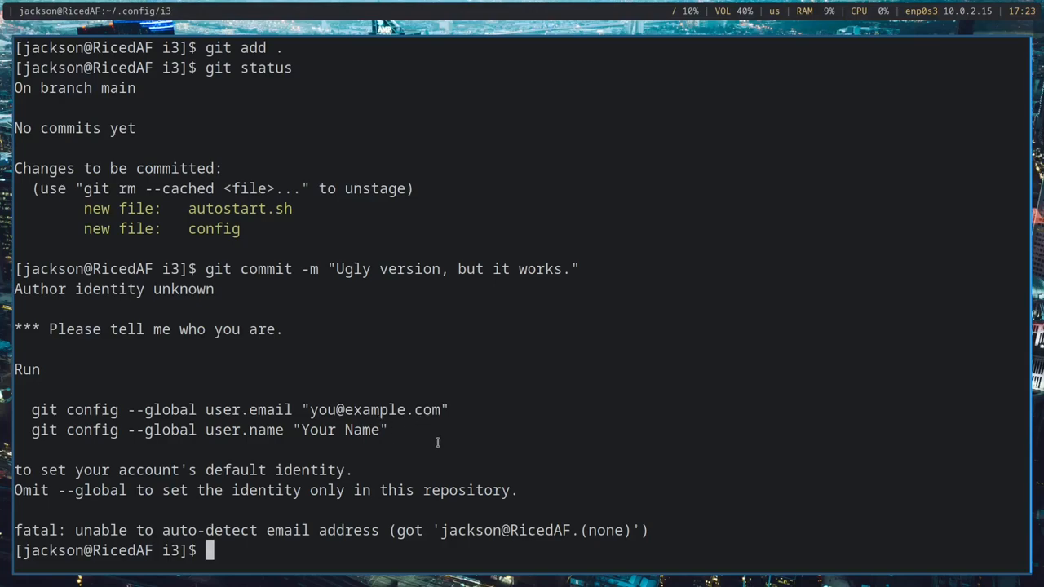
Step: Set git's global user.email to the gmail.com address
text(git con)
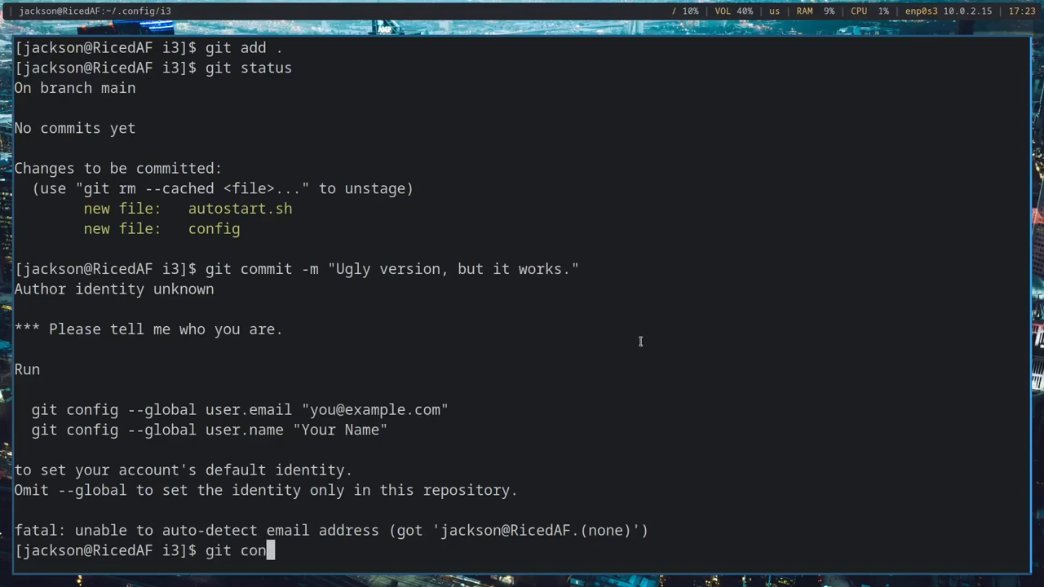
text(g)
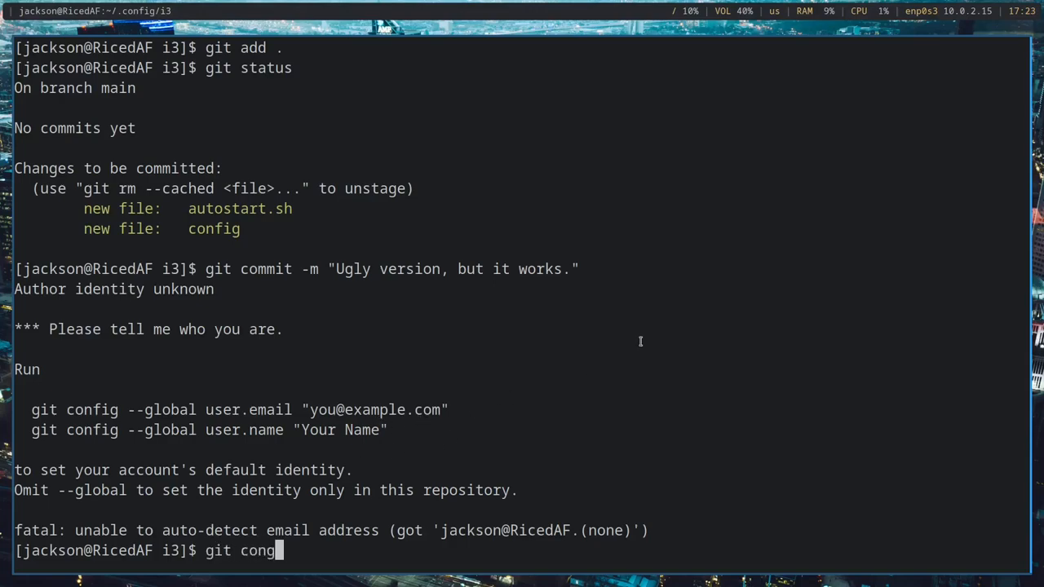
text(fig --global)
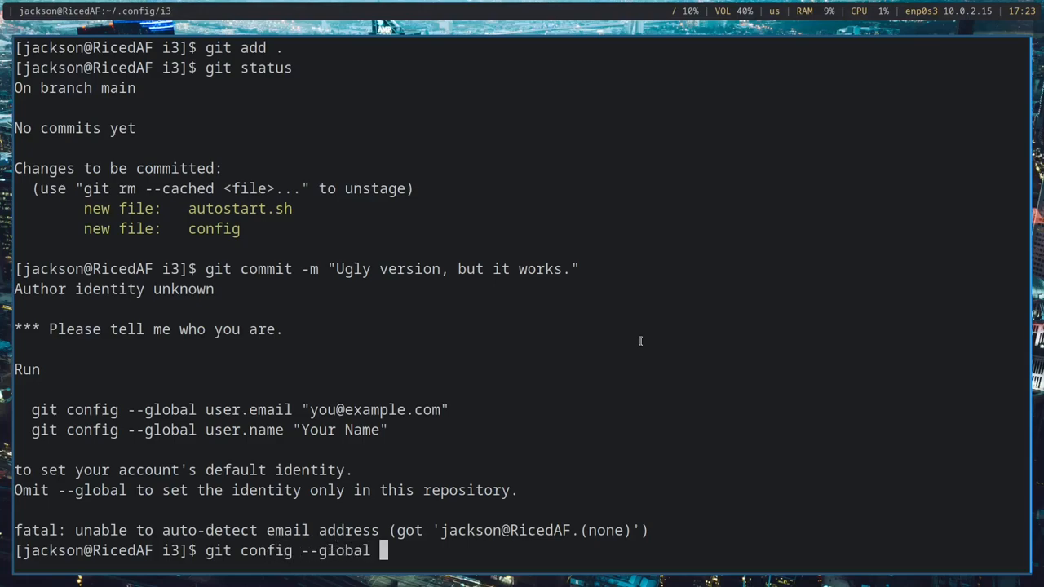
text(user.email)
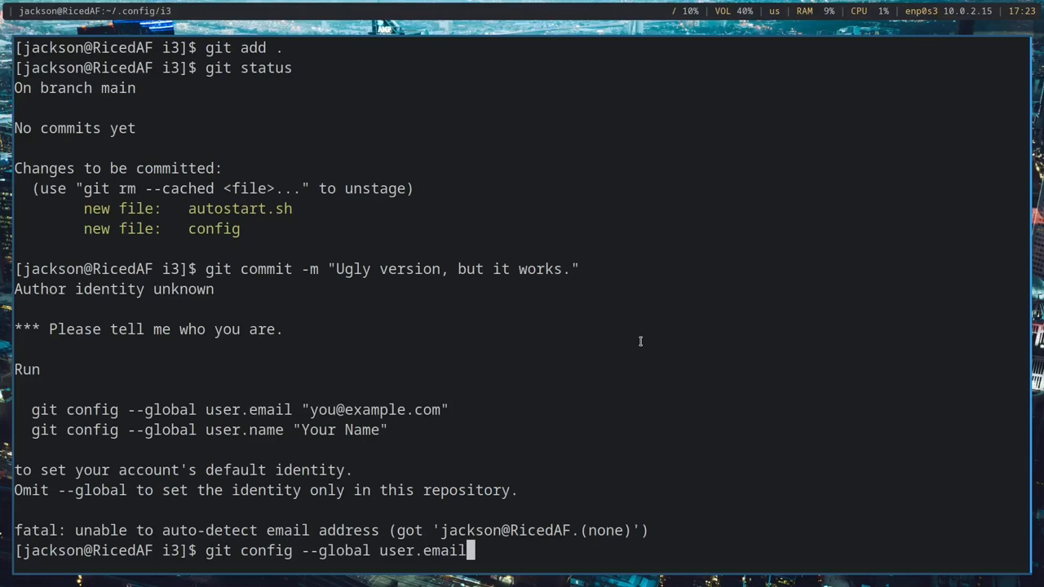
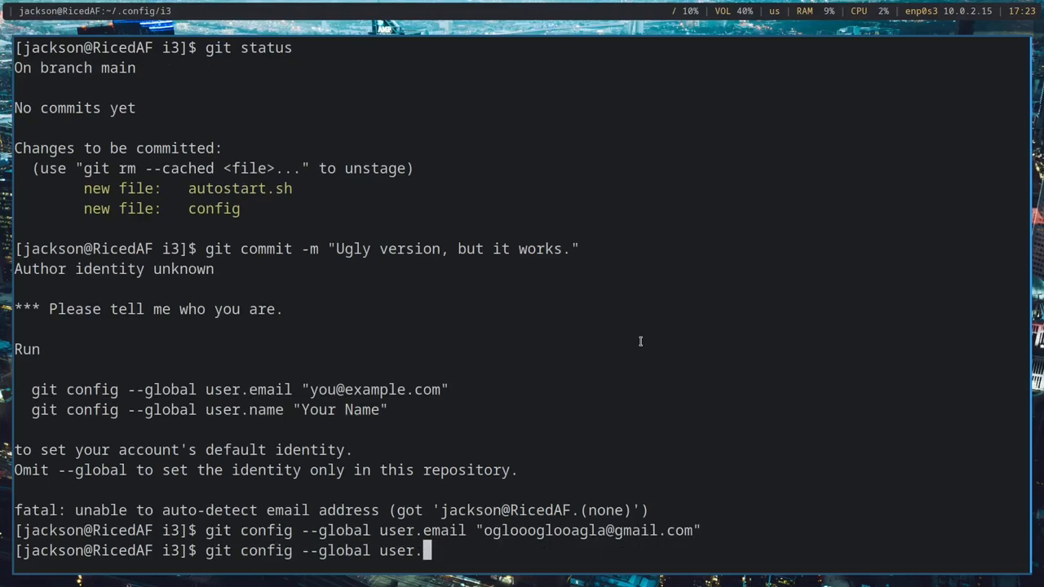
Step: Set git's global user.name to "Jackson Novak"
text(name "")
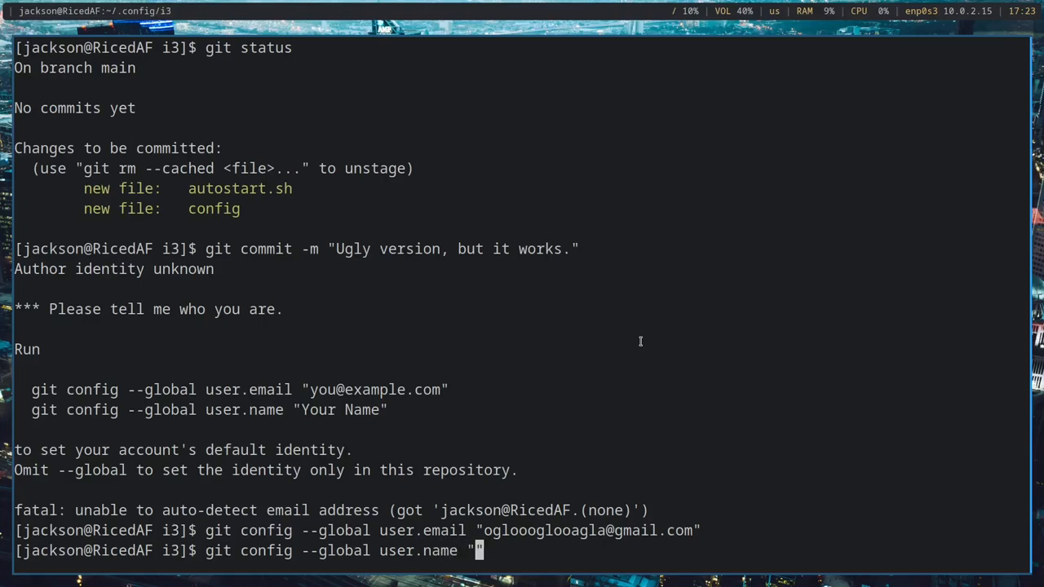
text(Jackson Novak)
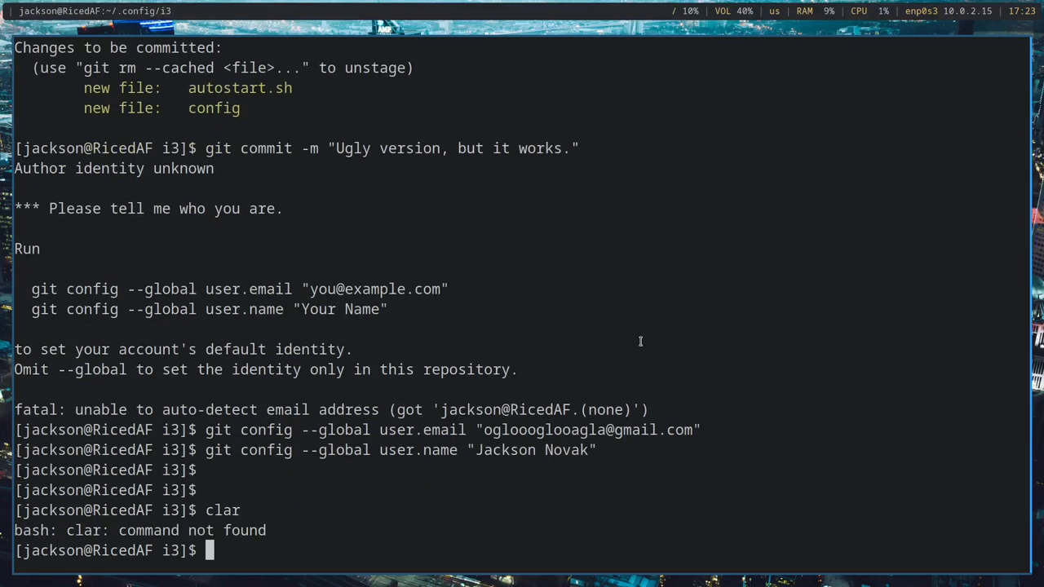
Step: Check git status and clear the screen after a mistyped commit command
text(git status)
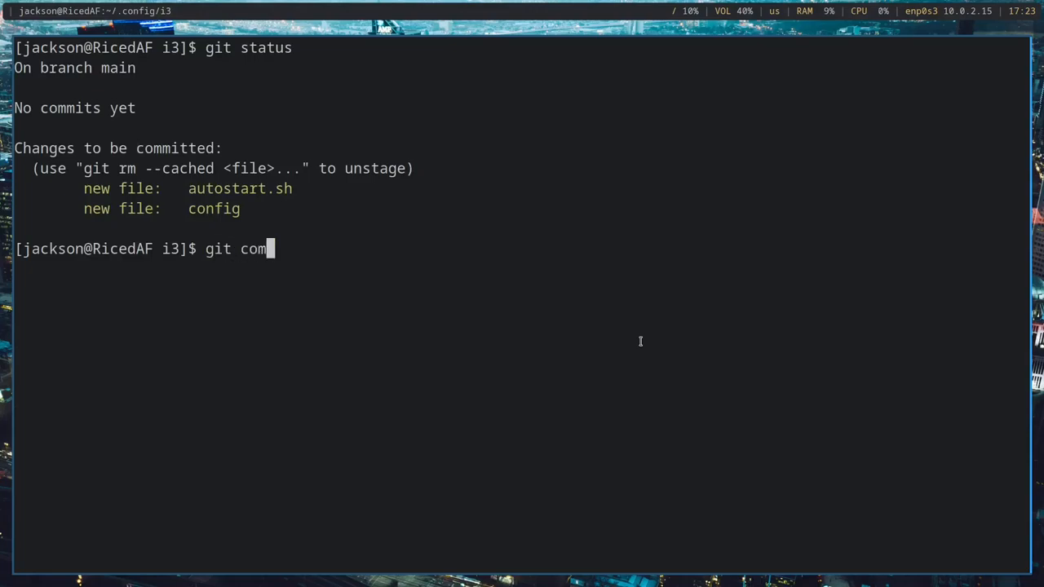
text(mit -)
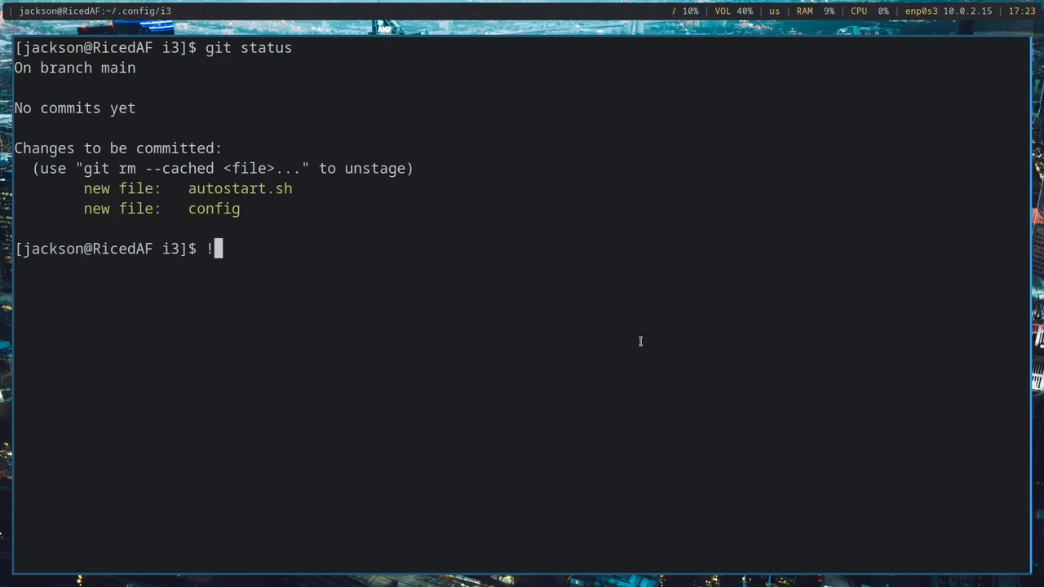
text(git comi)
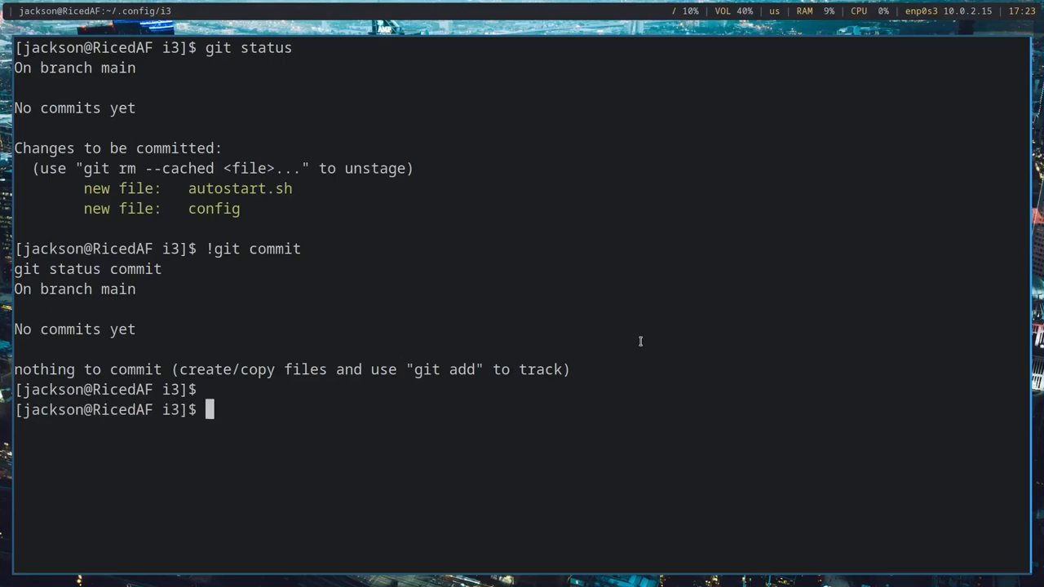
text(cle)
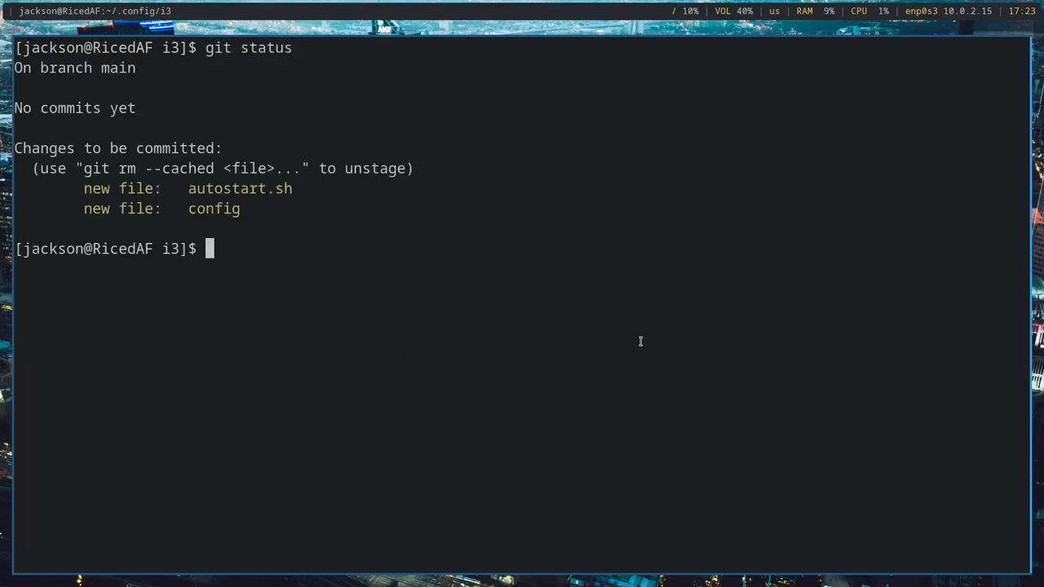
Step: Commit autostart.sh and config as "Ugly first version." and check git status
text(git commt)
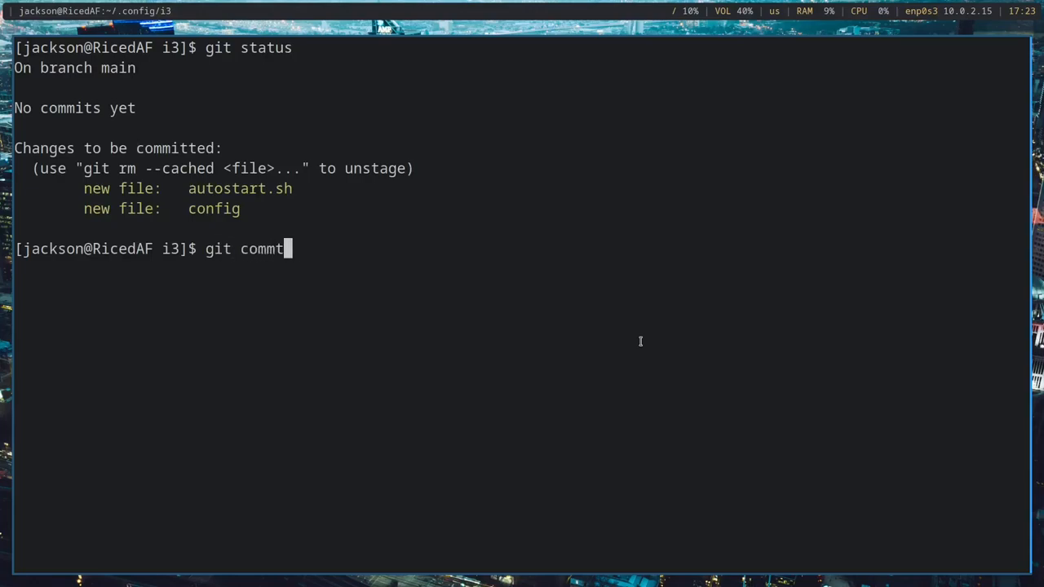
text(it -m "")
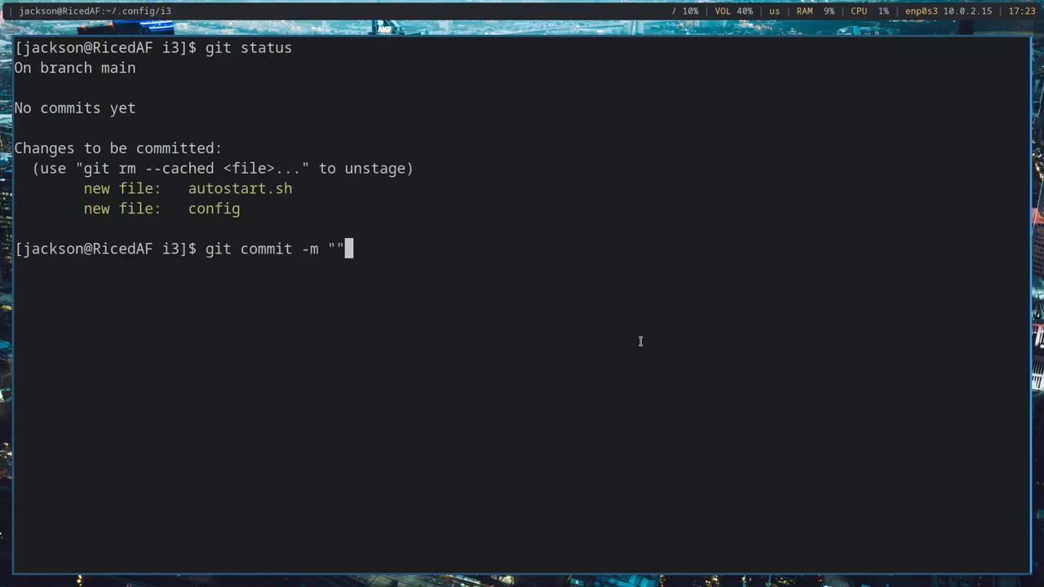
text(Ugly first version.)
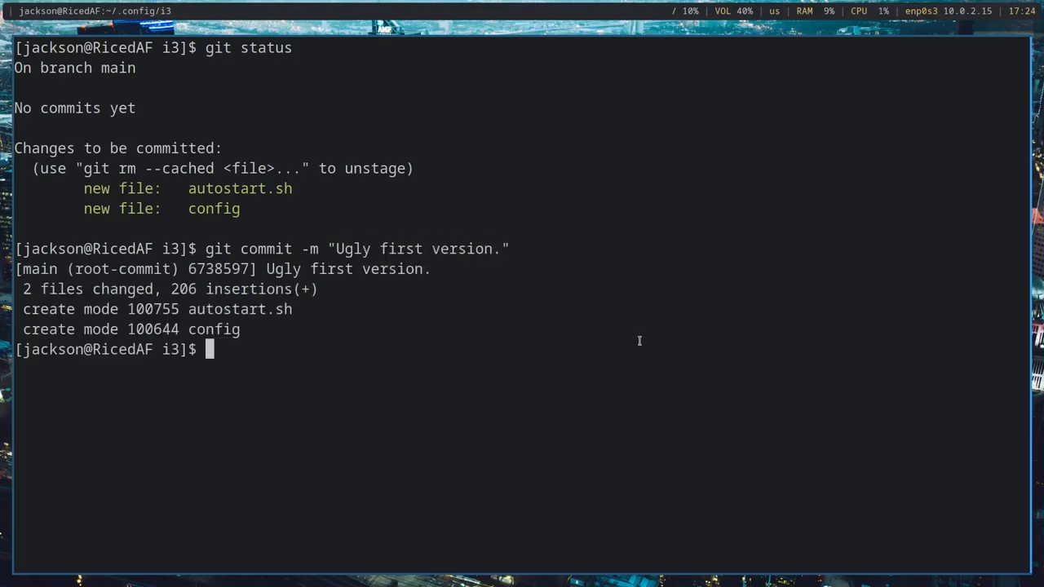
text(git stat)
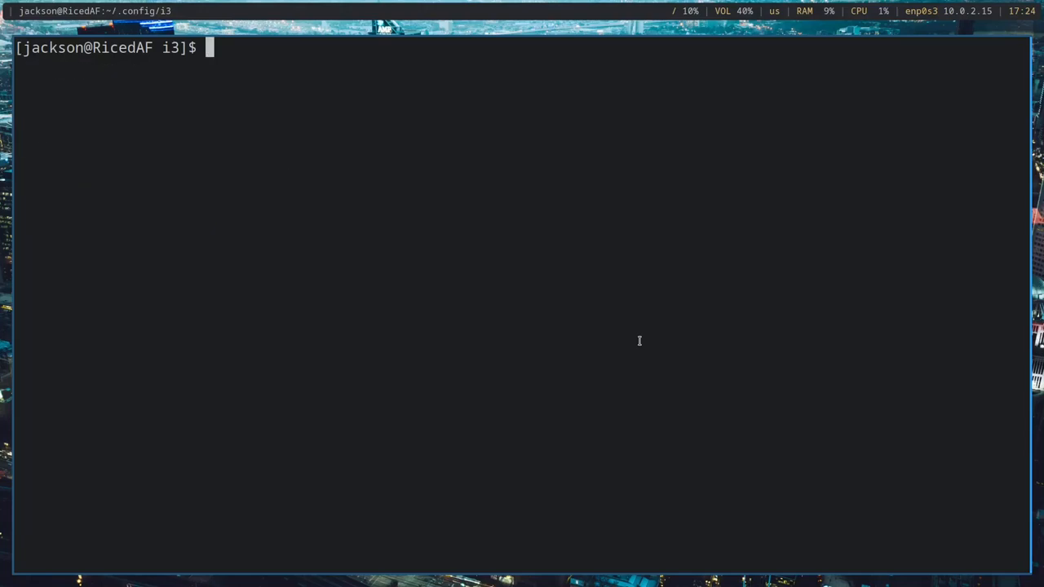
Step: Cancel a partial git restore command and list the folder showing autostart.sh and config
text(git)
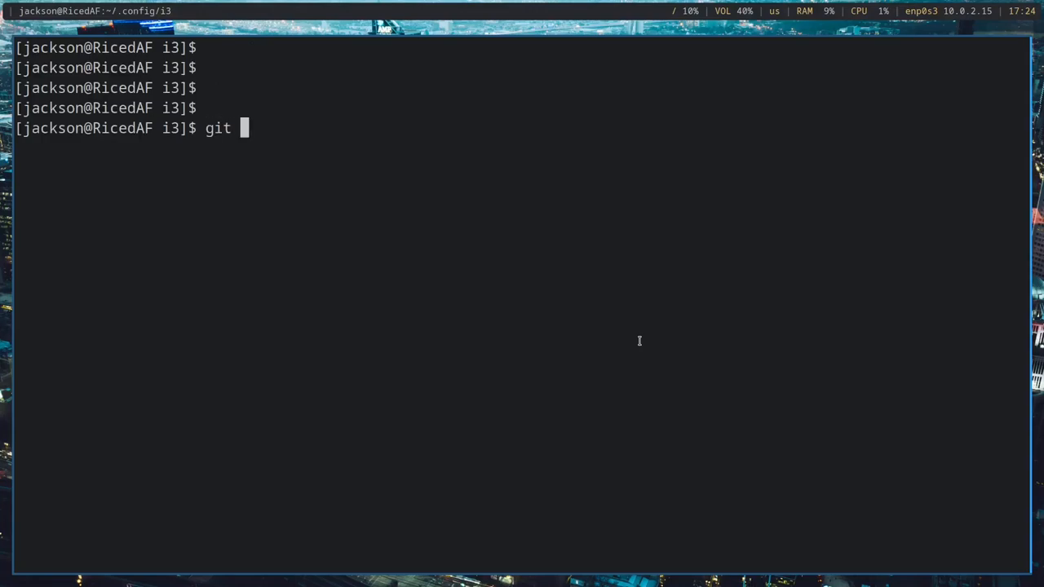
text(restore)
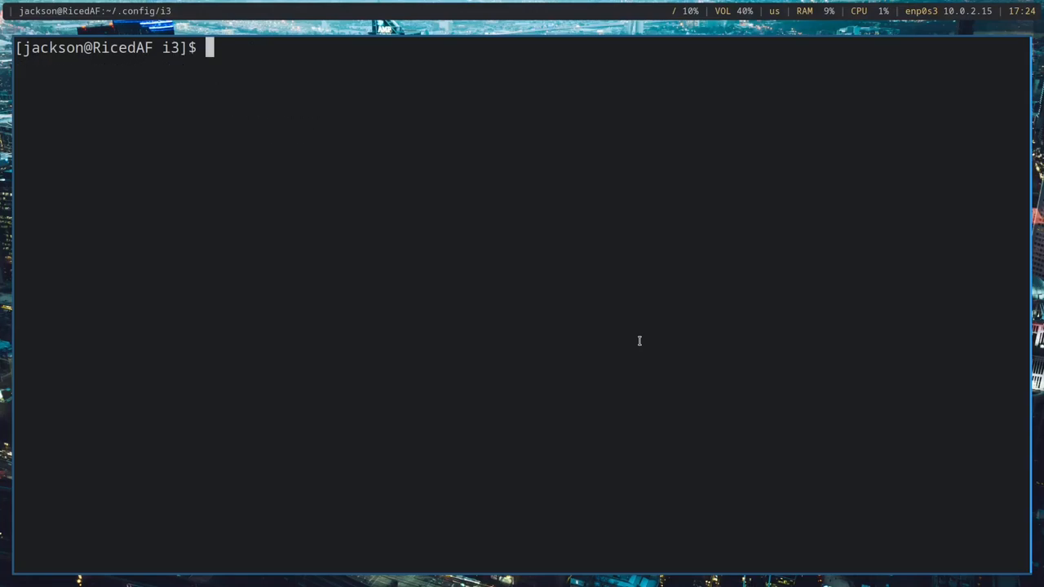
text(ls)
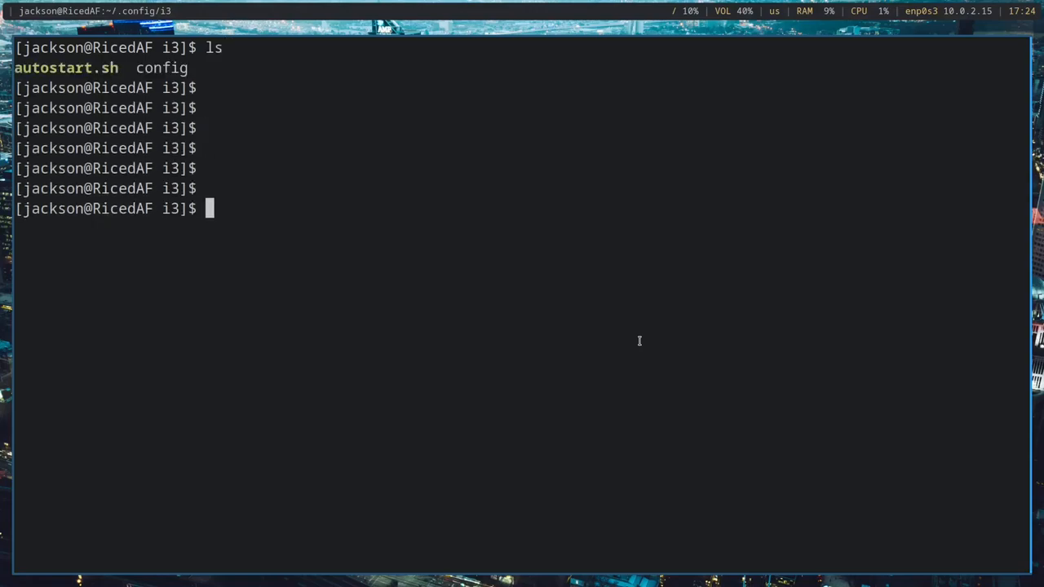